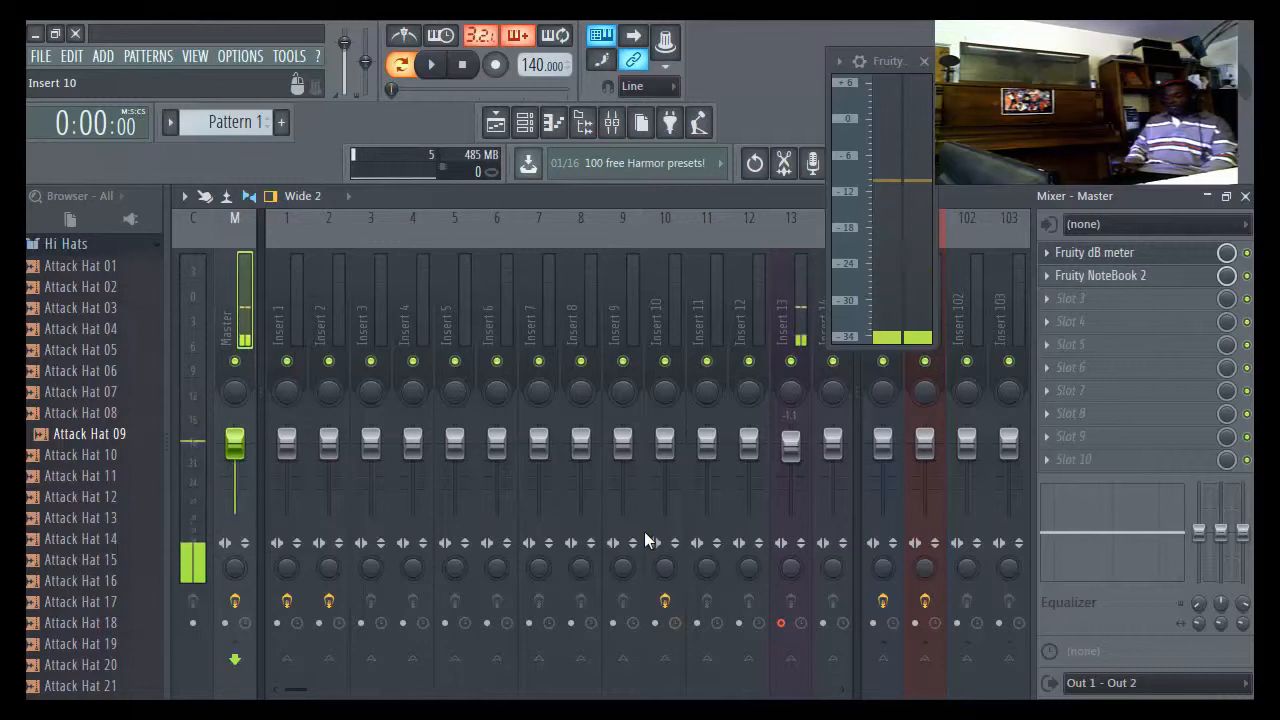
- Play and stop the pattern, then toggle the channel rack and playlist windows in turn
click(496, 122)
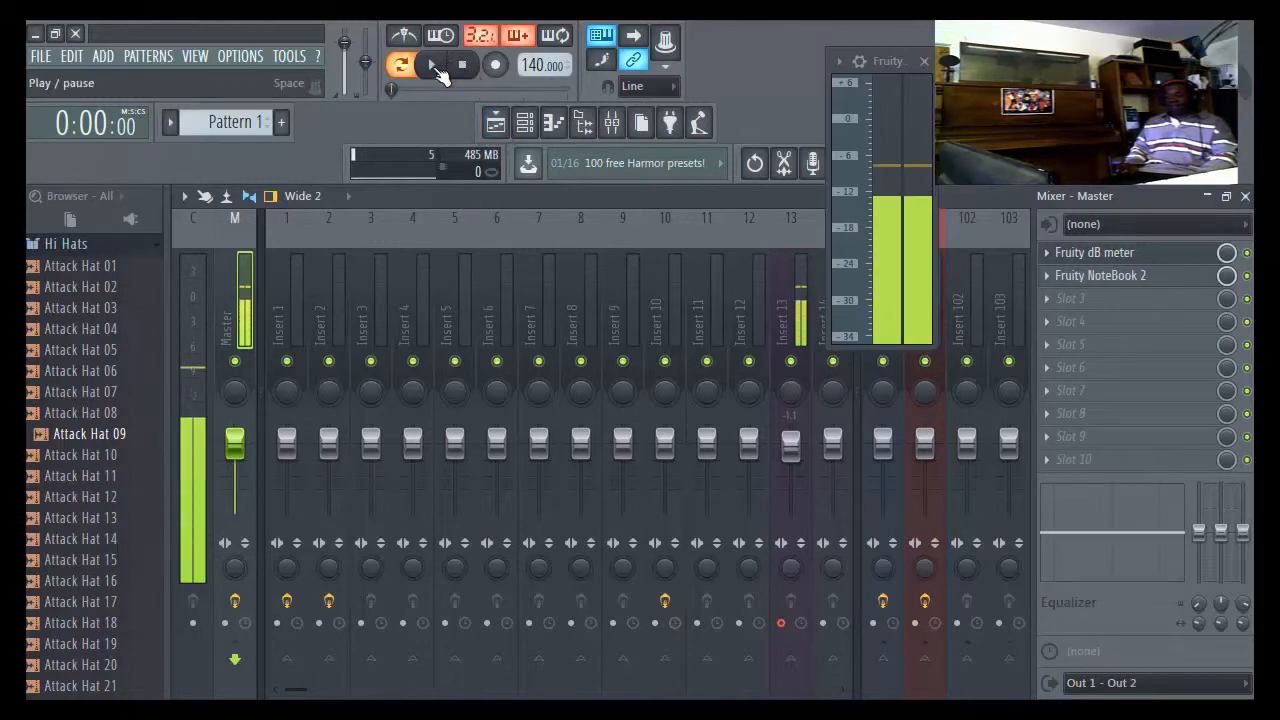
click(430, 64)
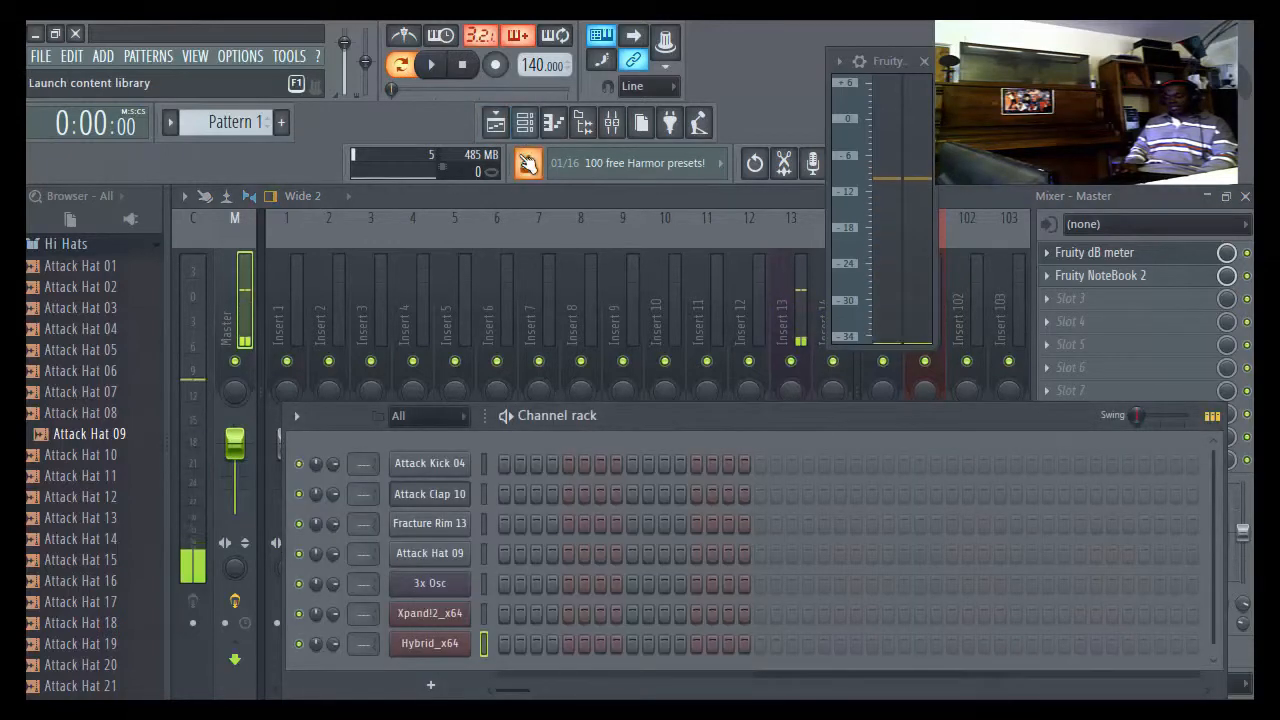
click(524, 122)
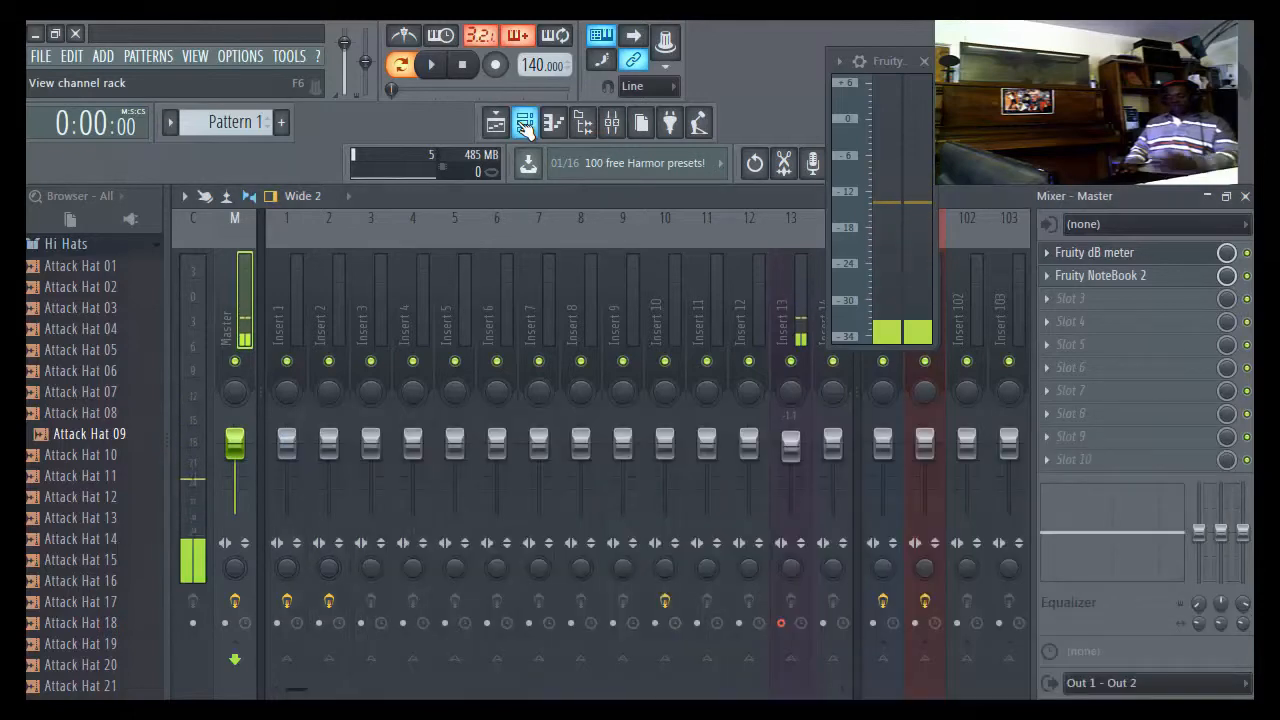
click(496, 122)
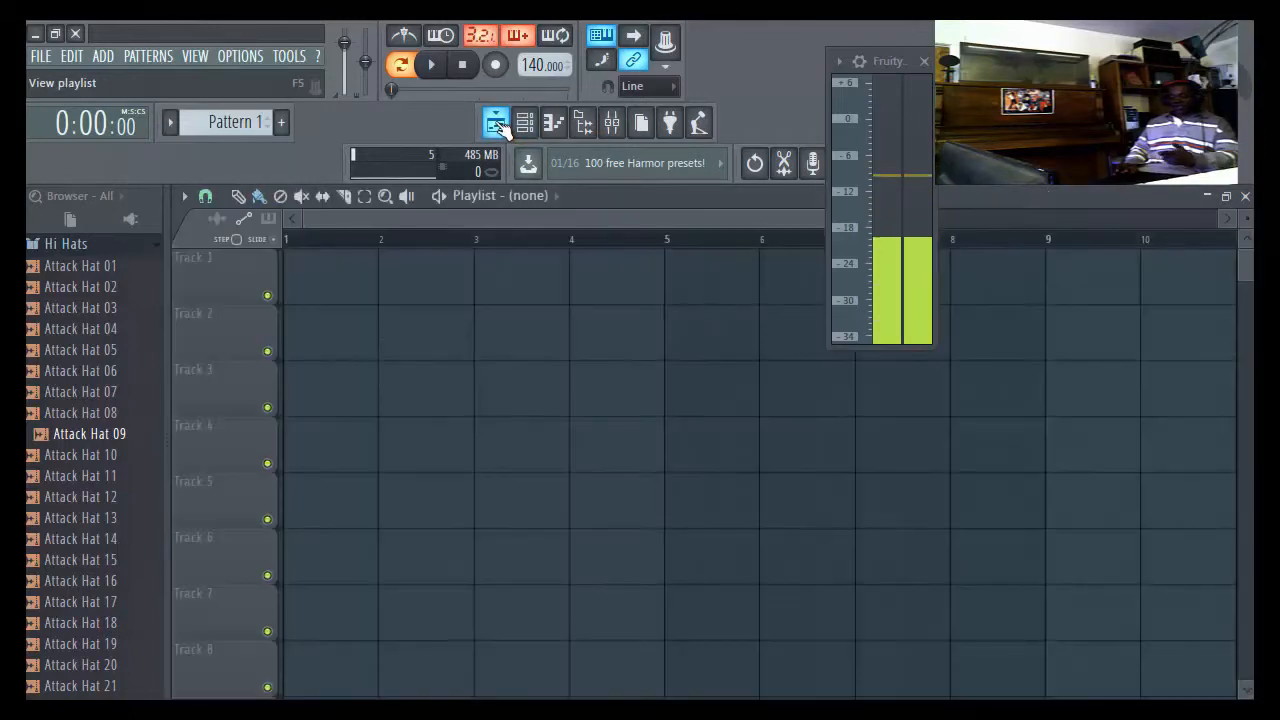
click(524, 122)
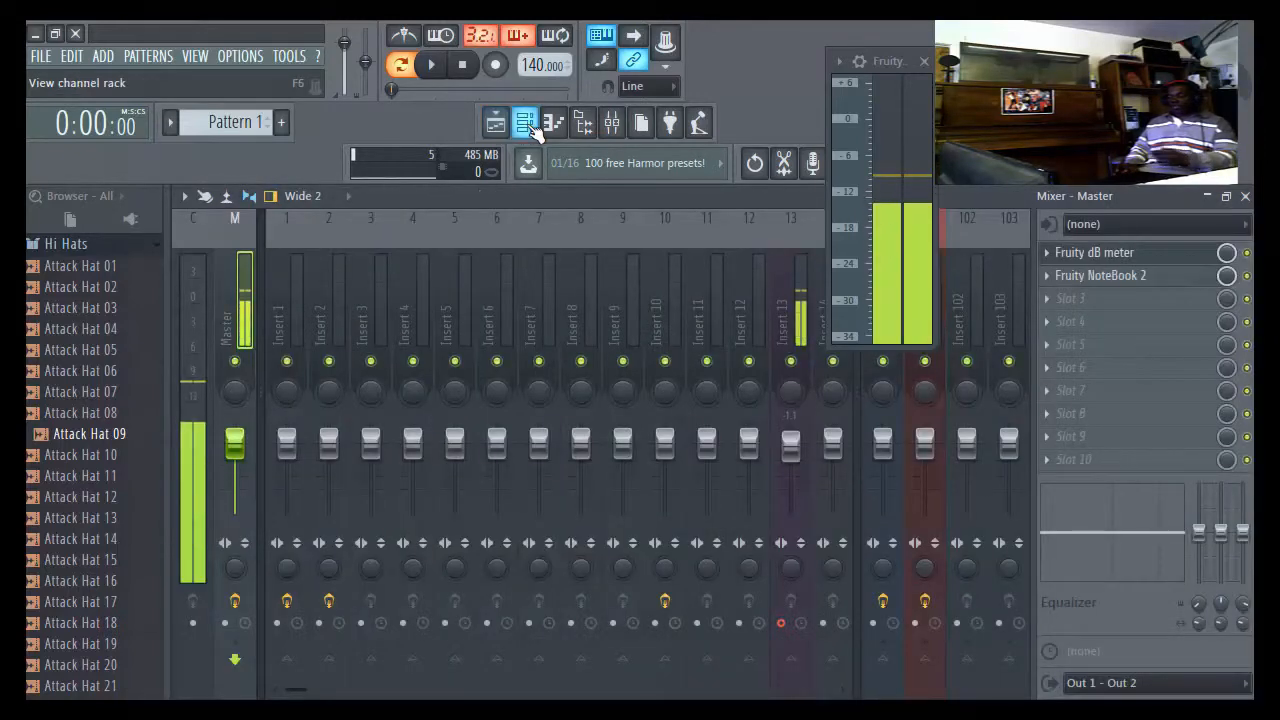
click(496, 122)
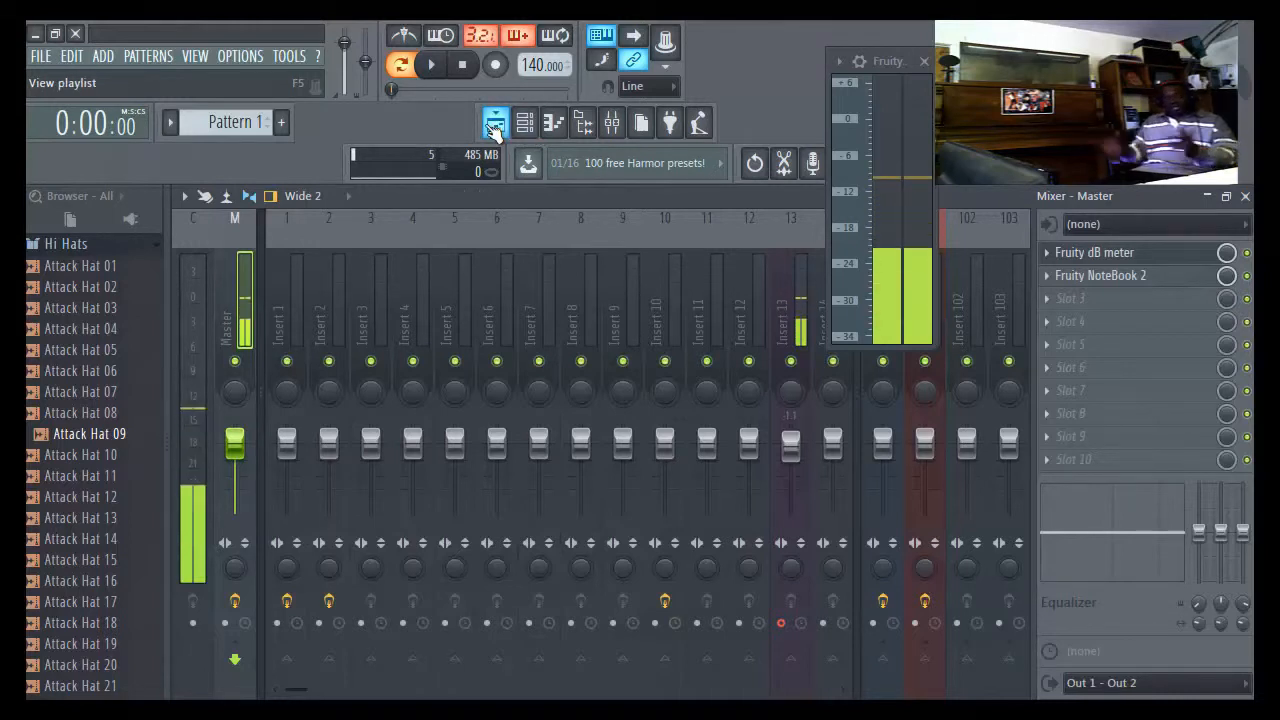
click(524, 122)
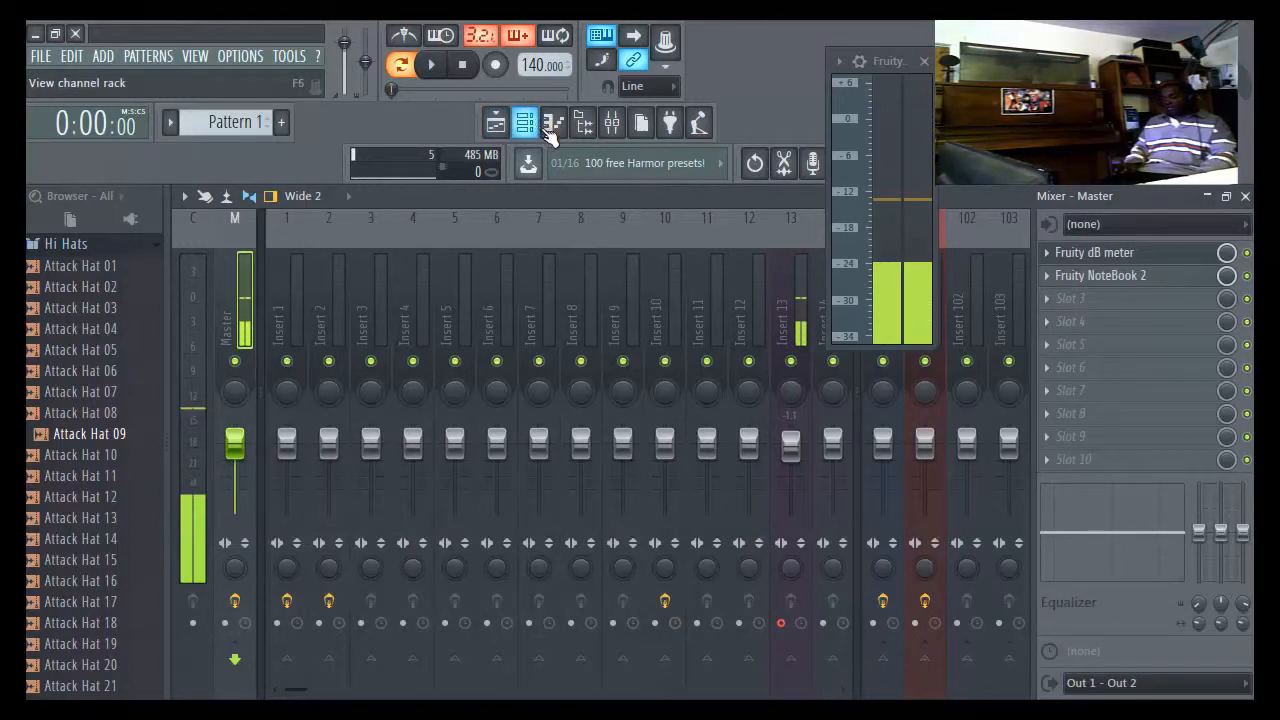
- Show and close the Hybrid piano roll, restore the channel rack, and flip song/pattern mode back to song
click(552, 122)
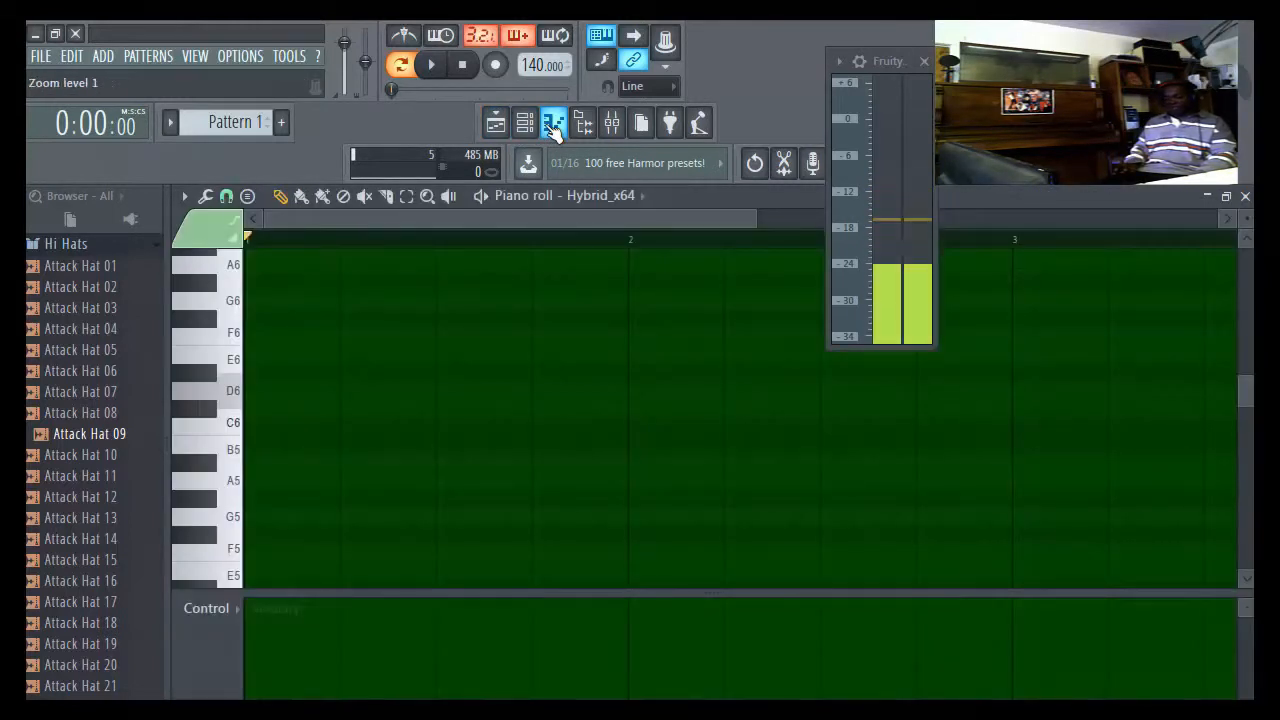
click(524, 122)
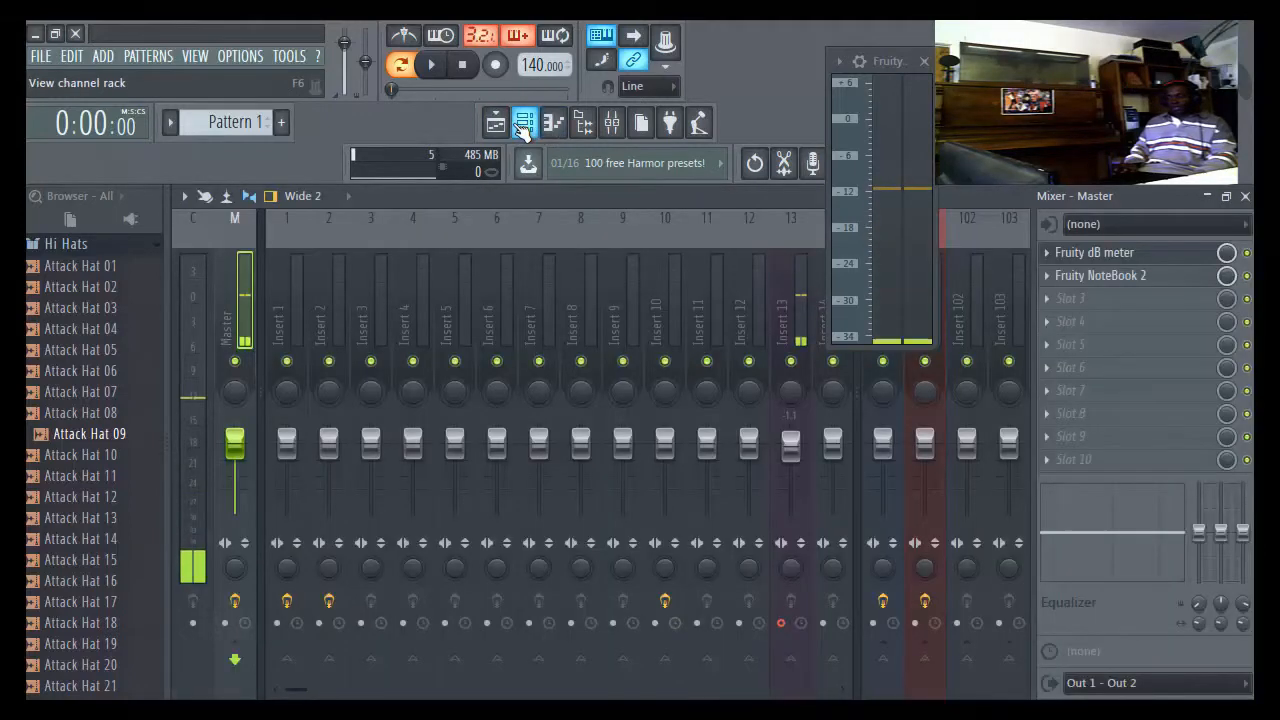
click(524, 122)
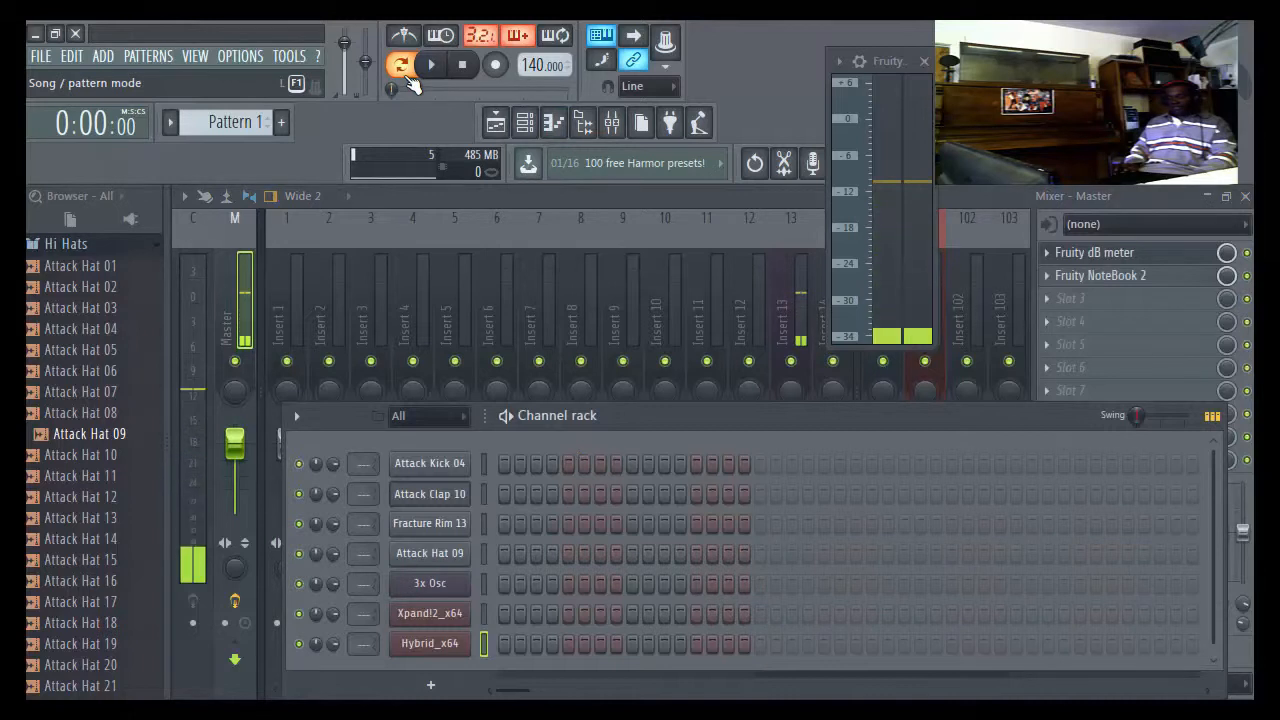
click(400, 64)
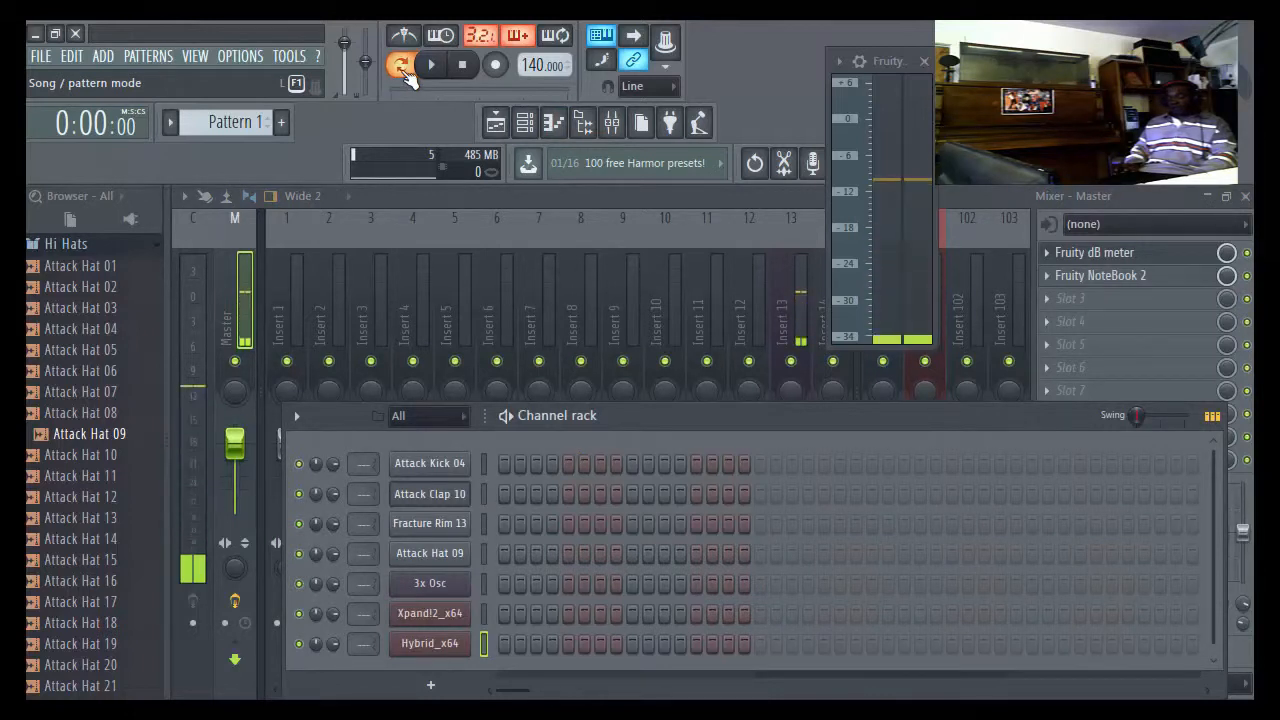
click(430, 64)
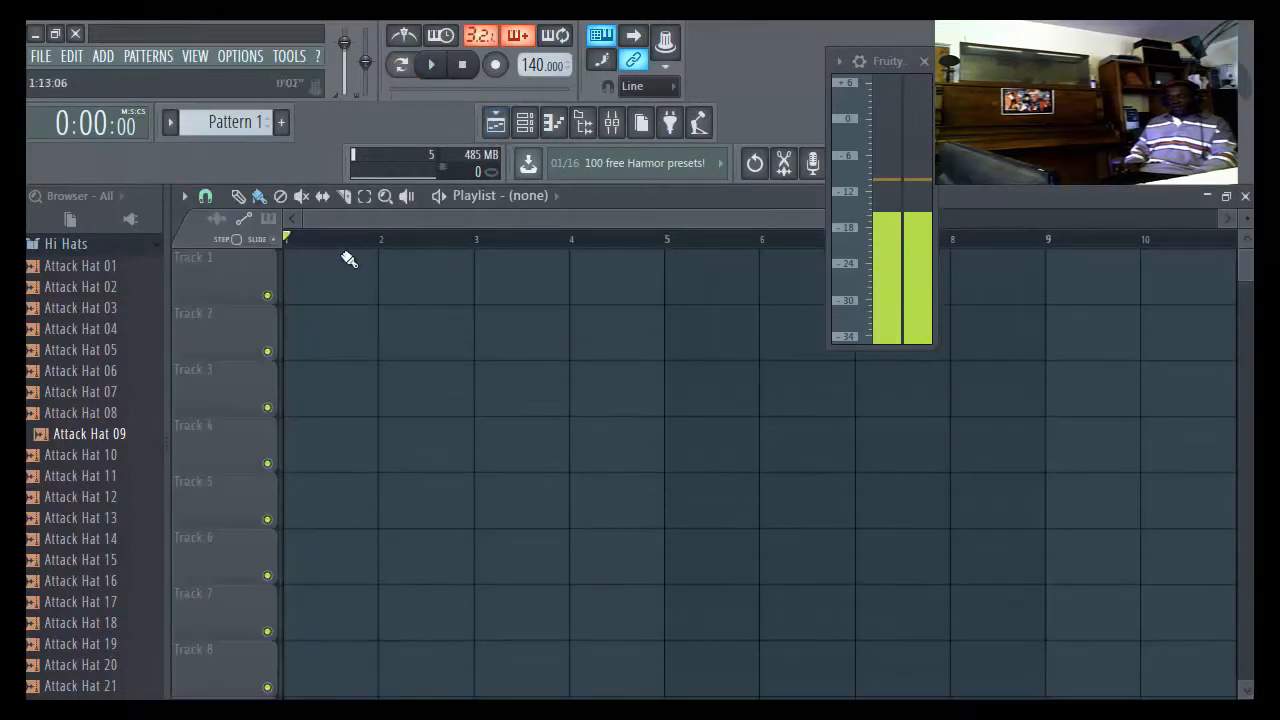
click(320, 264)
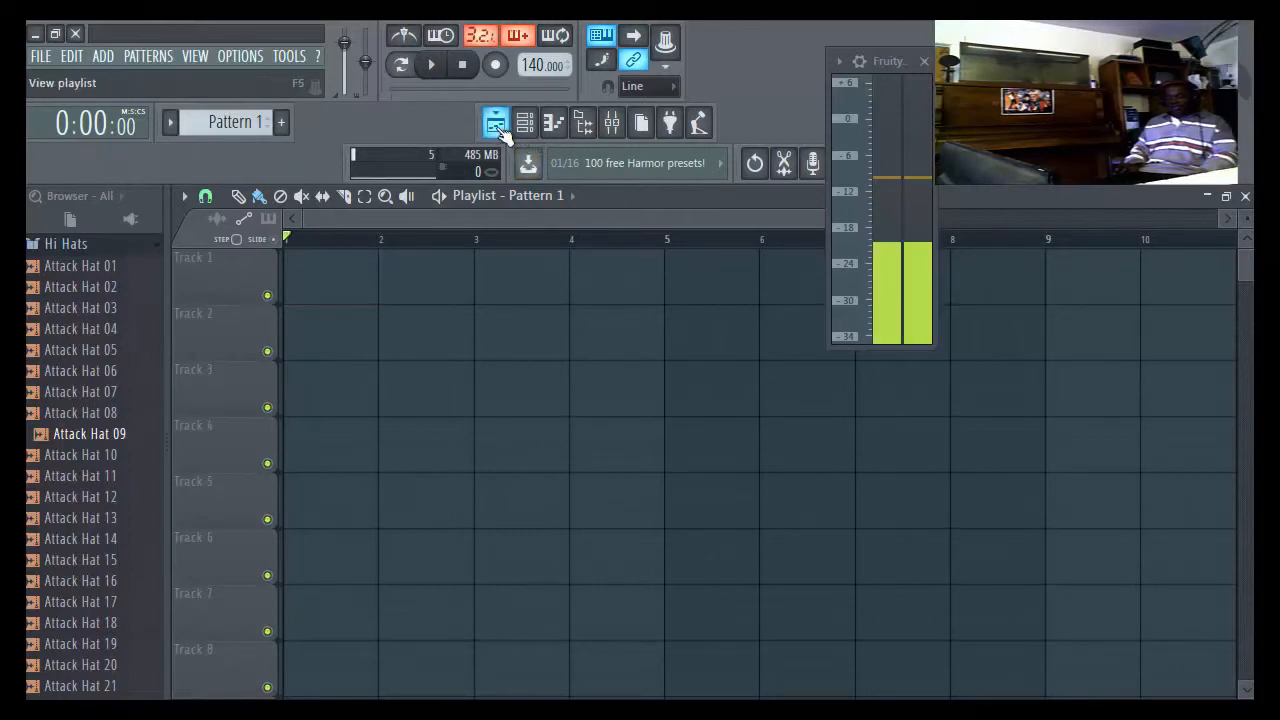
click(524, 122)
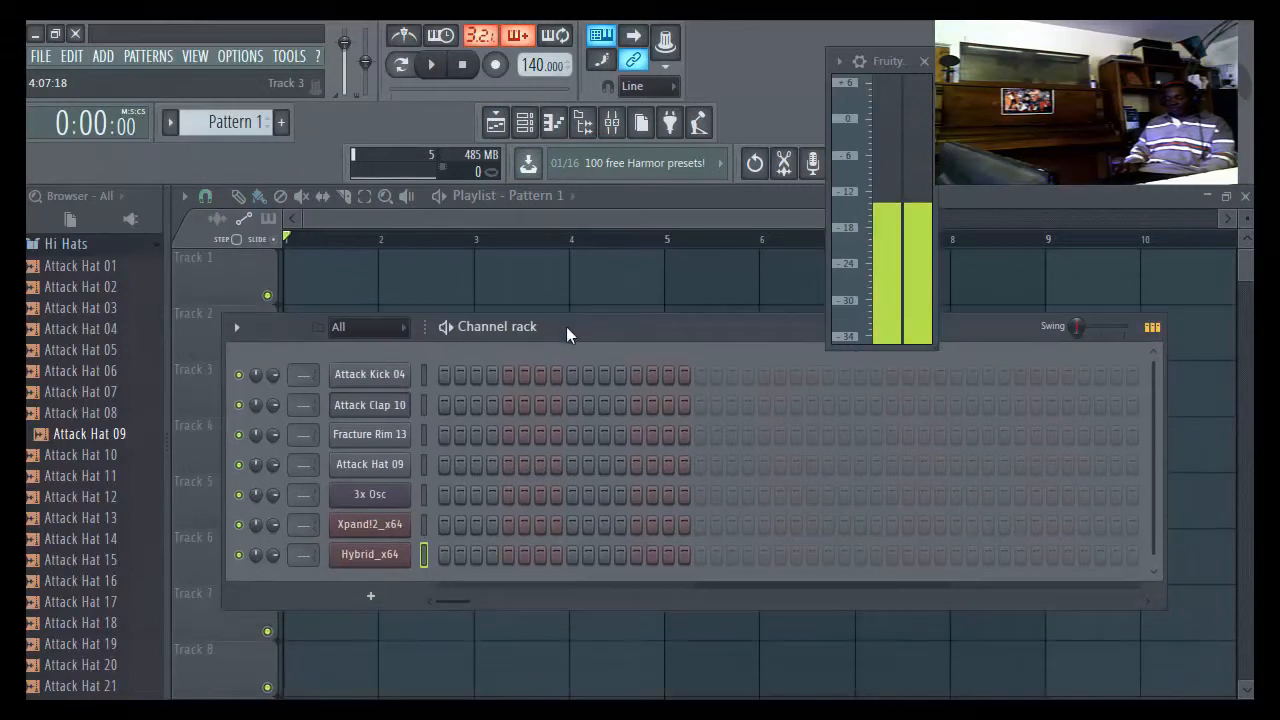
click(524, 122)
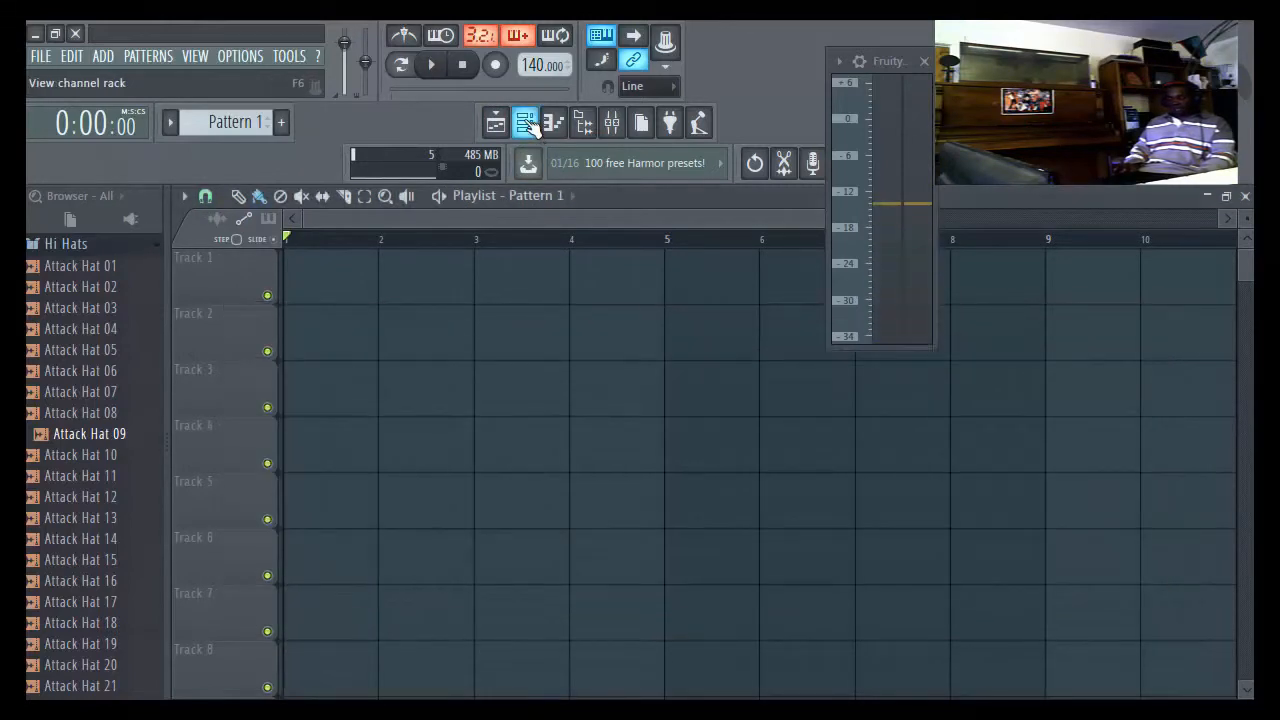
click(554, 122)
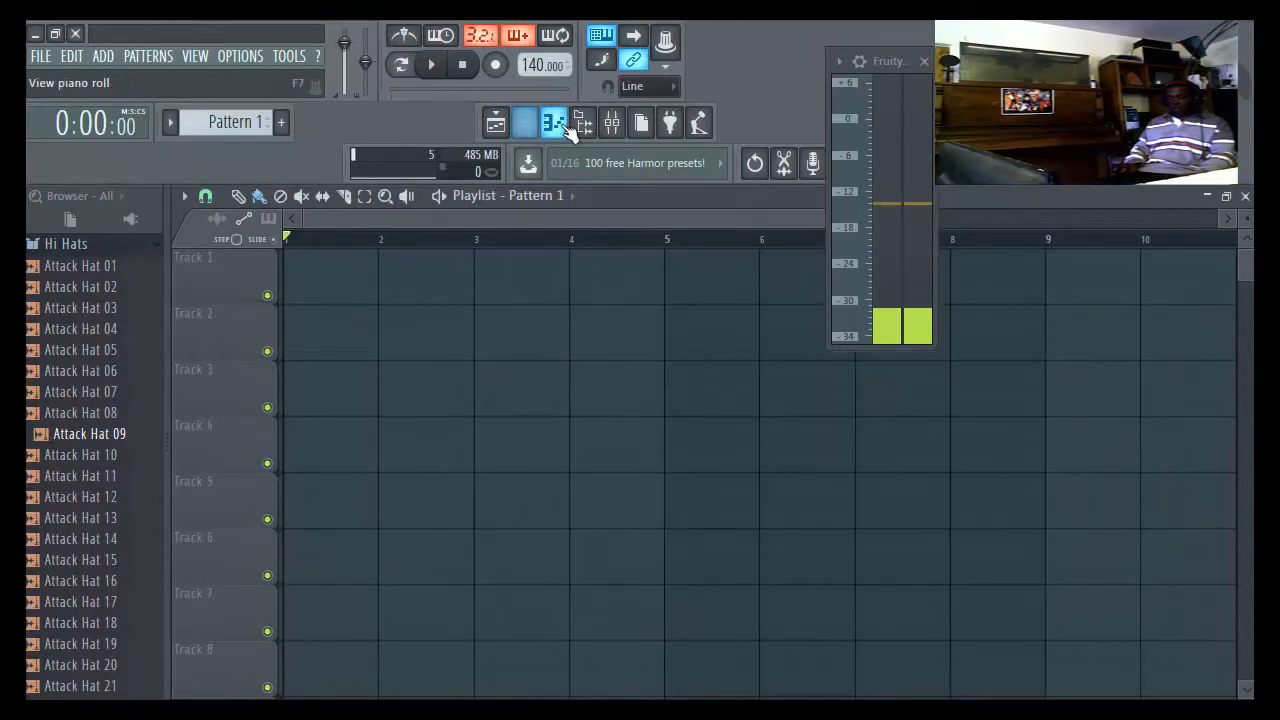
click(612, 122)
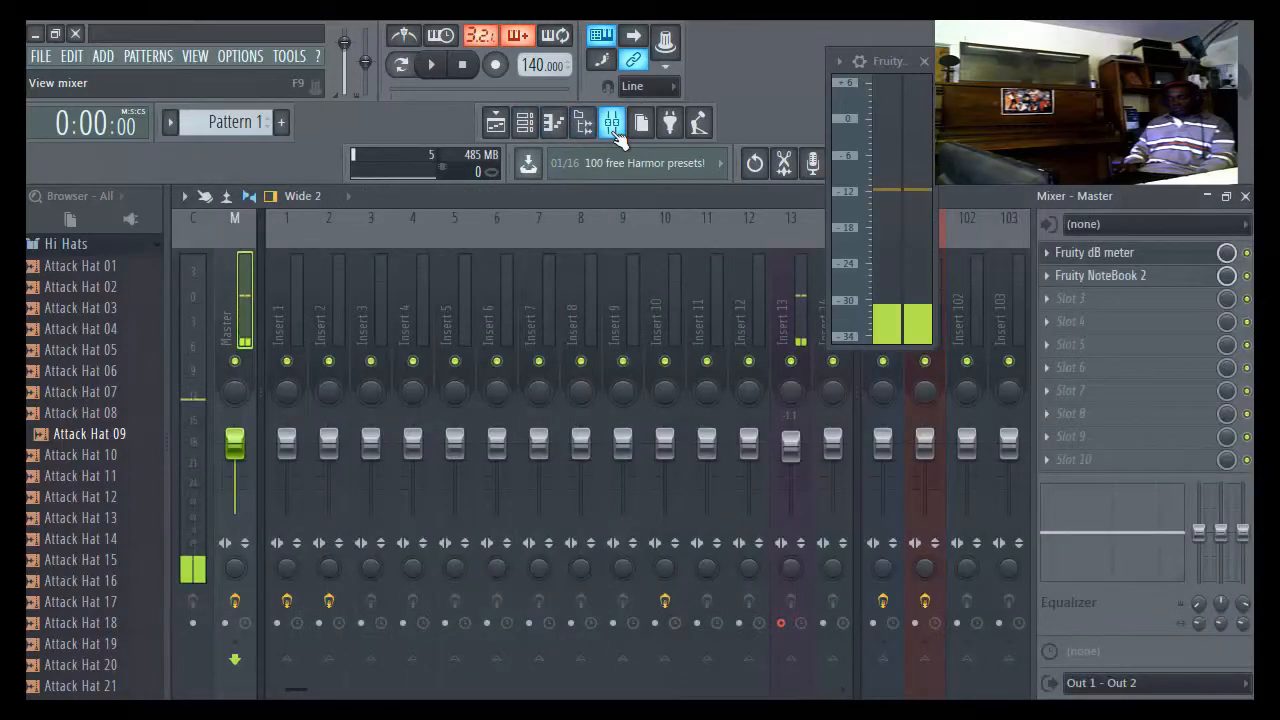
click(582, 122)
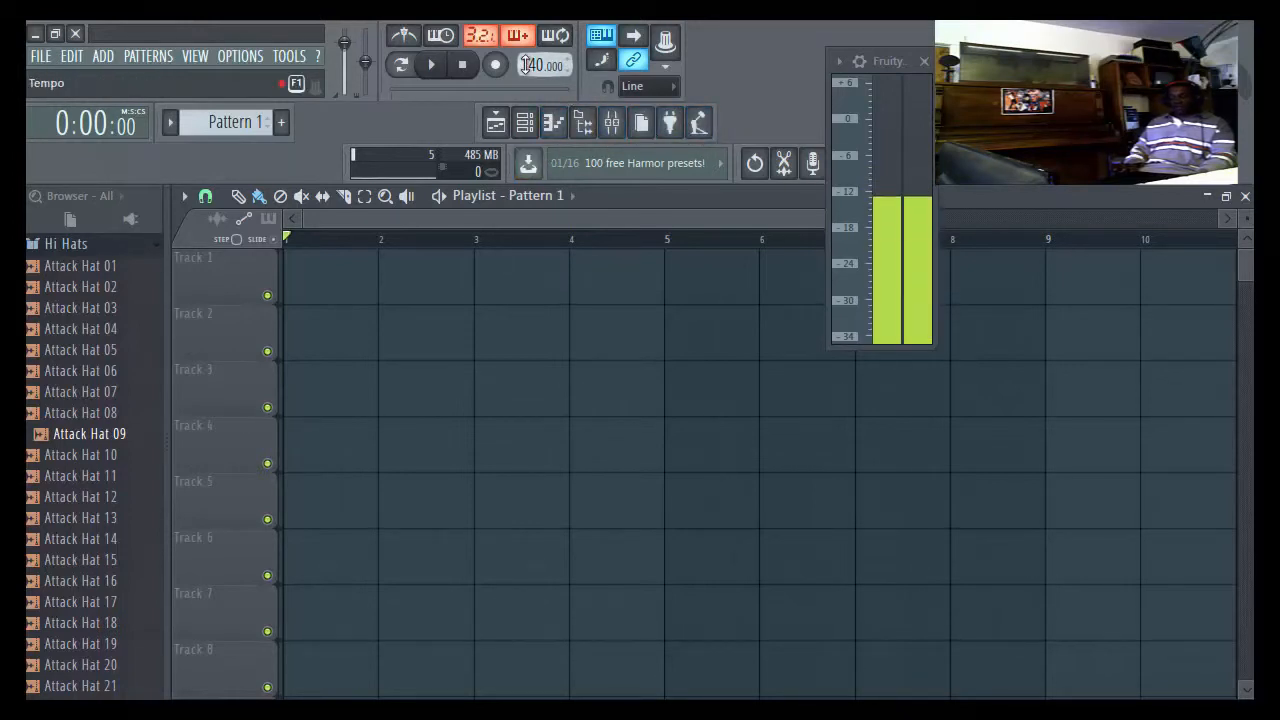
click(460, 64)
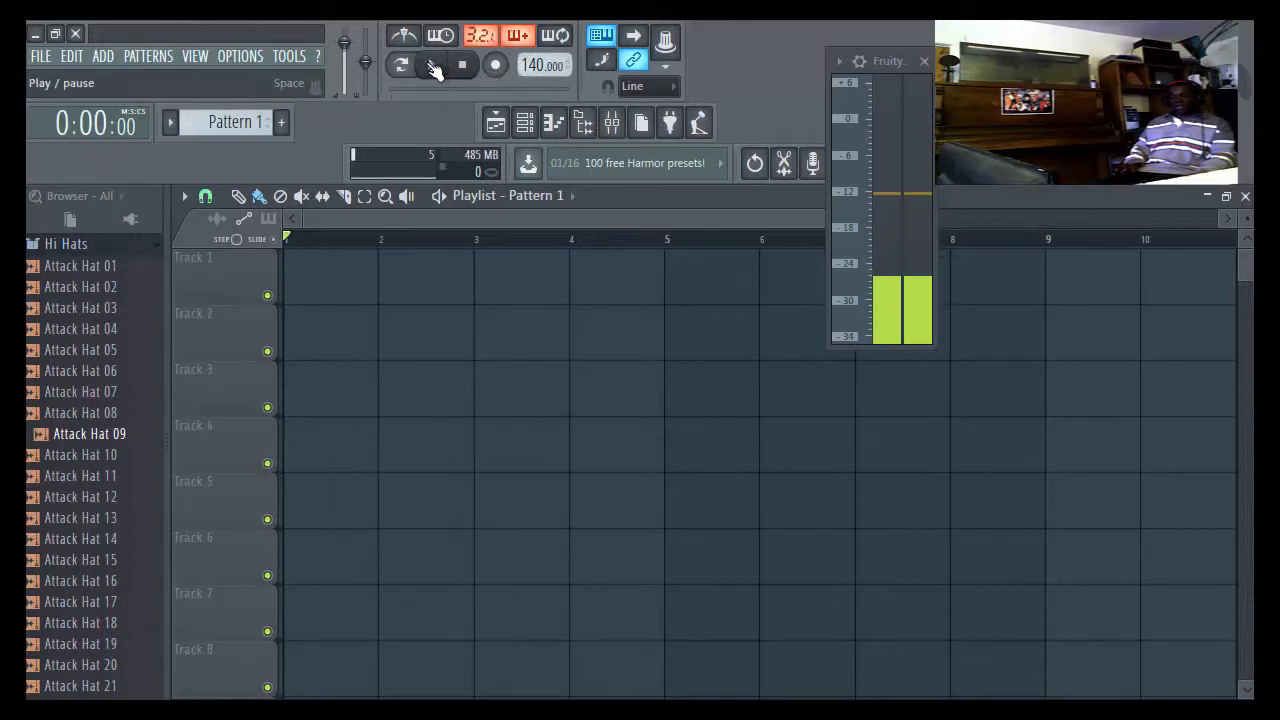
click(400, 64)
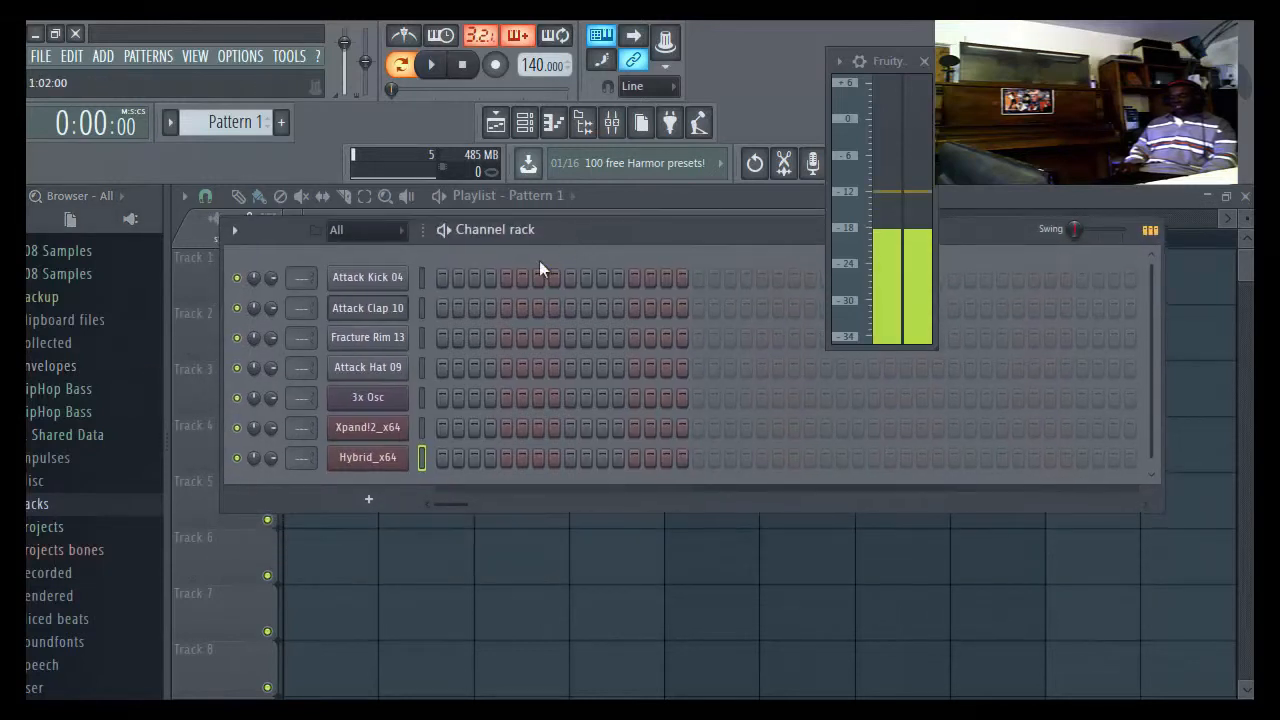
- Browse the ModeAudio drum pack's Kicks folder, check Attack Kick 07's options, and collapse the folder
click(368, 428)
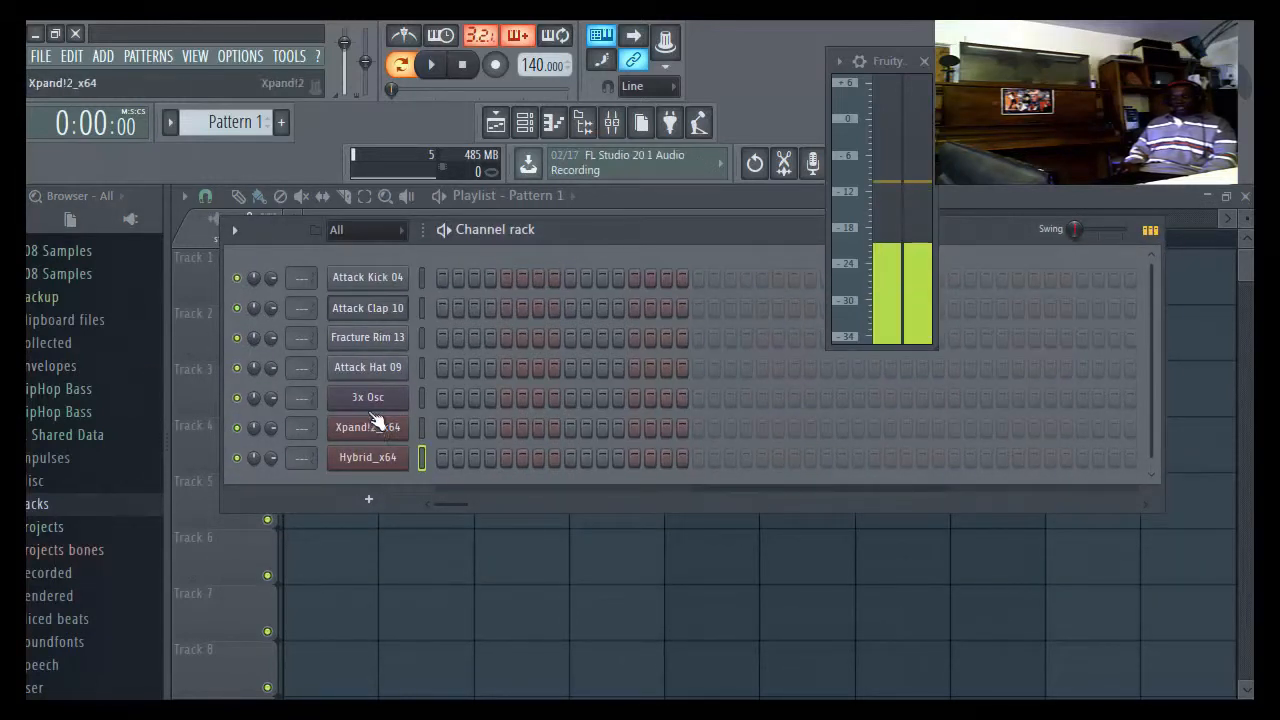
click(368, 396)
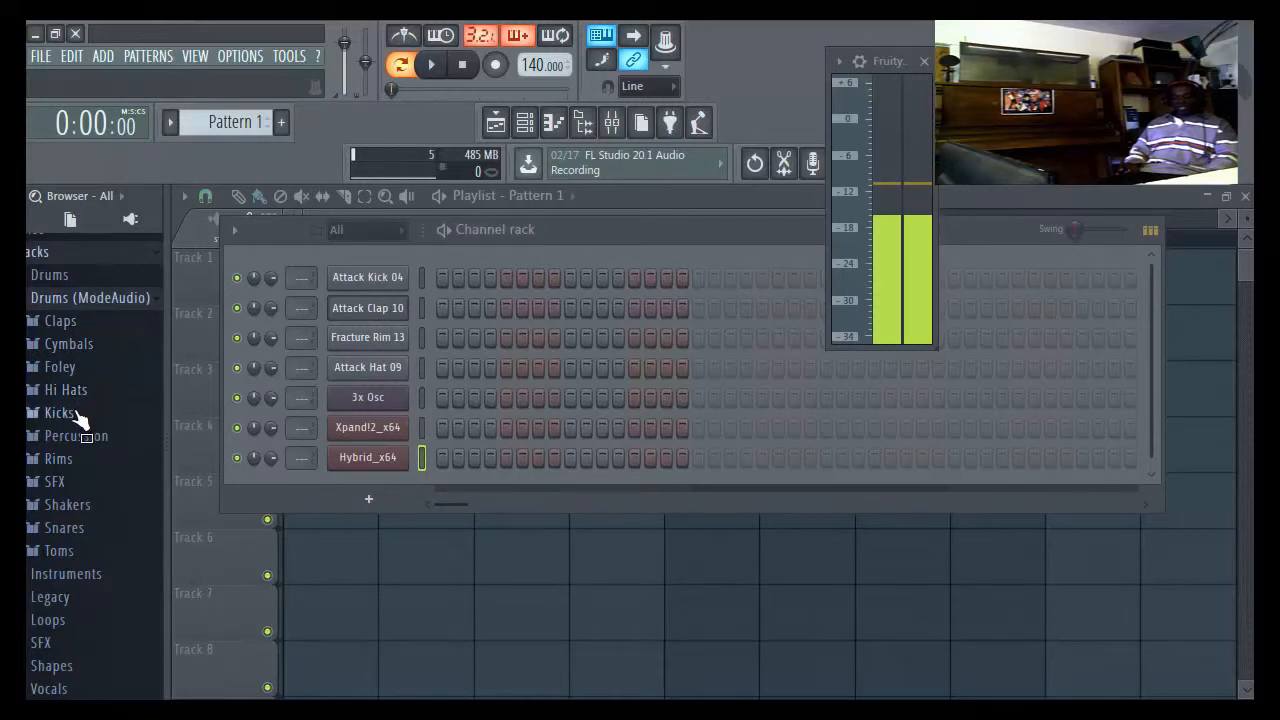
click(60, 412)
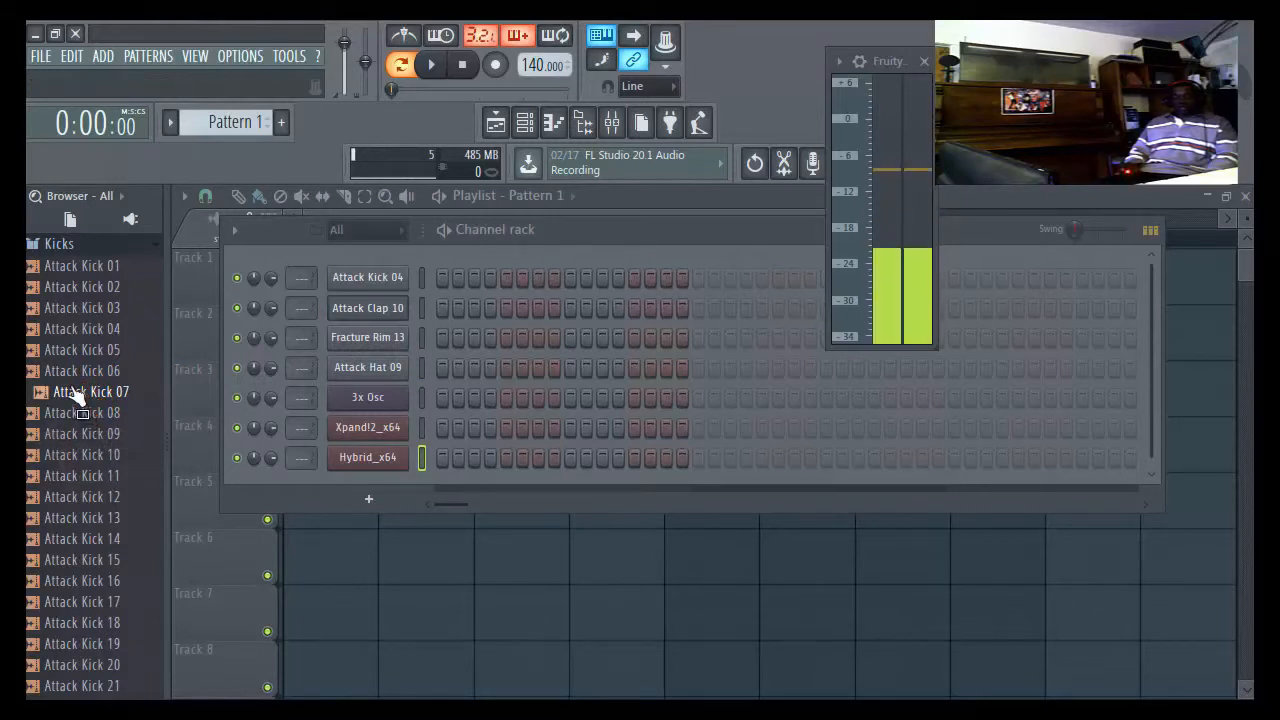
right_click(90, 390)
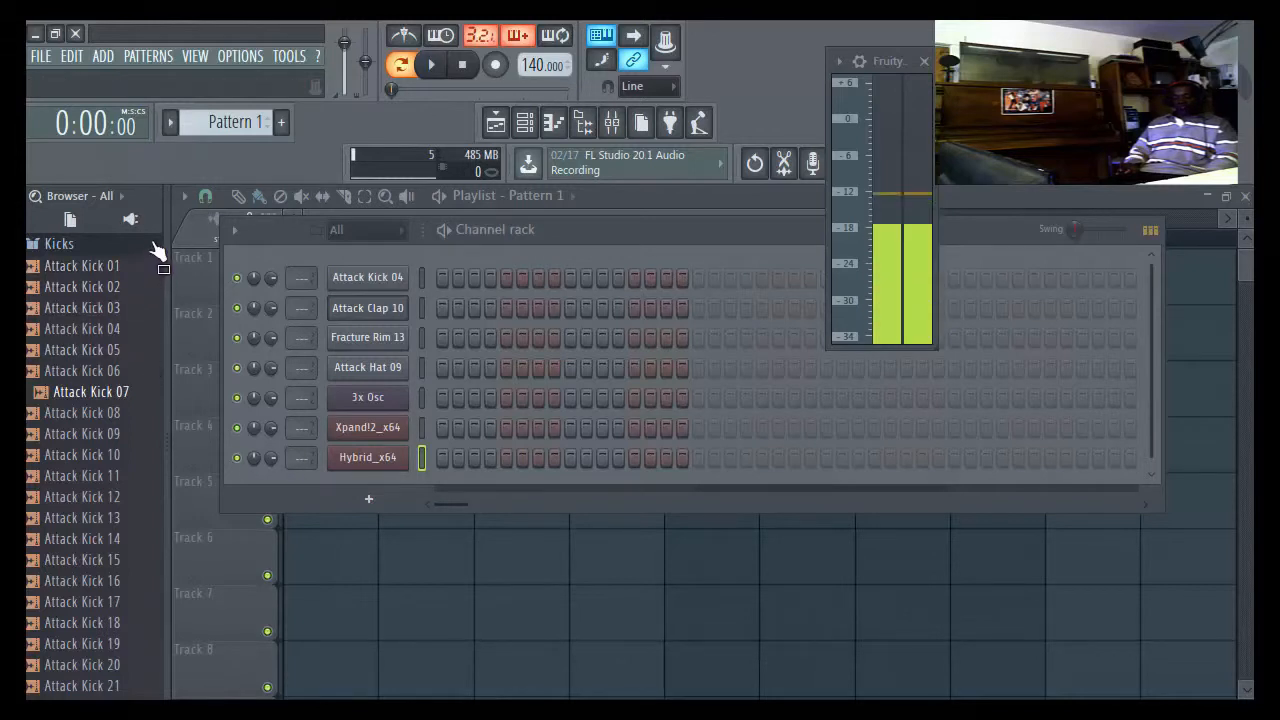
click(60, 244)
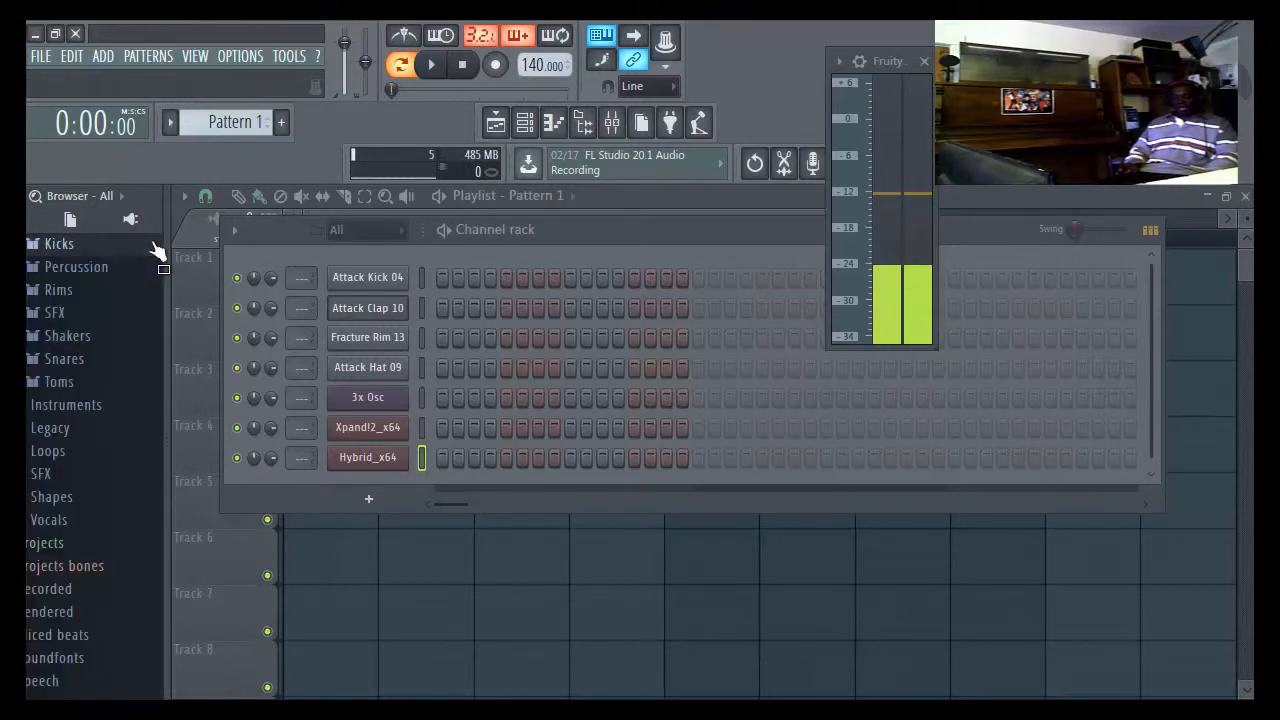
click(58, 244)
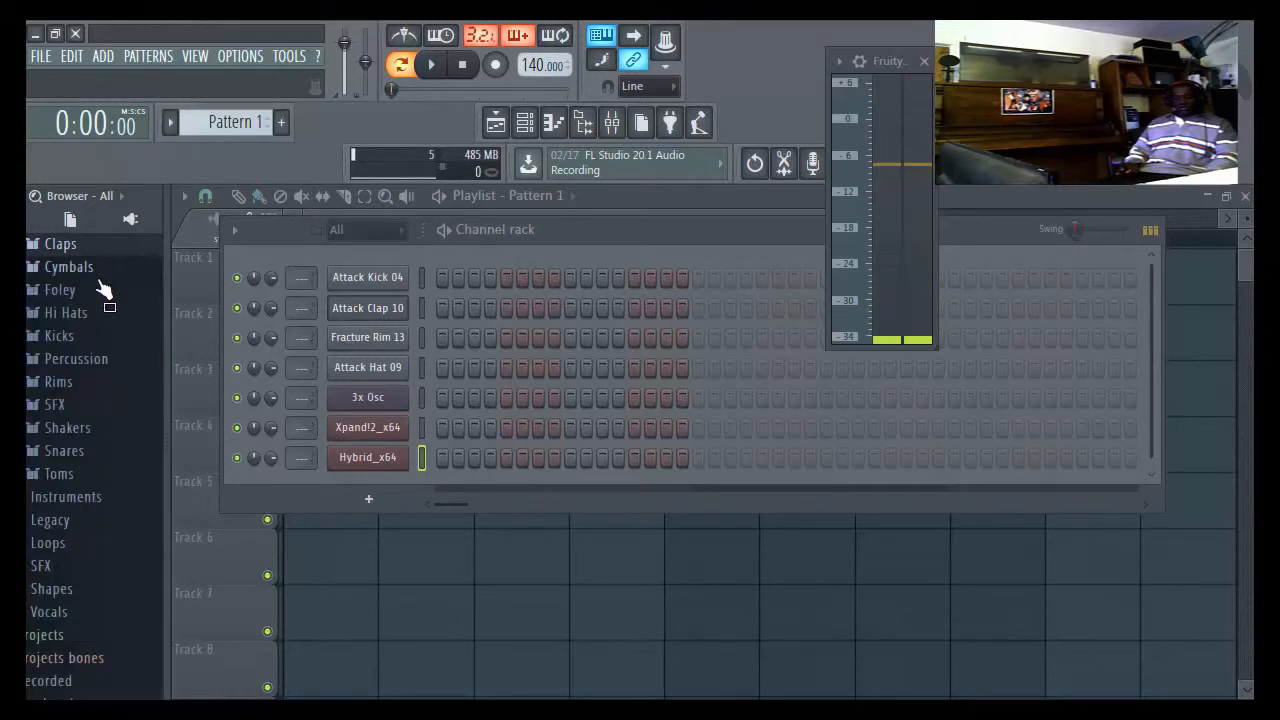
click(66, 312)
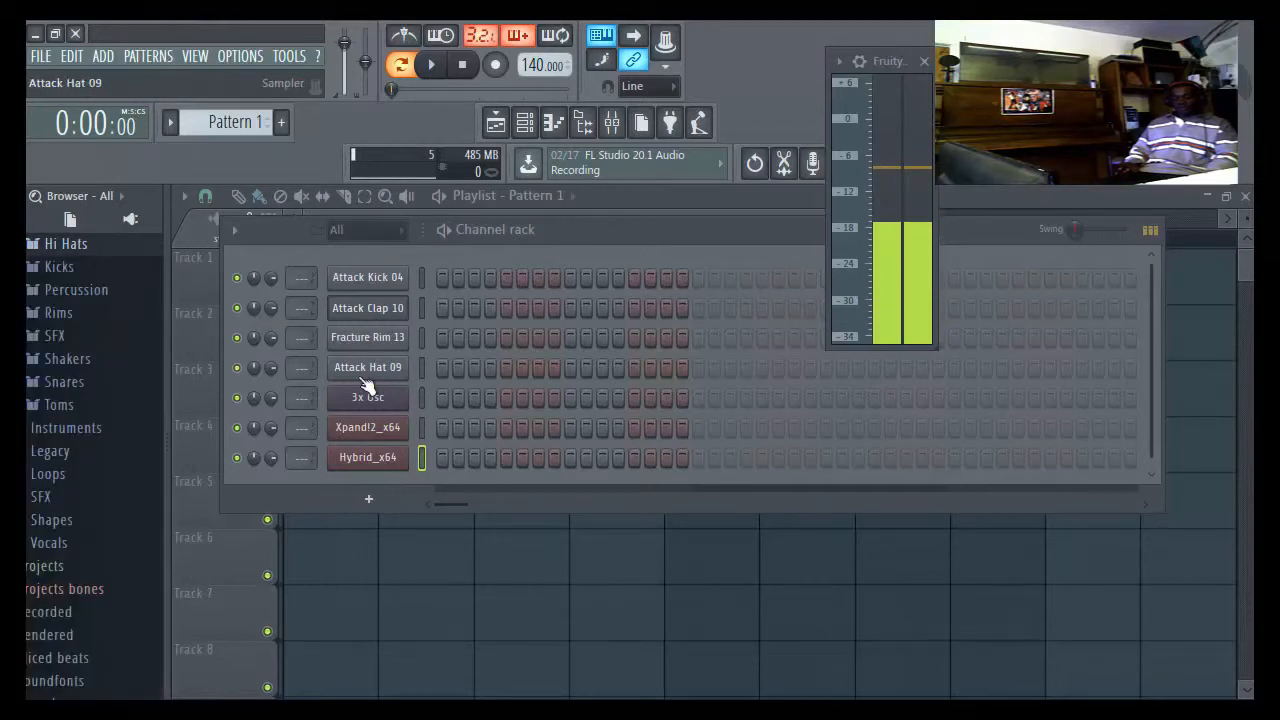
click(368, 308)
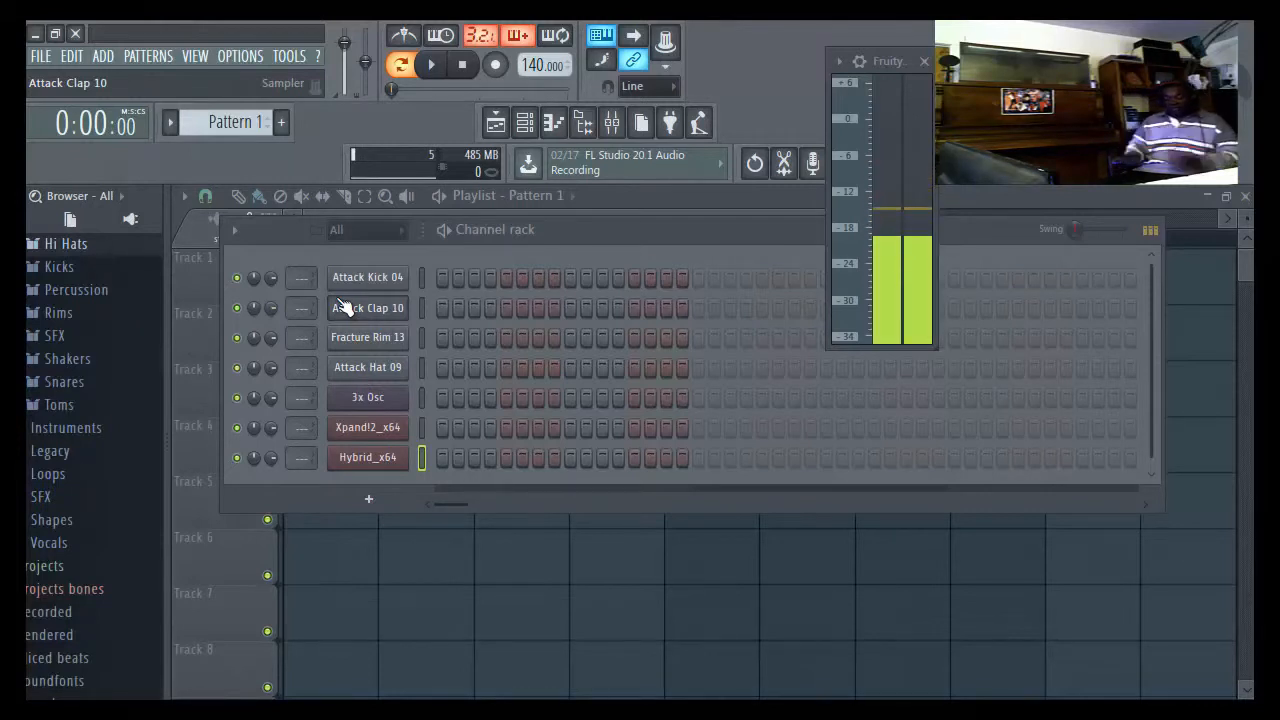
scroll(down, 3)
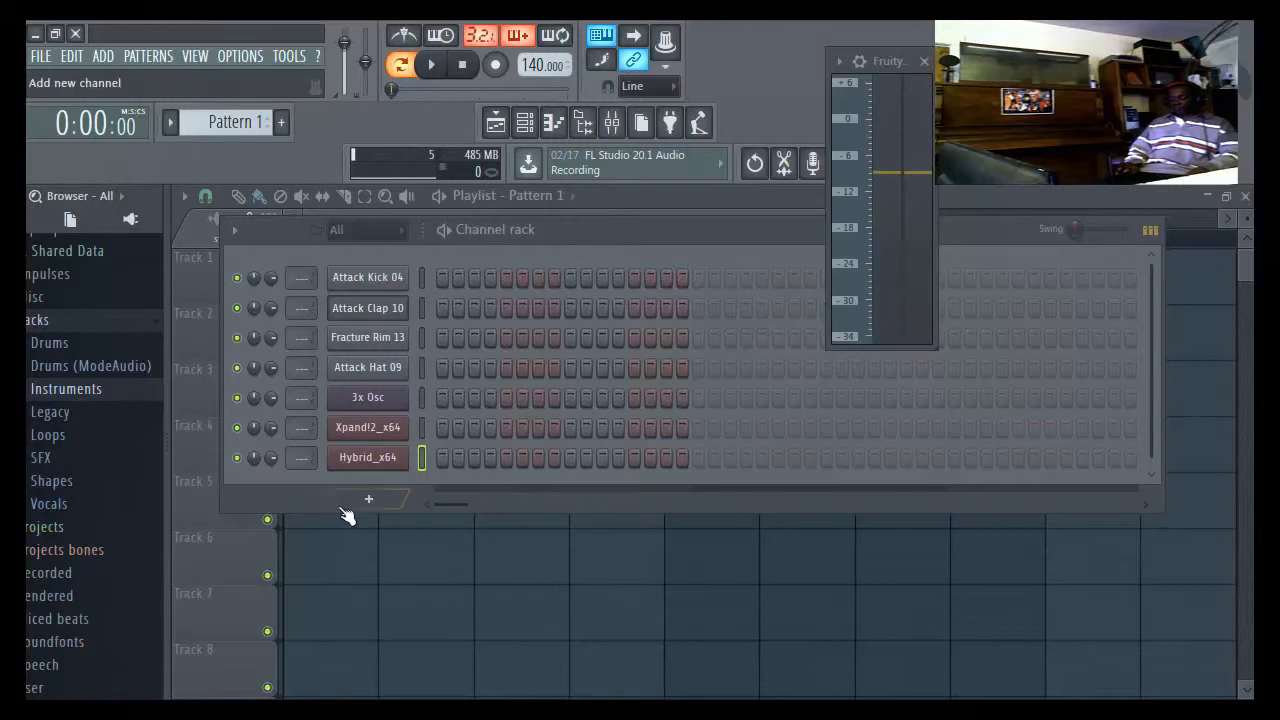
click(368, 500)
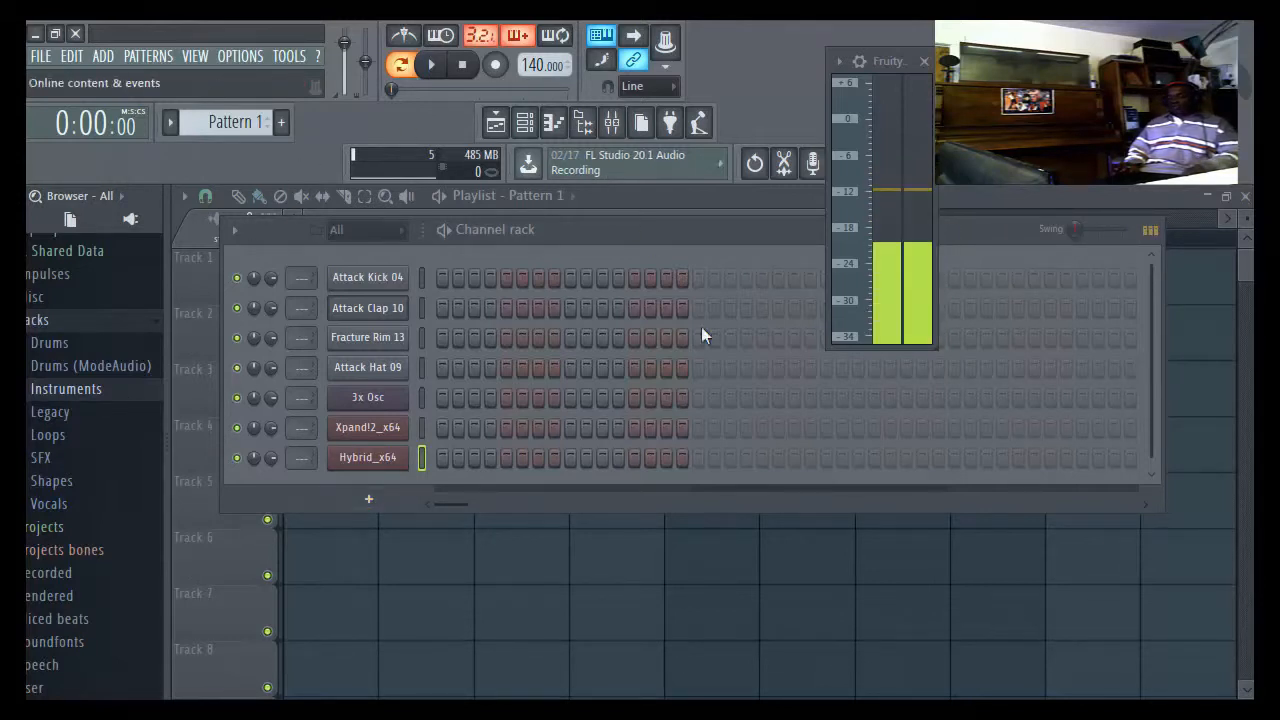
click(368, 428)
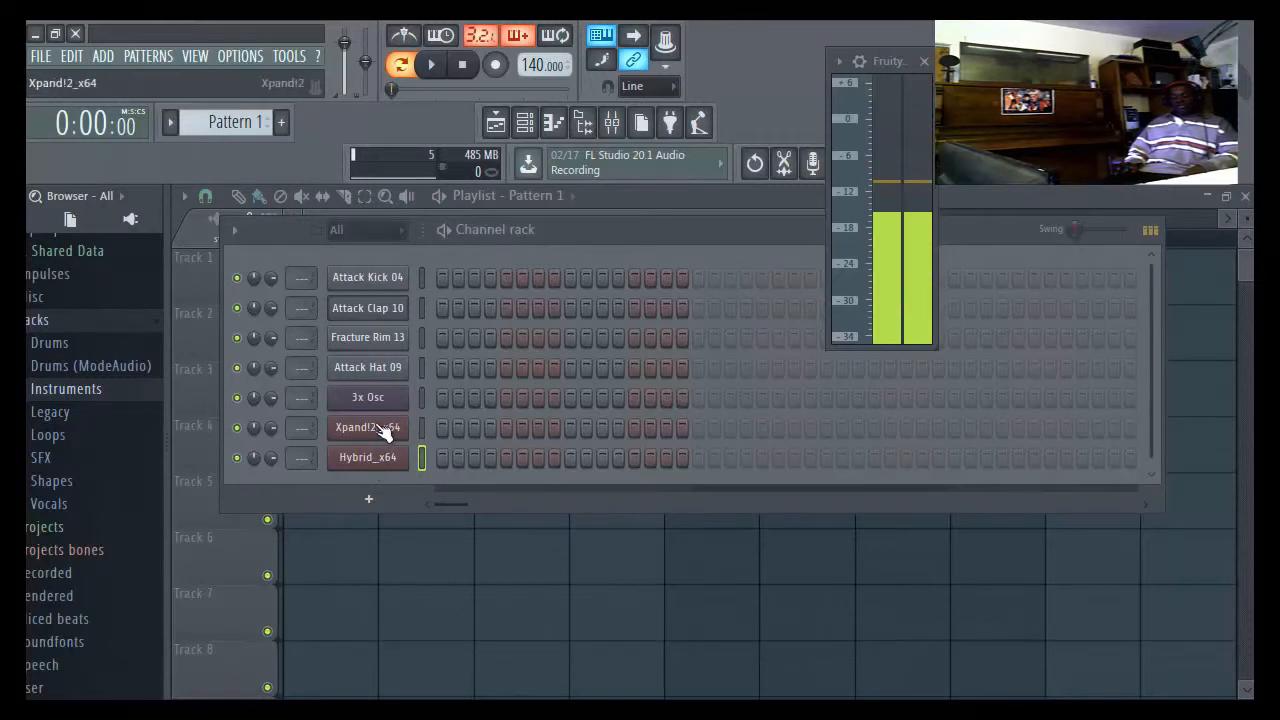
click(368, 456)
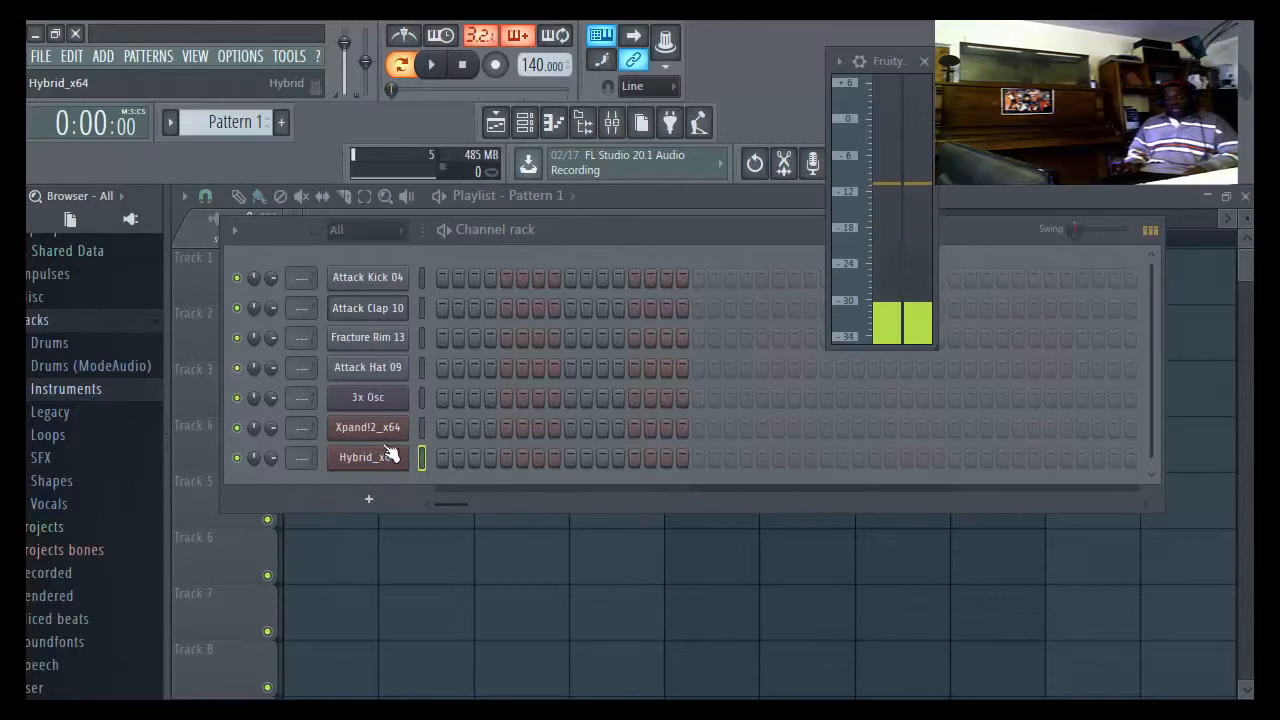
click(368, 428)
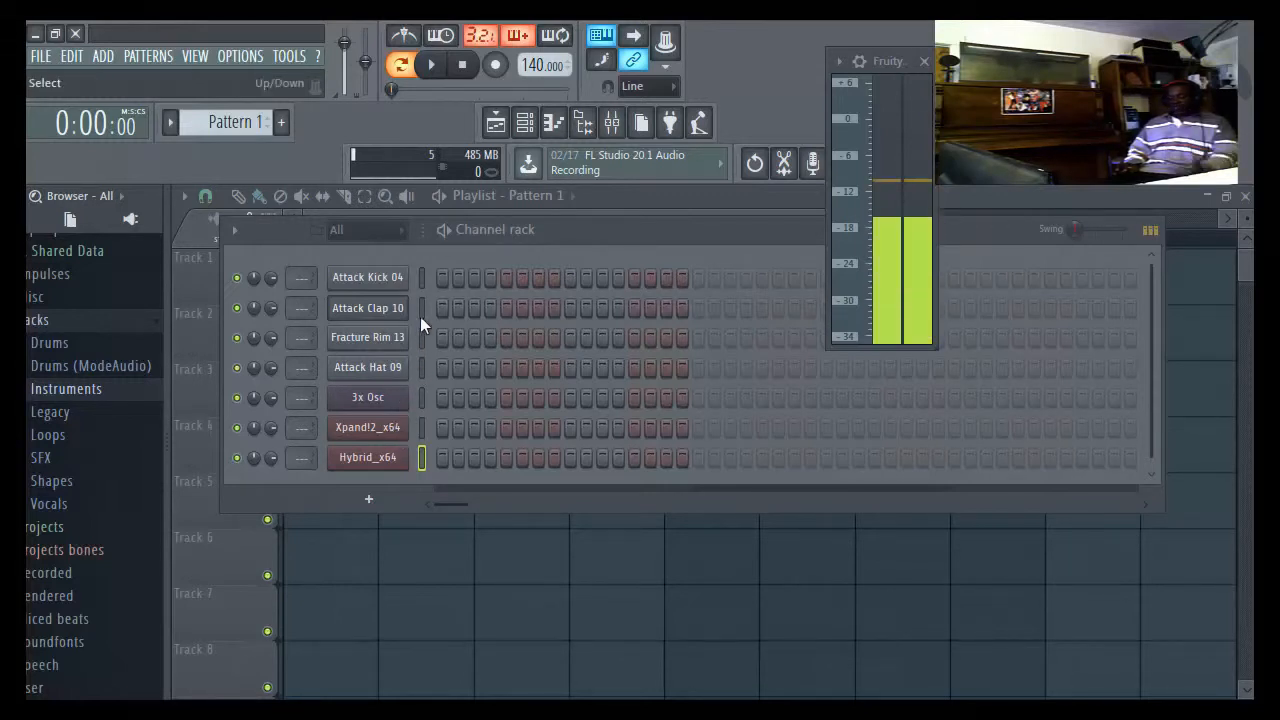
- Audition the beat with the mixer shown, playing and stopping the pattern a few times
click(368, 308)
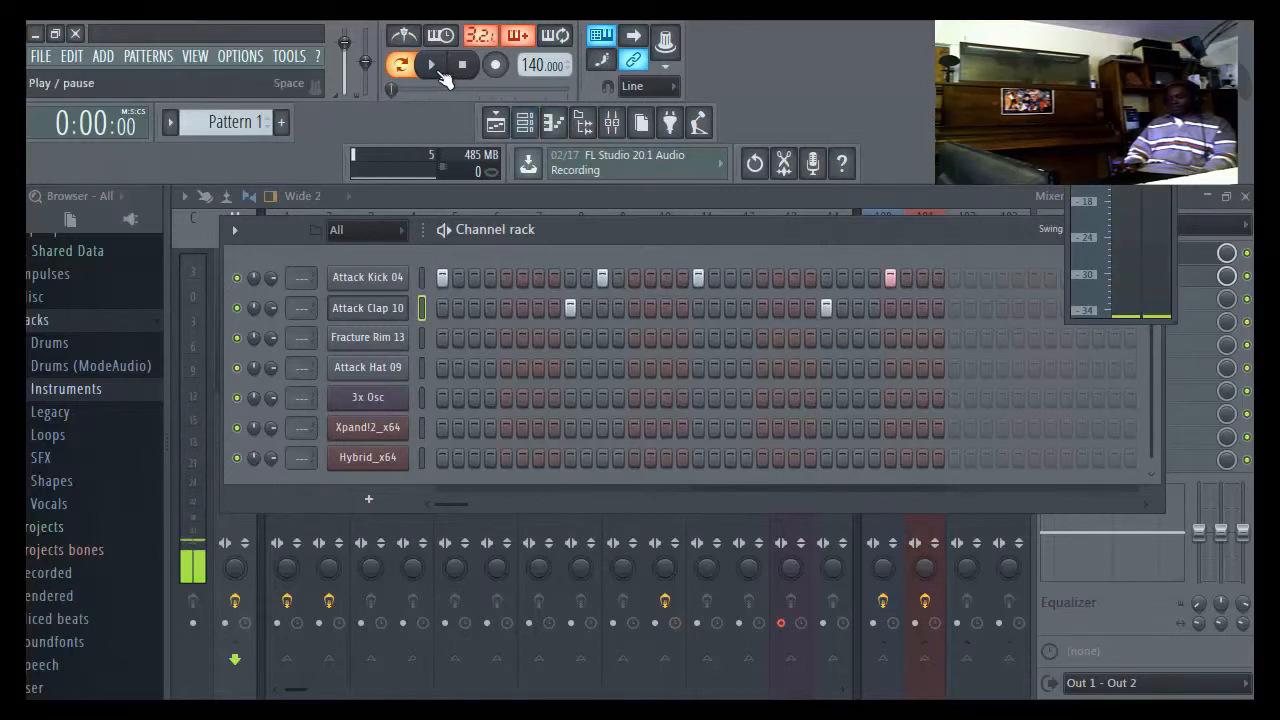
click(432, 64)
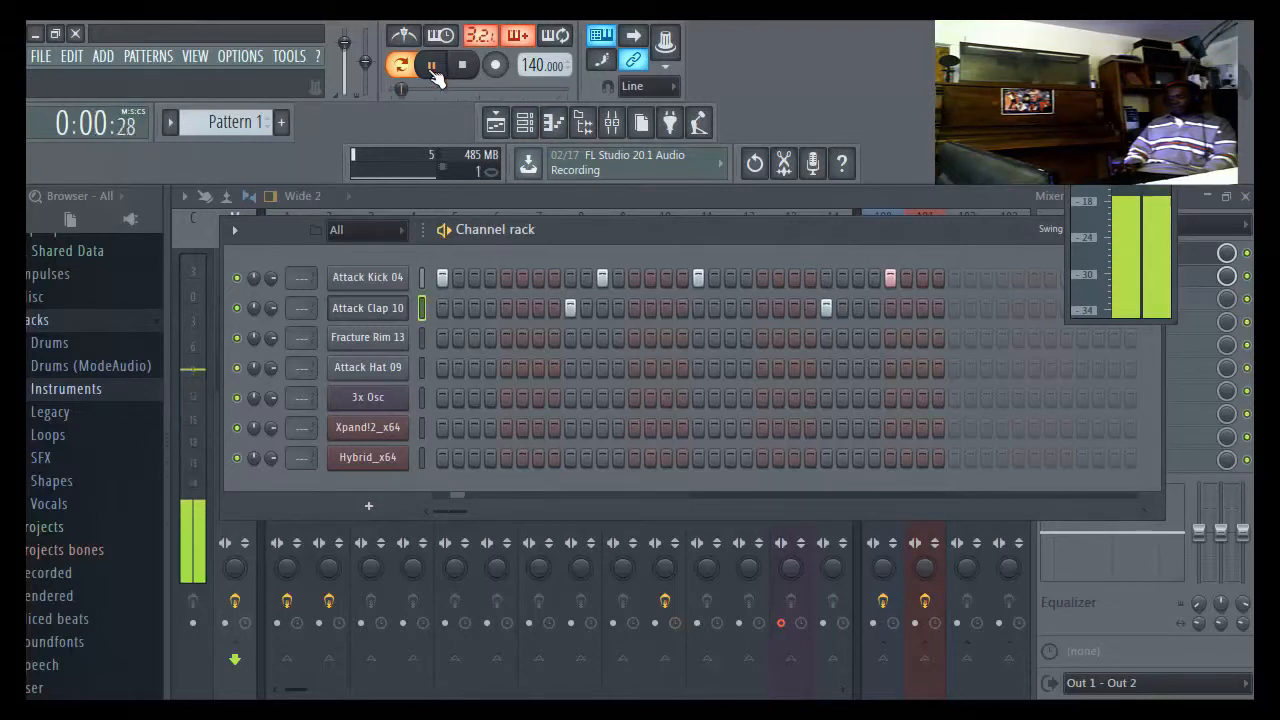
click(462, 64)
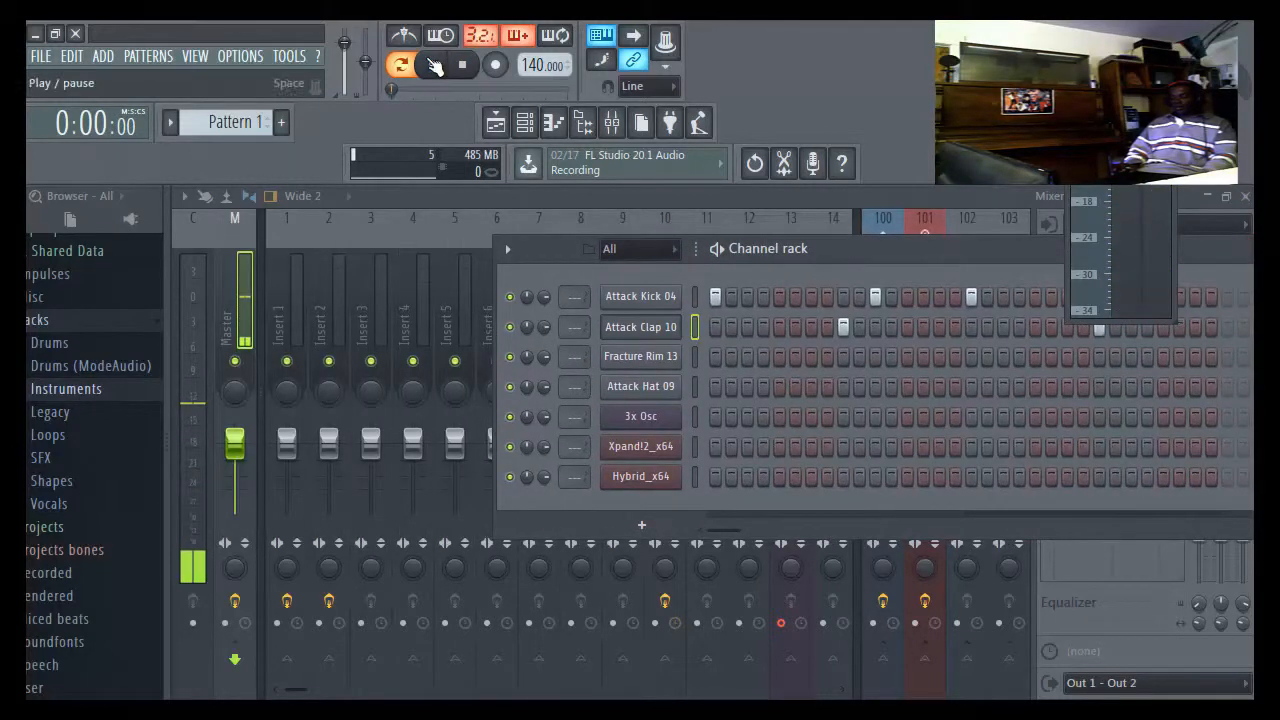
click(400, 64)
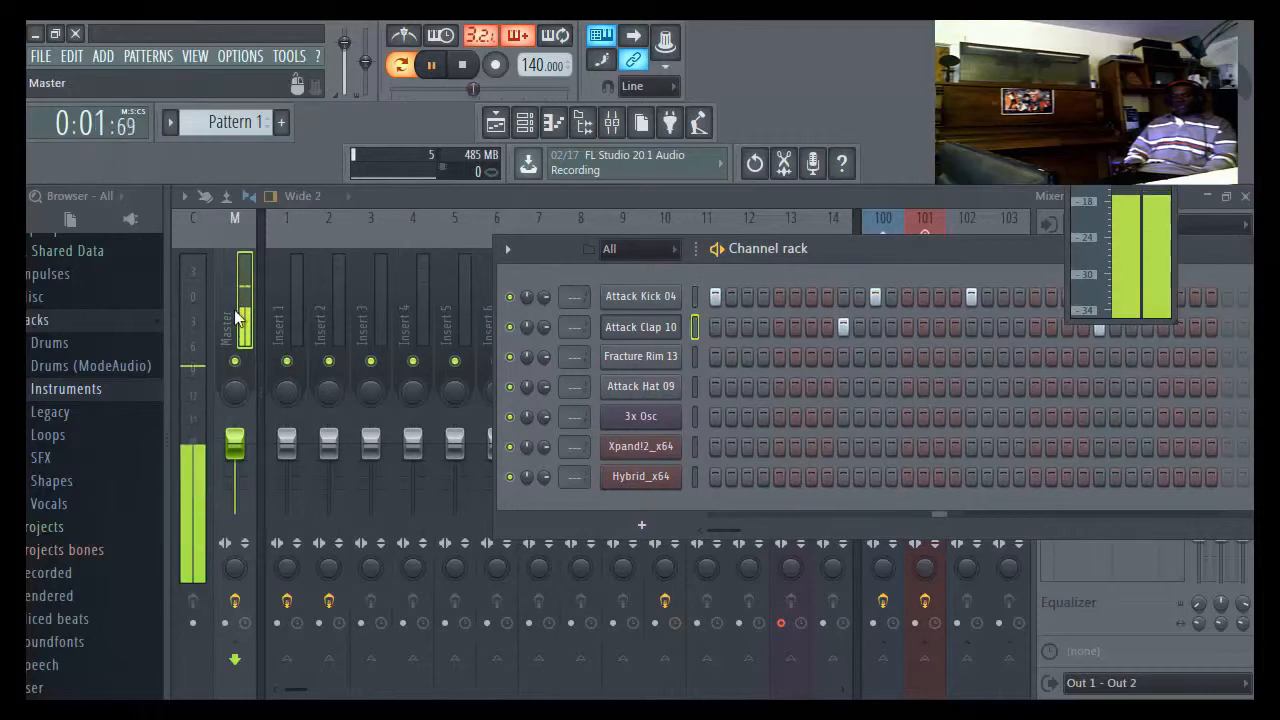
click(460, 64)
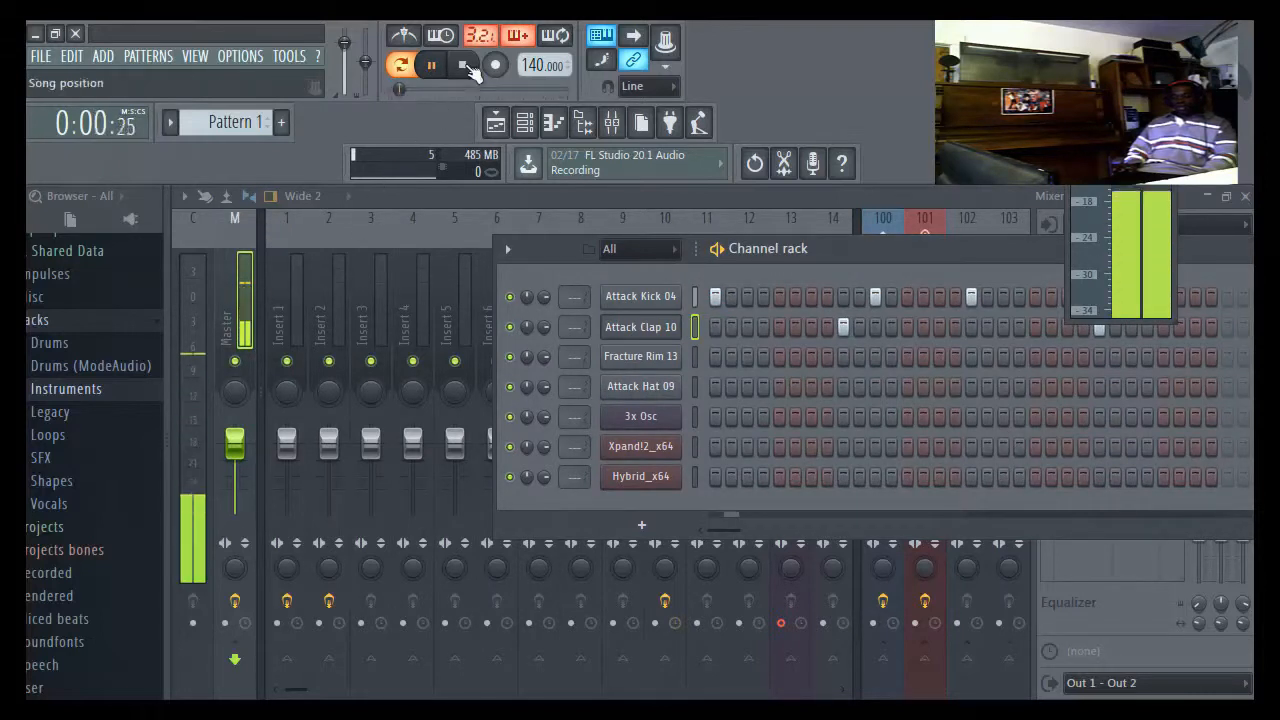
click(460, 64)
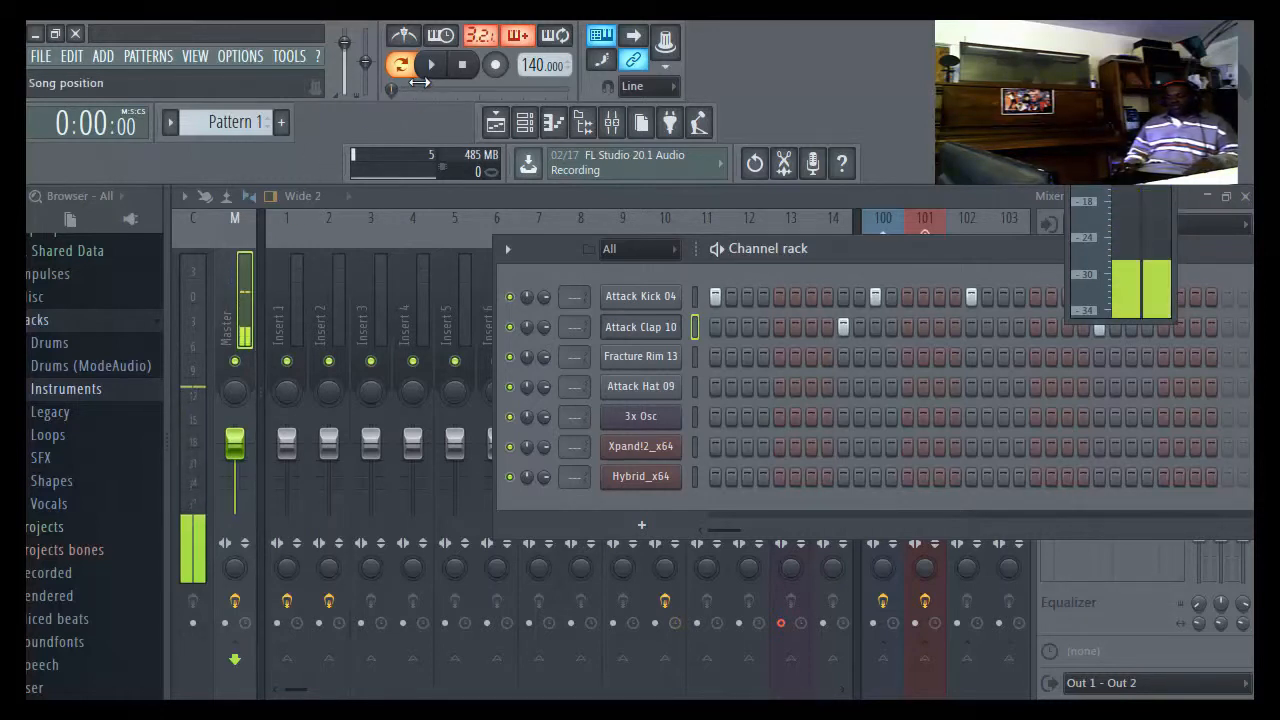
click(432, 64)
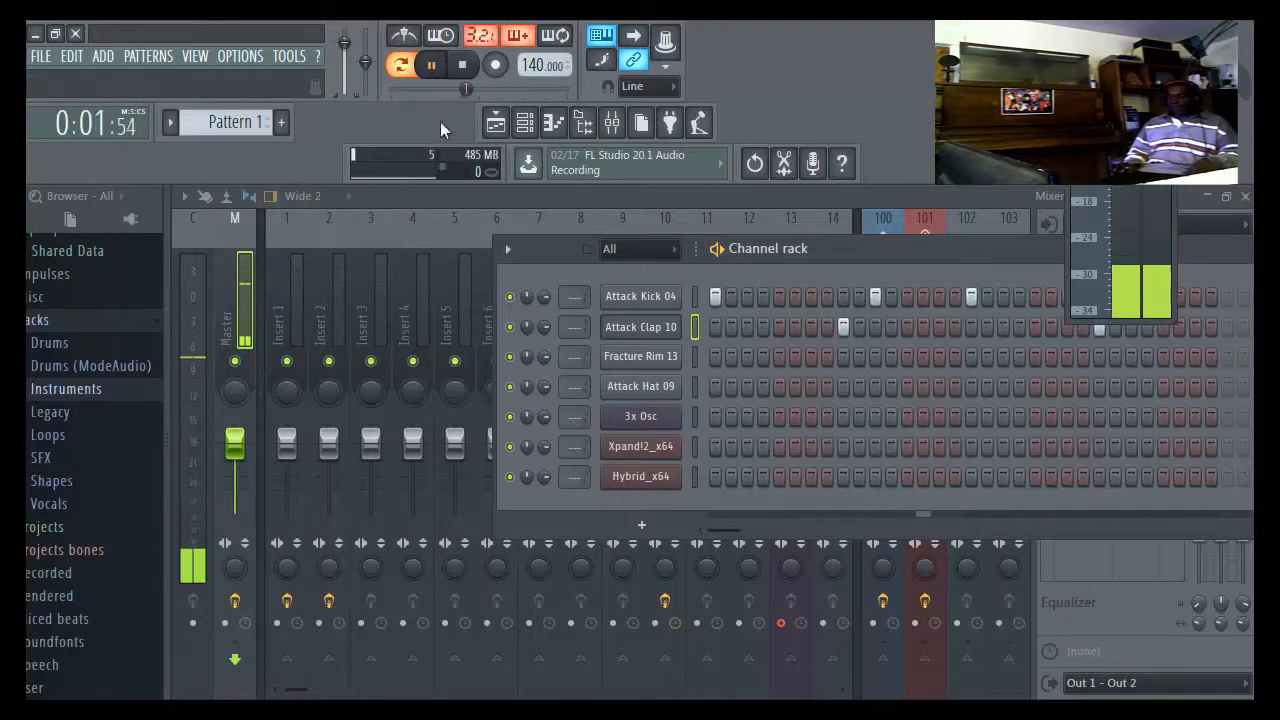
click(460, 64)
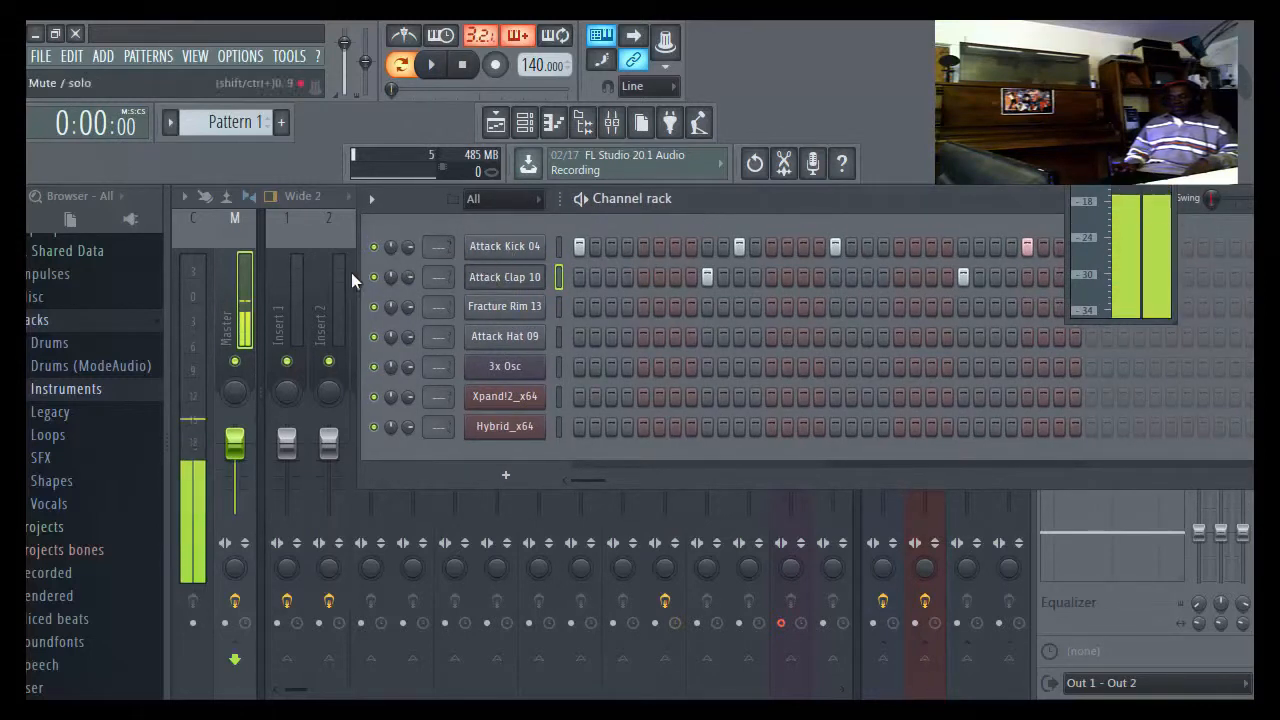
- Enable mixer track selectors so each channel shows its insert number in the rack
click(504, 276)
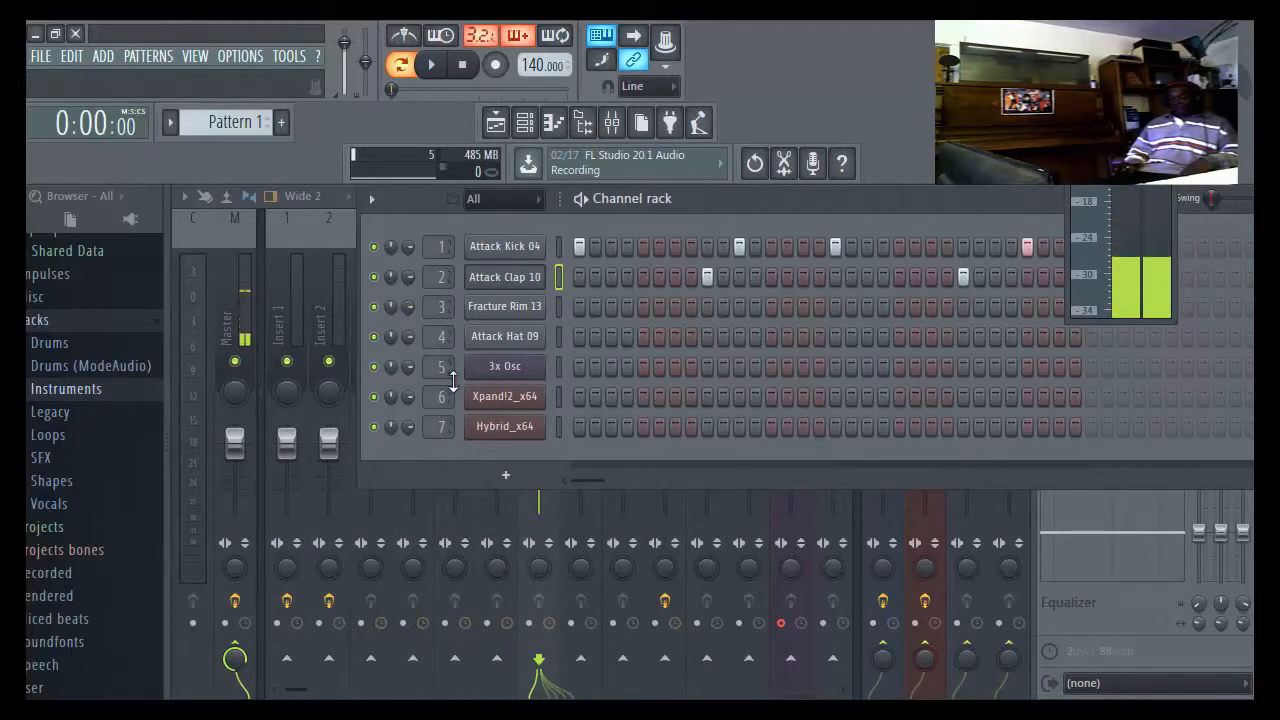
click(504, 276)
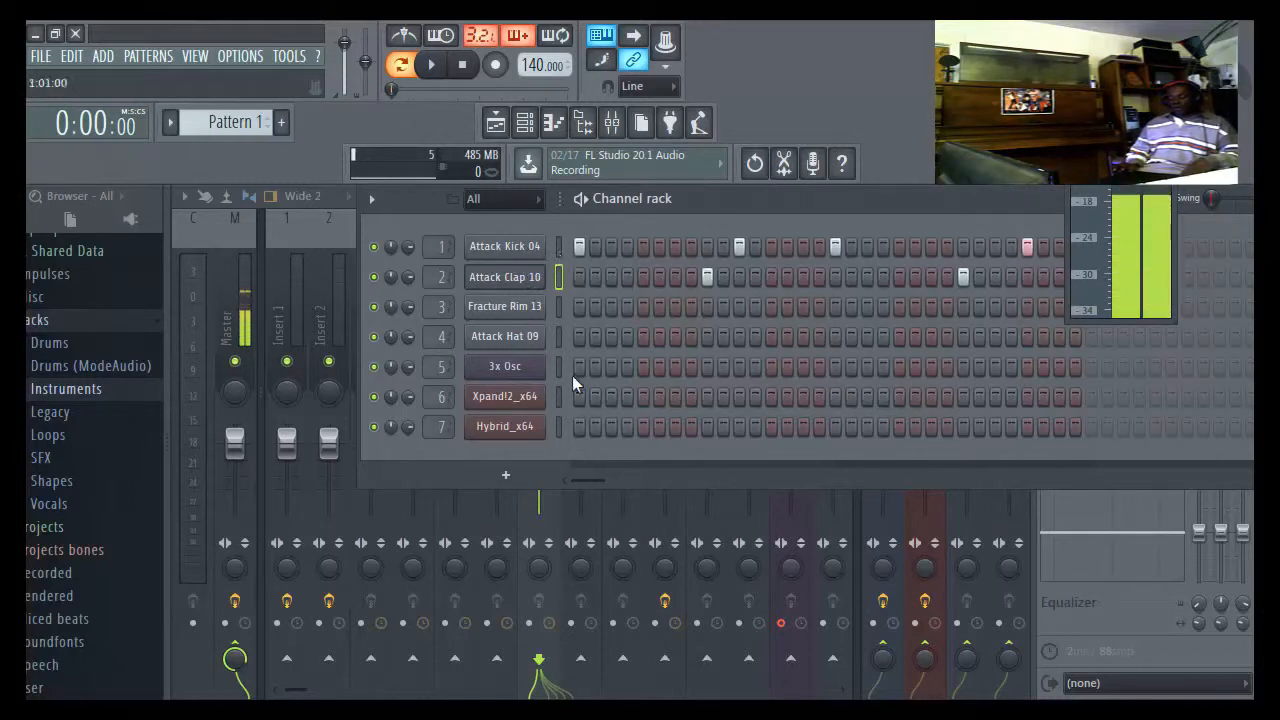
- Give the 3x Osc channel a green colour via Change color and confirm it
click(504, 366)
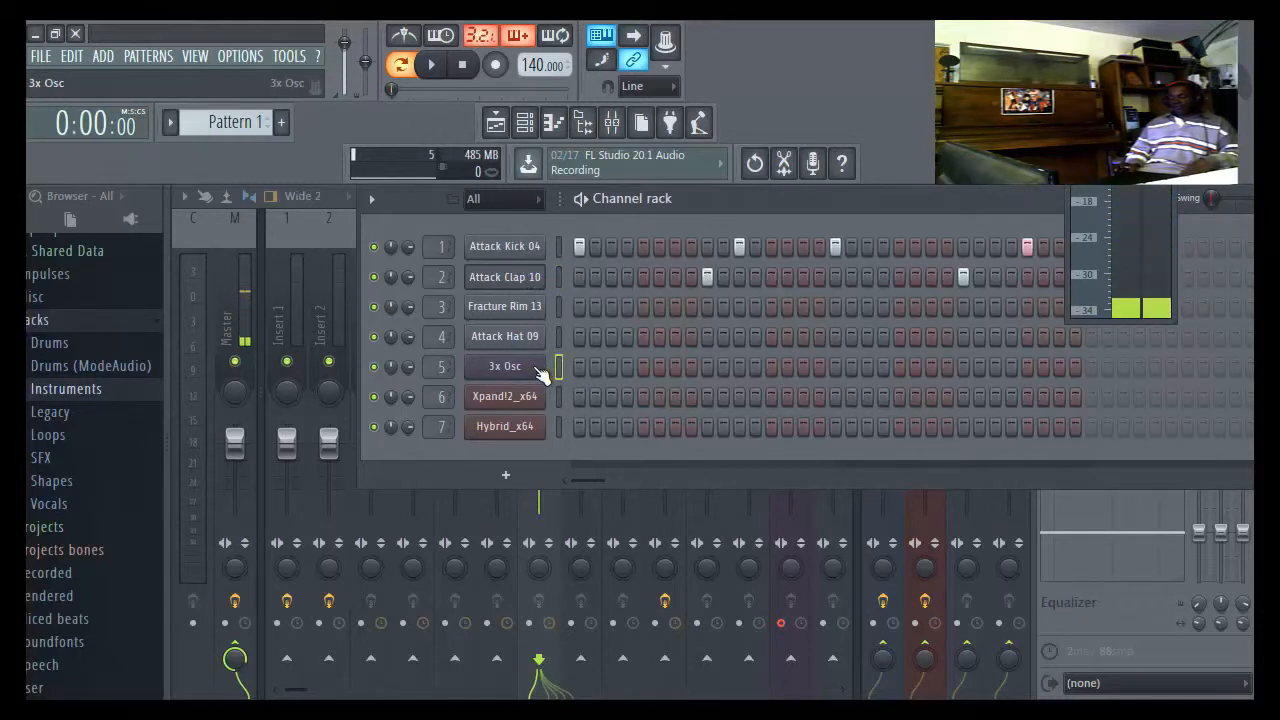
right_click(504, 366)
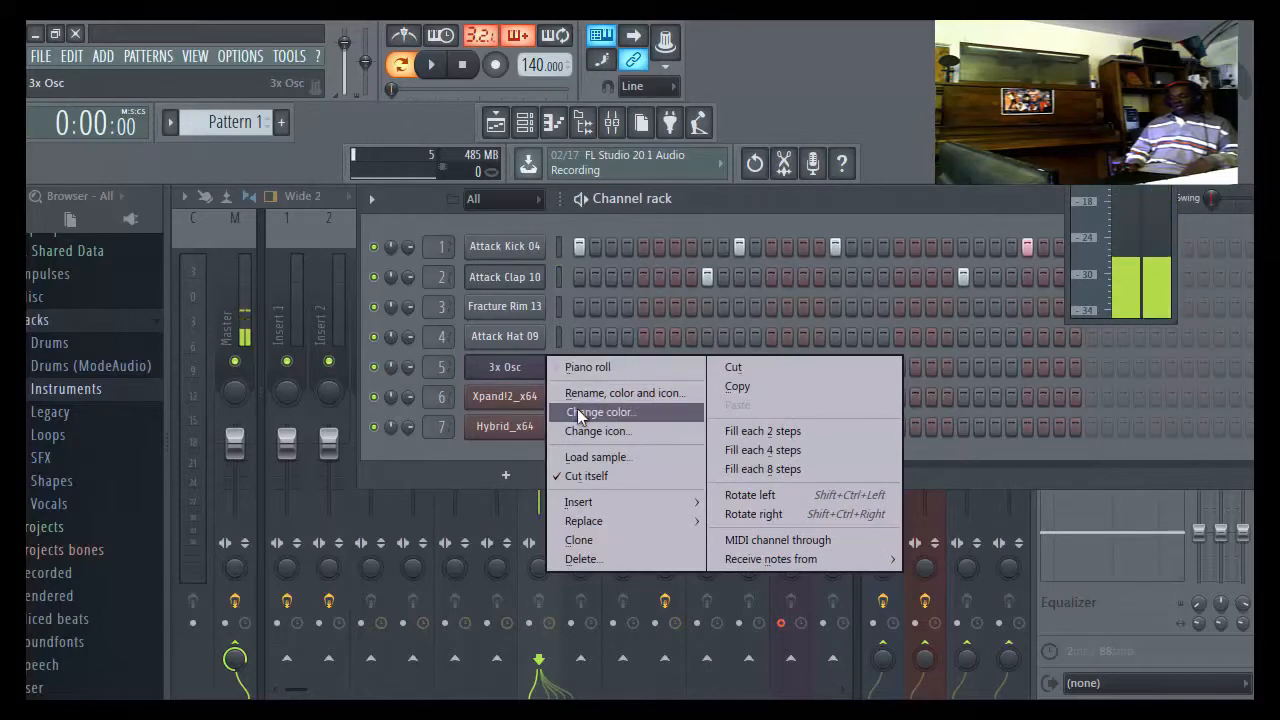
click(600, 412)
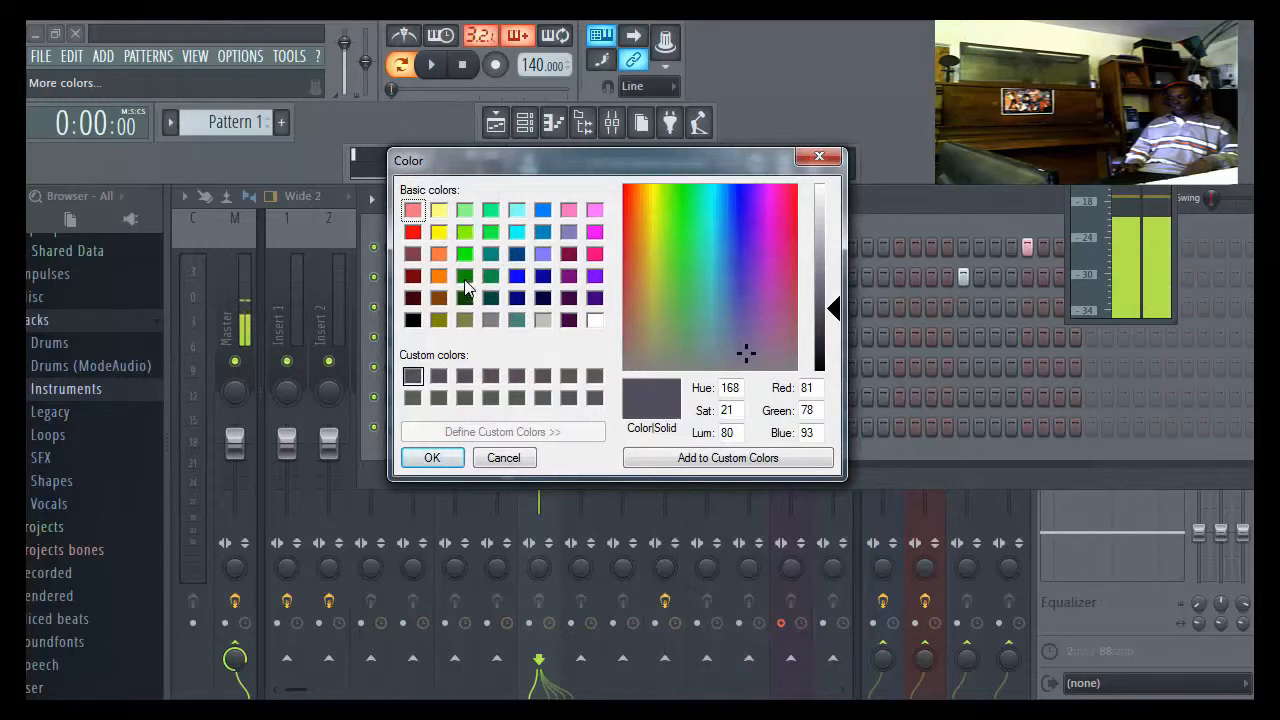
click(464, 276)
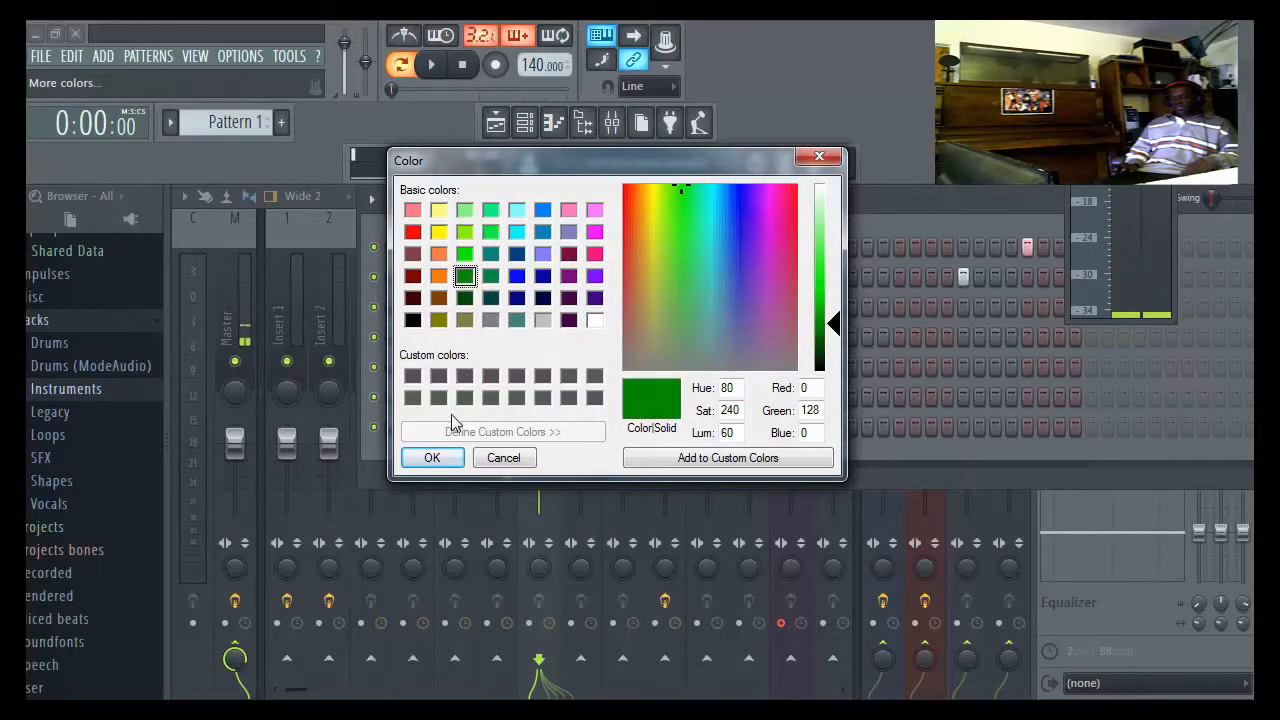
click(432, 456)
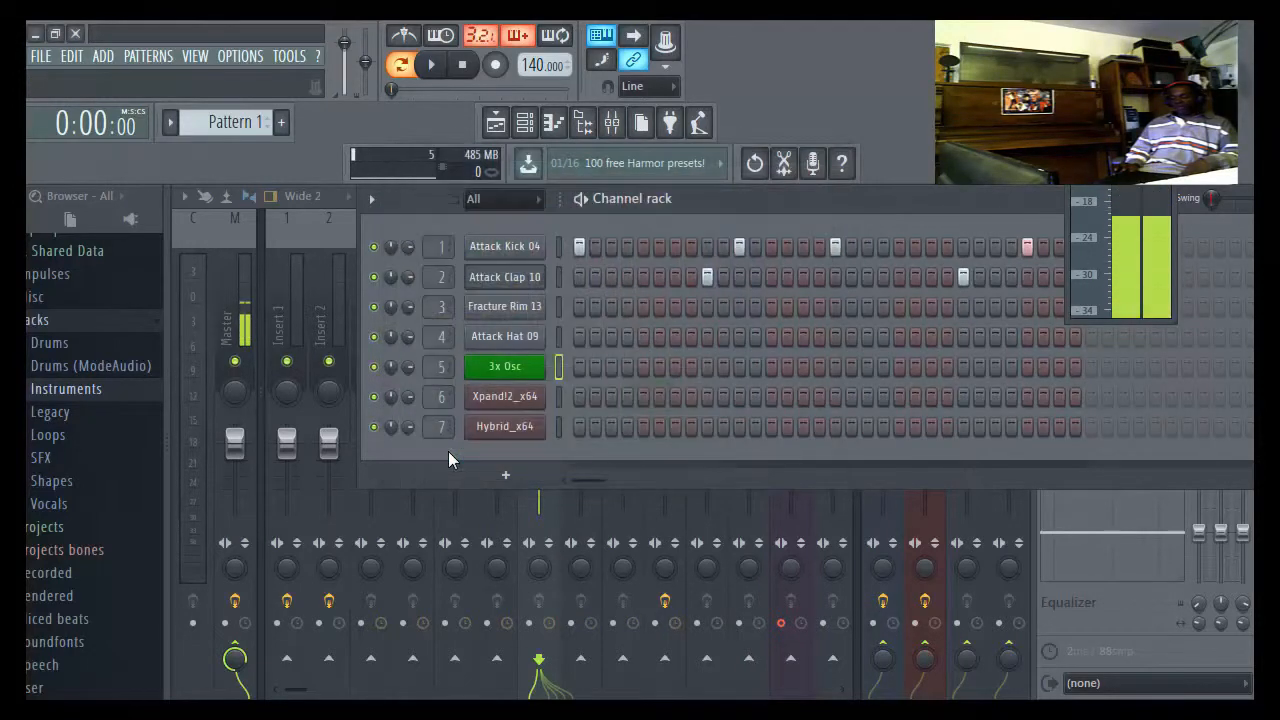
click(504, 366)
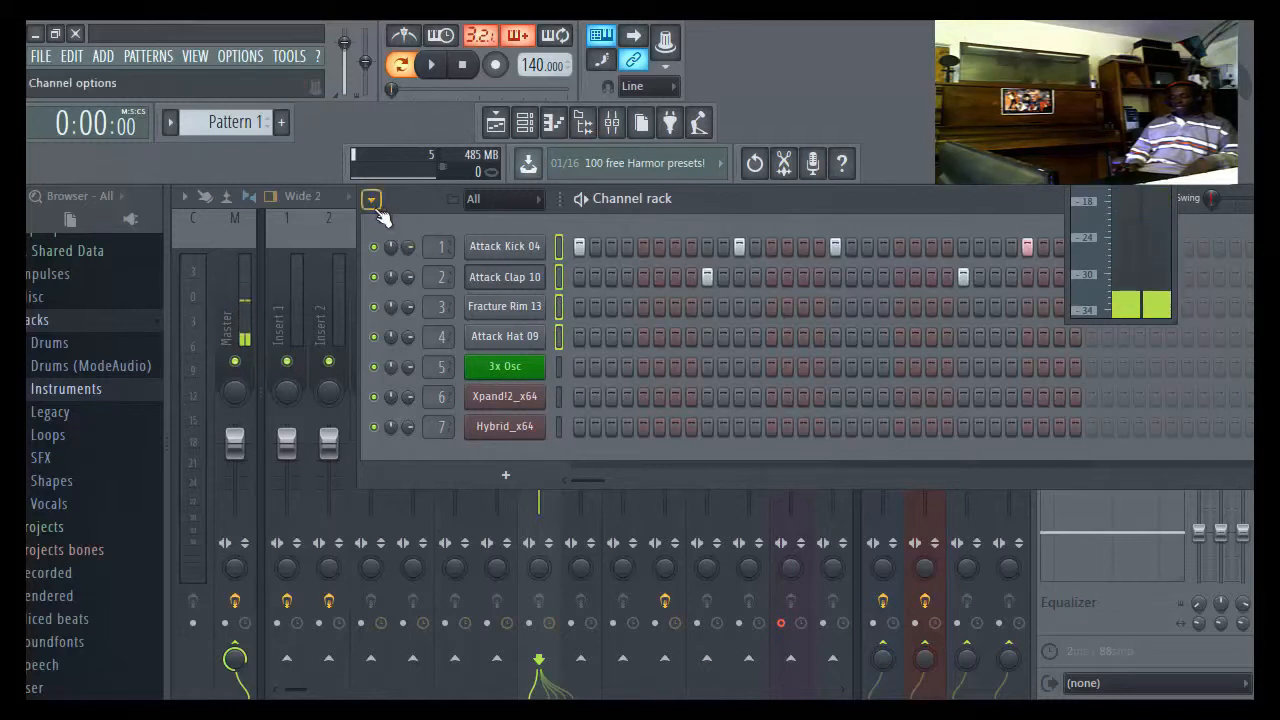
- Colour the selected drum channels bright green using the gradient colour option
click(372, 198)
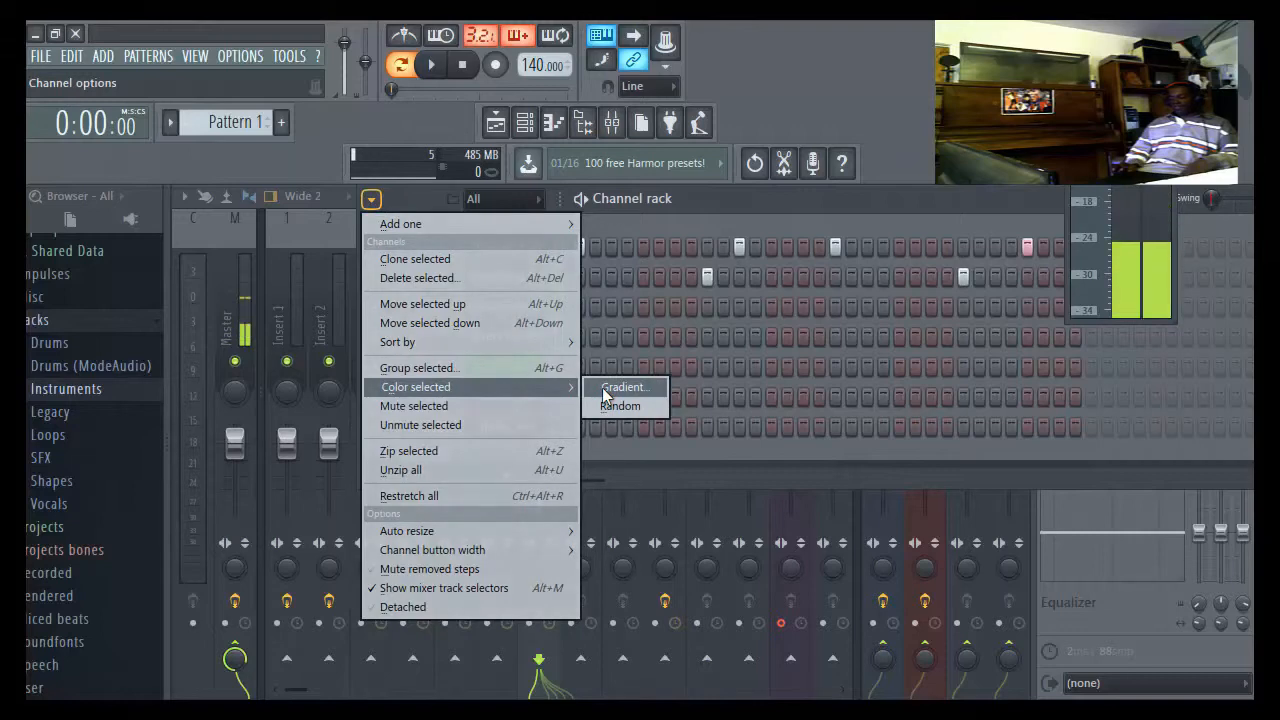
click(624, 388)
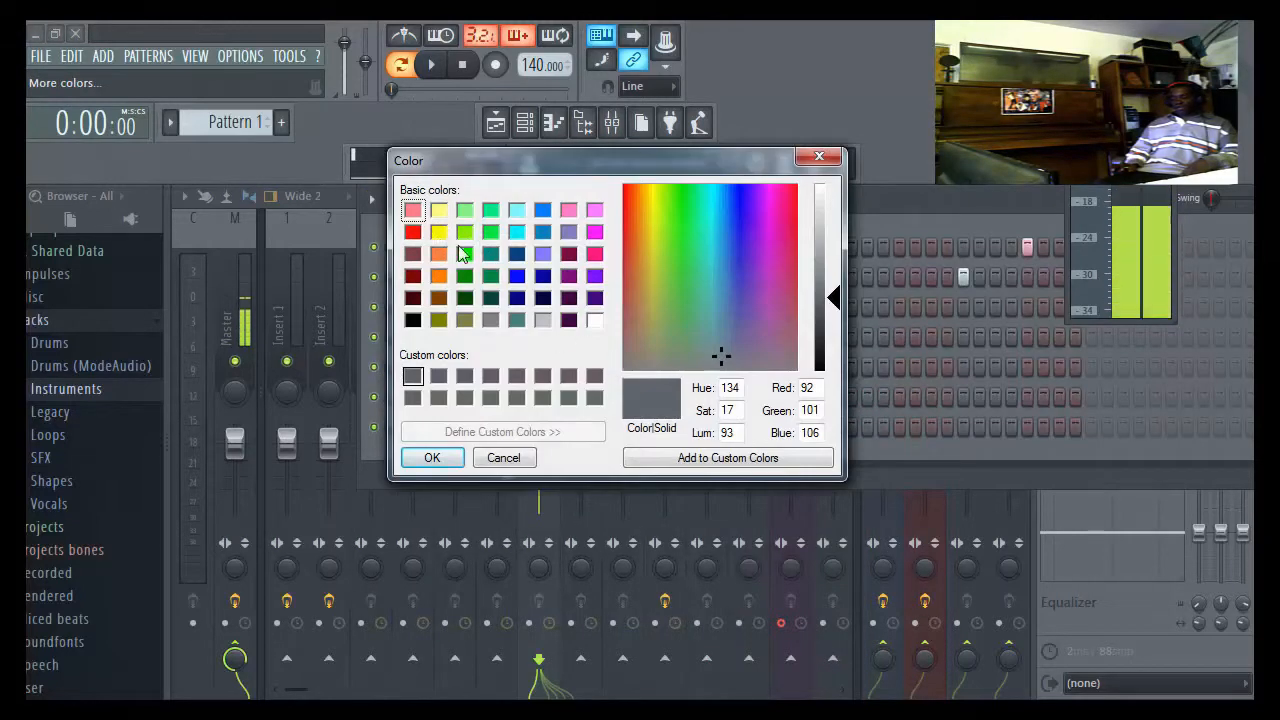
click(464, 254)
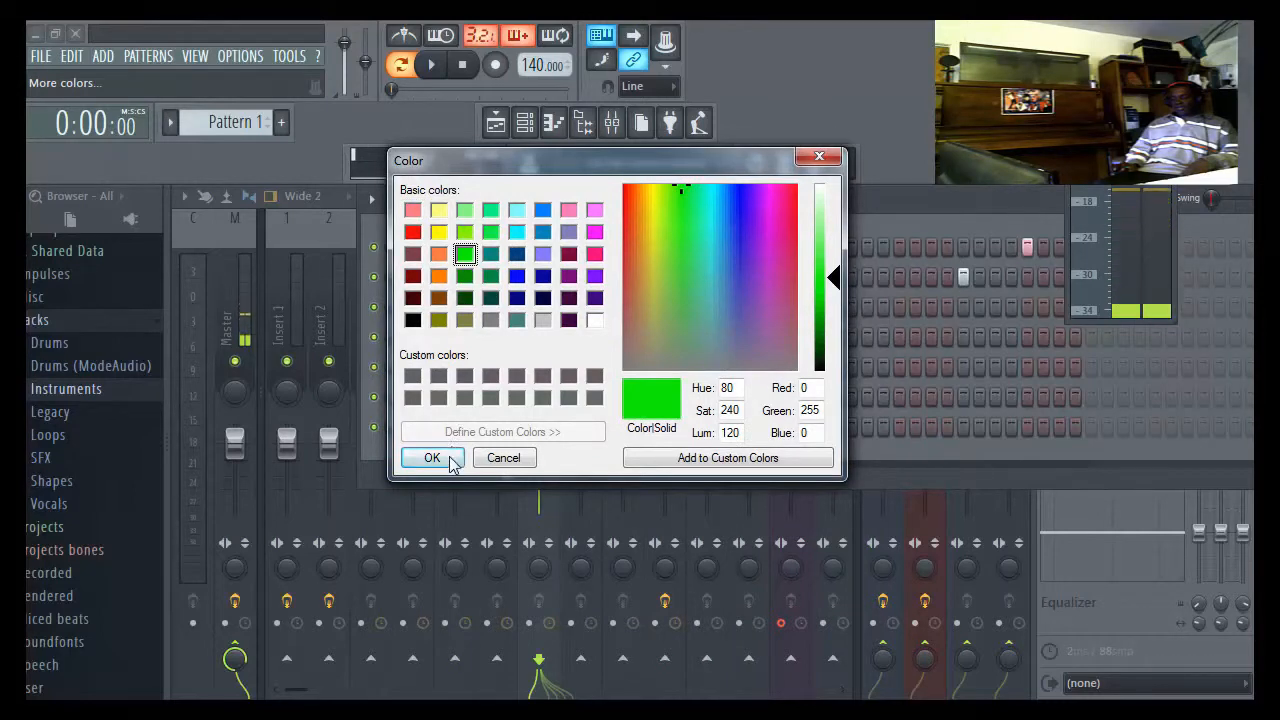
click(432, 456)
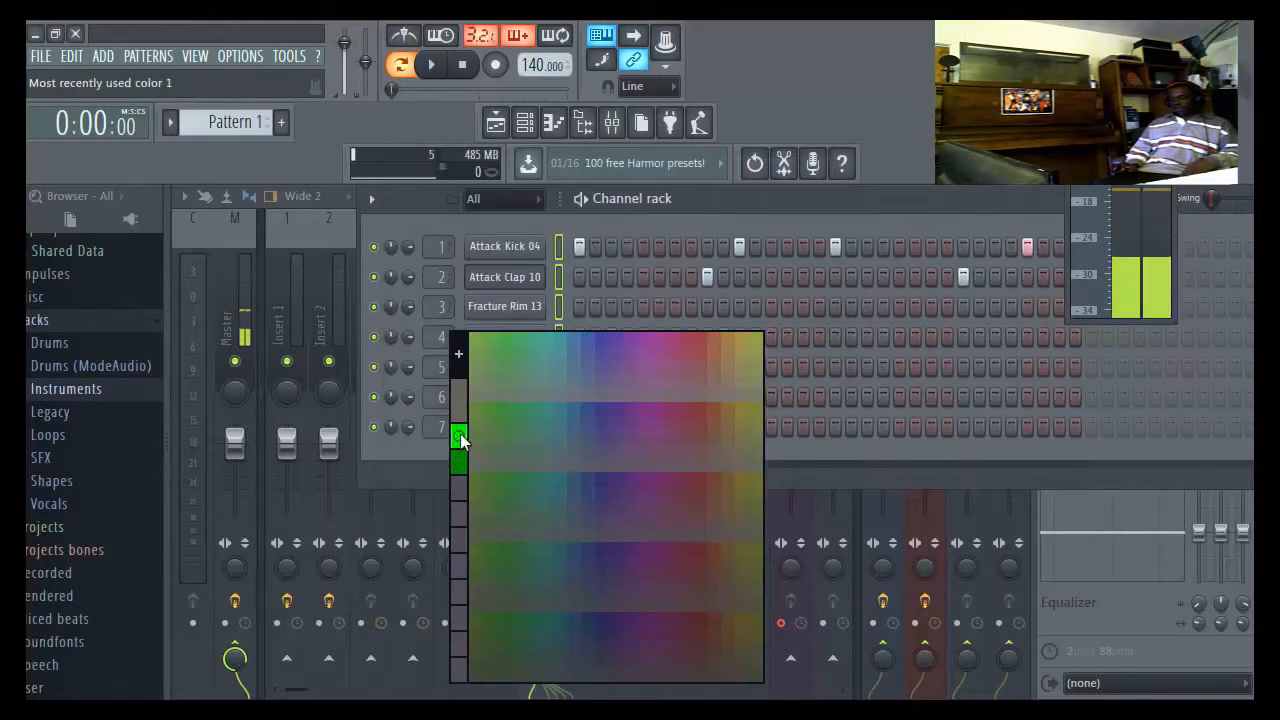
click(460, 440)
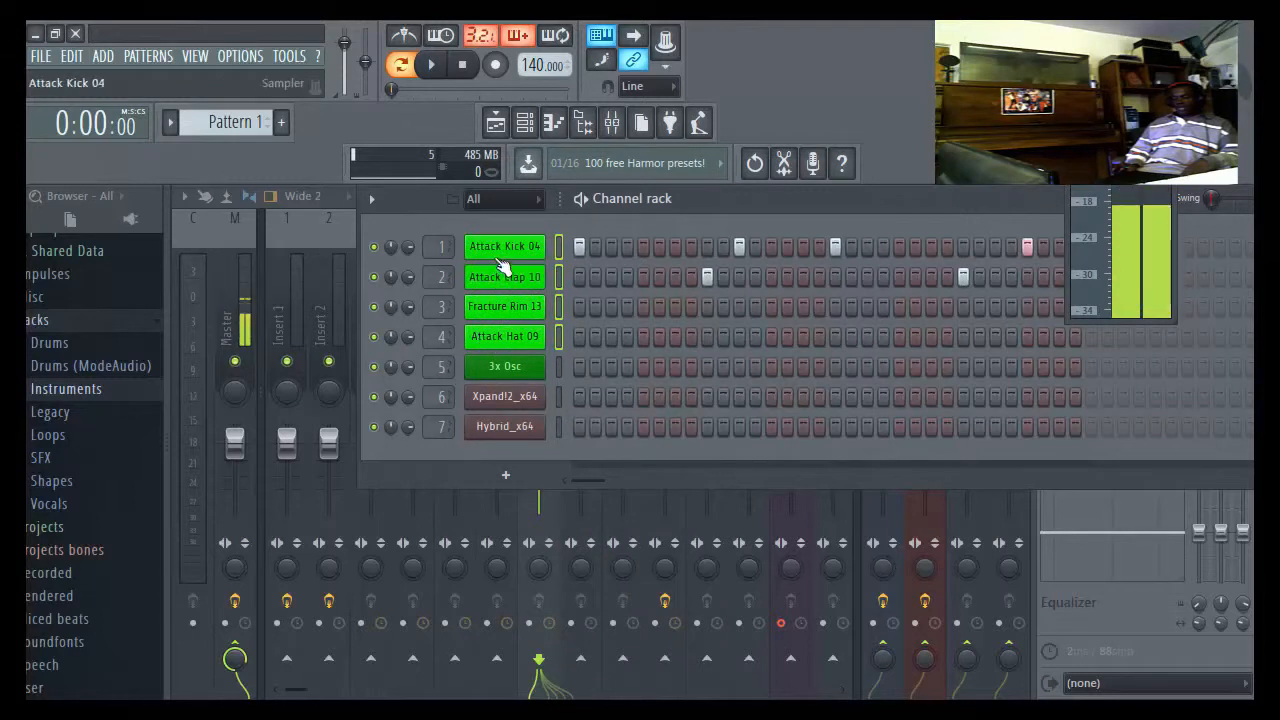
- Select the Xpand!2 and Hybrid synth channels and colour them orange
click(504, 396)
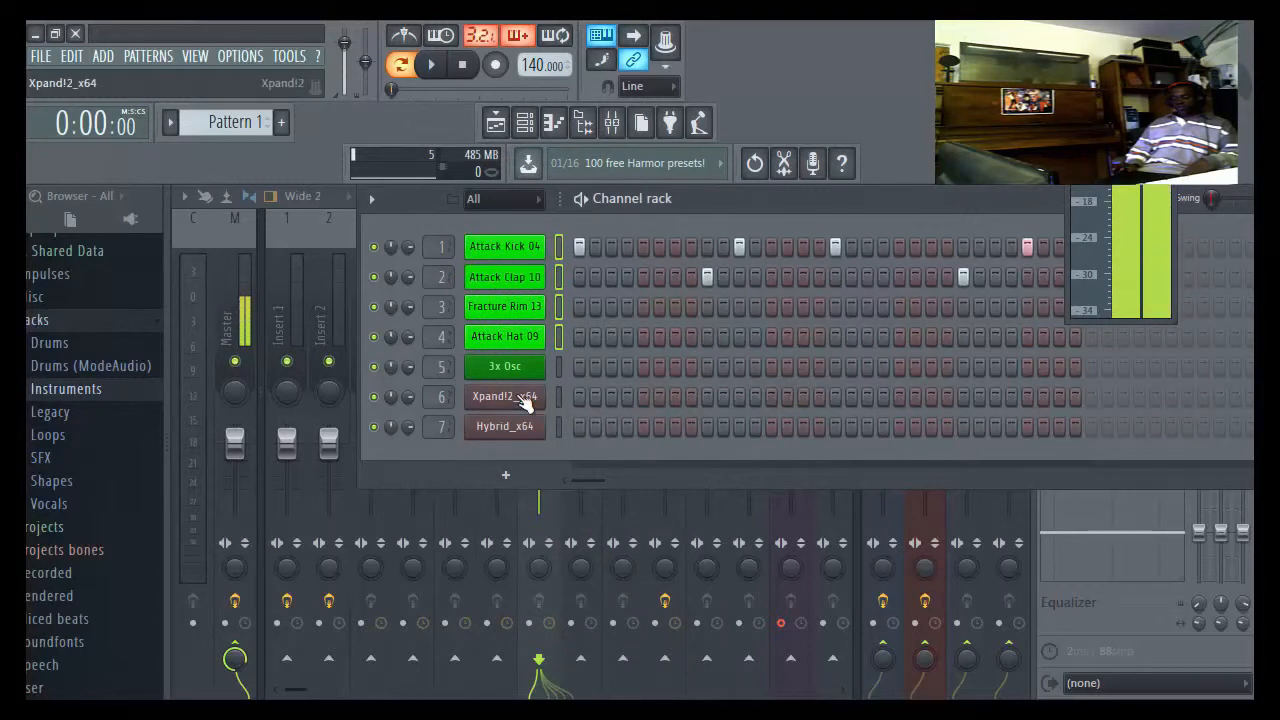
click(504, 426)
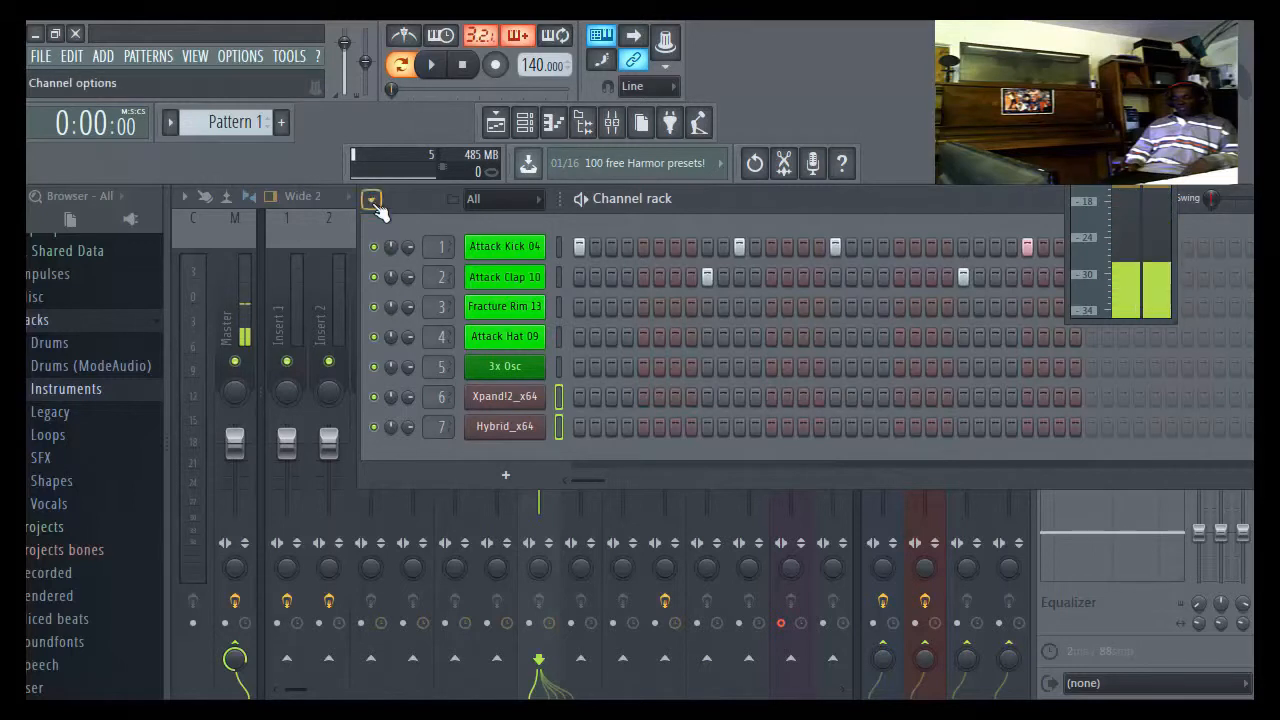
click(372, 198)
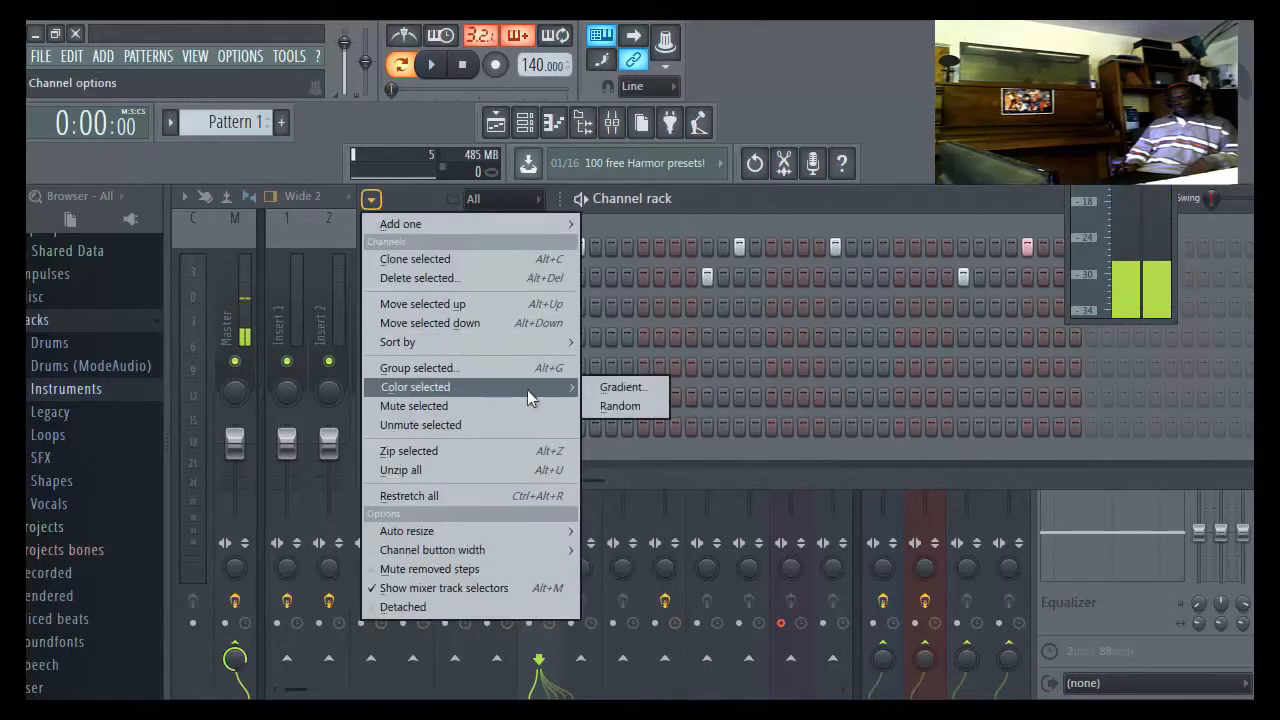
click(622, 388)
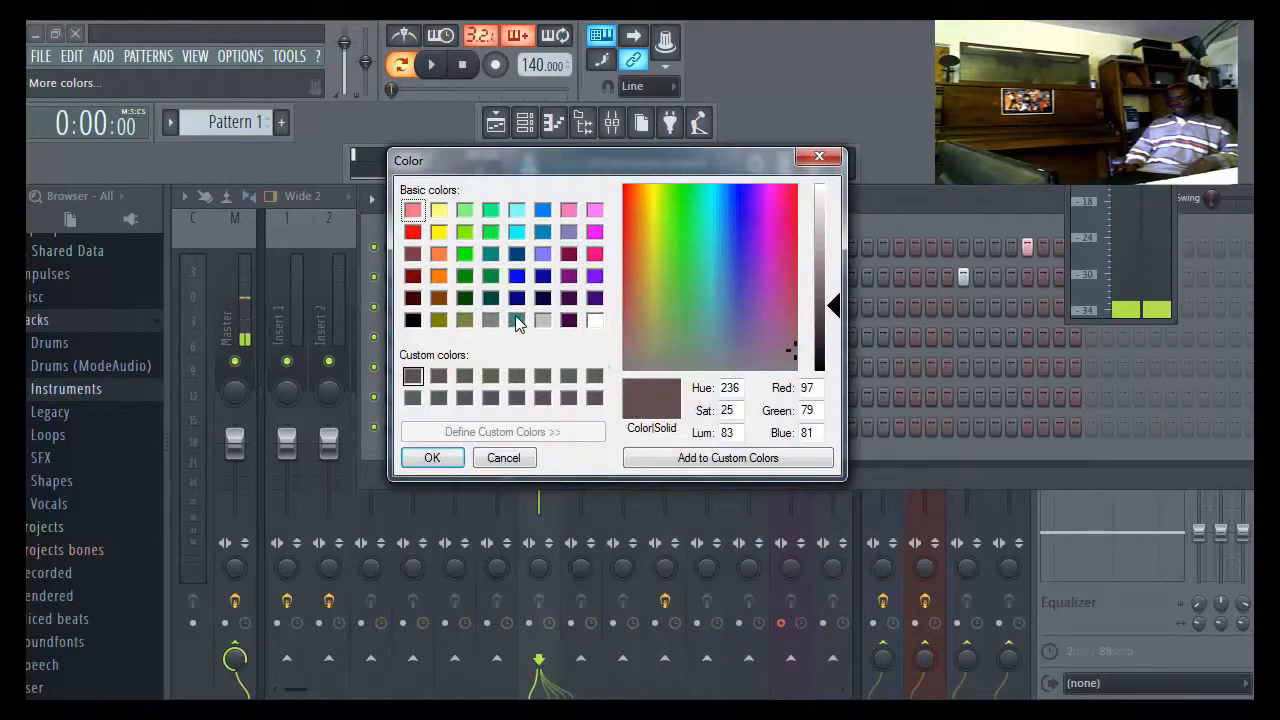
click(440, 252)
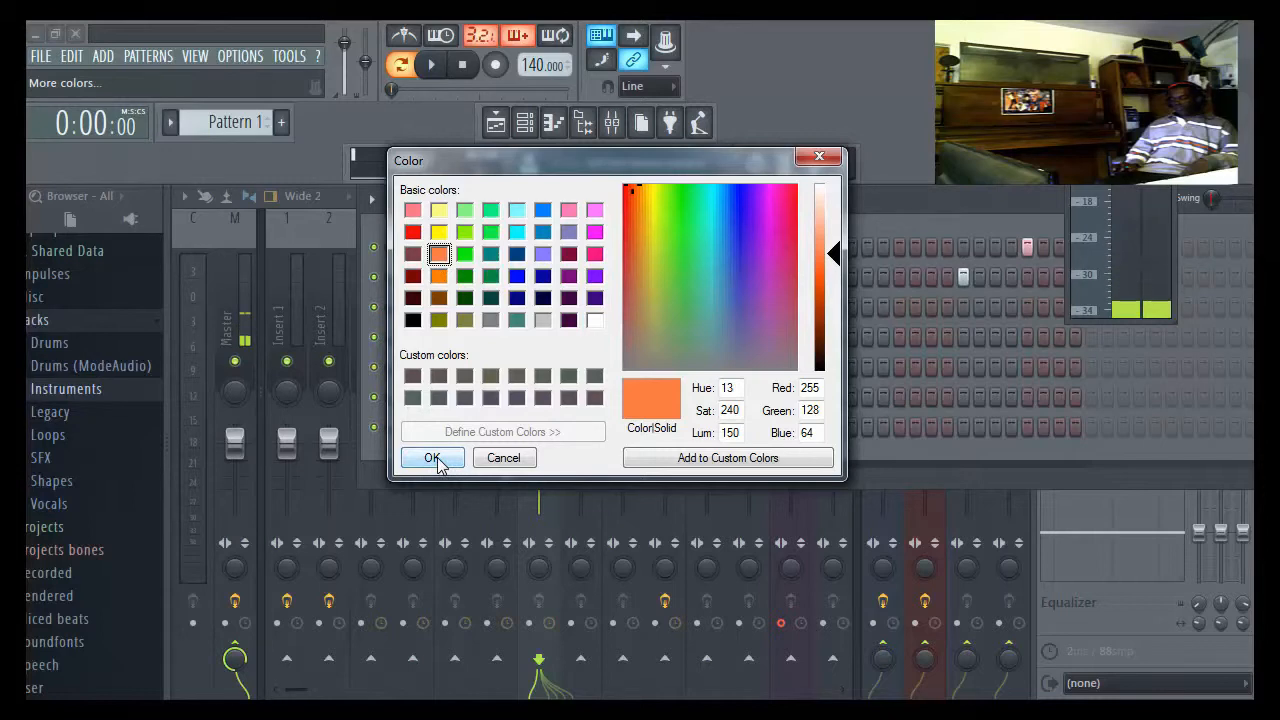
click(432, 456)
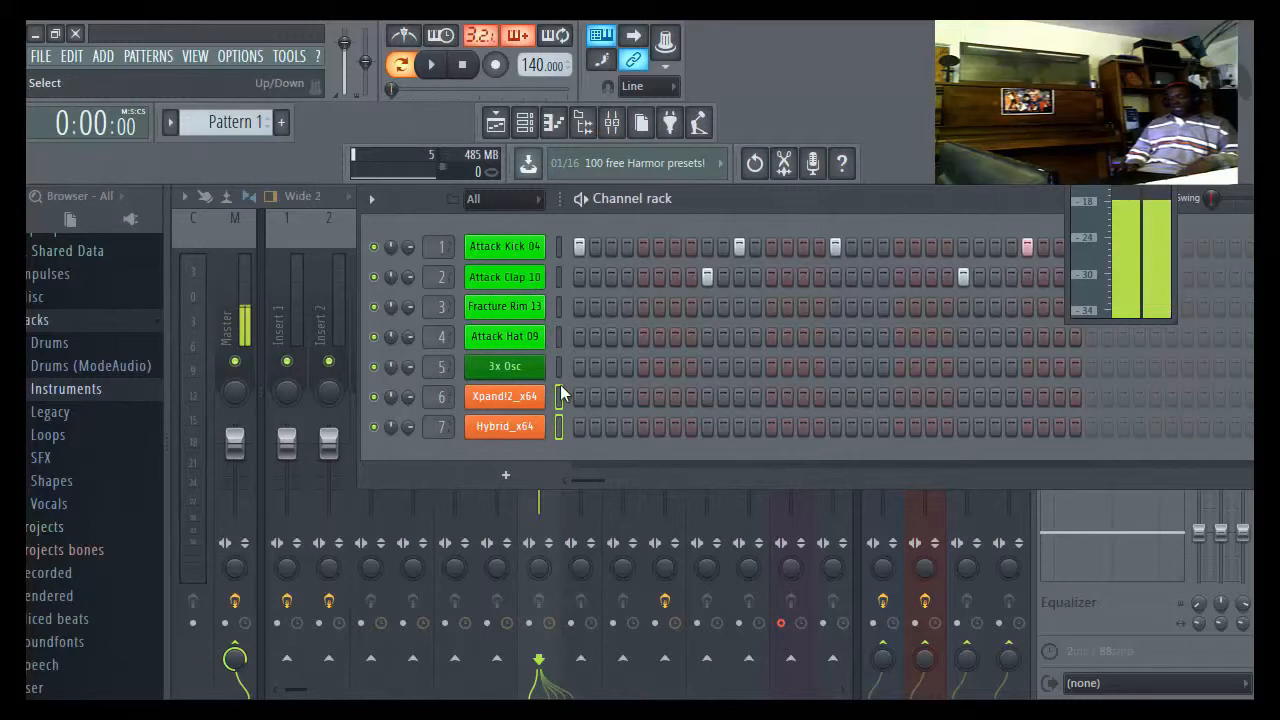
- Route all channels to consecutive mixer inserts starting from insert 1 and check the named, coloured tracks
click(504, 306)
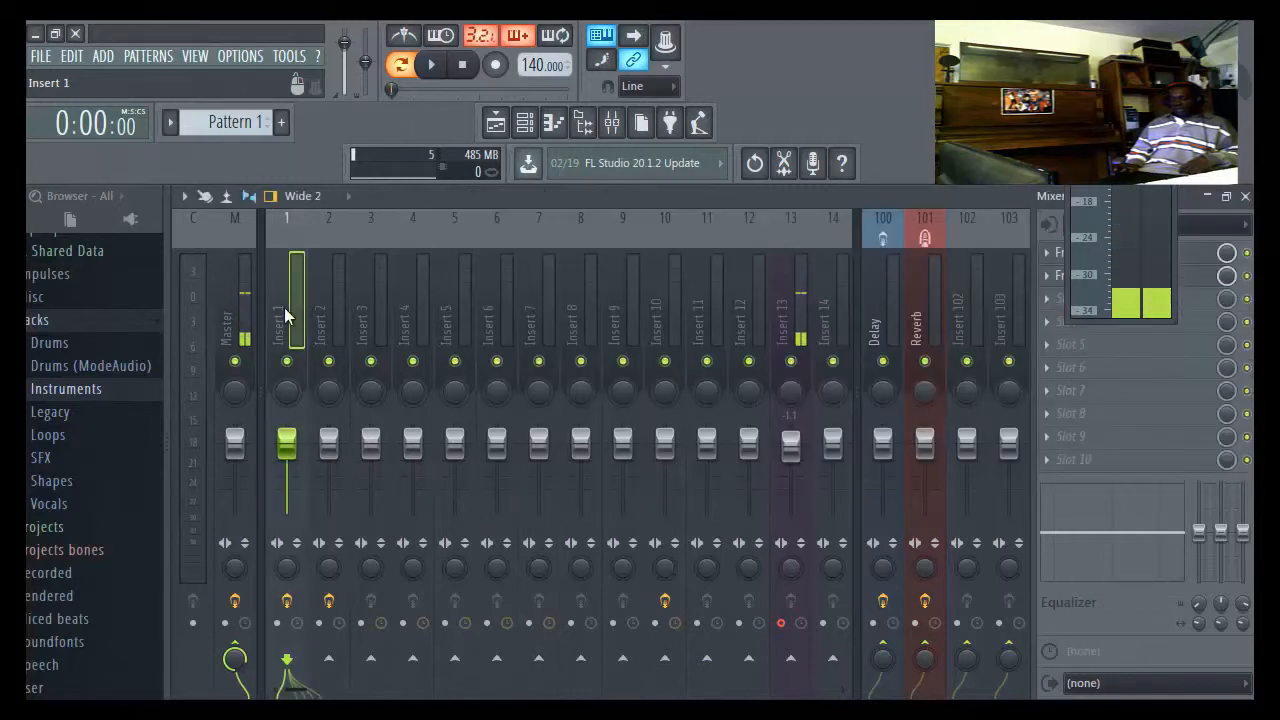
right_click(288, 320)
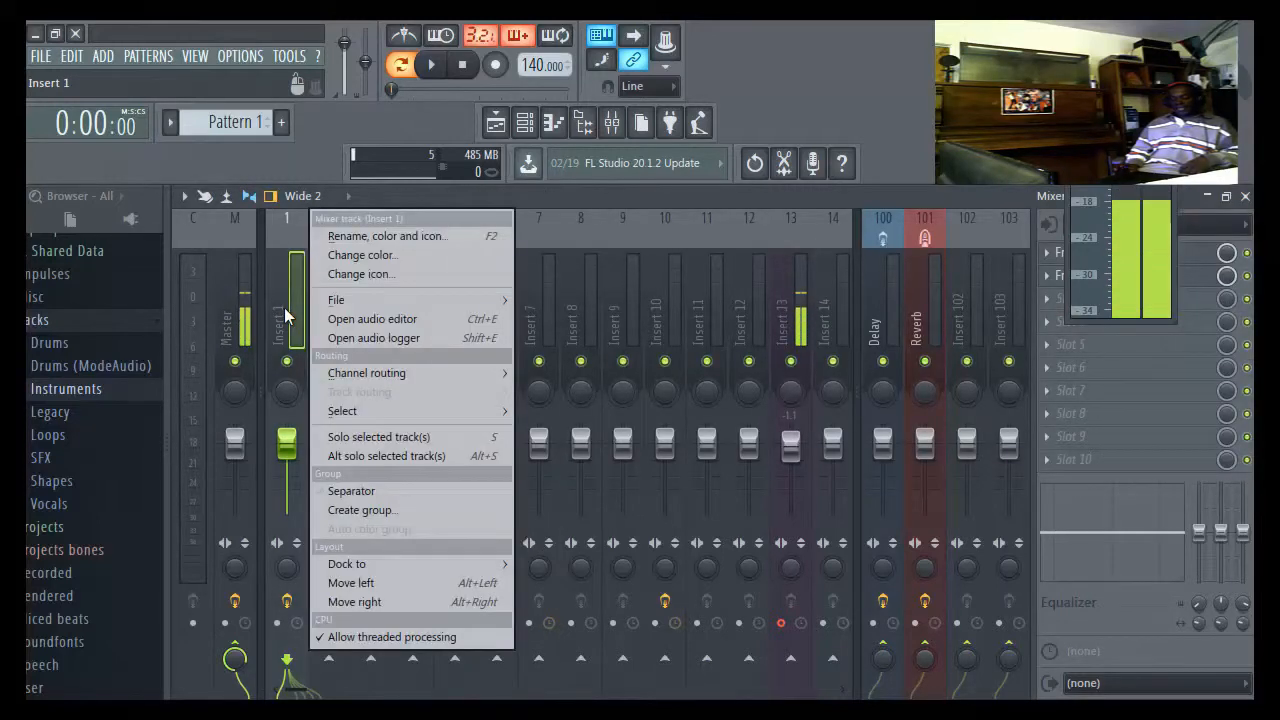
mouse_move(368, 374)
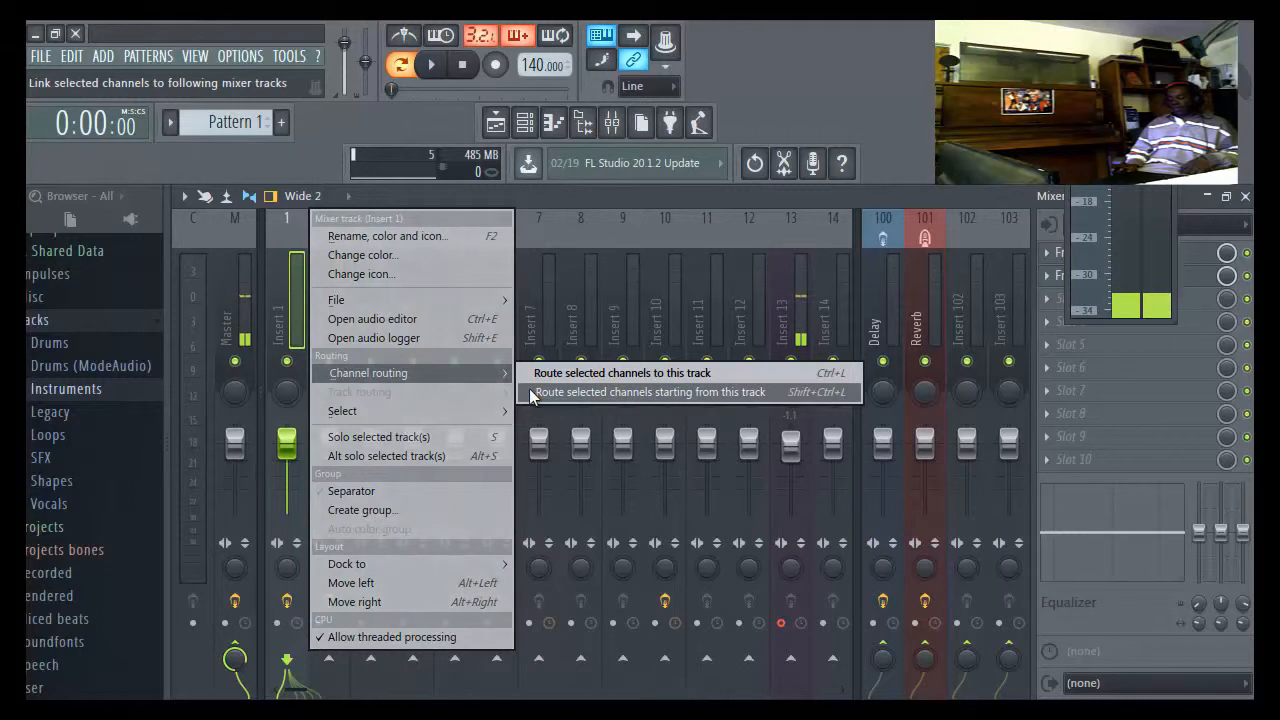
click(650, 390)
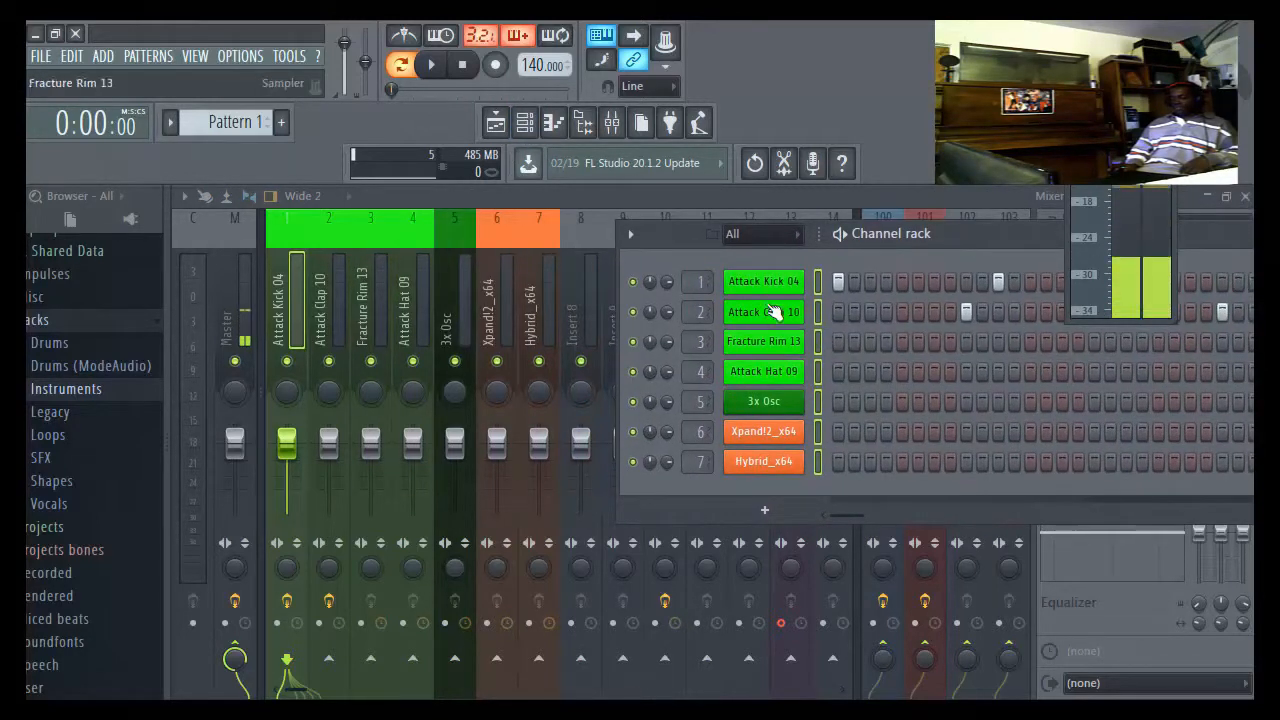
click(764, 312)
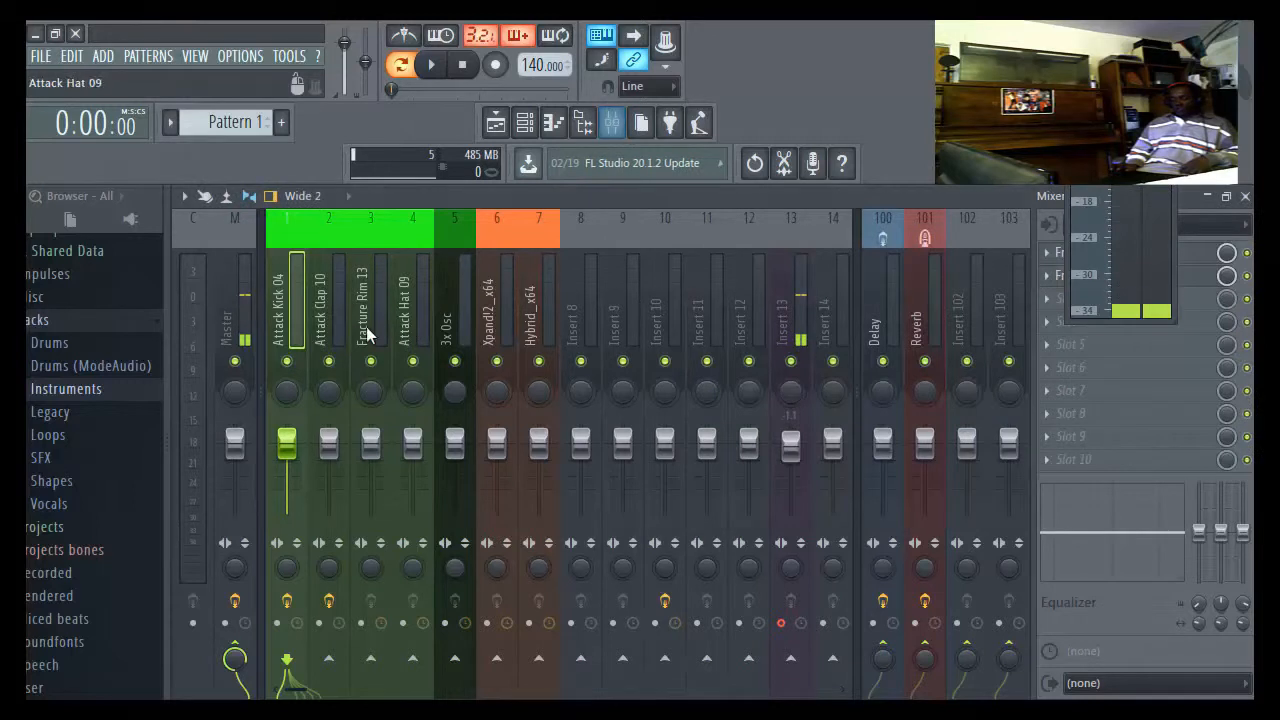
click(538, 300)
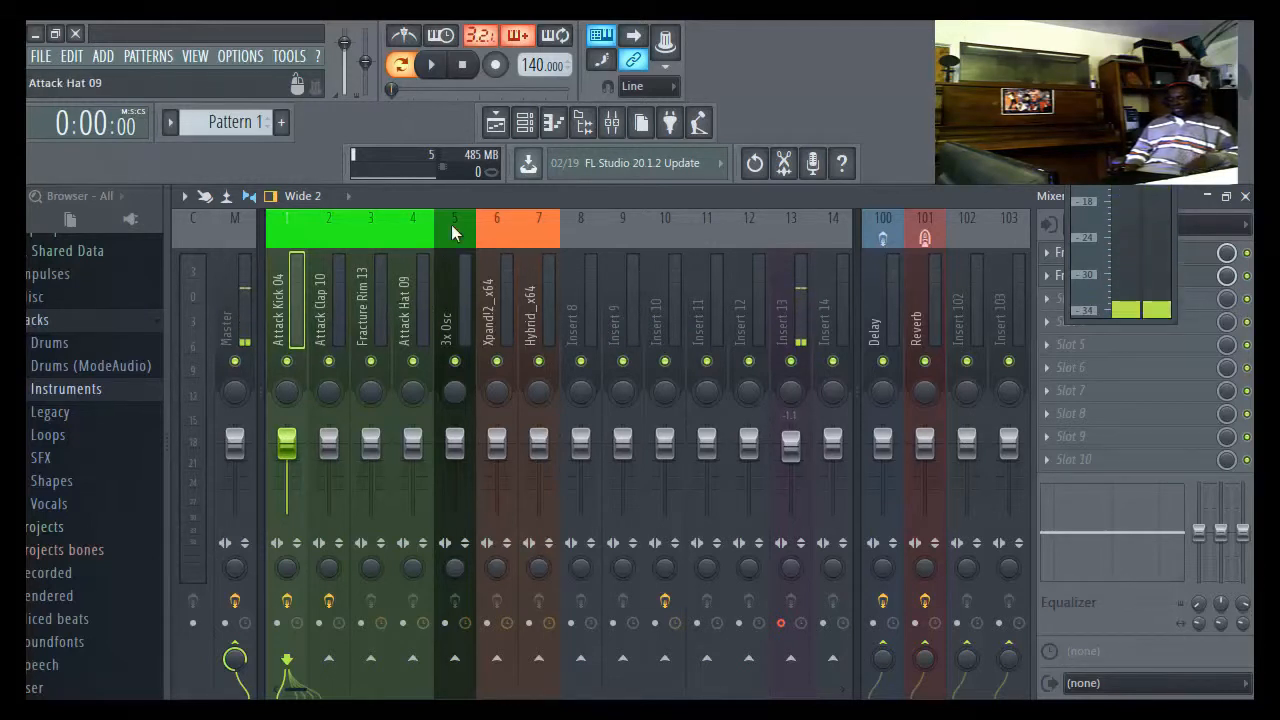
click(524, 122)
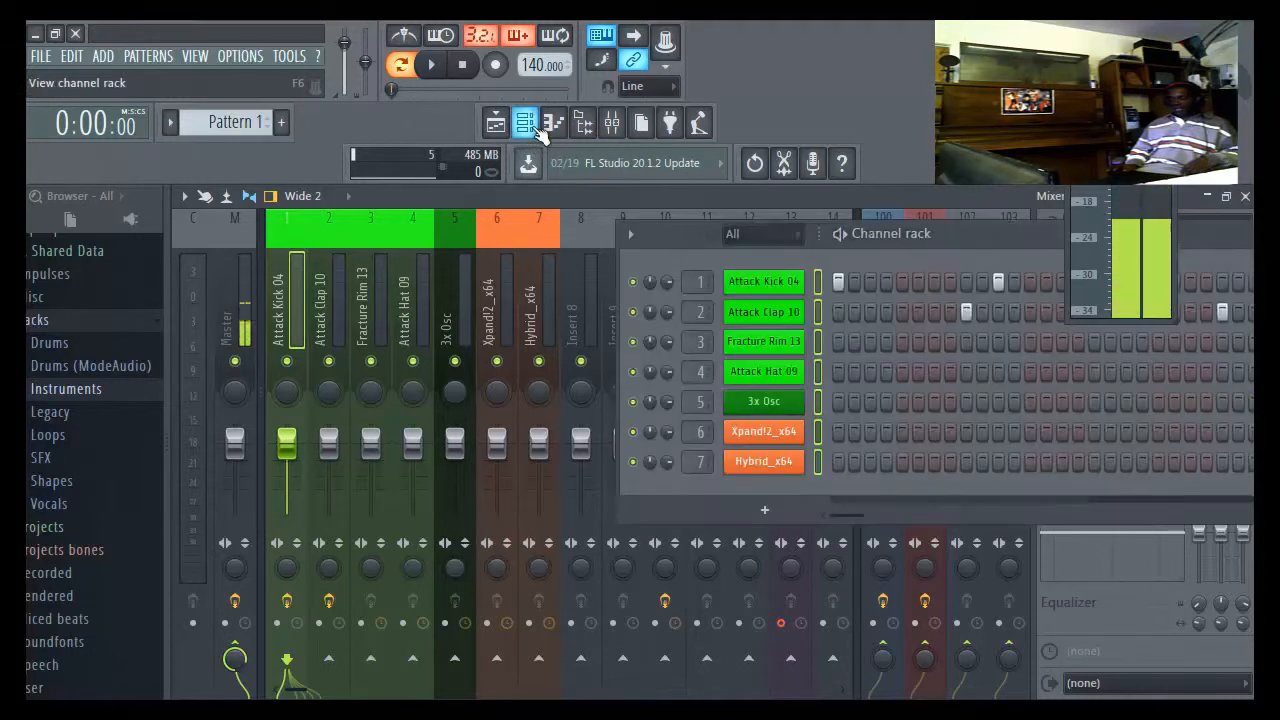
- Place Fracture Rim hits in the step pattern and audition them
click(764, 432)
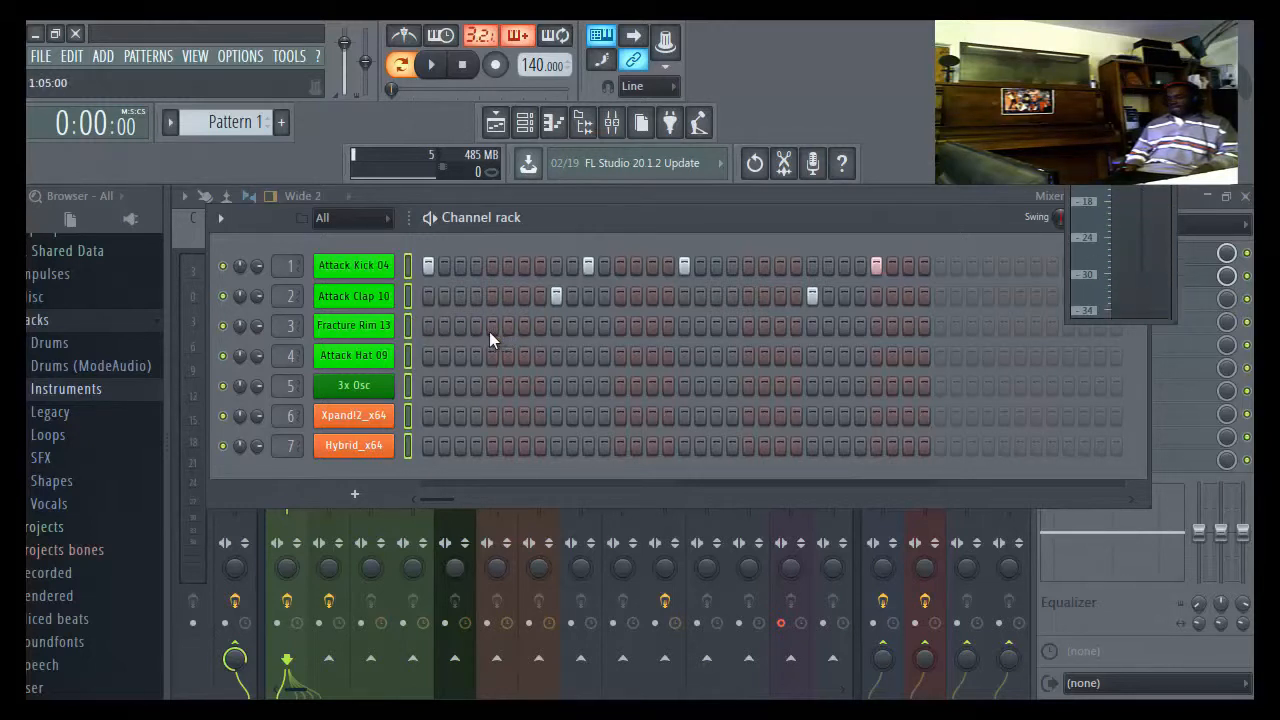
click(492, 326)
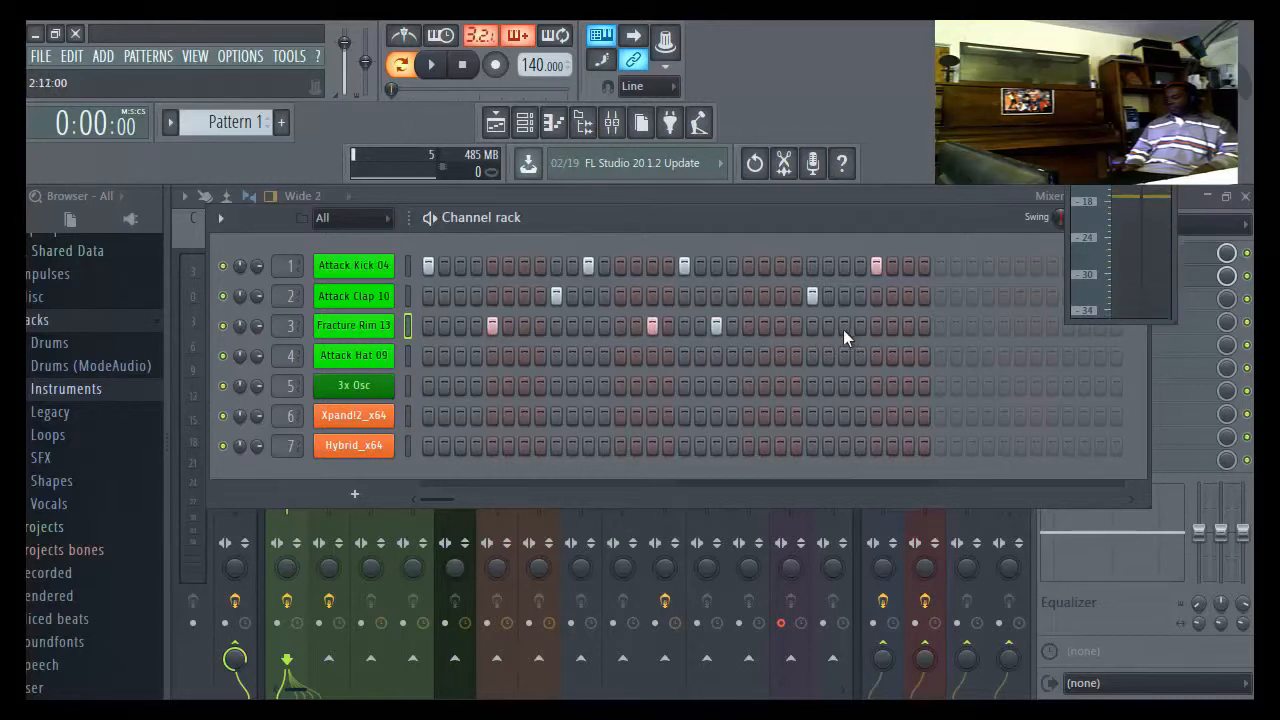
mouse_move(432, 64)
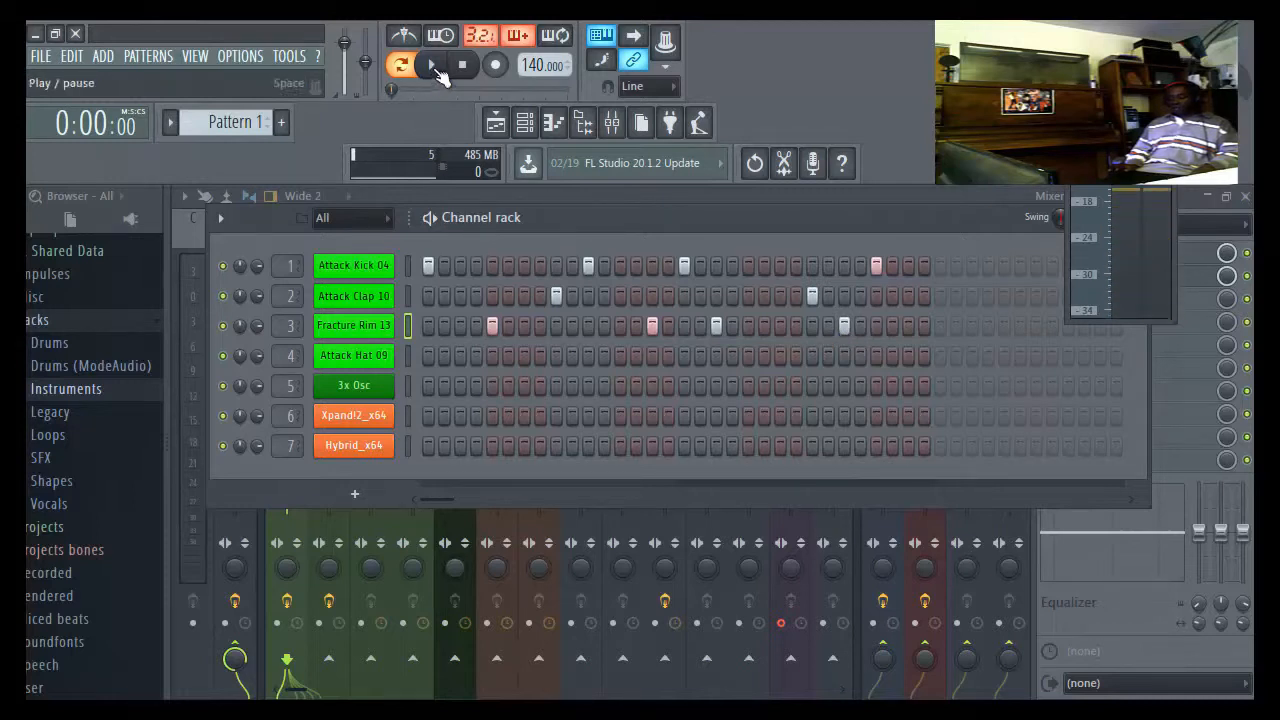
click(432, 64)
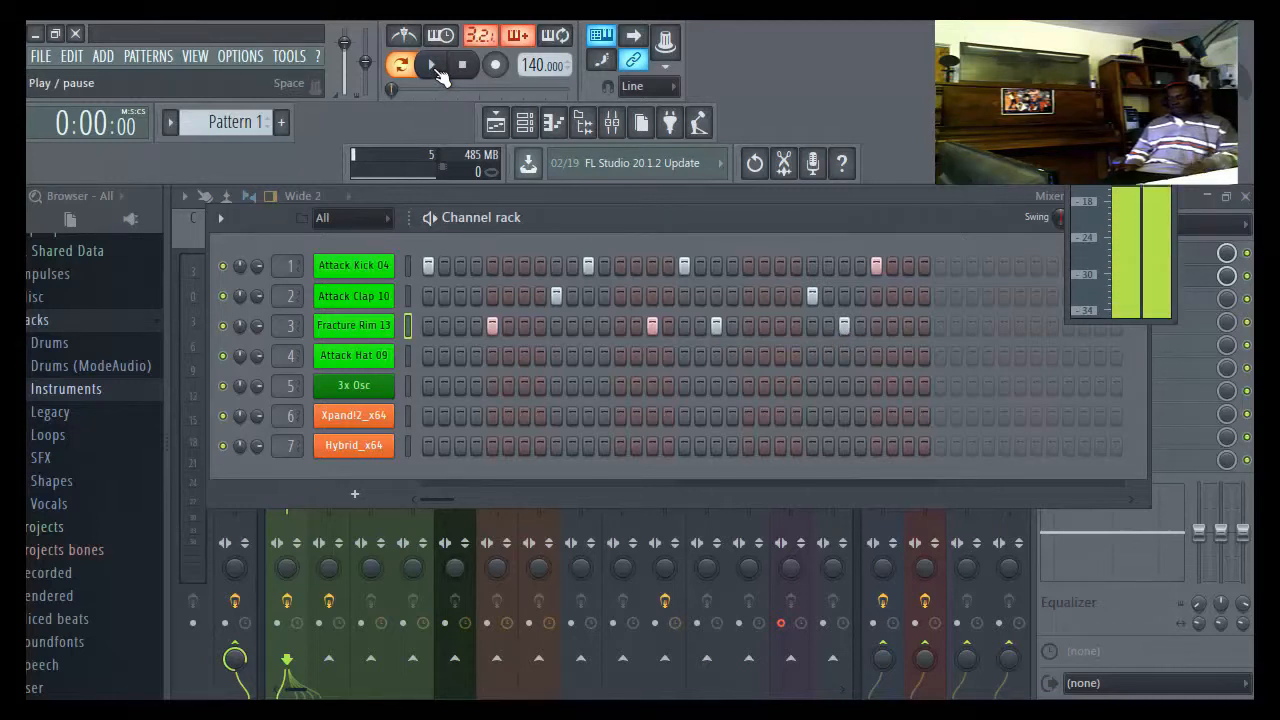
click(432, 64)
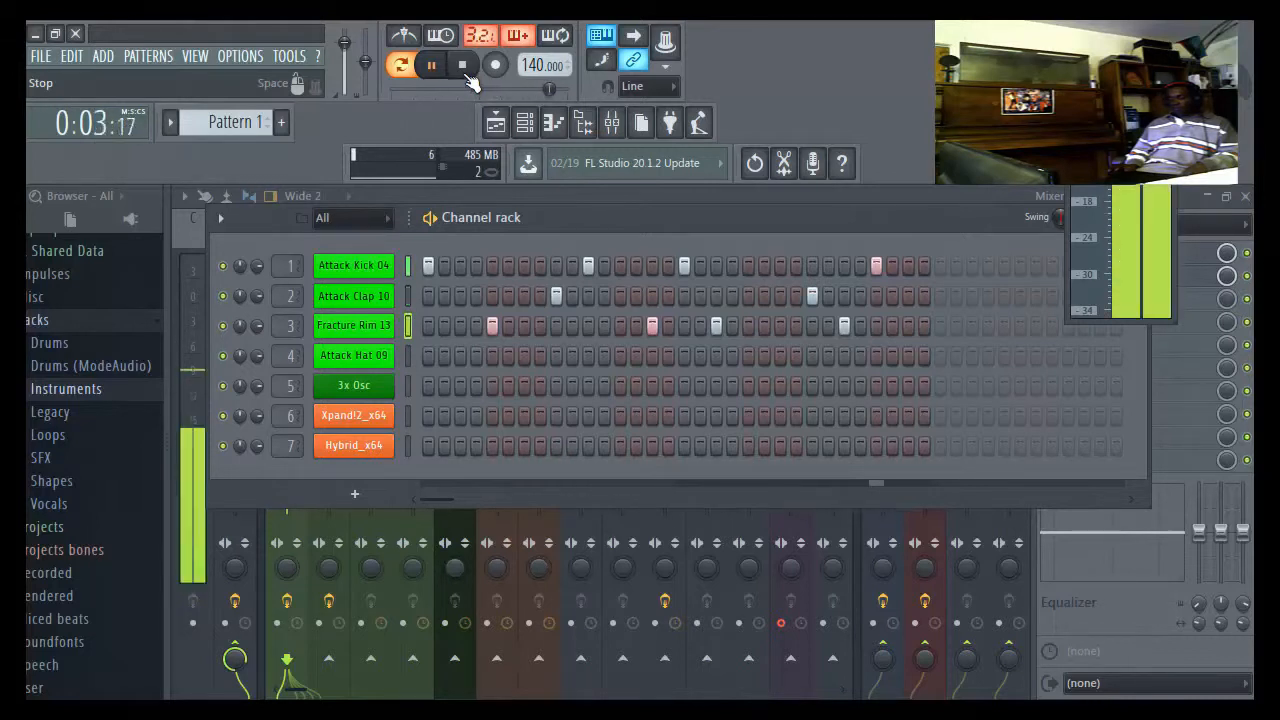
click(462, 64)
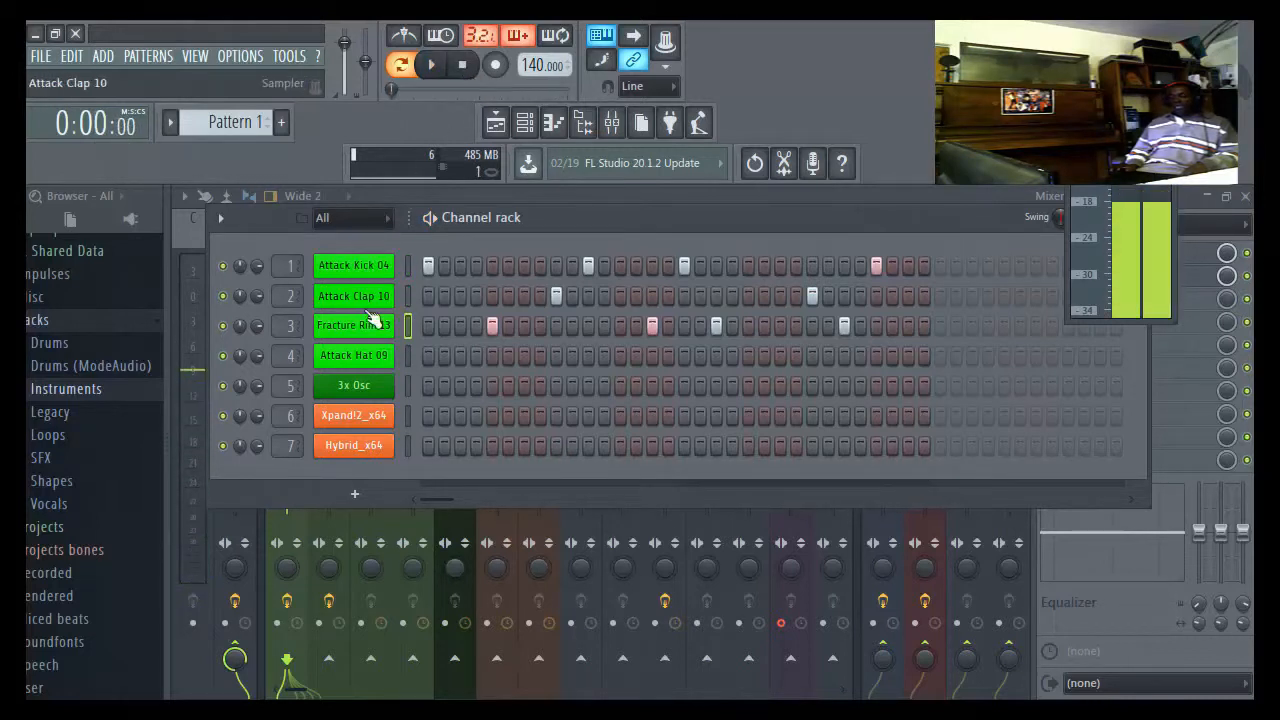
- Fill the Attack Hat 09 row with a hit every two steps and audition the beat
click(352, 356)
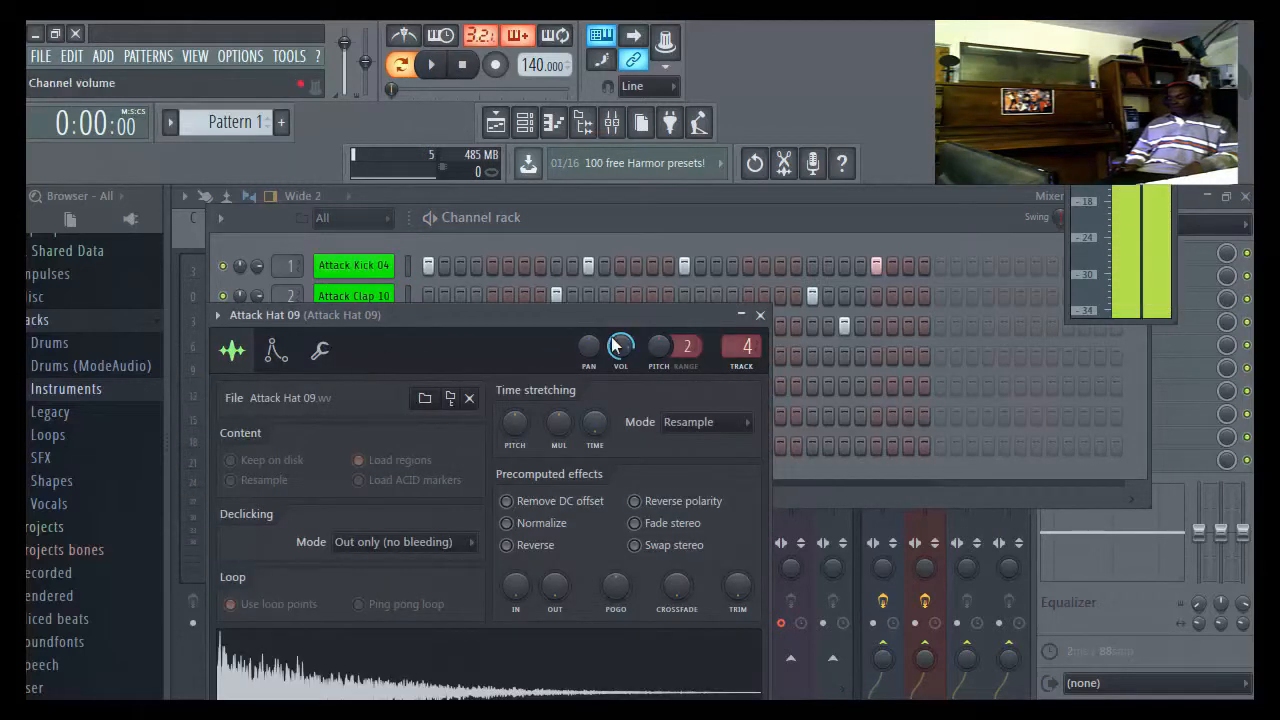
click(760, 314)
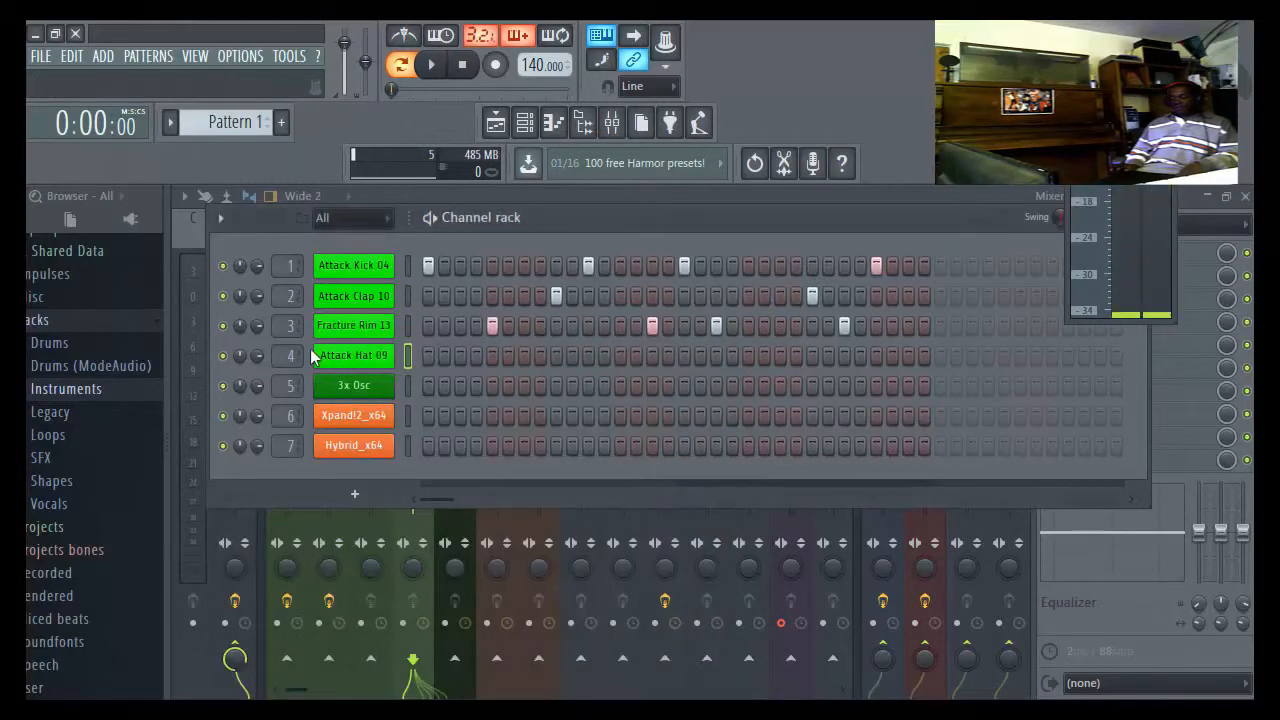
click(352, 356)
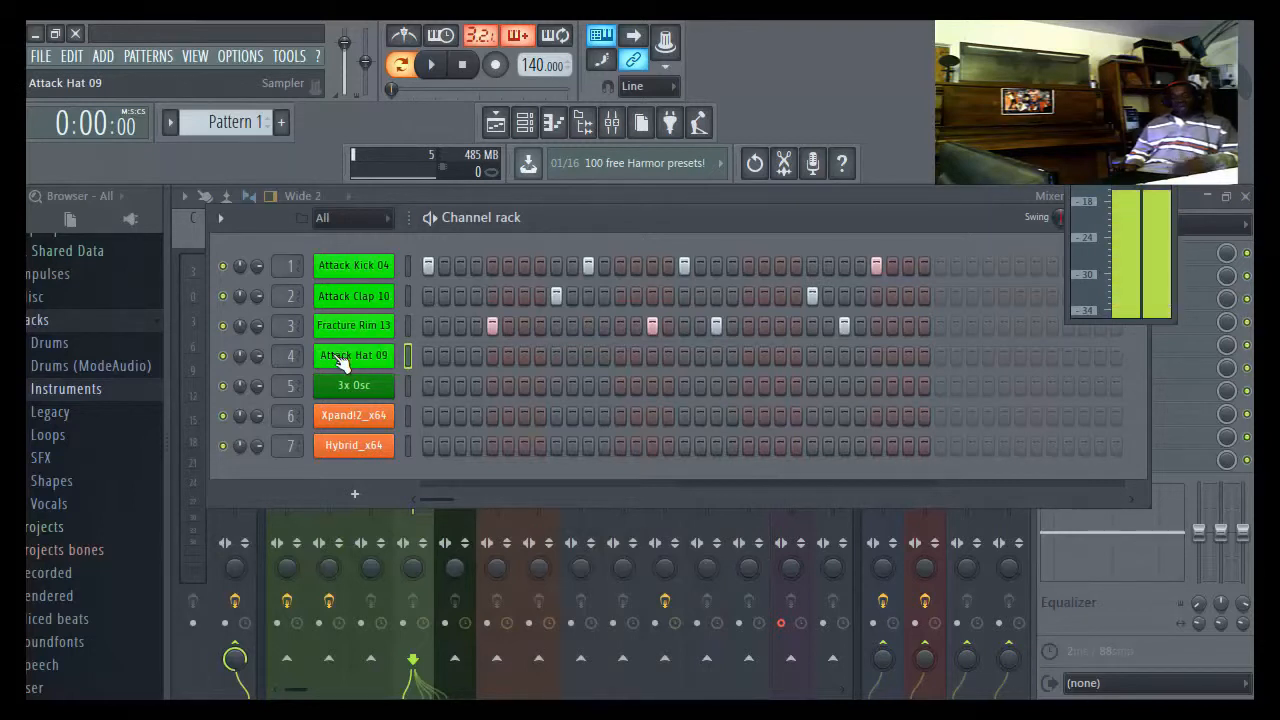
right_click(352, 356)
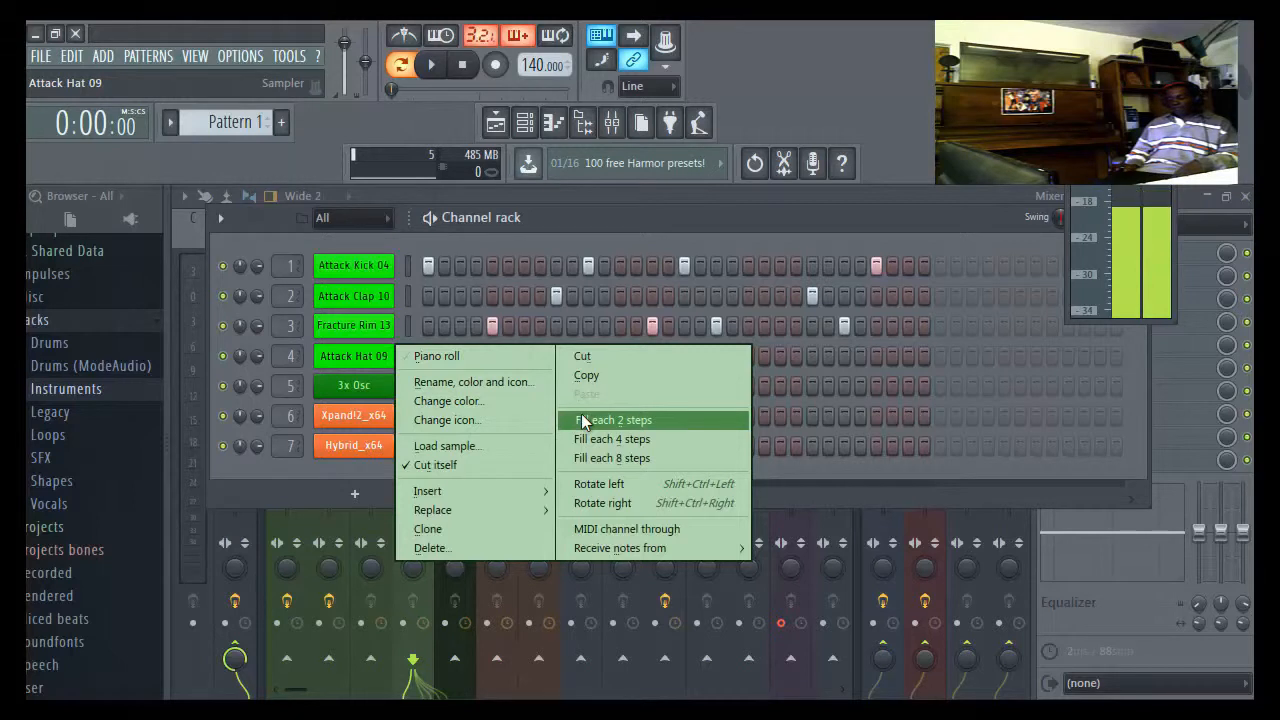
click(612, 420)
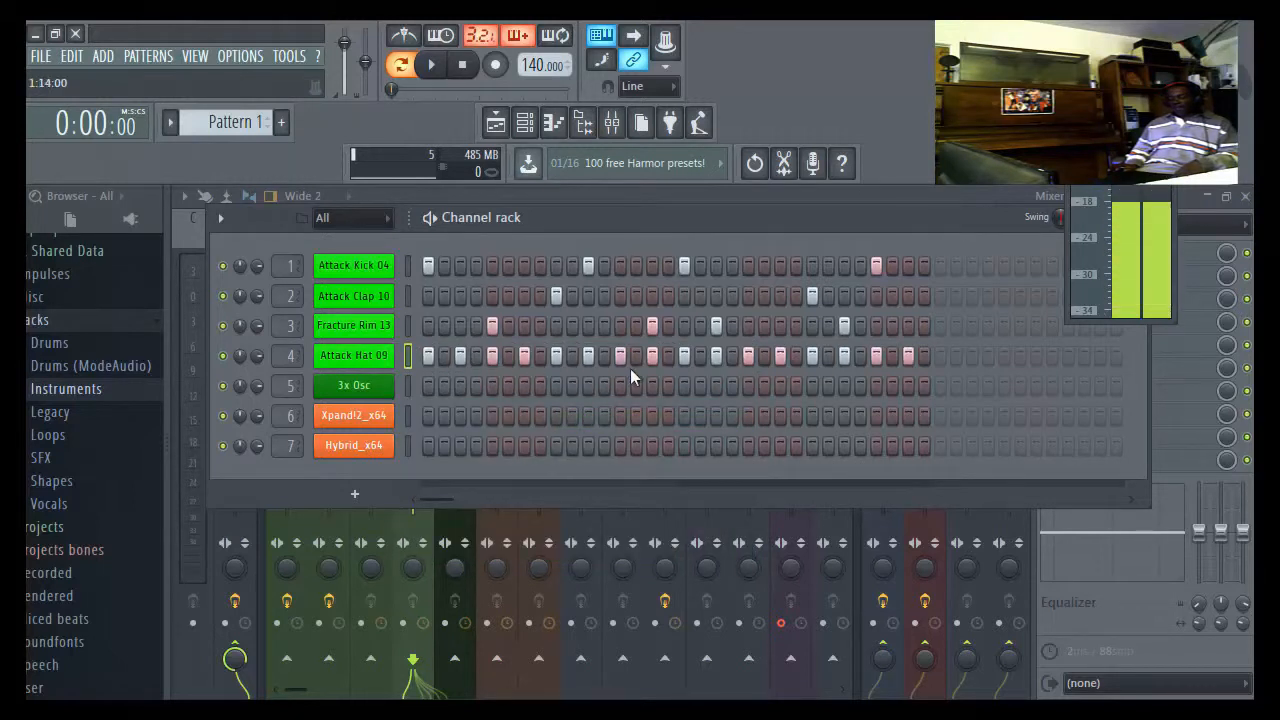
click(432, 64)
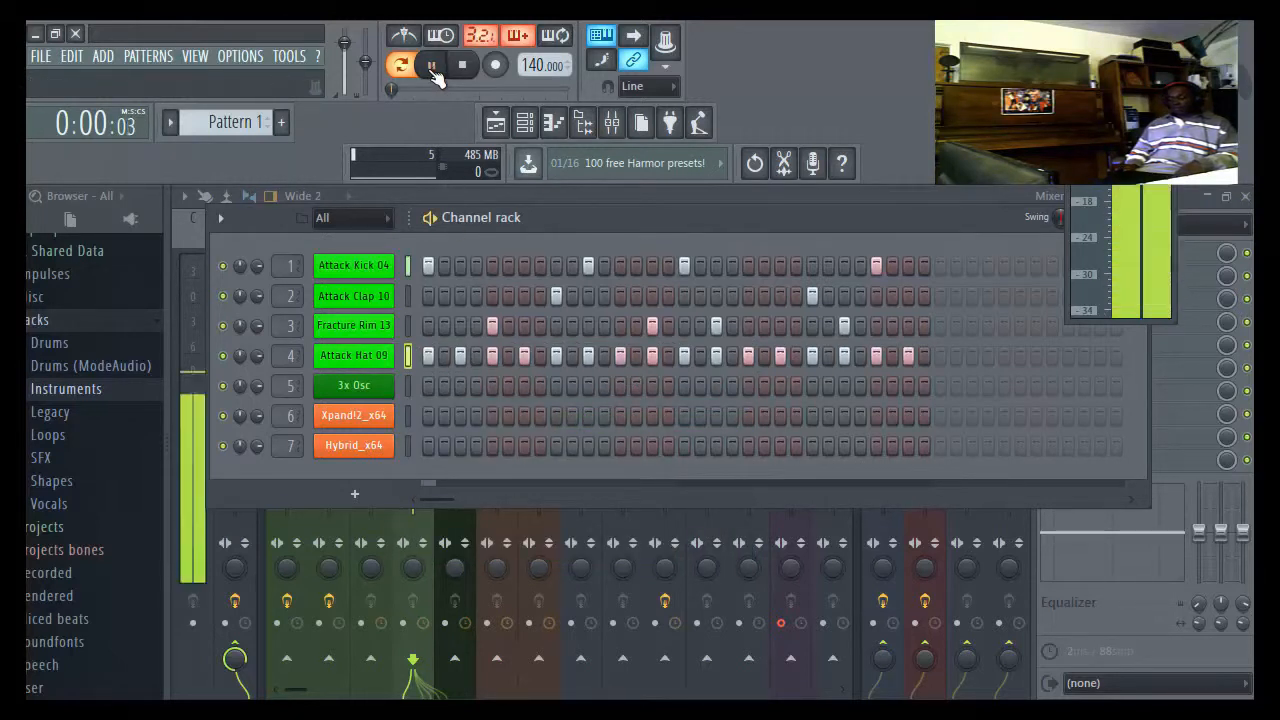
click(400, 64)
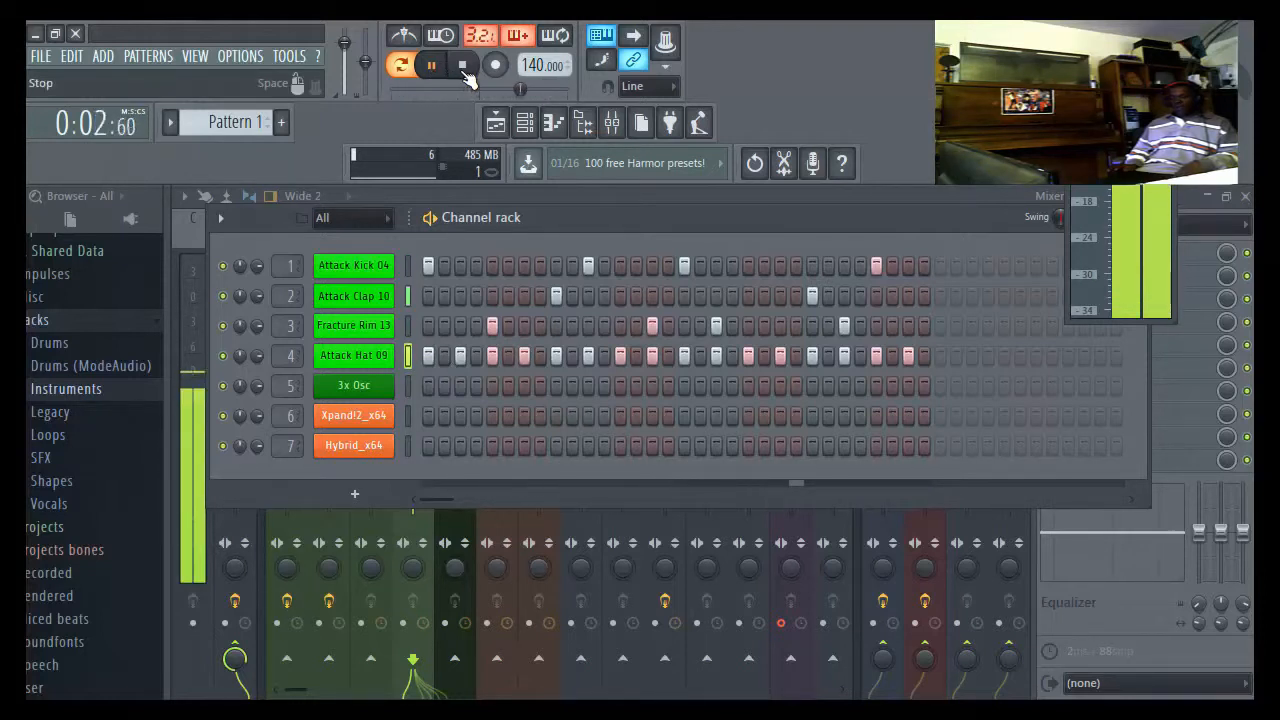
click(462, 64)
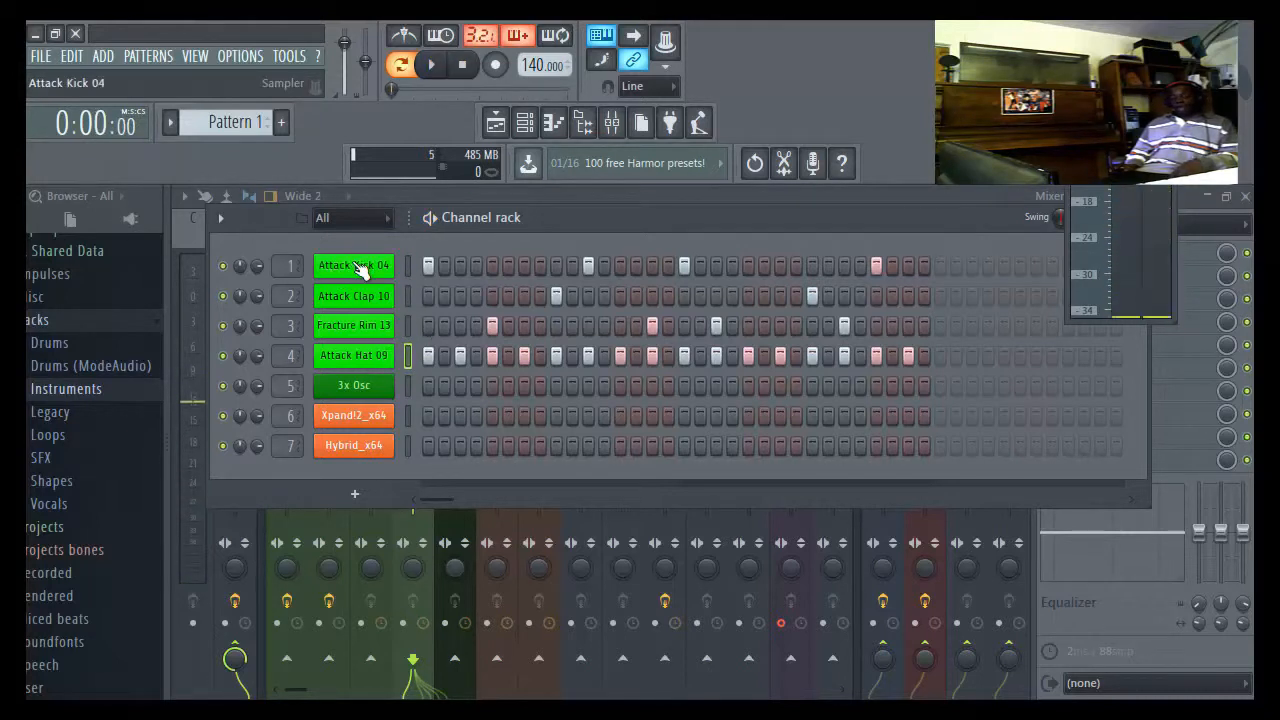
- Drag Attack Kick 04's notes down a semitone to B4 in its piano roll
right_click(352, 264)
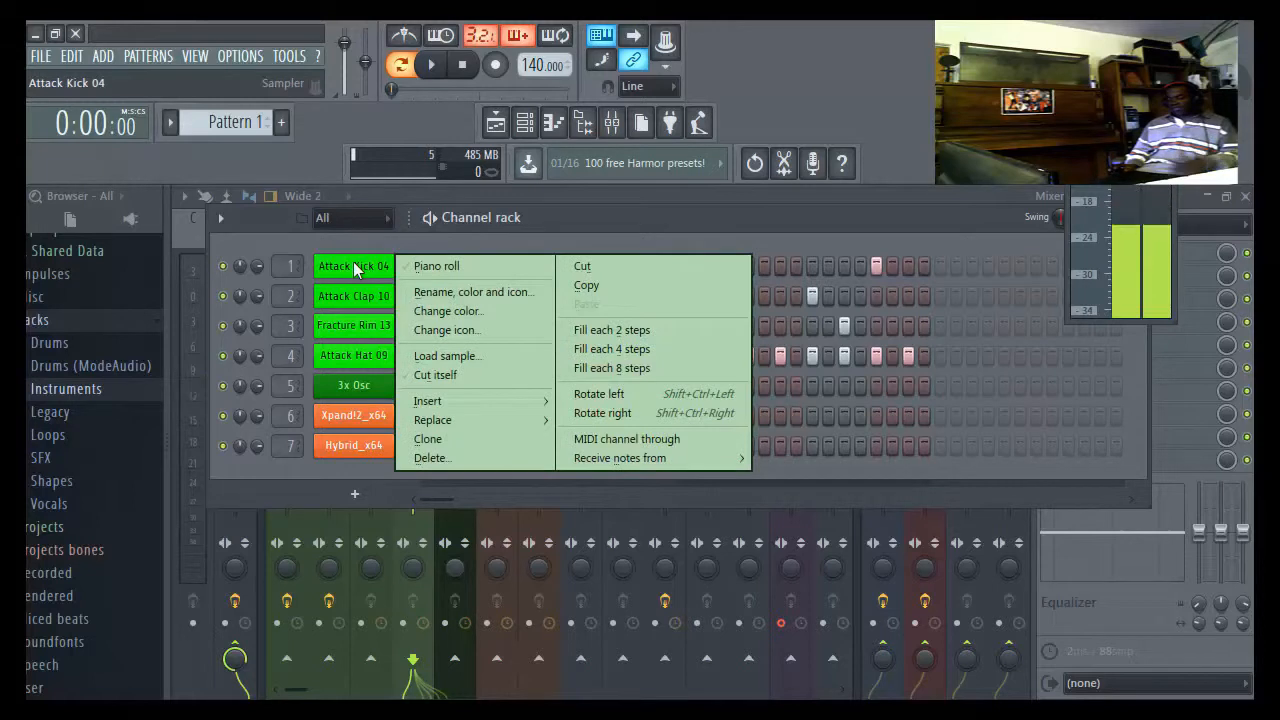
click(436, 266)
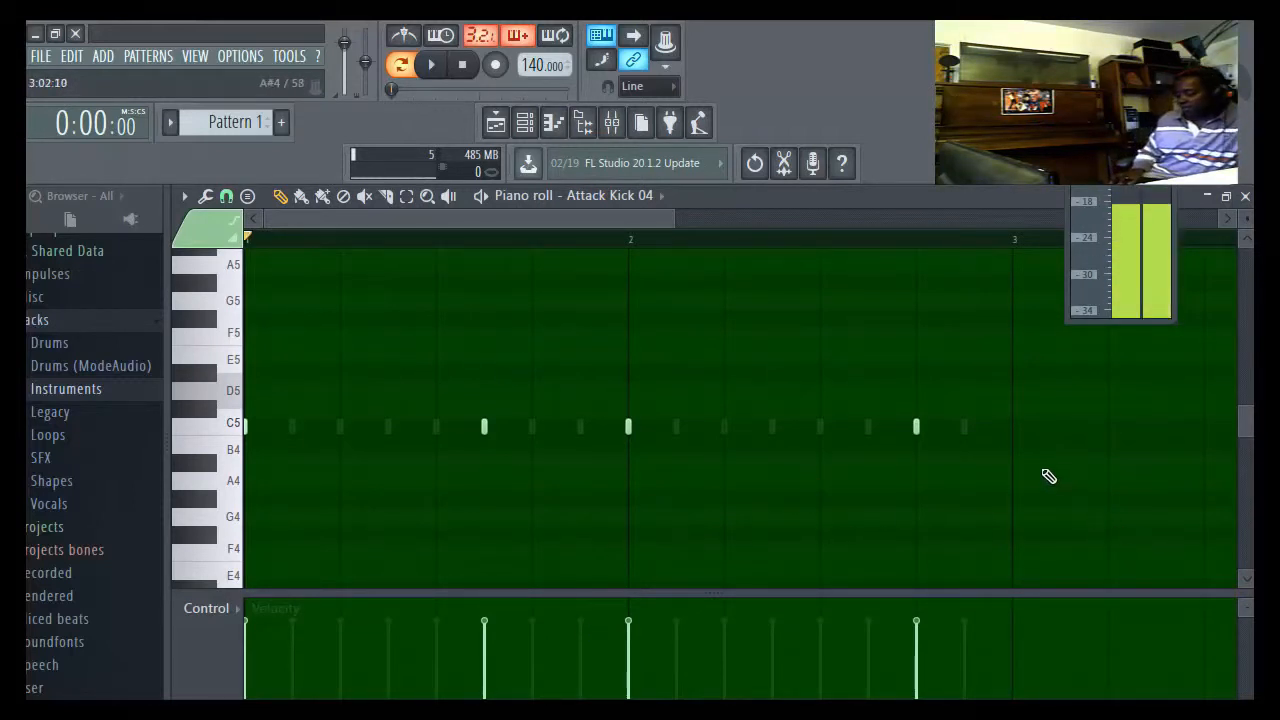
drag(688, 424, 948, 468)
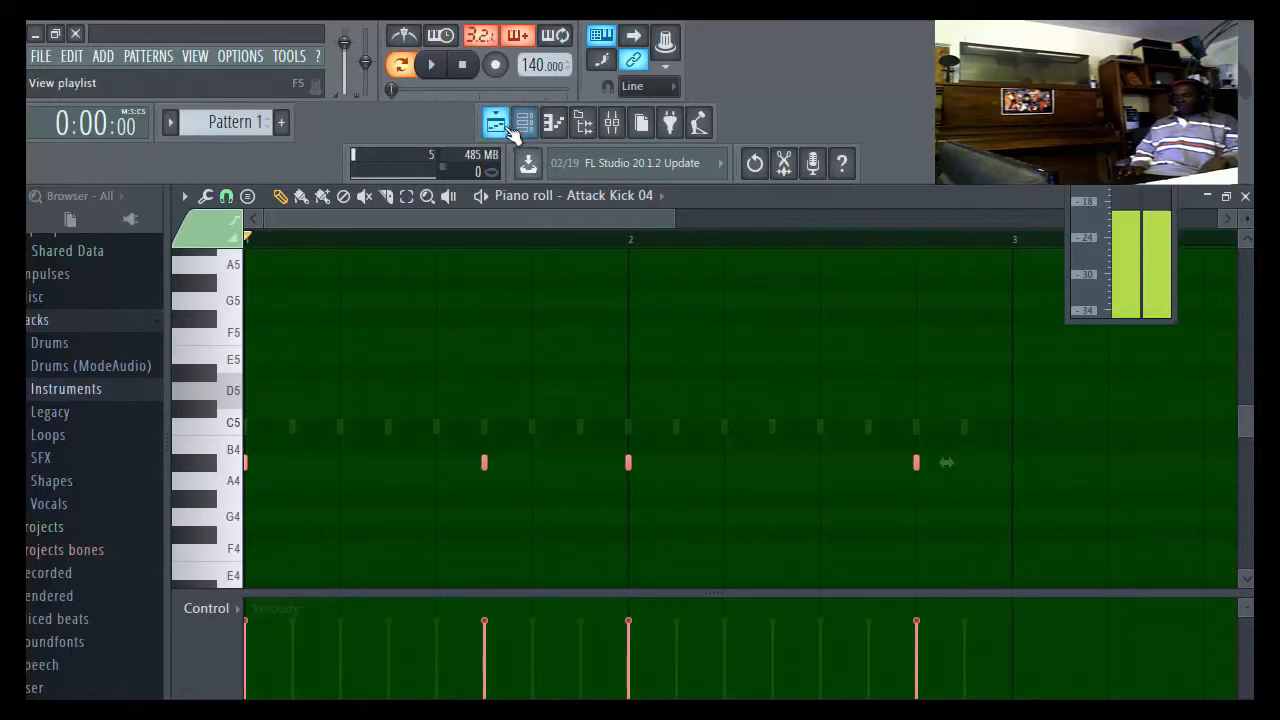
click(552, 122)
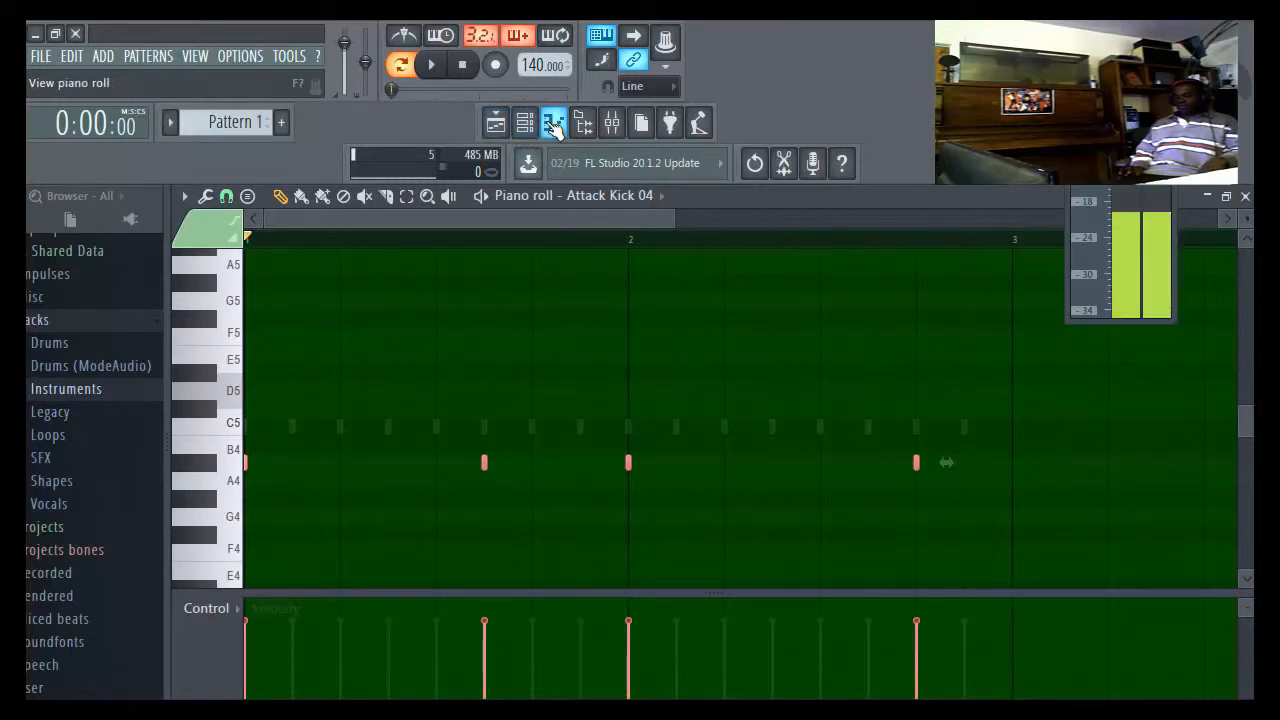
click(524, 122)
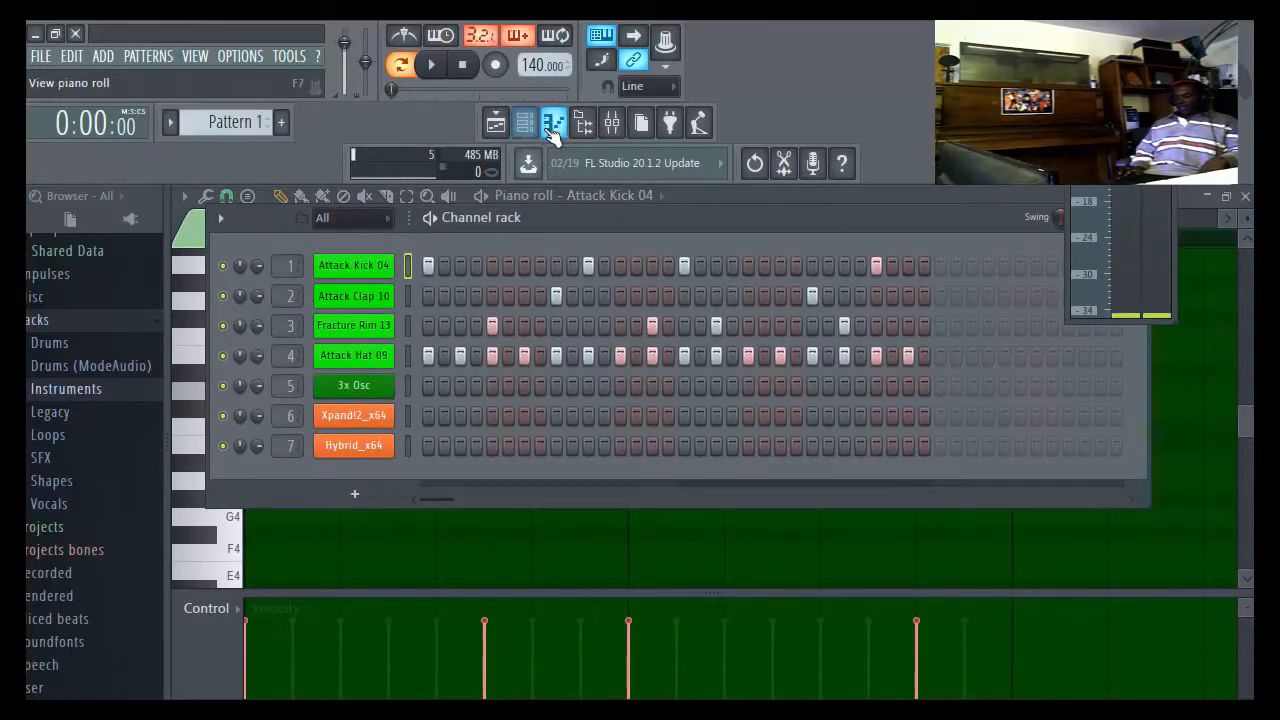
click(552, 122)
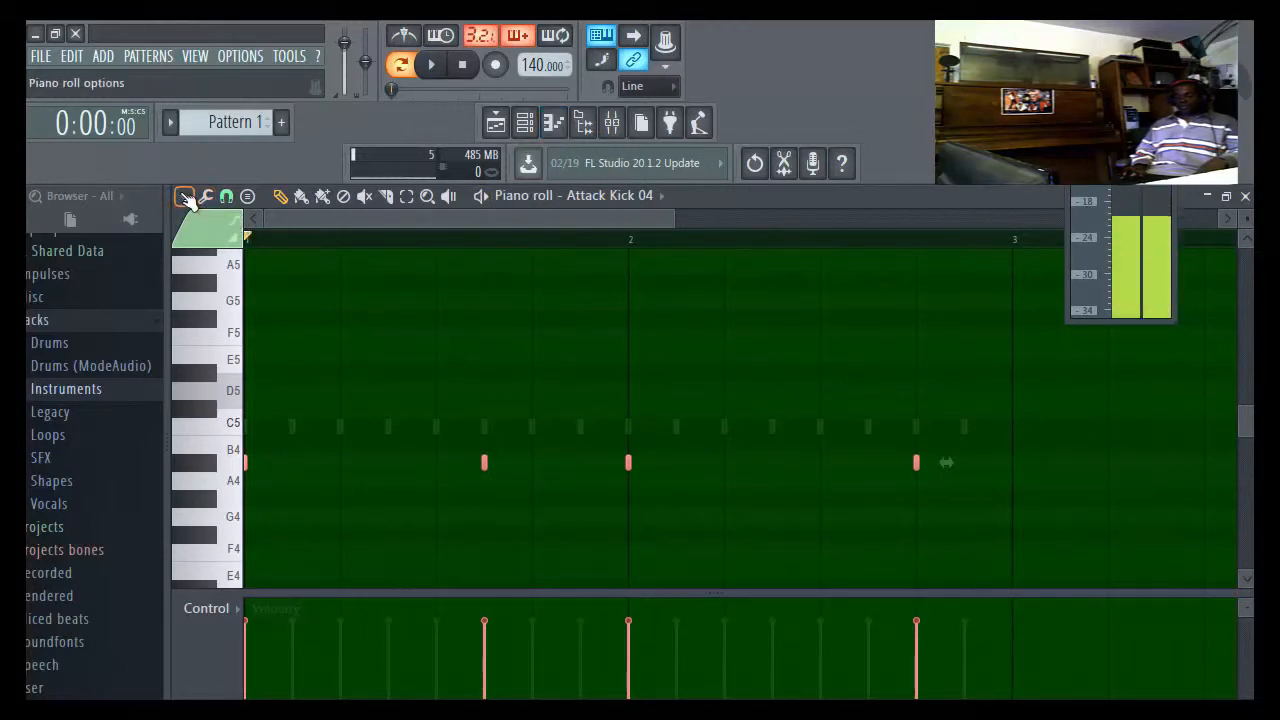
click(184, 196)
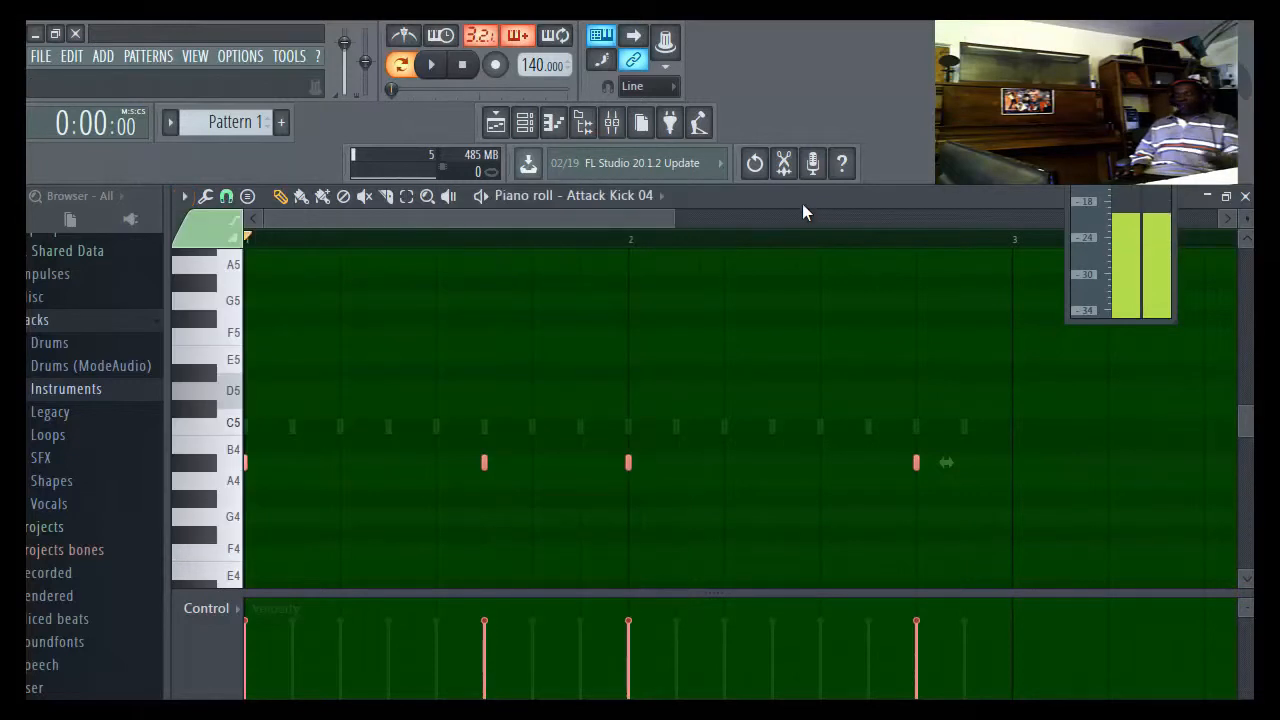
- Switch to the draw tool and highlight the Aeolian scale on Attack Kick 04's note grid
click(300, 196)
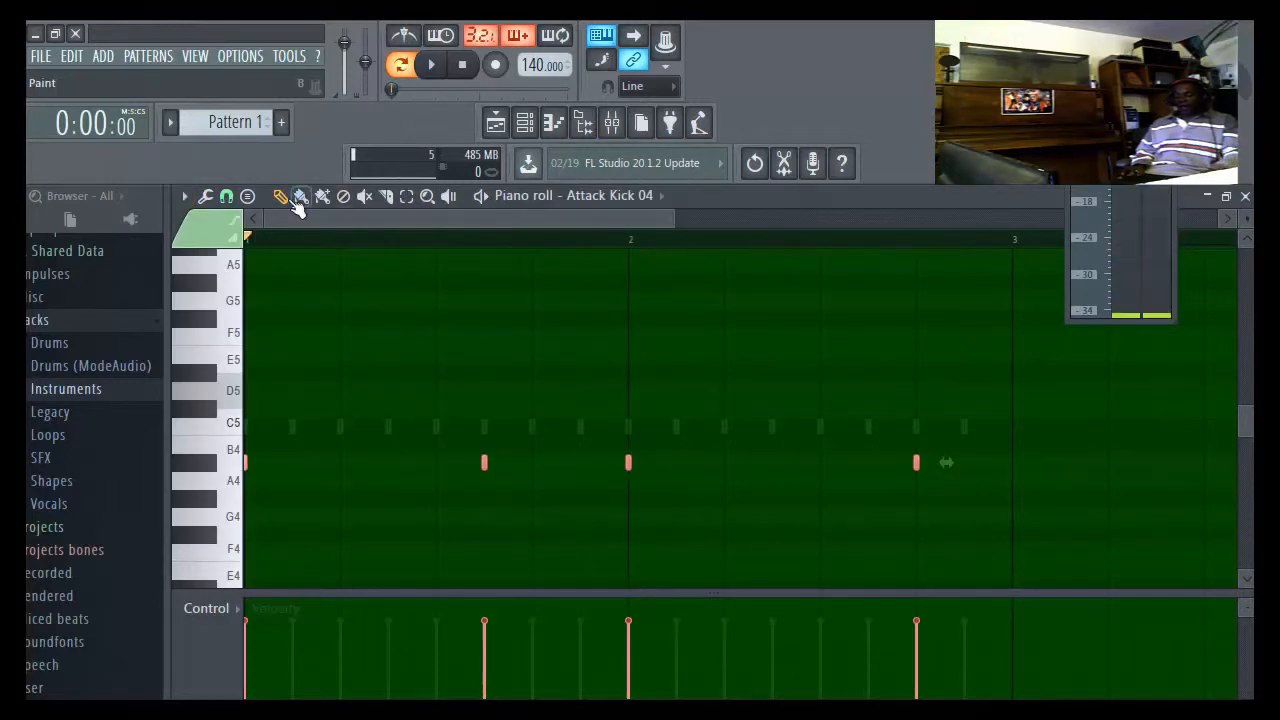
click(184, 196)
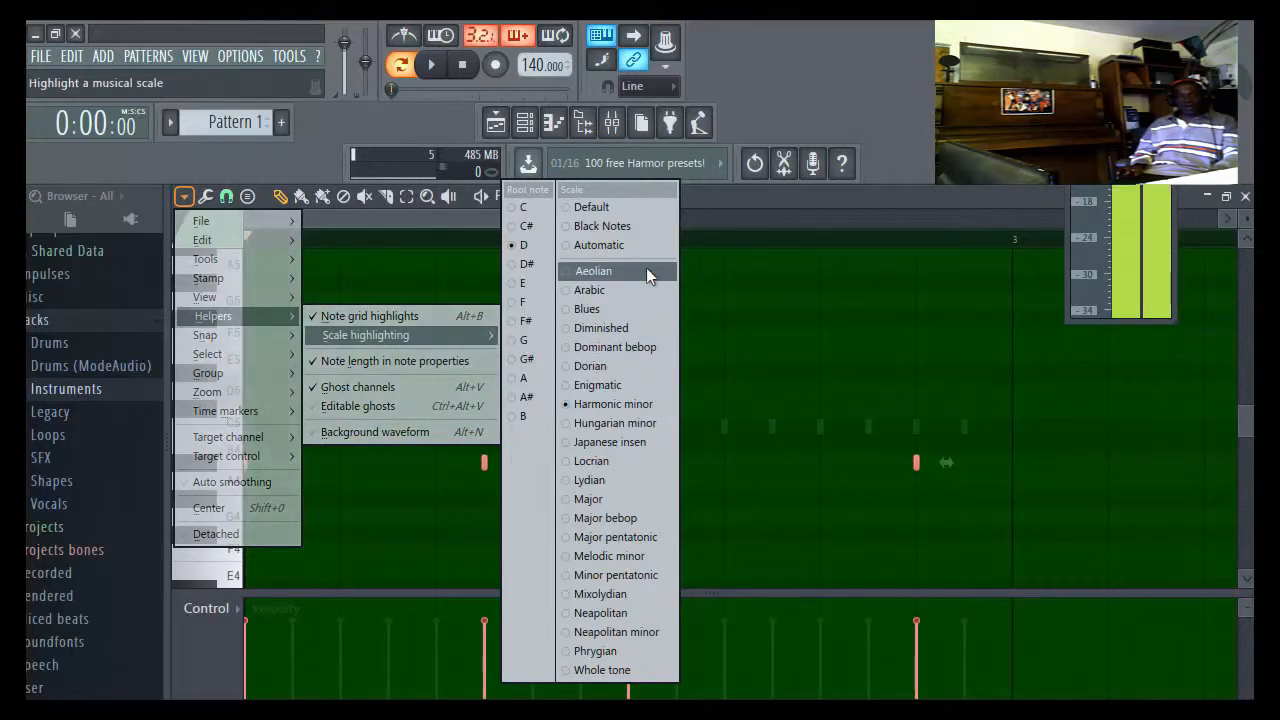
click(592, 272)
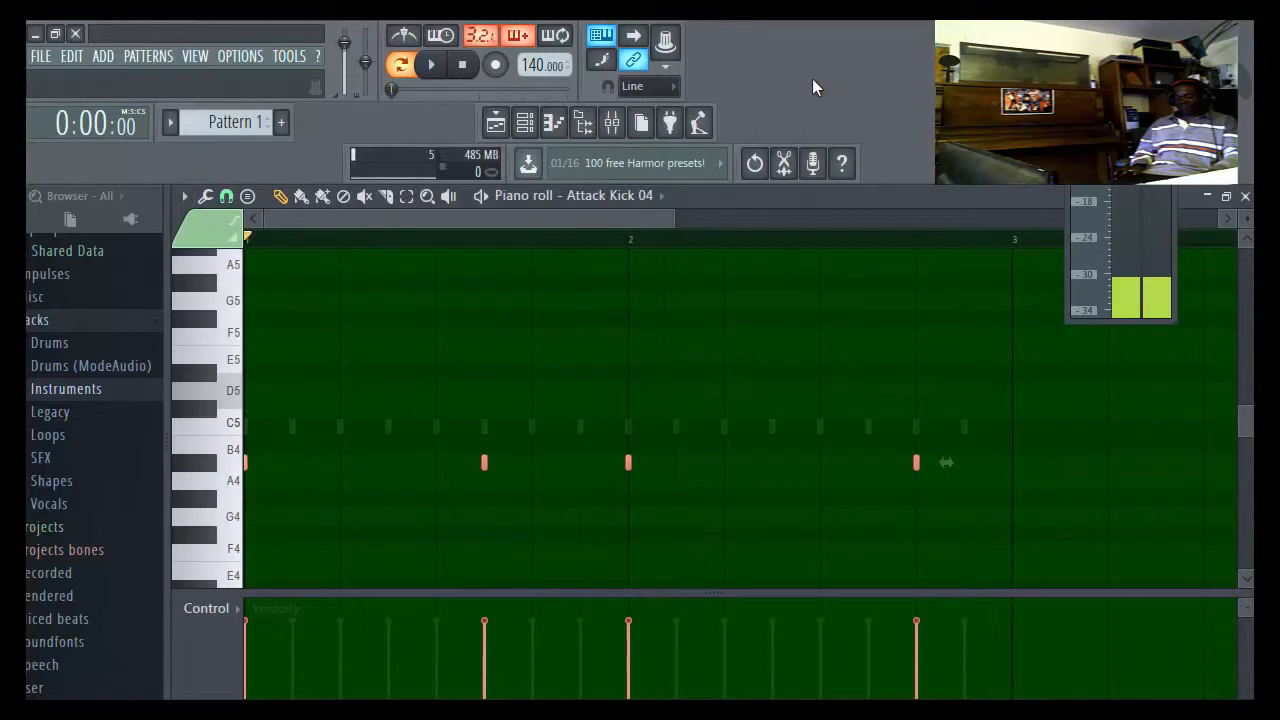
mouse_move(360, 310)
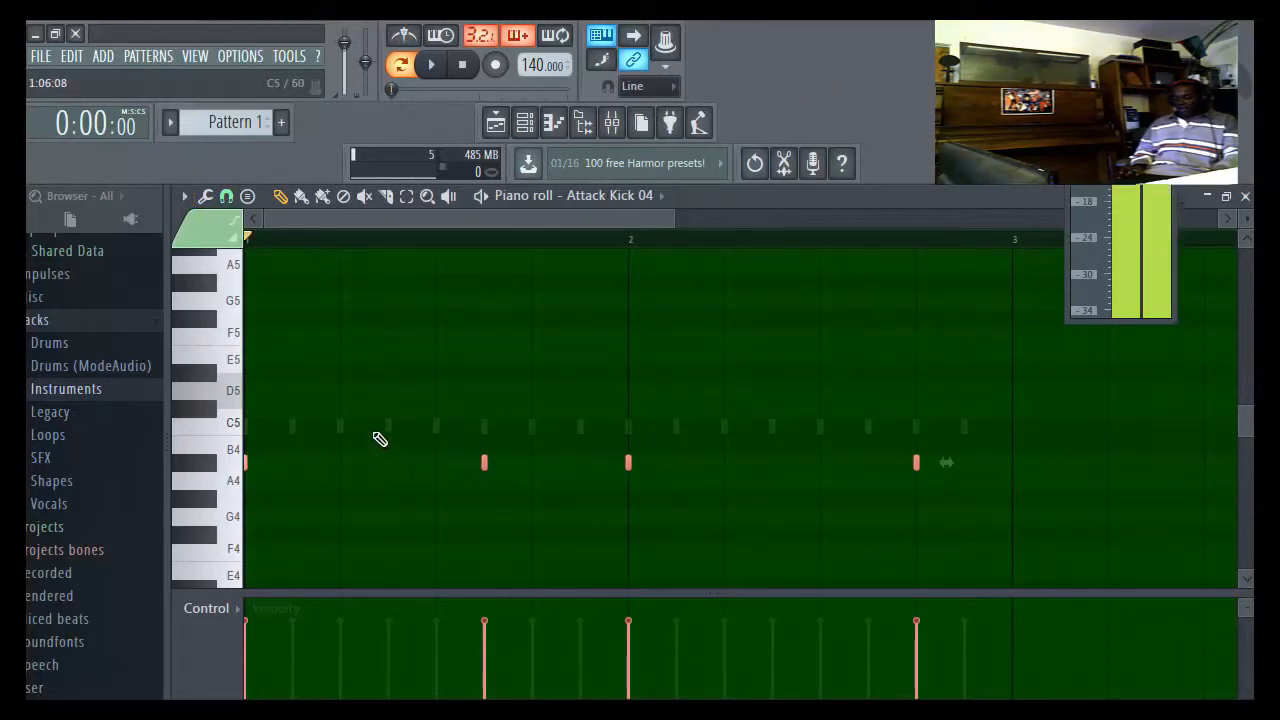
click(376, 428)
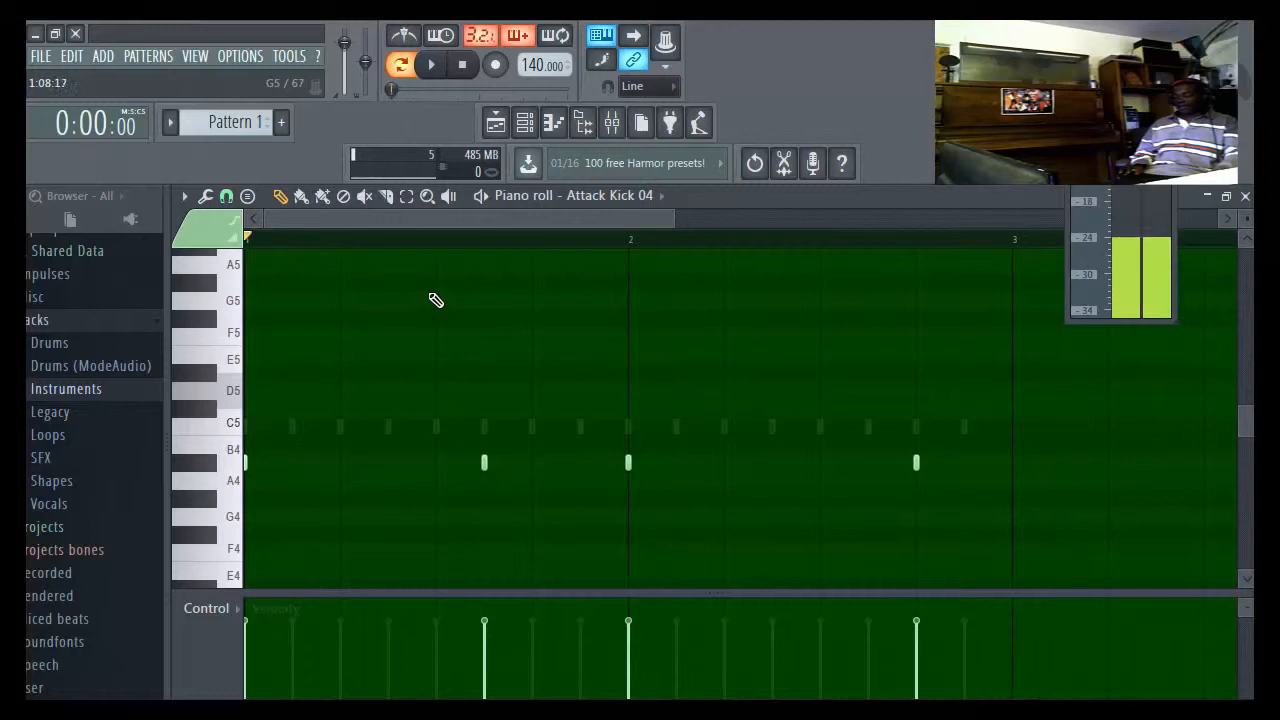
- Audition the G4, A4, F4 kick note line with repeated play and stop
click(432, 64)
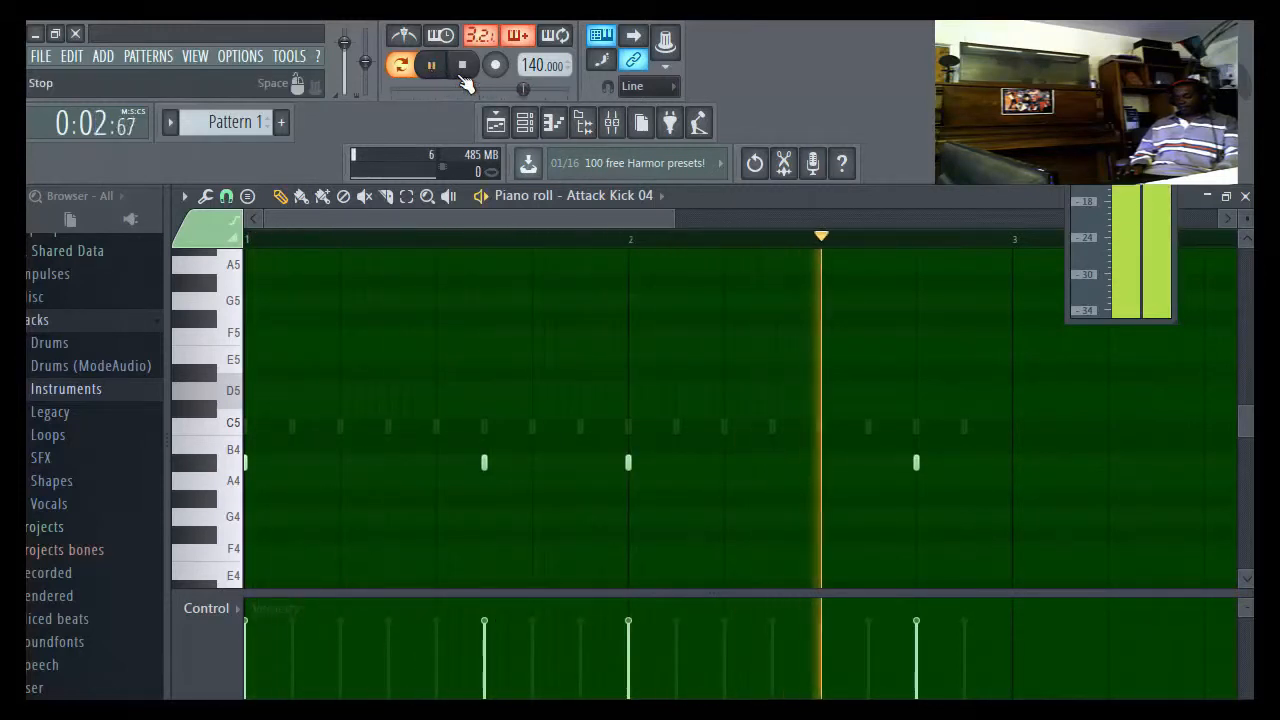
click(460, 64)
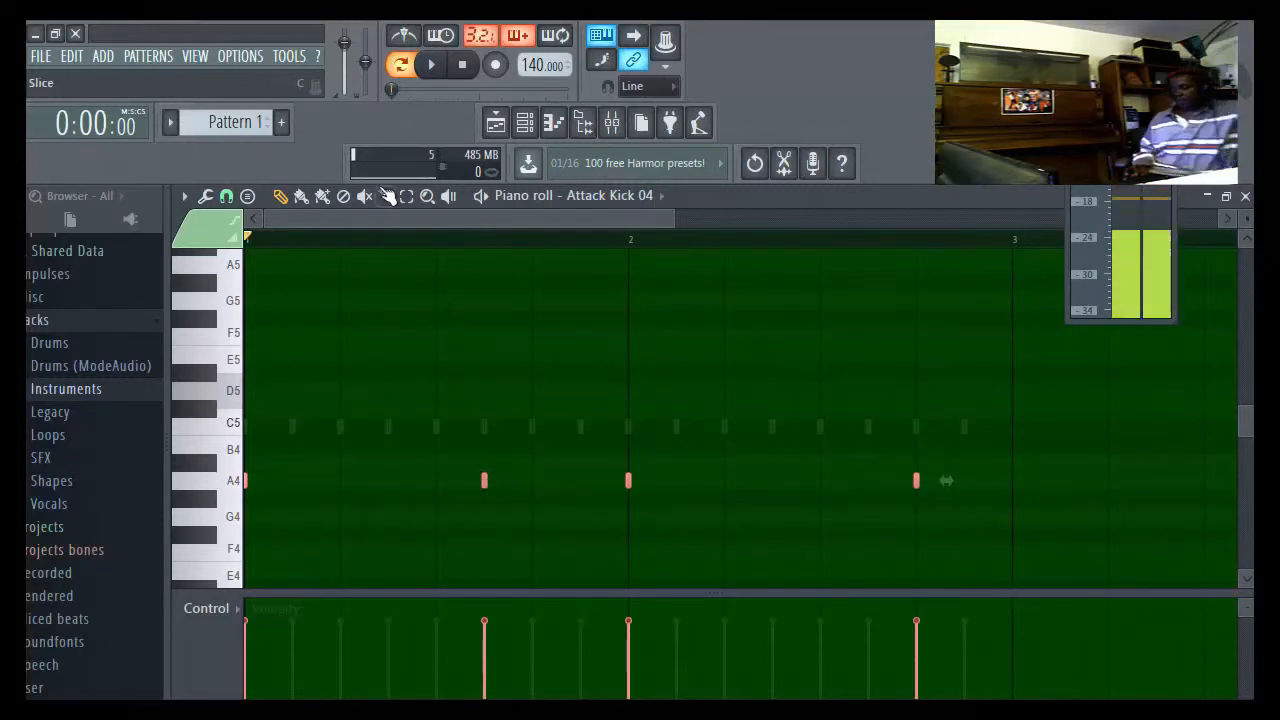
click(432, 64)
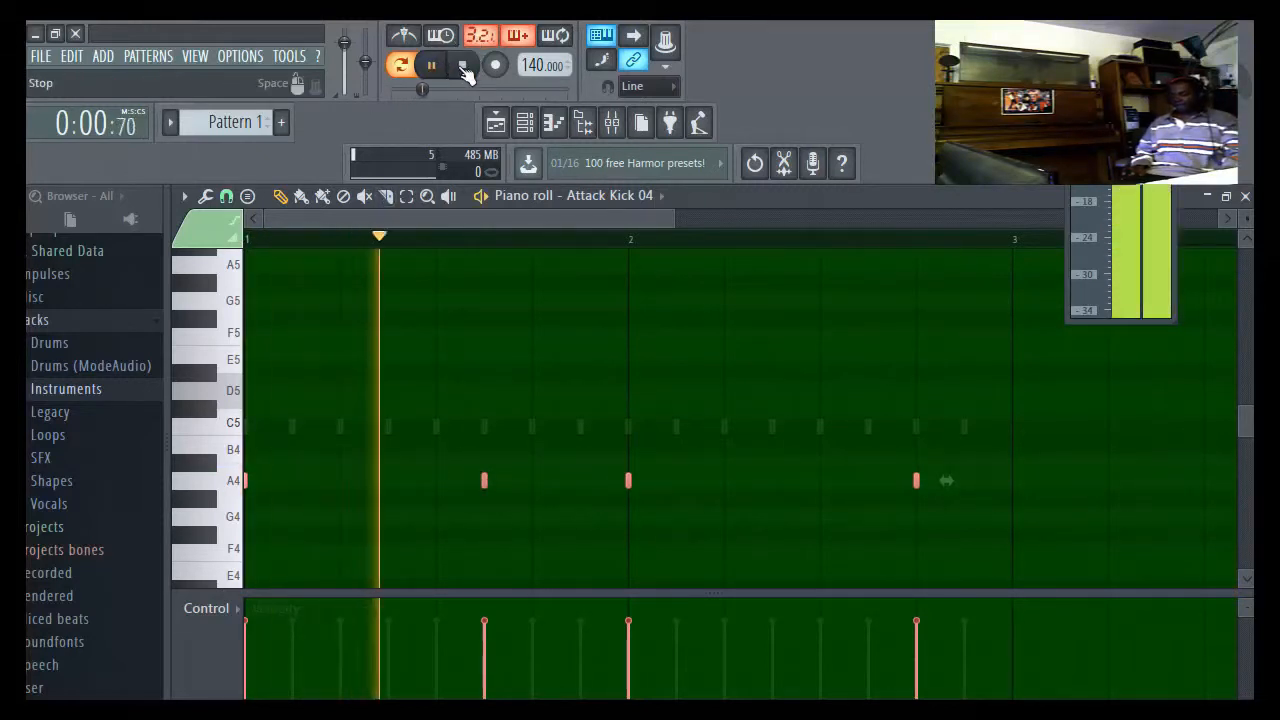
click(432, 64)
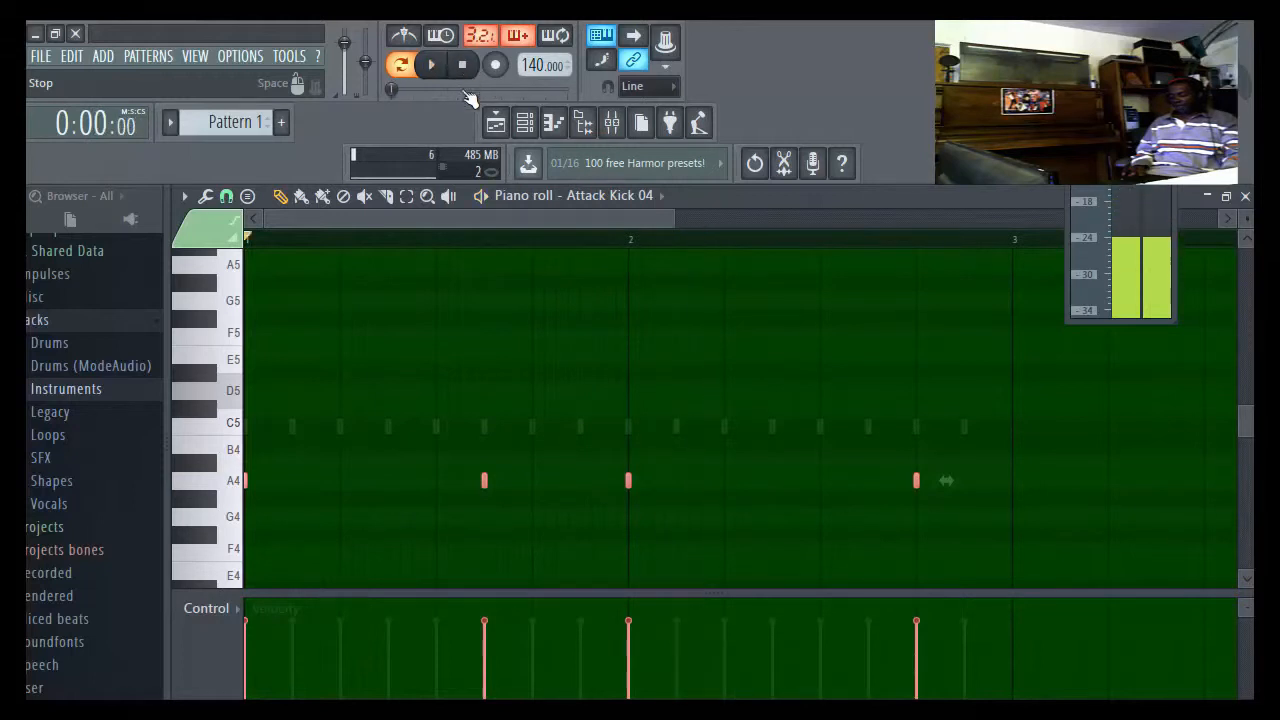
click(430, 64)
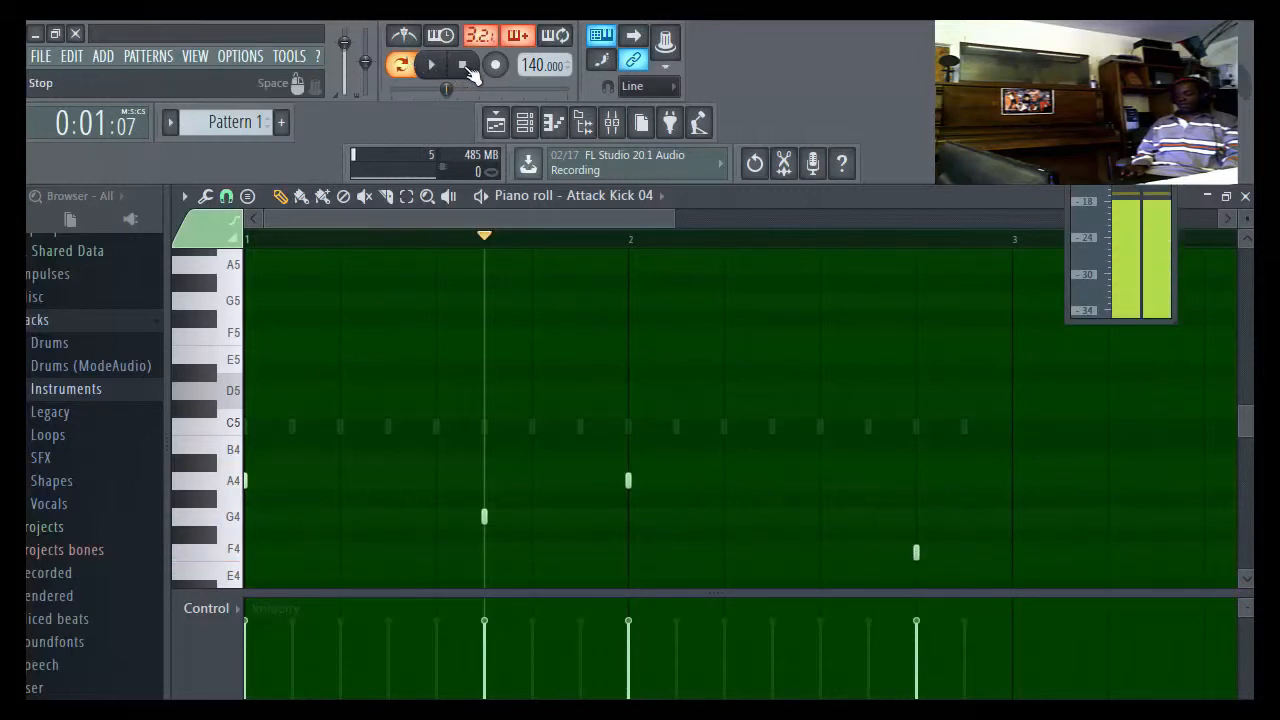
click(430, 64)
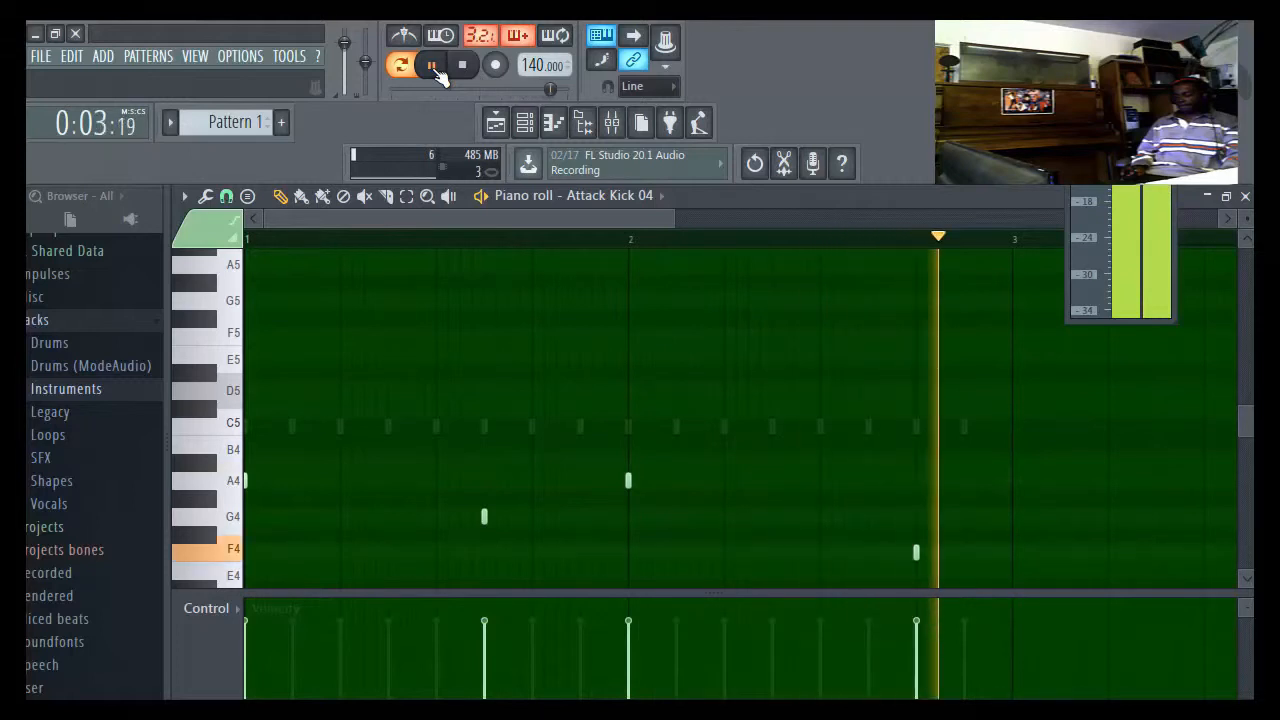
click(462, 64)
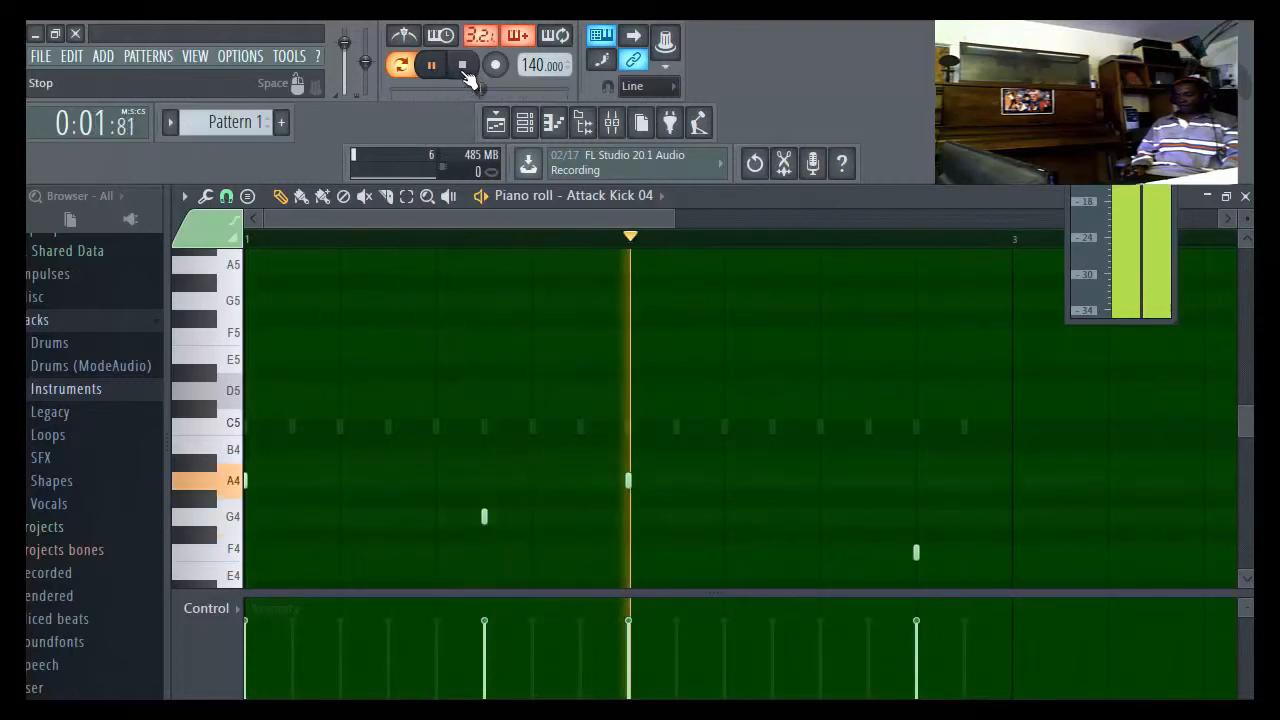
click(462, 64)
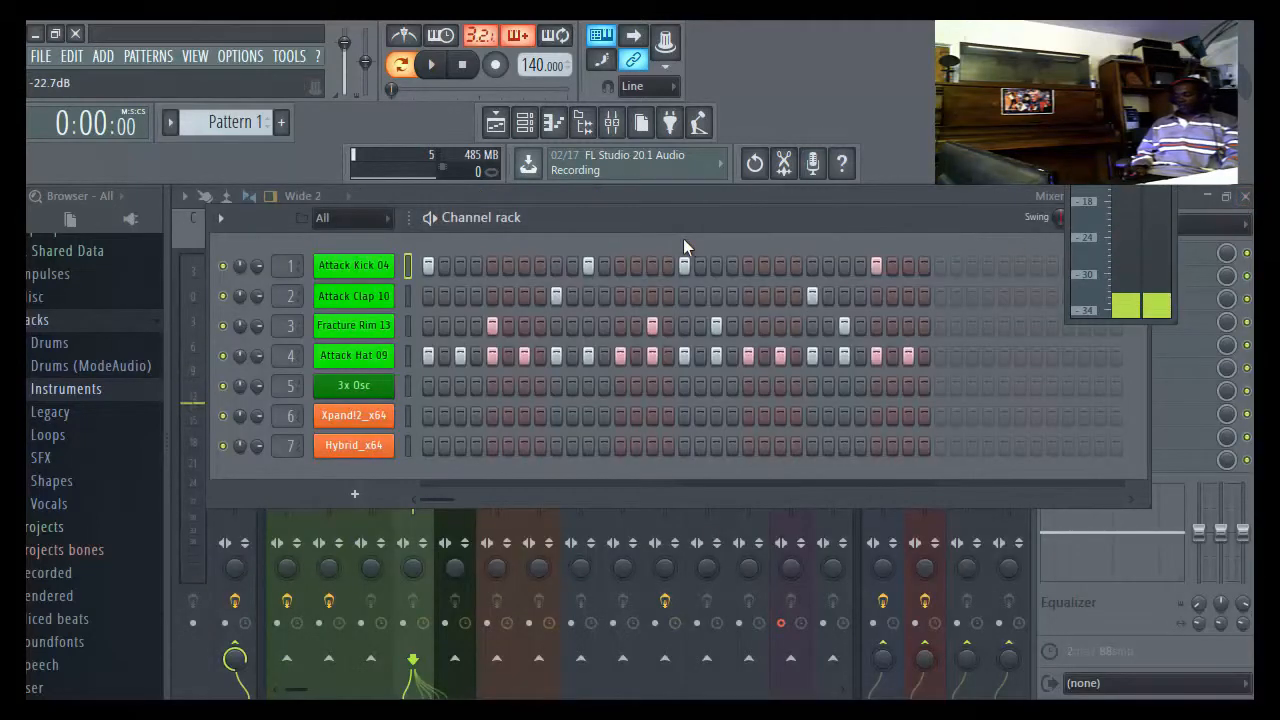
- Open the 3x Osc synth's plugin window from the Channel Rack
click(354, 264)
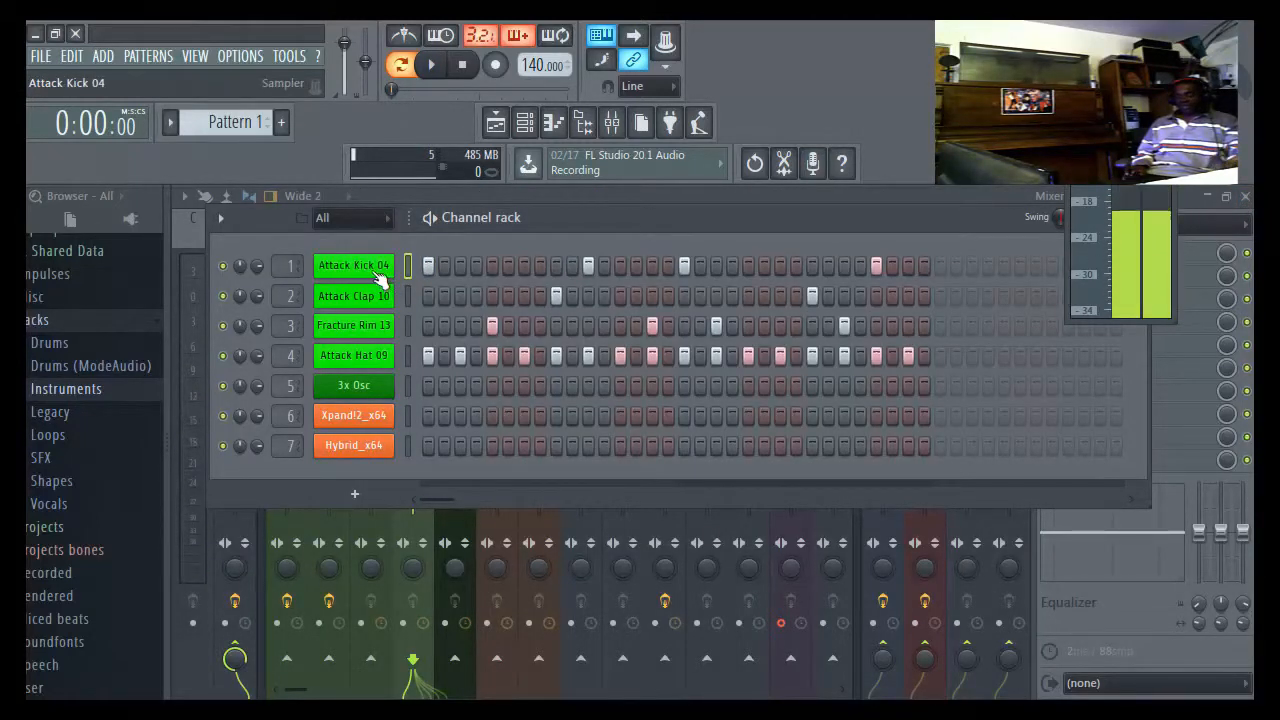
right_click(352, 264)
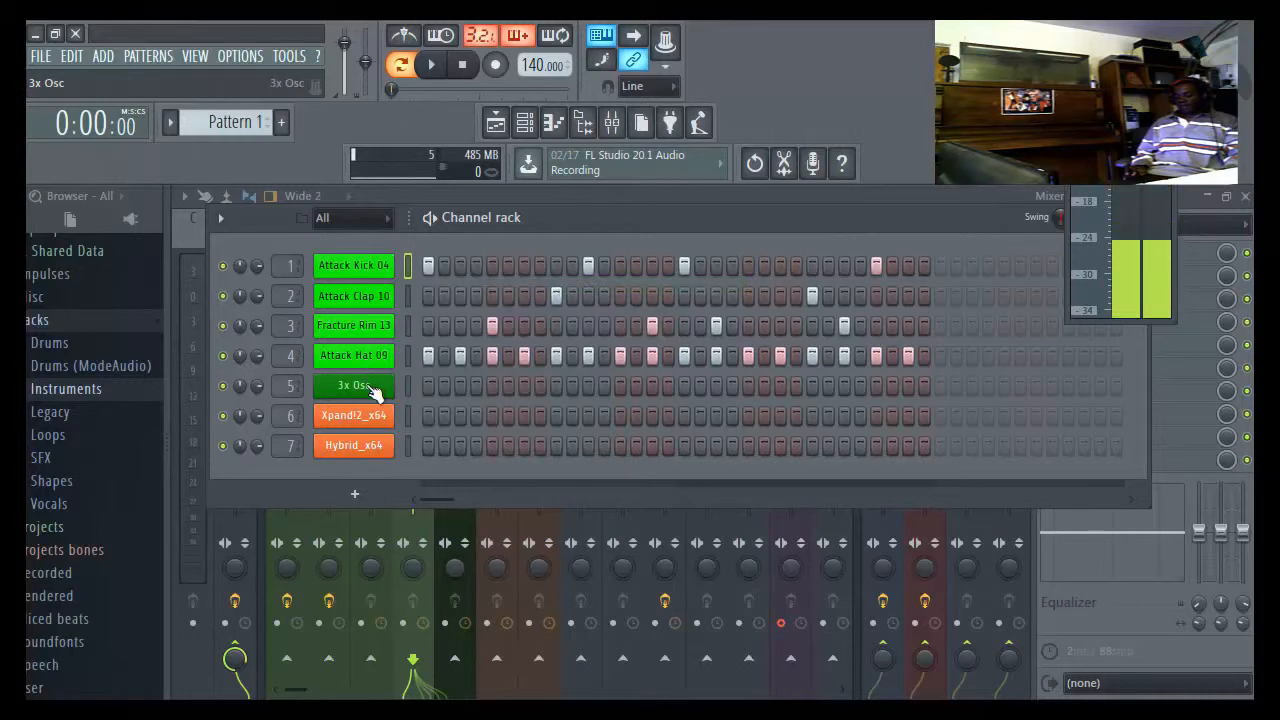
right_click(352, 384)
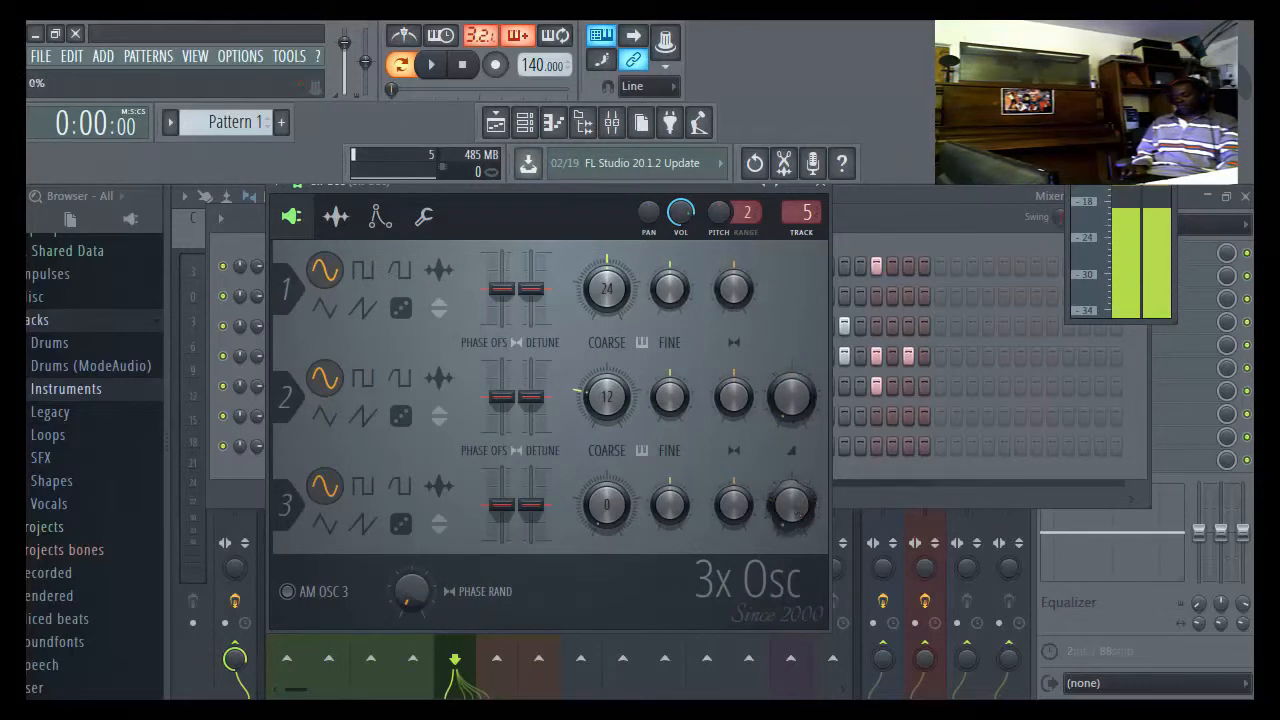
- Flatten the 3x Osc volume envelope to full sustain and close the synth window
drag(608, 288, 608, 340)
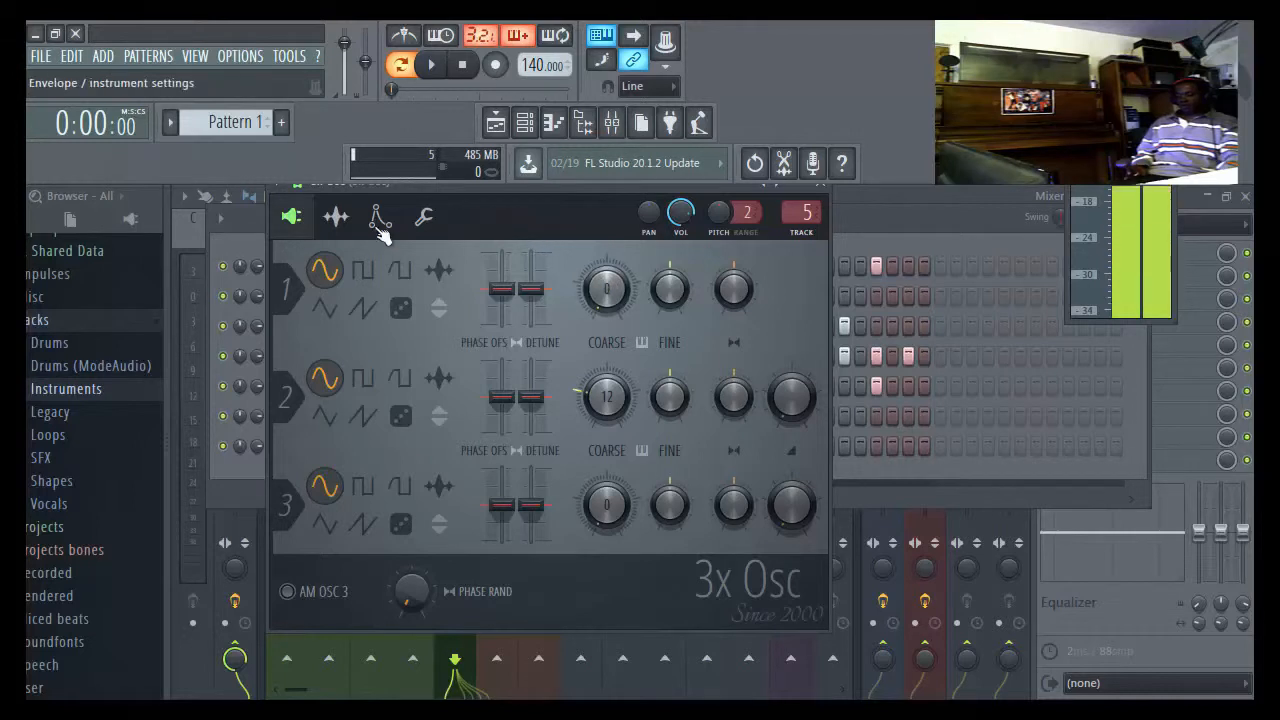
click(378, 216)
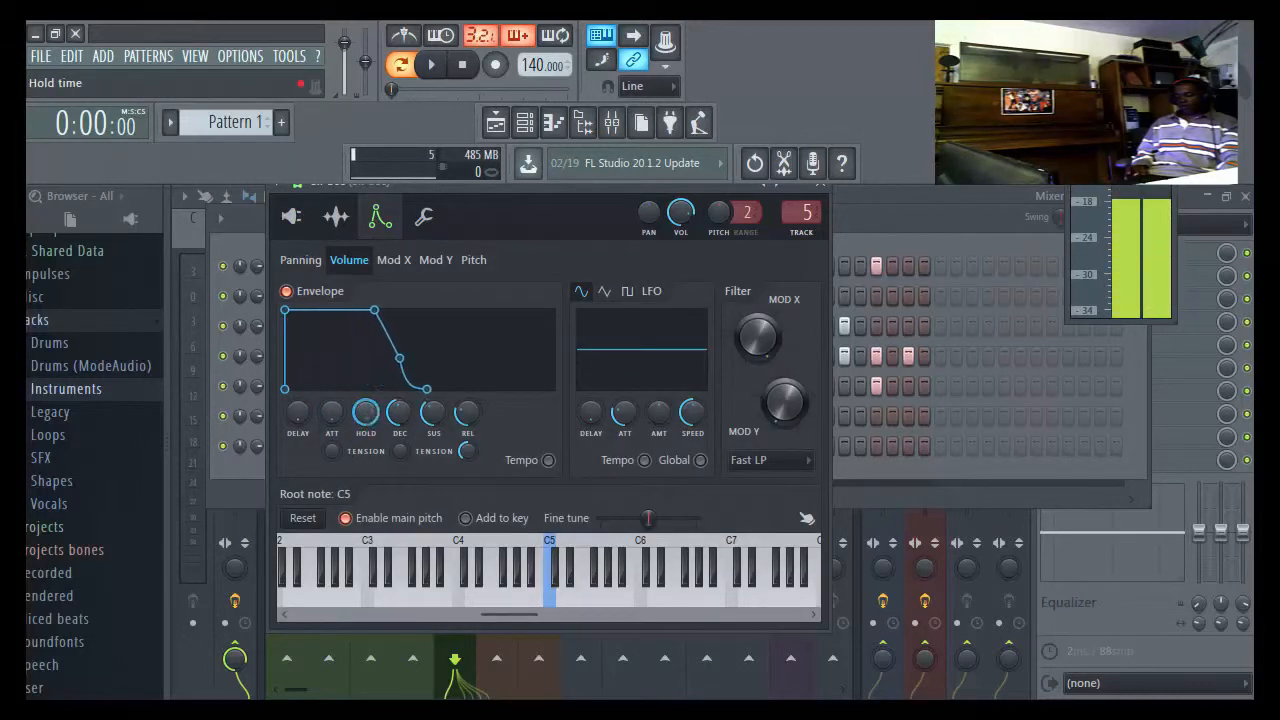
drag(400, 414, 400, 430)
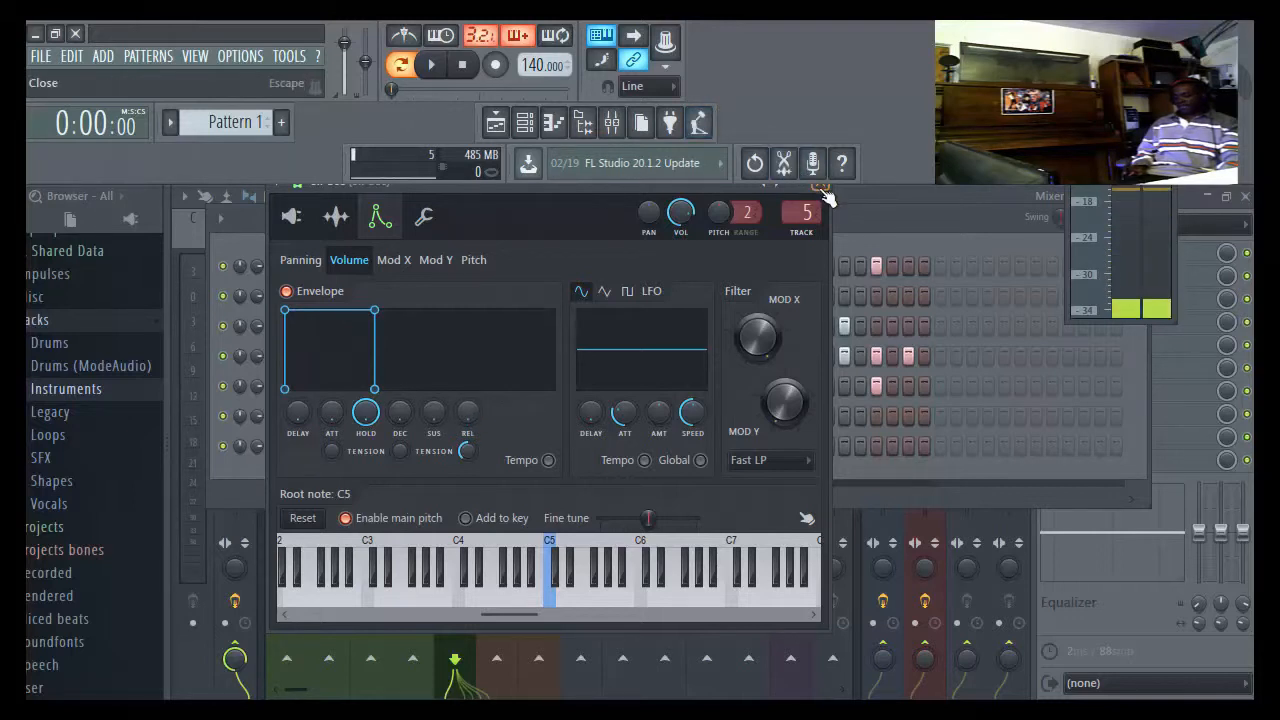
click(824, 194)
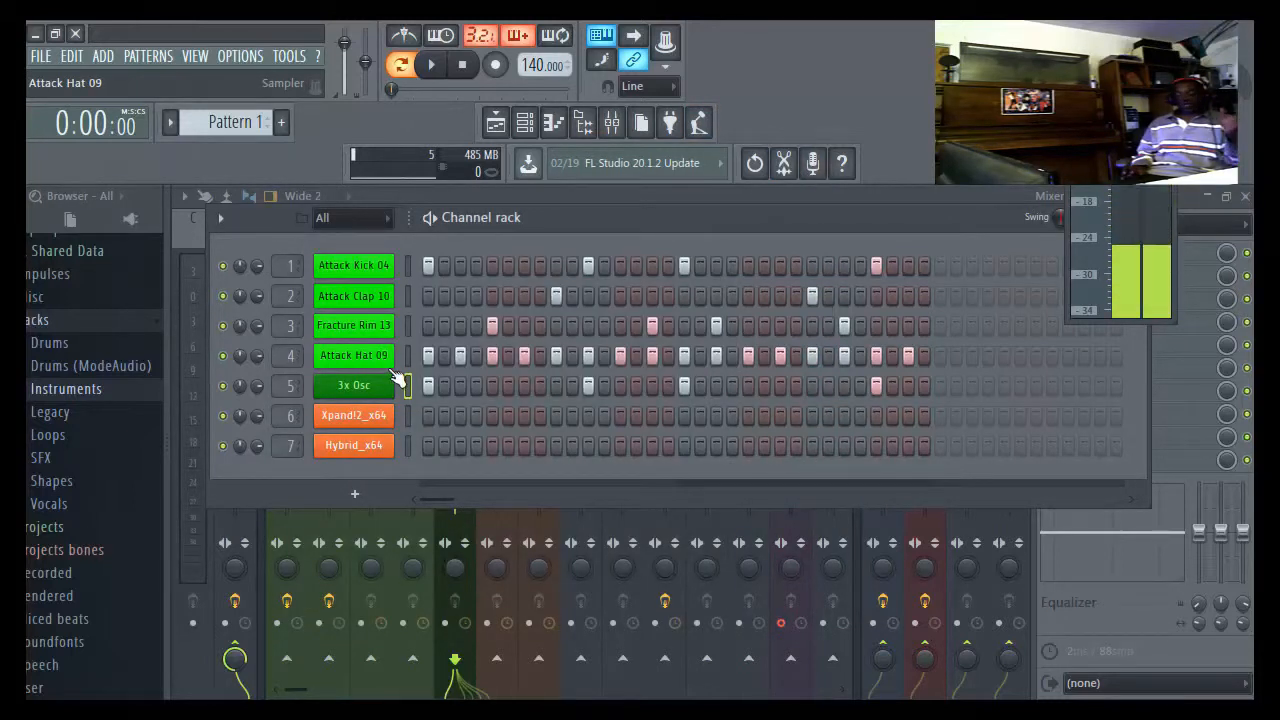
right_click(354, 384)
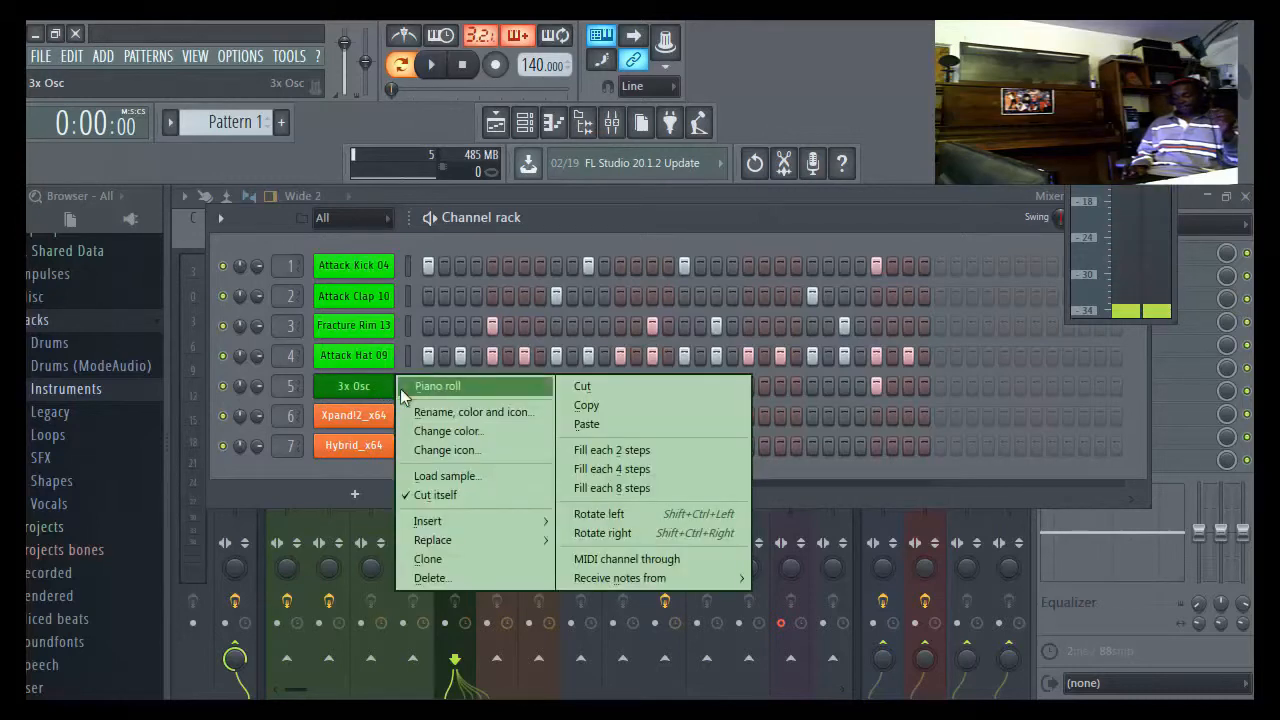
click(436, 386)
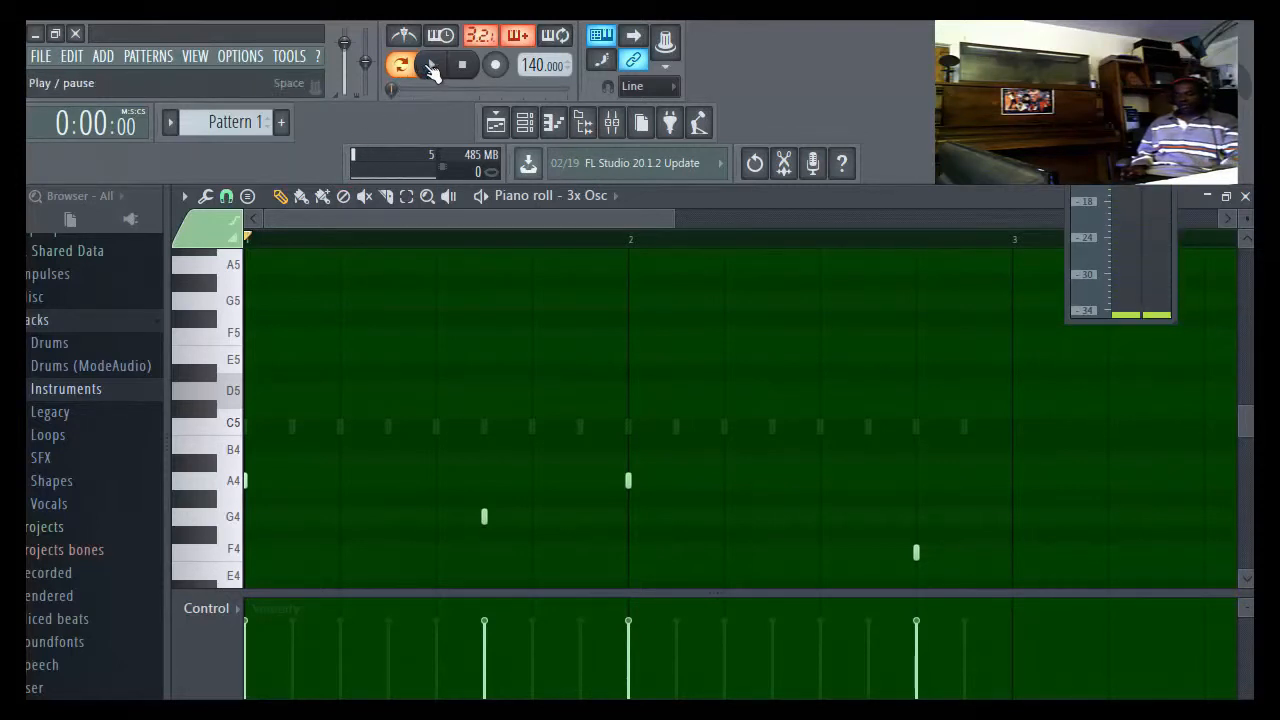
click(430, 64)
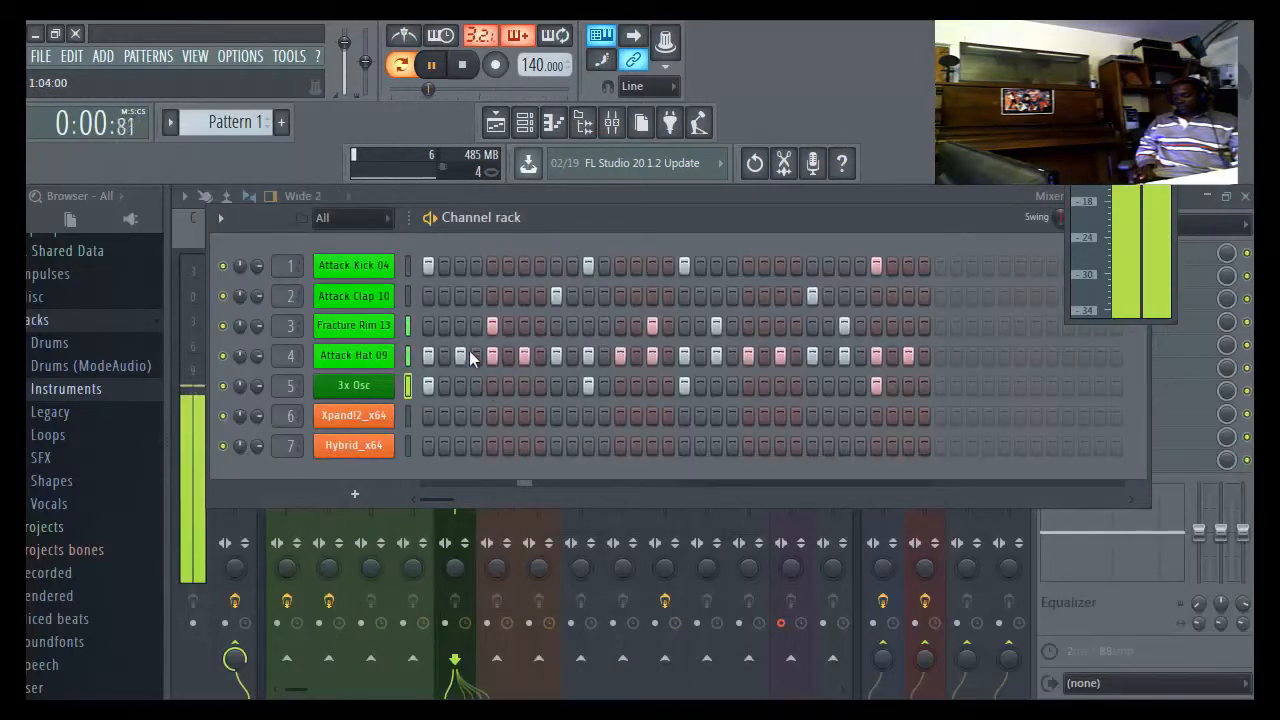
click(432, 64)
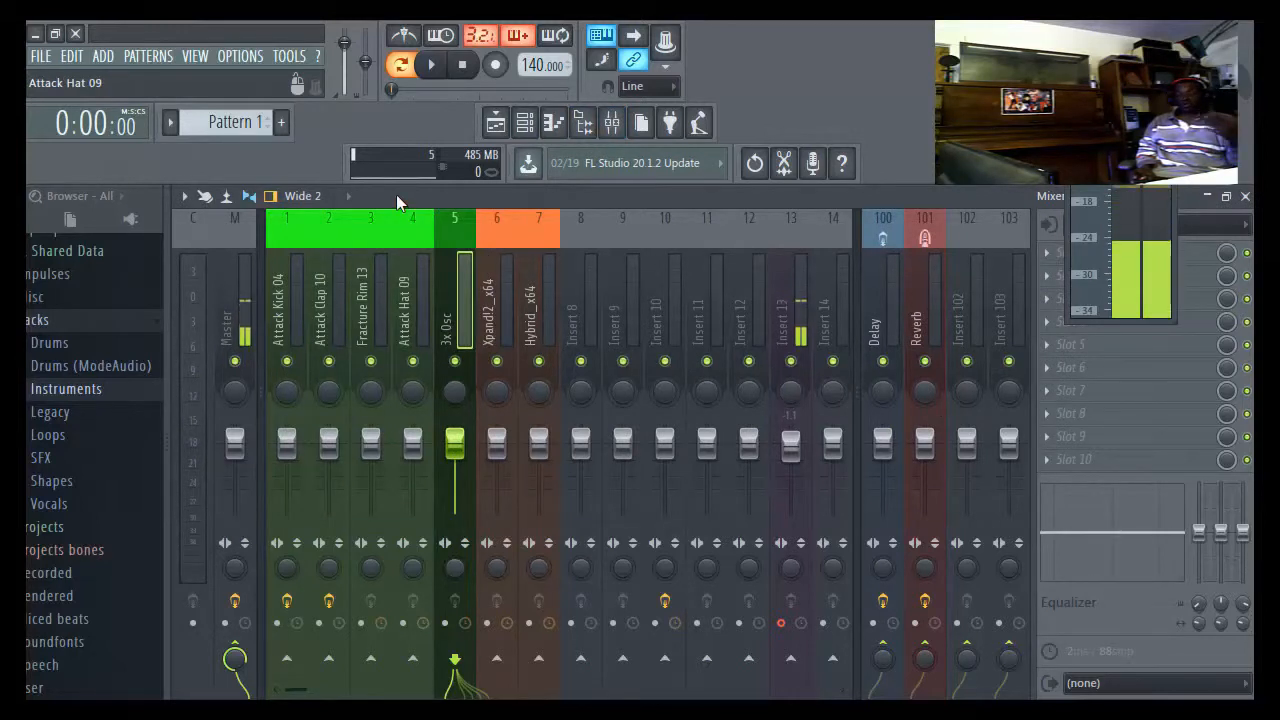
click(432, 64)
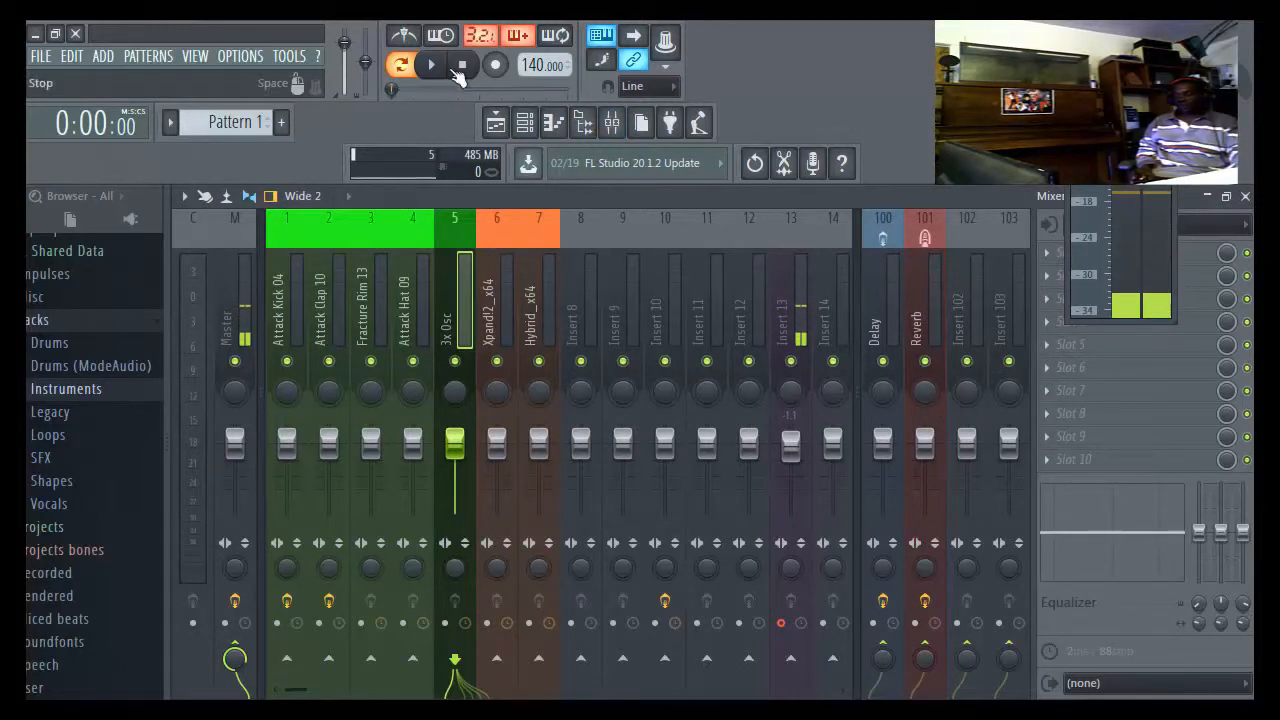
click(432, 64)
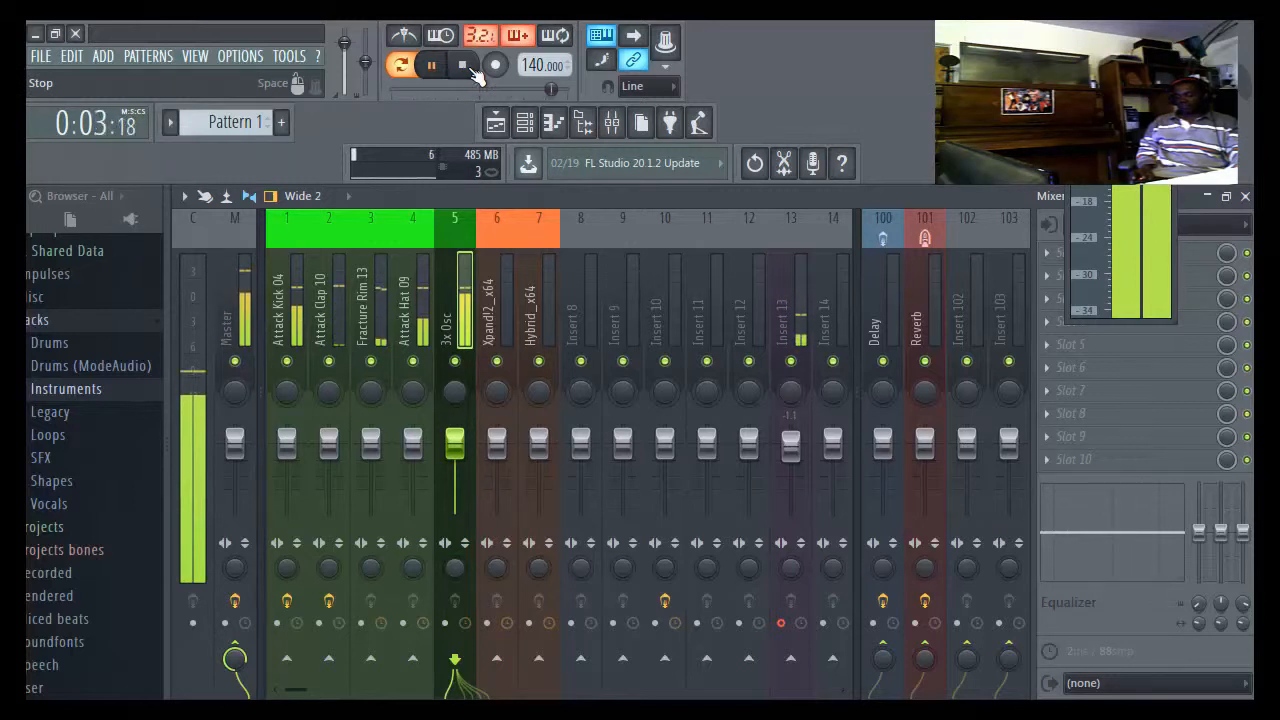
click(464, 64)
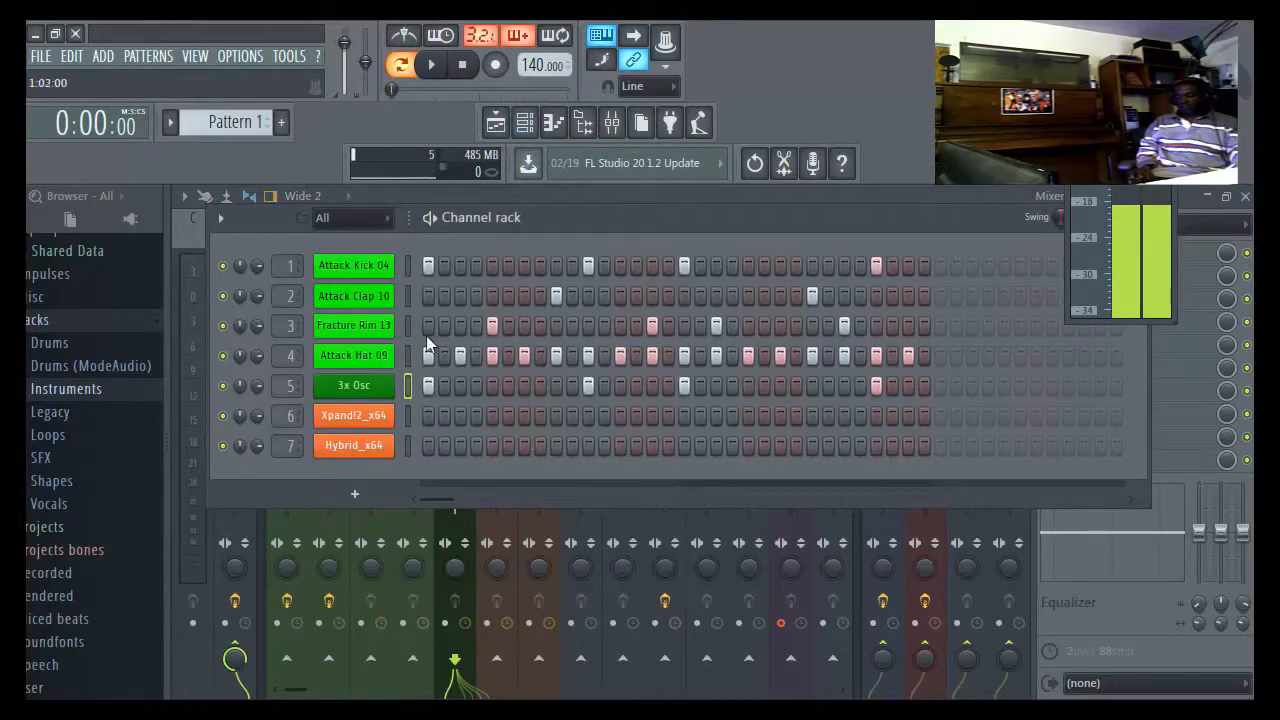
click(352, 414)
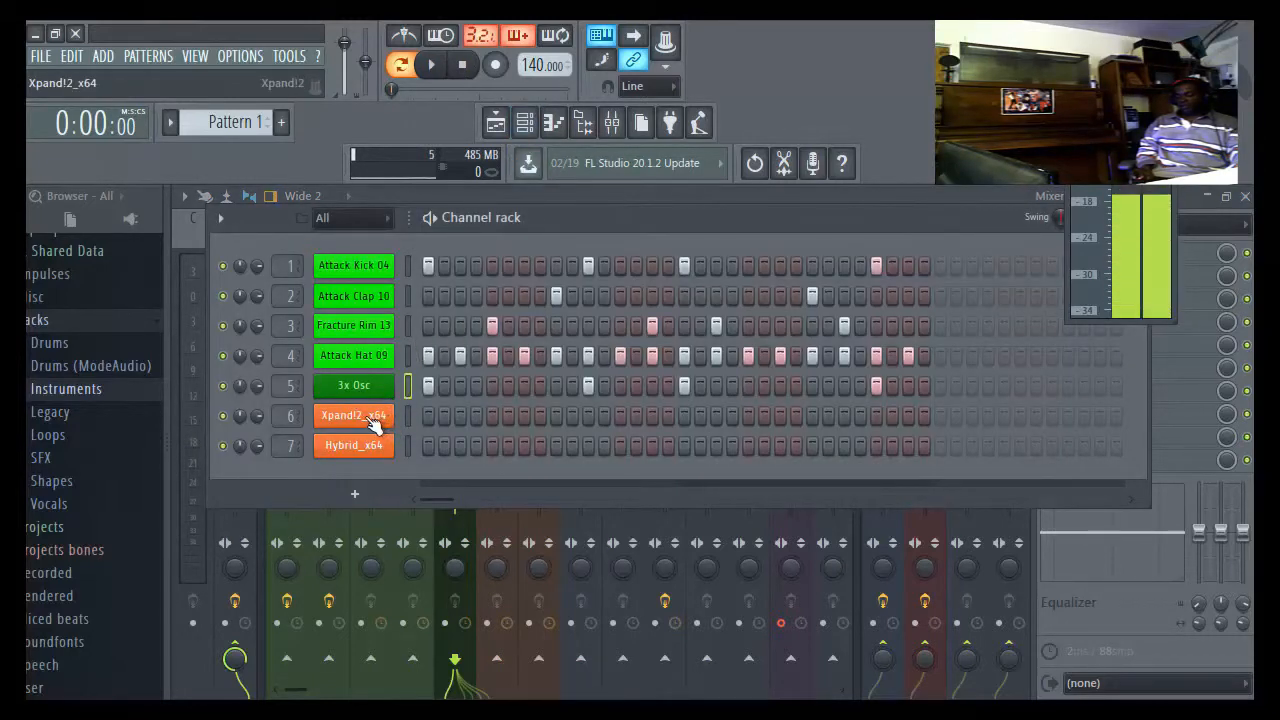
- Open the Xpand!2_x64 channel's notes in the piano roll
click(352, 384)
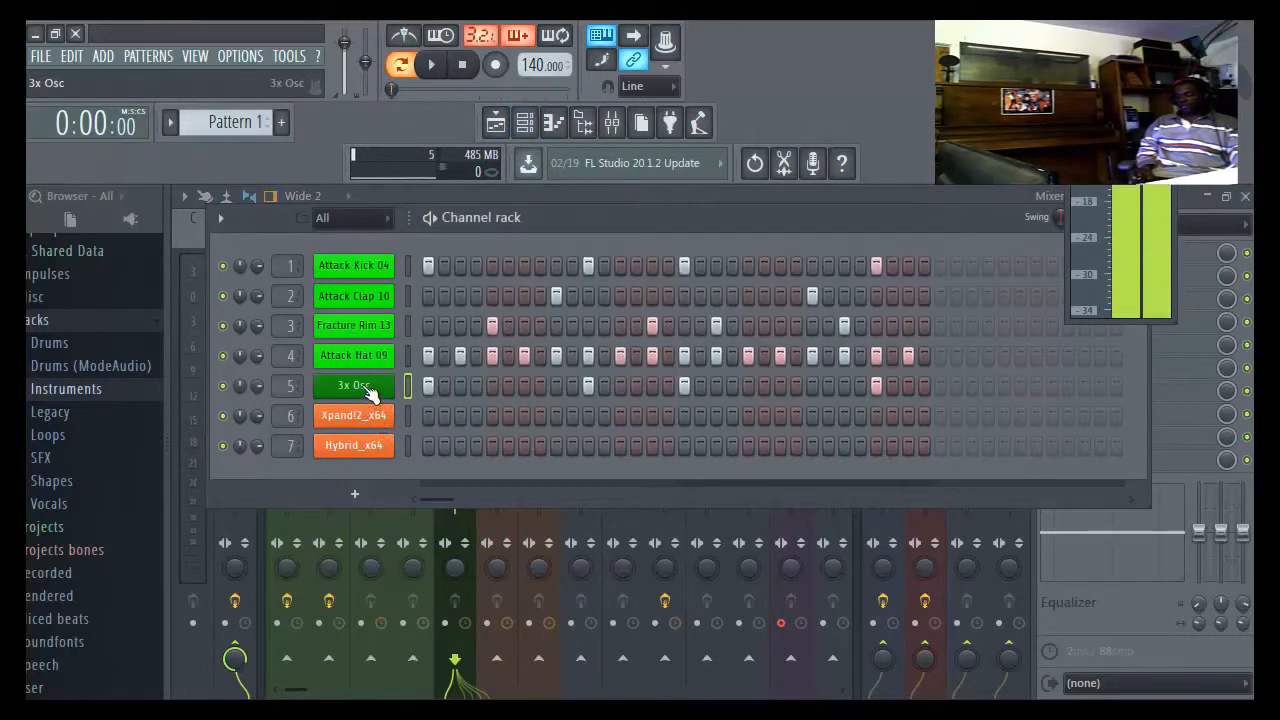
right_click(352, 384)
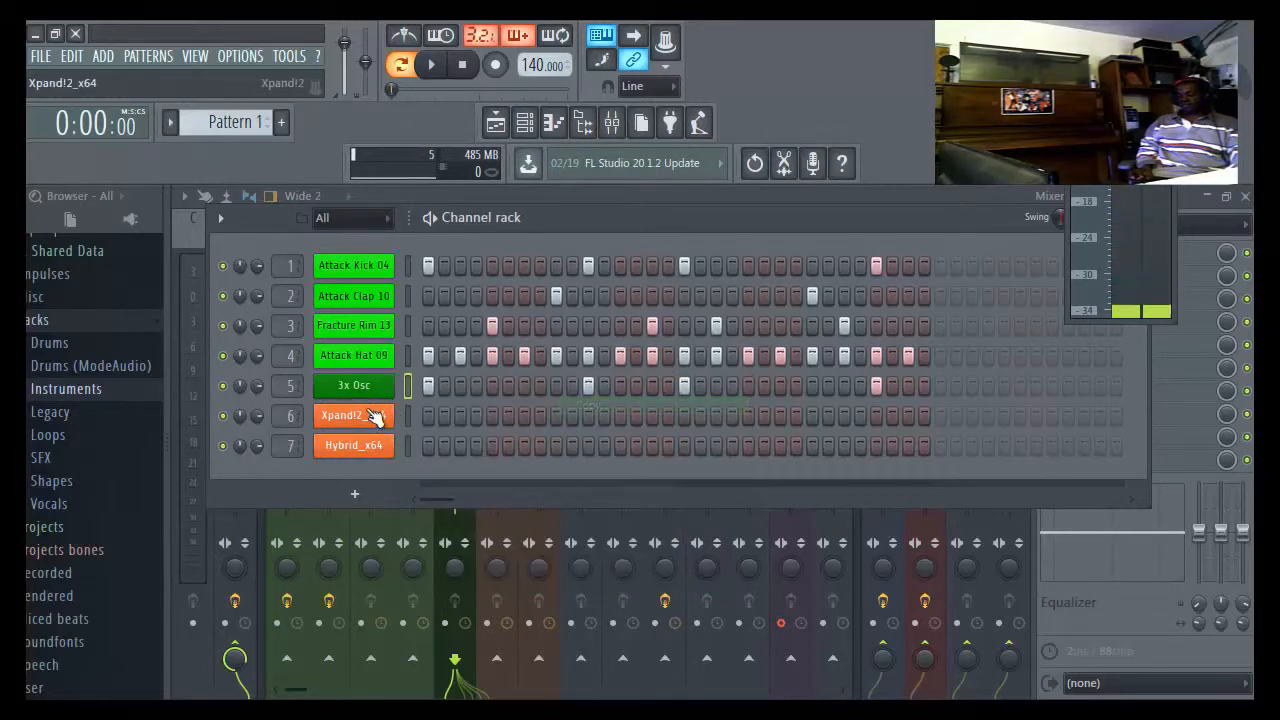
right_click(352, 414)
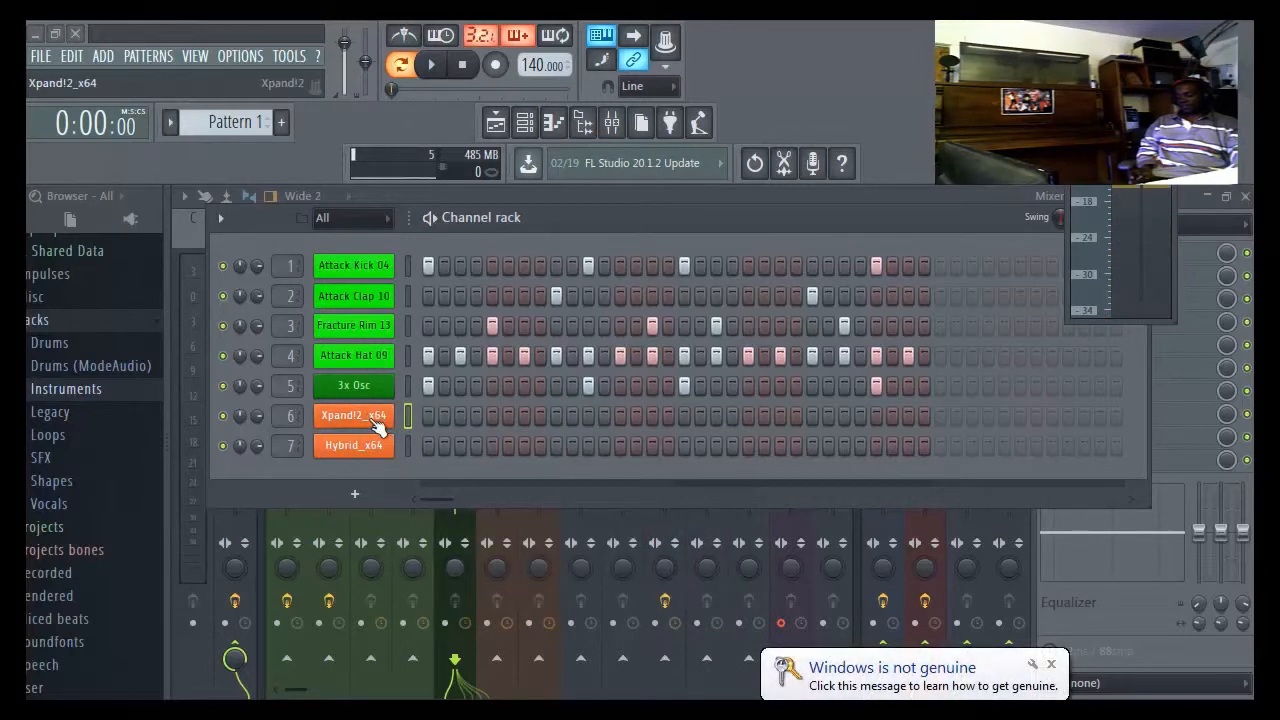
right_click(352, 414)
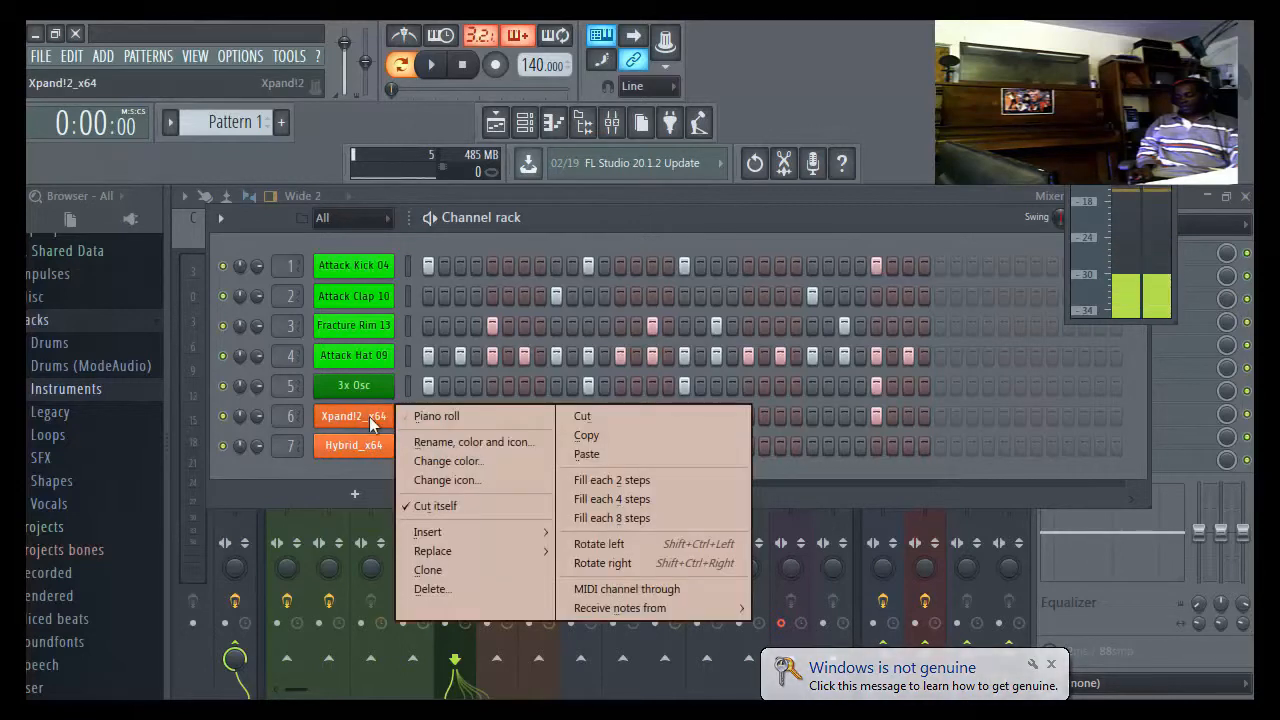
click(436, 416)
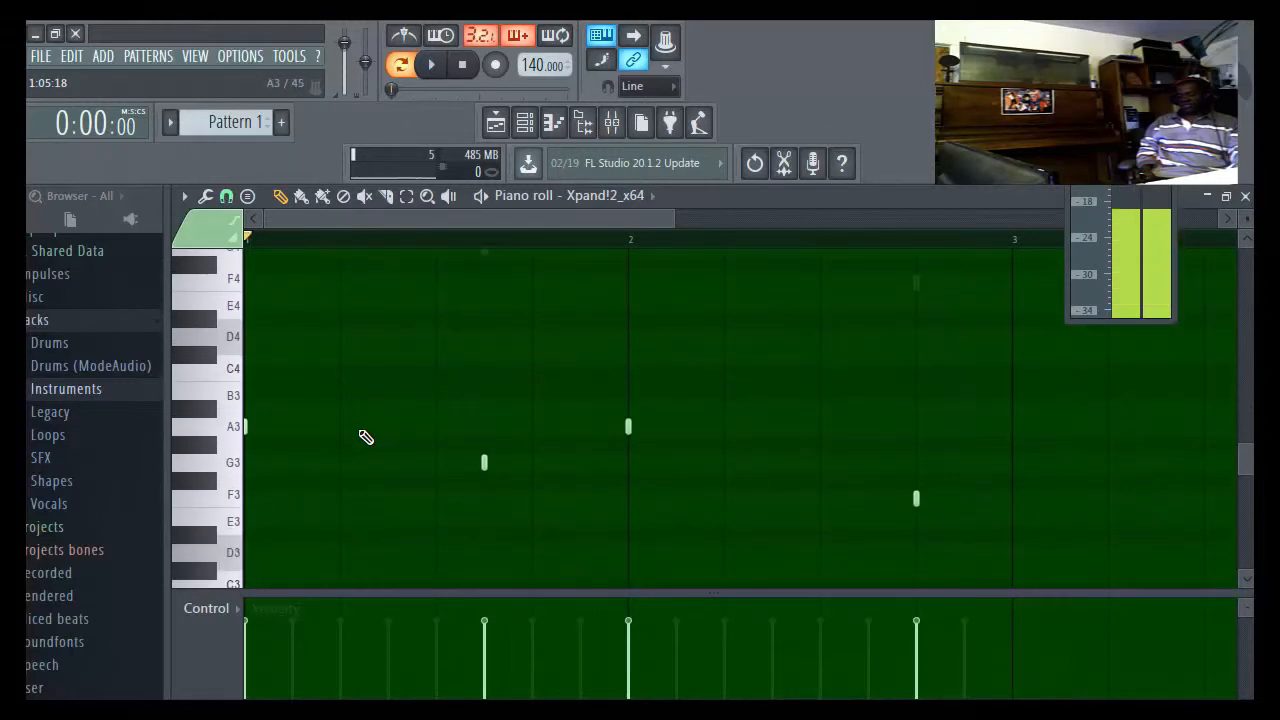
mouse_move(294, 552)
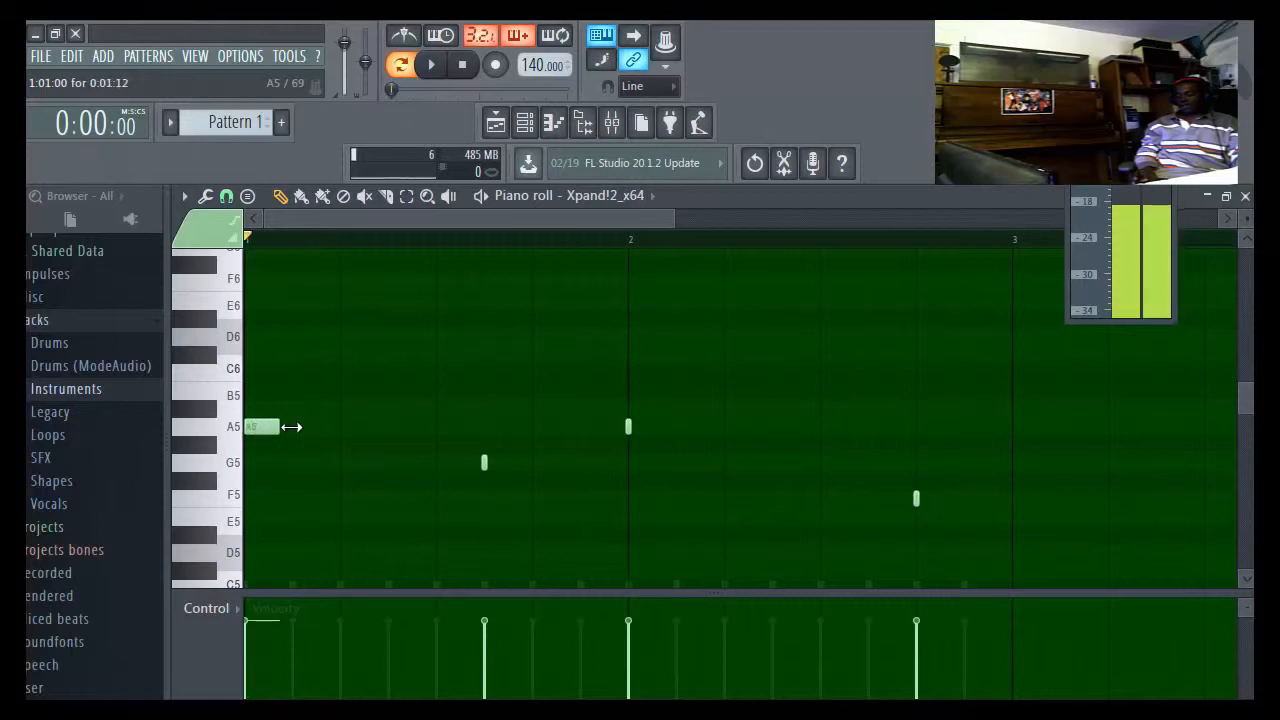
- Lengthen the A5, G5, A5, F5 and E5 notes into sustained two-bar chords
drag(292, 428, 484, 428)
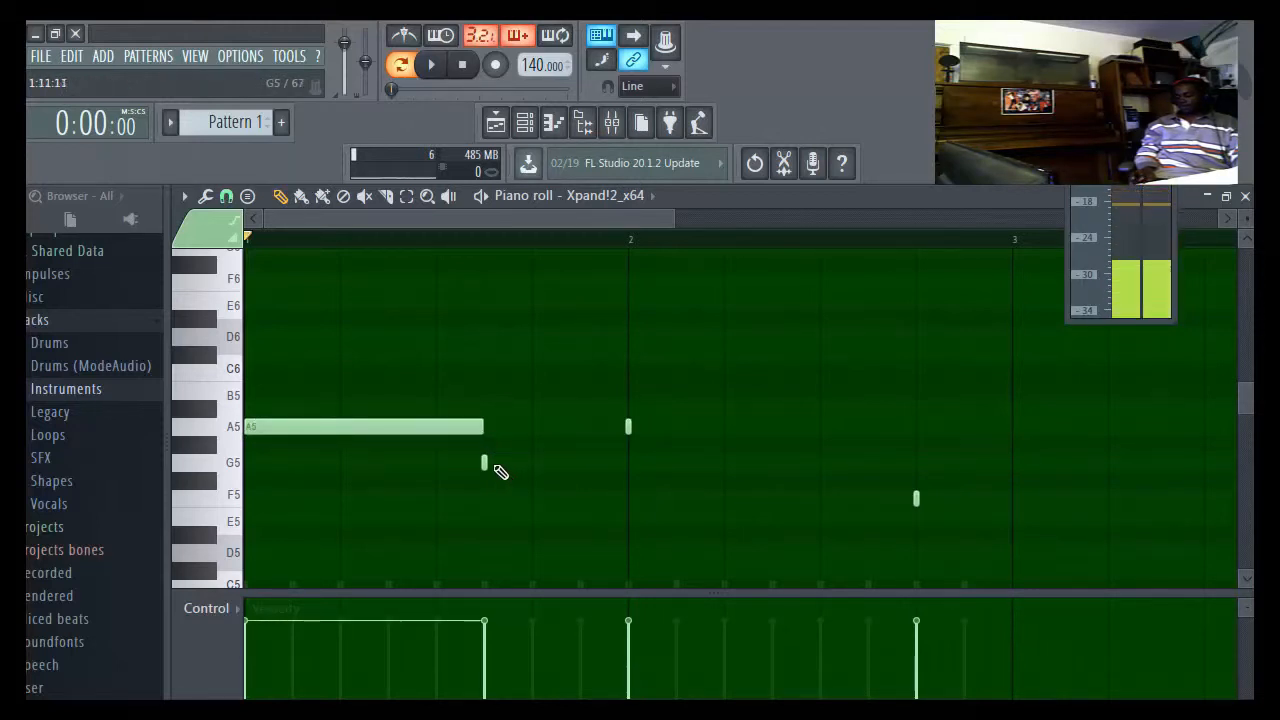
drag(484, 462, 596, 462)
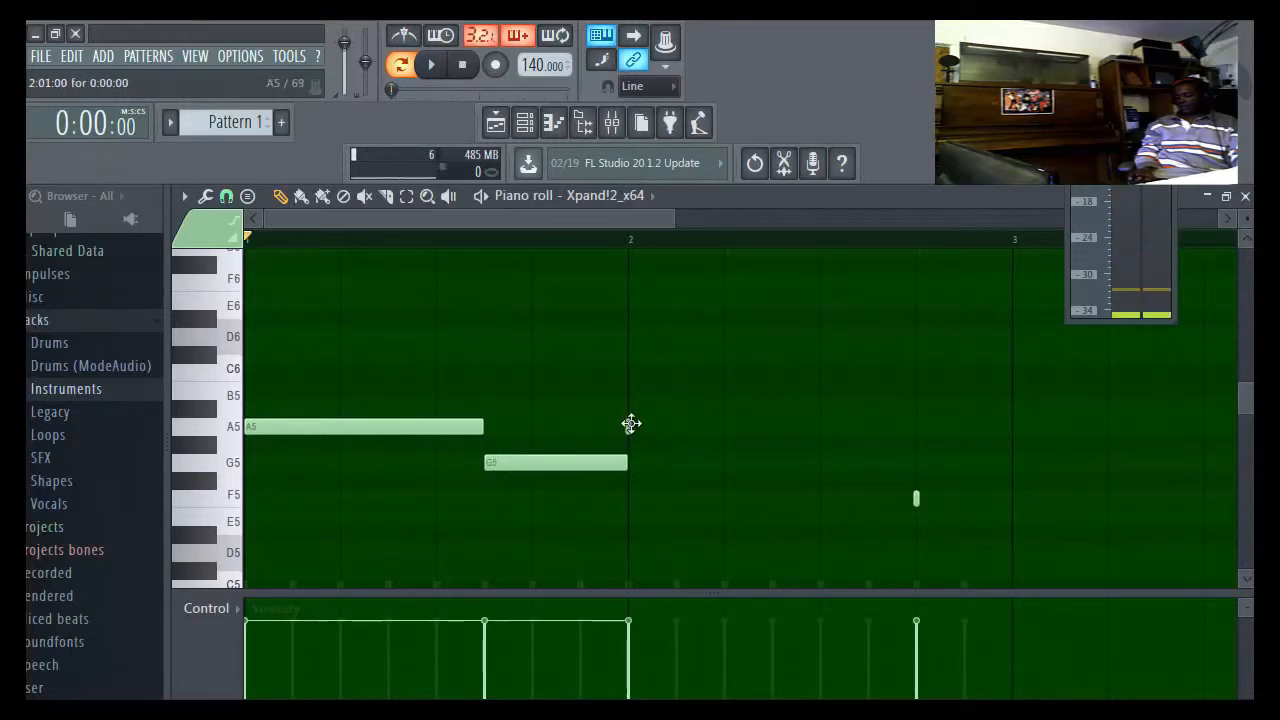
drag(630, 426, 904, 426)
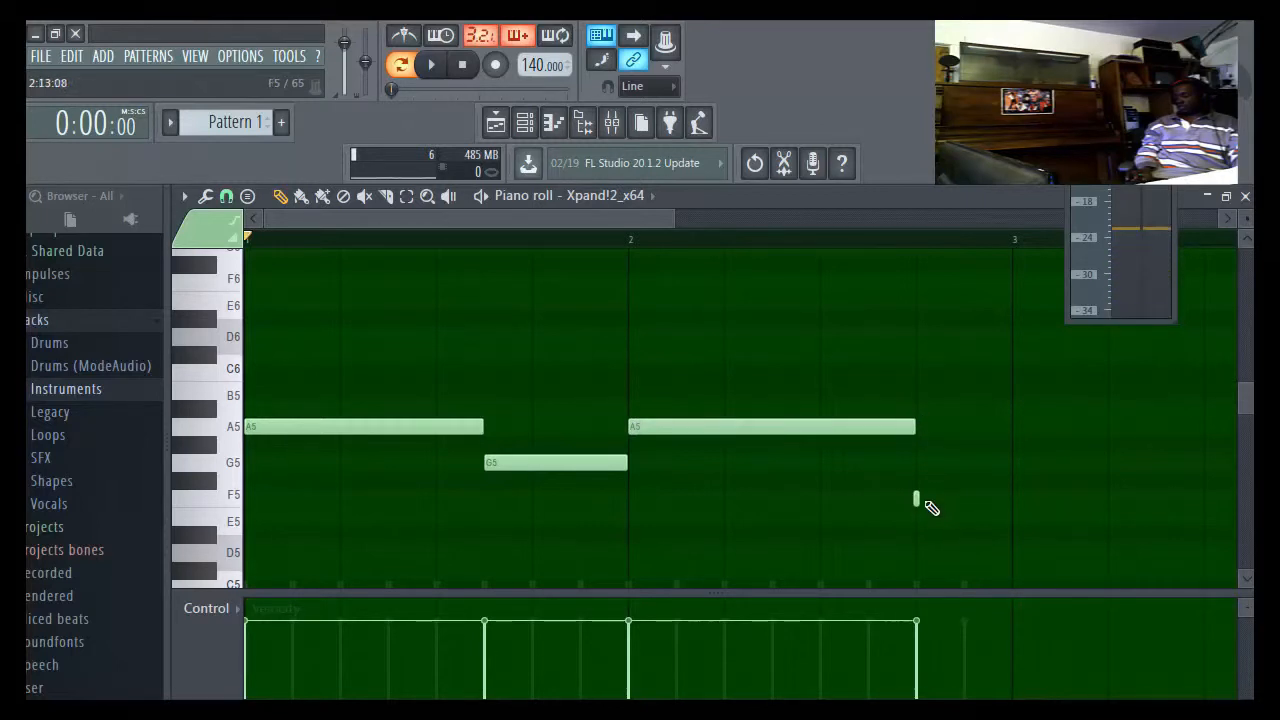
drag(916, 498, 1024, 498)
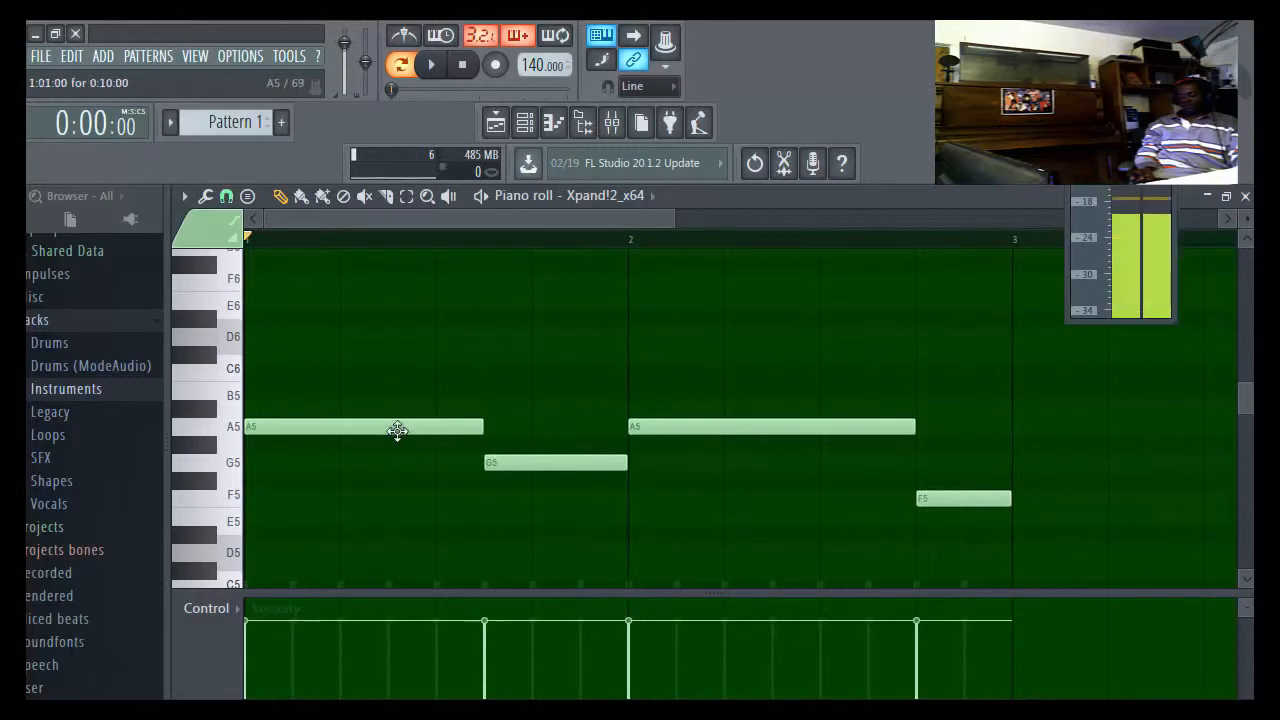
mouse_move(320, 420)
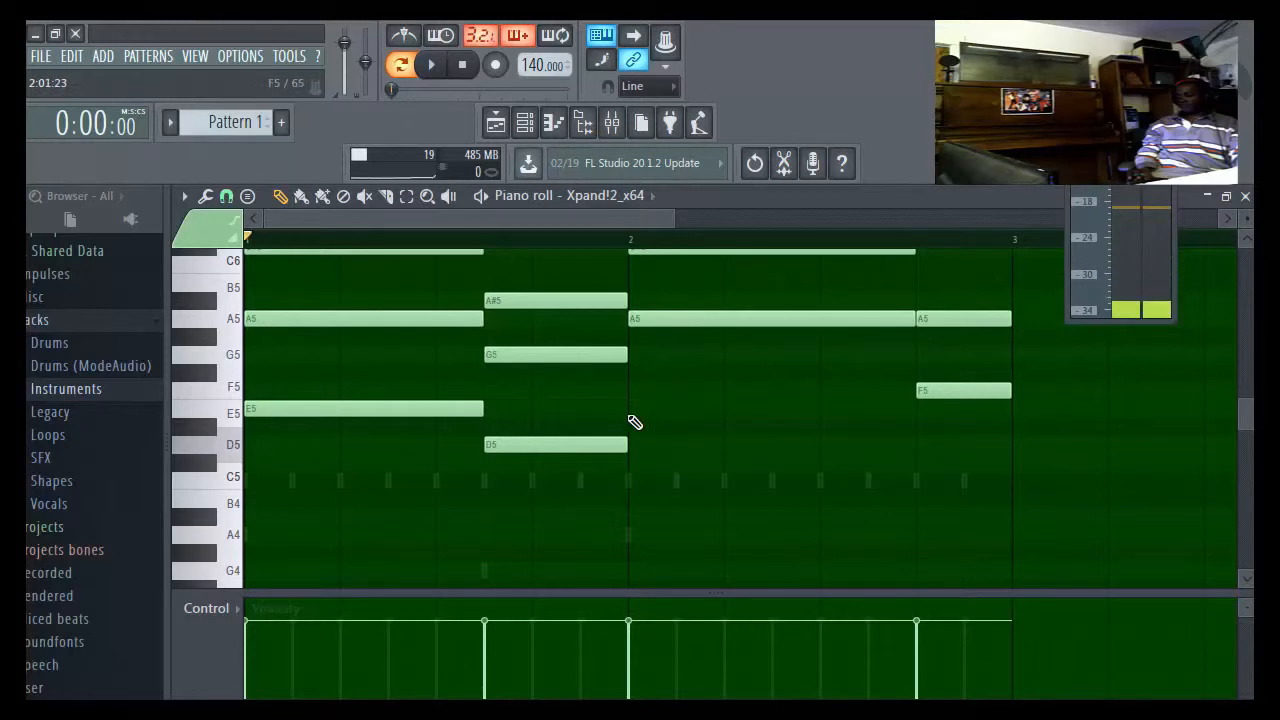
drag(630, 408, 910, 408)
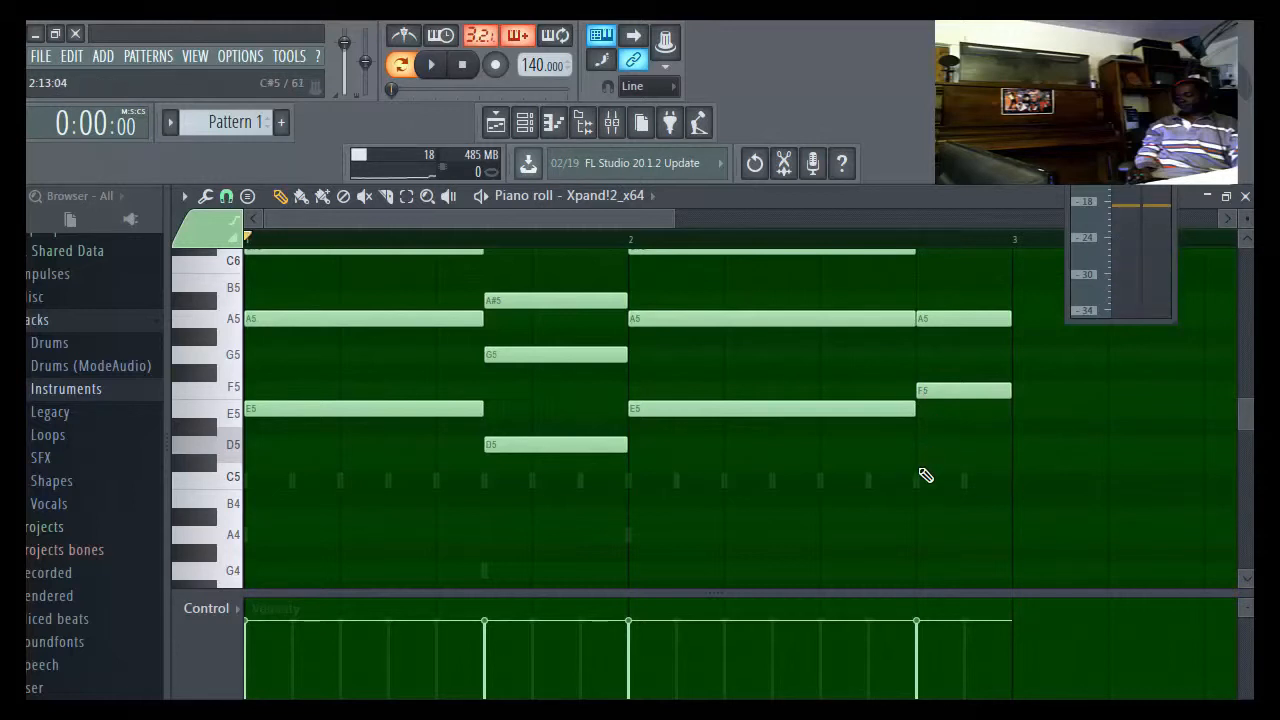
click(960, 516)
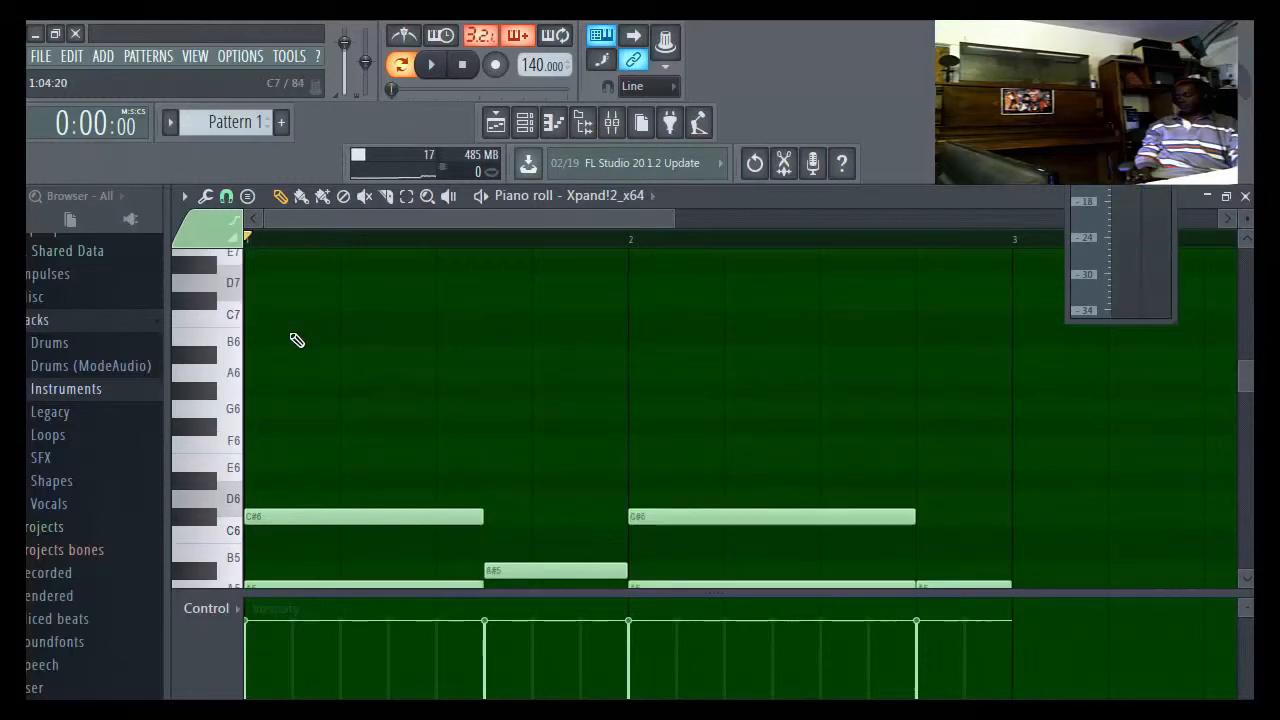
- Add short high melody notes around A6, C#7 and F#6 above the chords
click(300, 352)
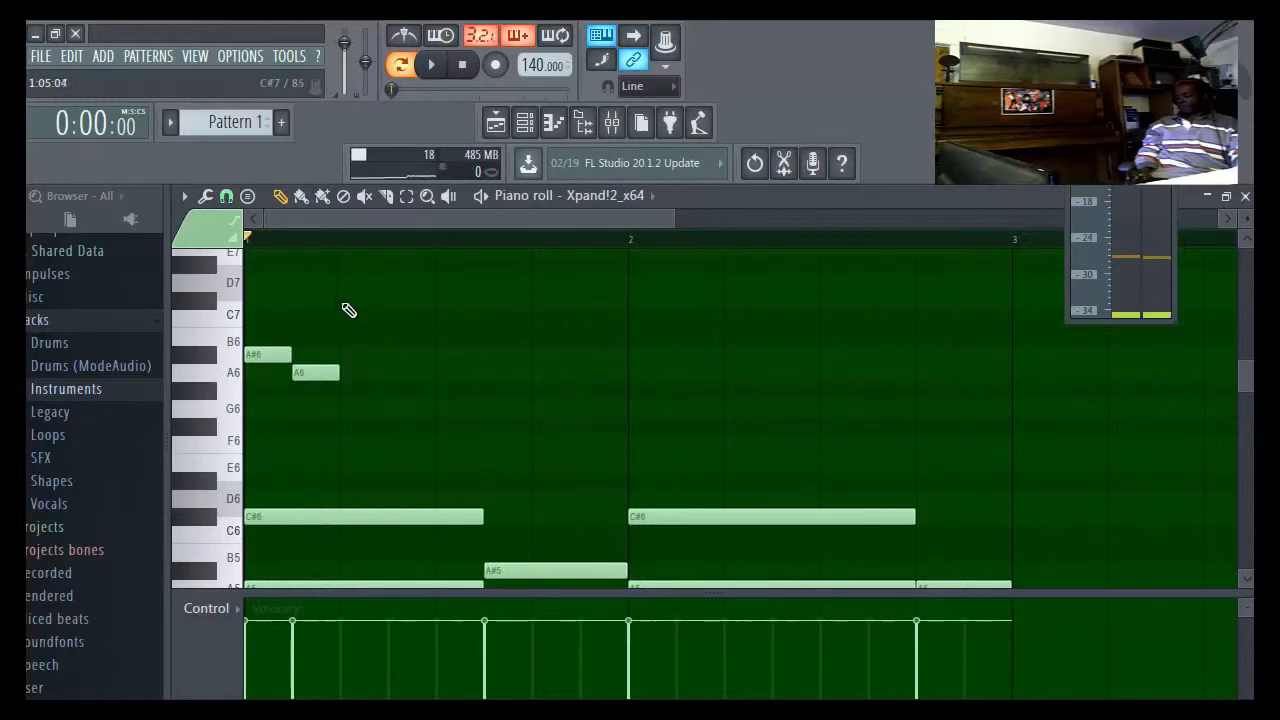
click(364, 300)
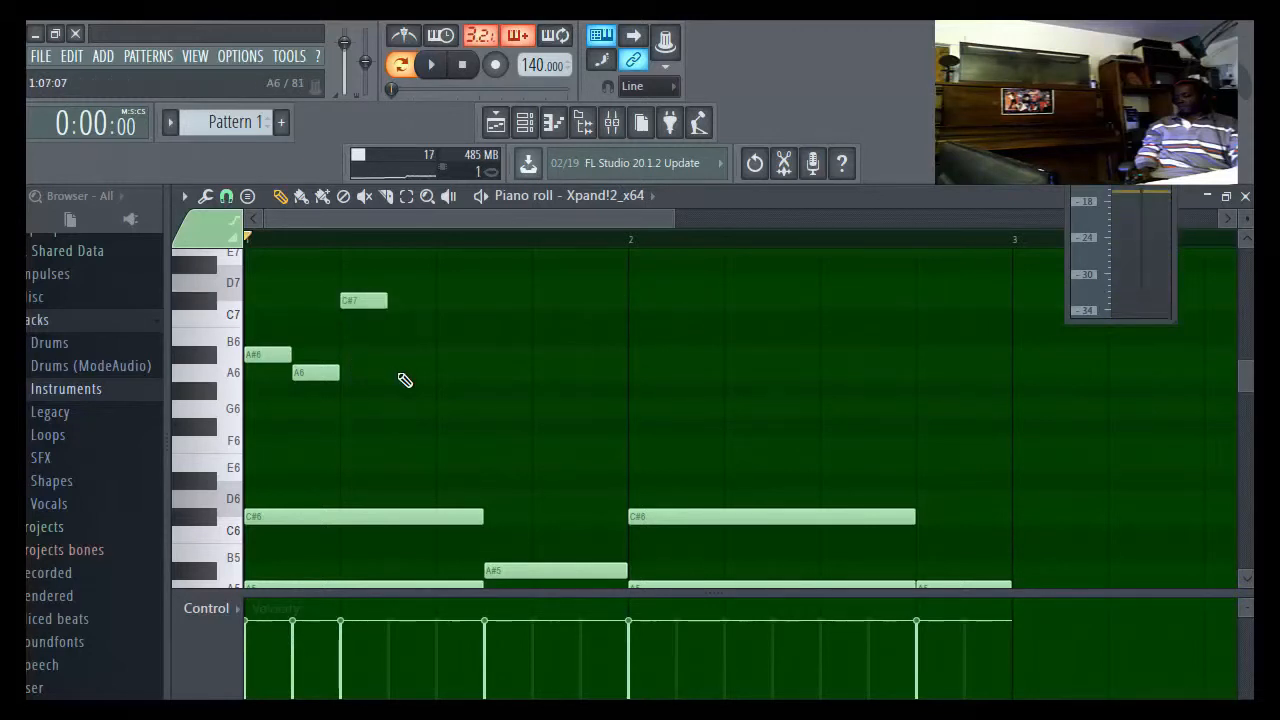
click(412, 372)
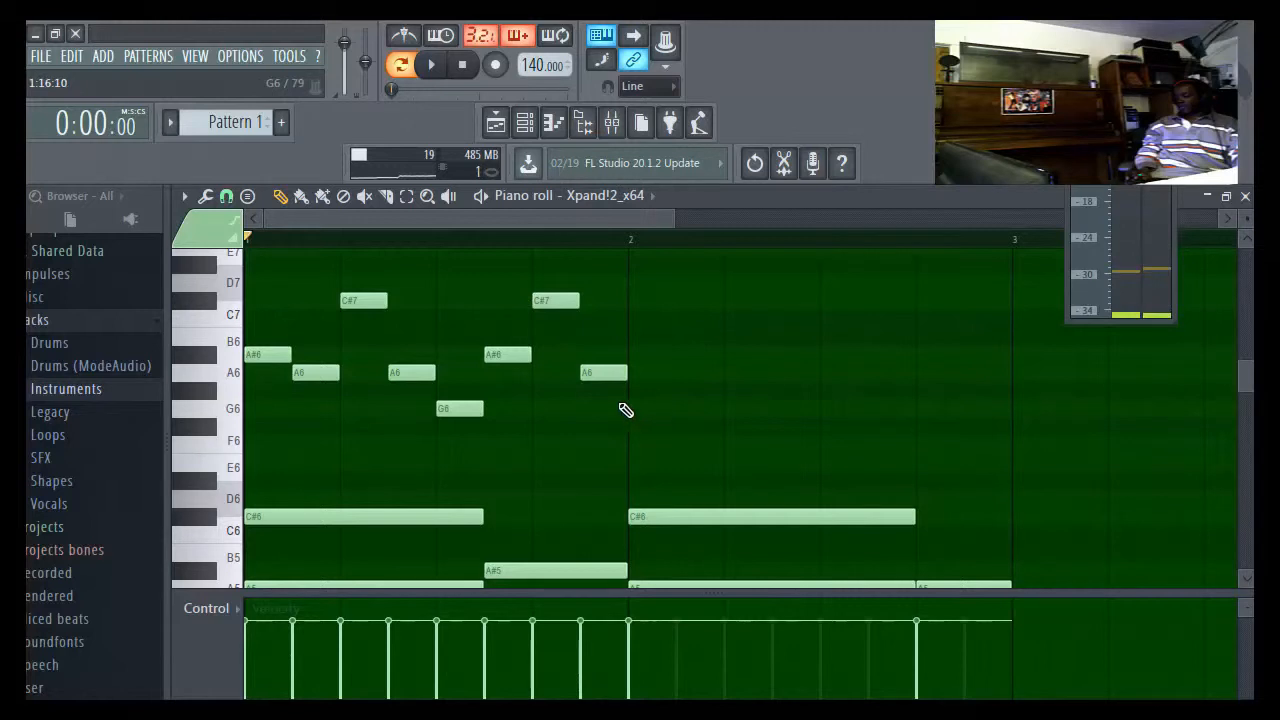
- Play the pattern to audition the melody, stop, and bring up Xpand!2's settings
click(430, 64)
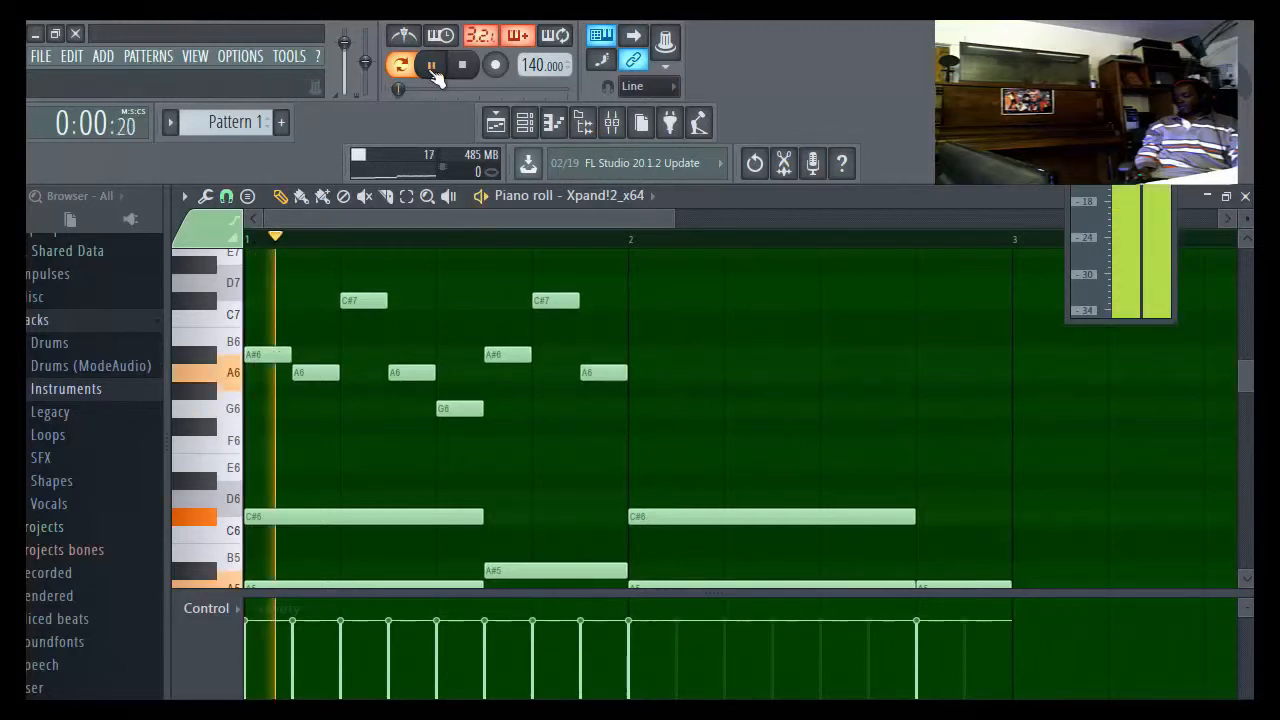
click(432, 64)
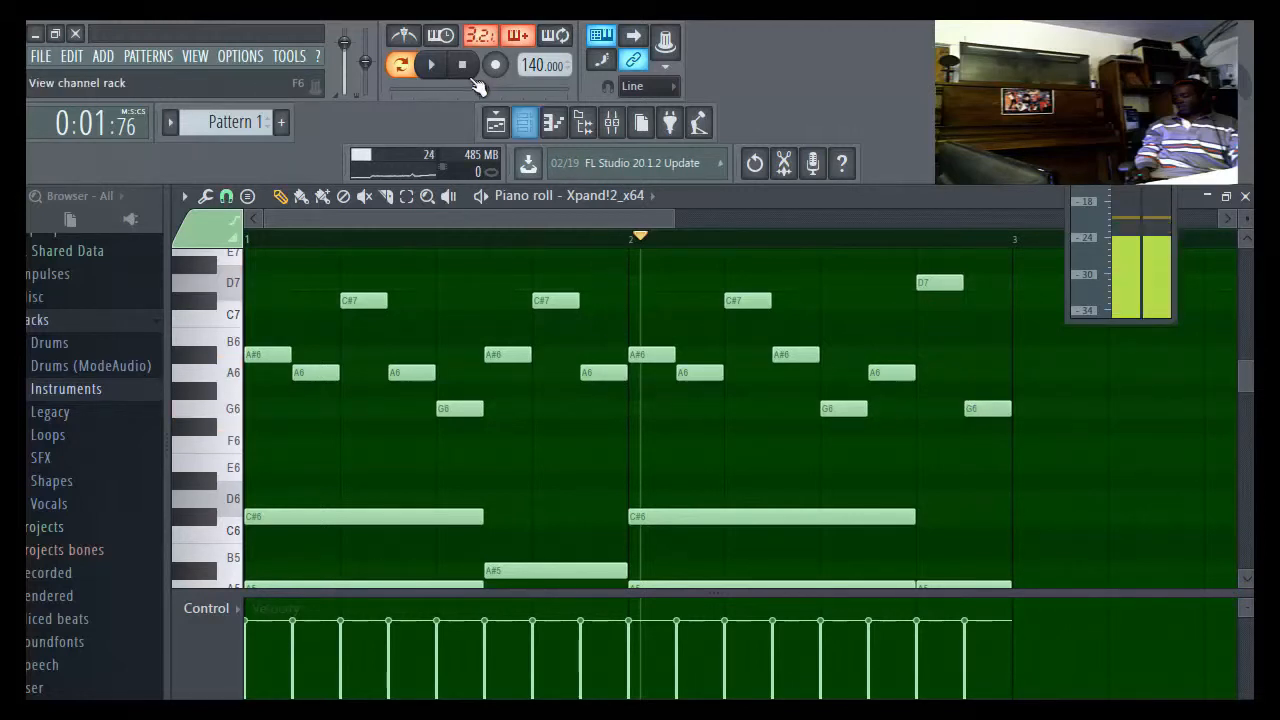
click(462, 64)
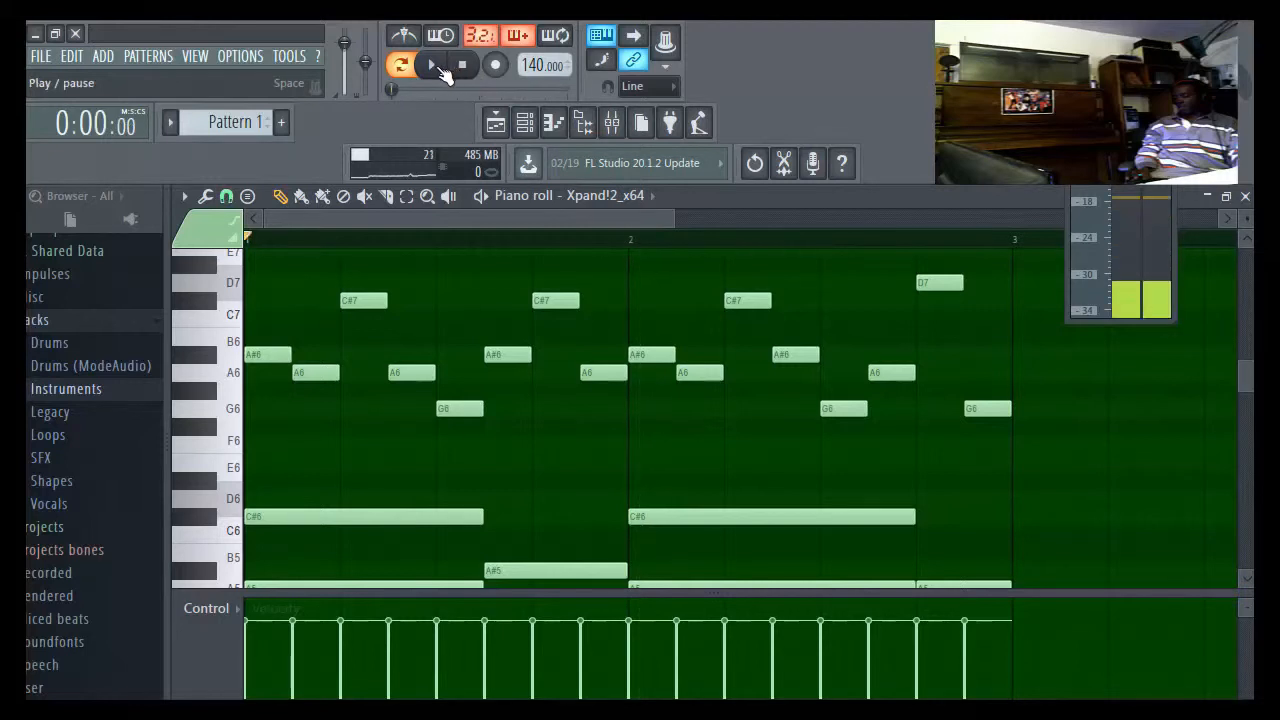
click(430, 64)
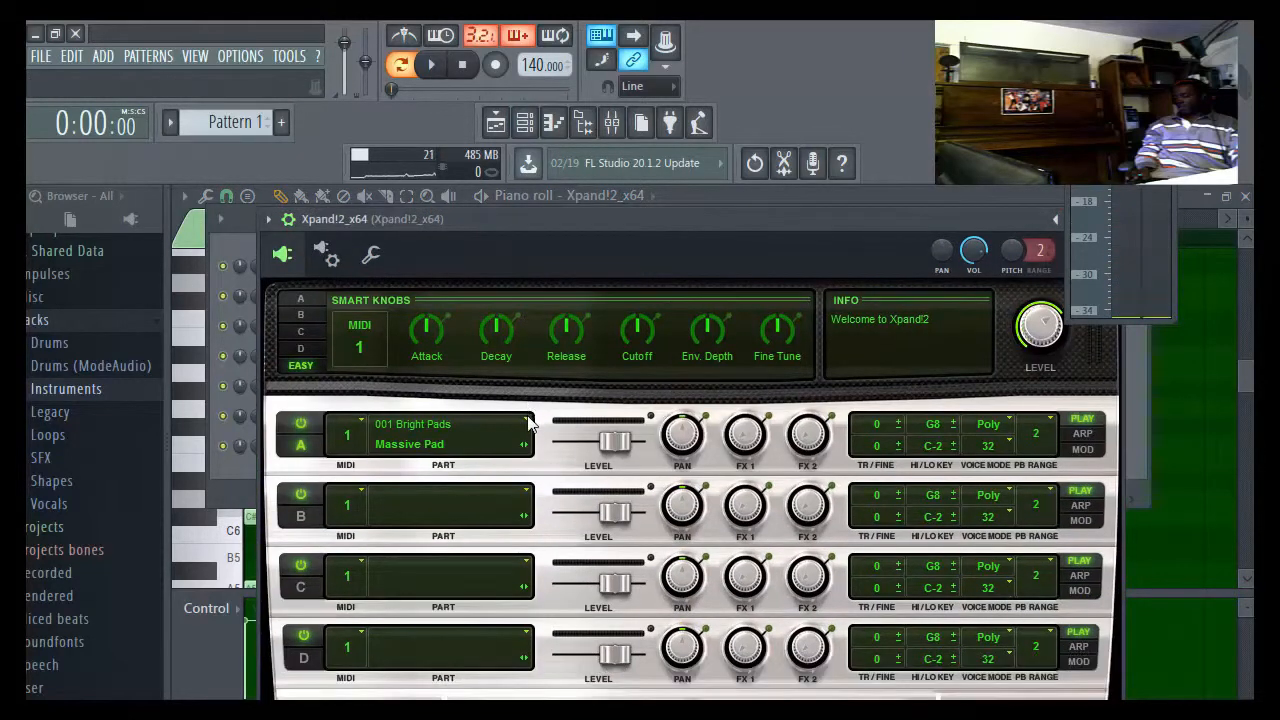
- Pick a 004 Polysynths preset for Xpand!2's part A
click(524, 424)
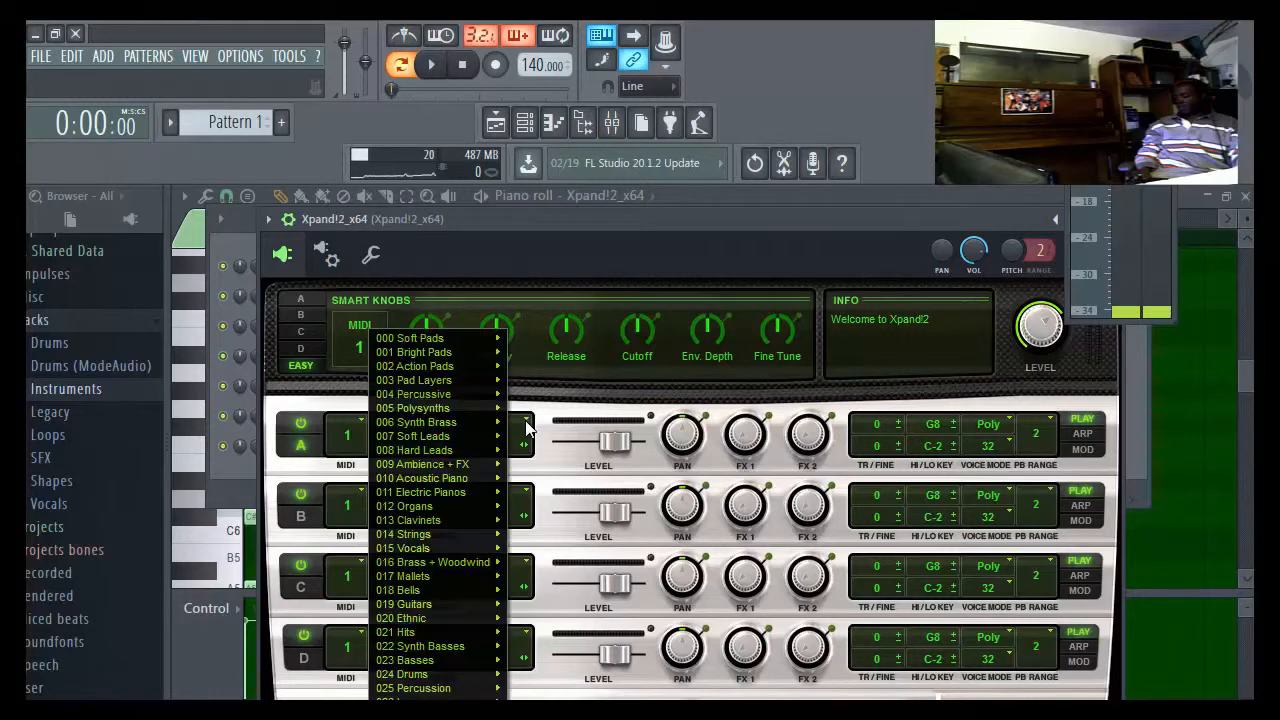
click(414, 450)
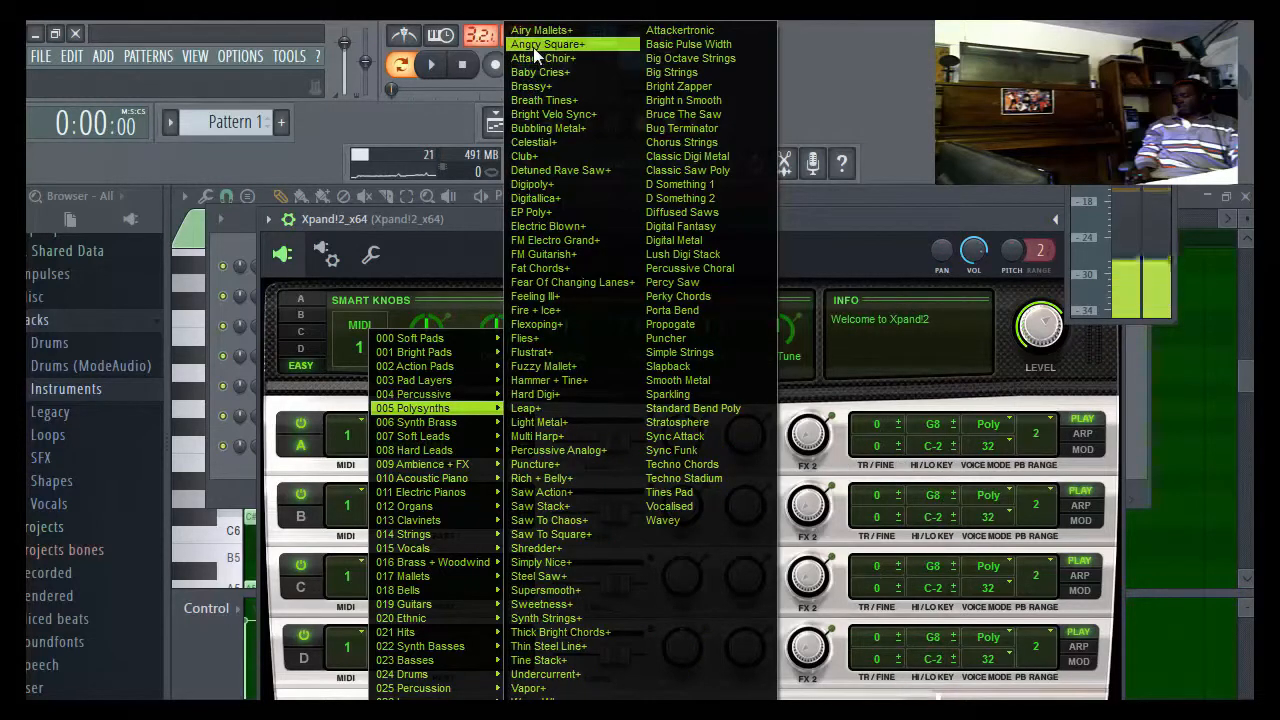
click(548, 44)
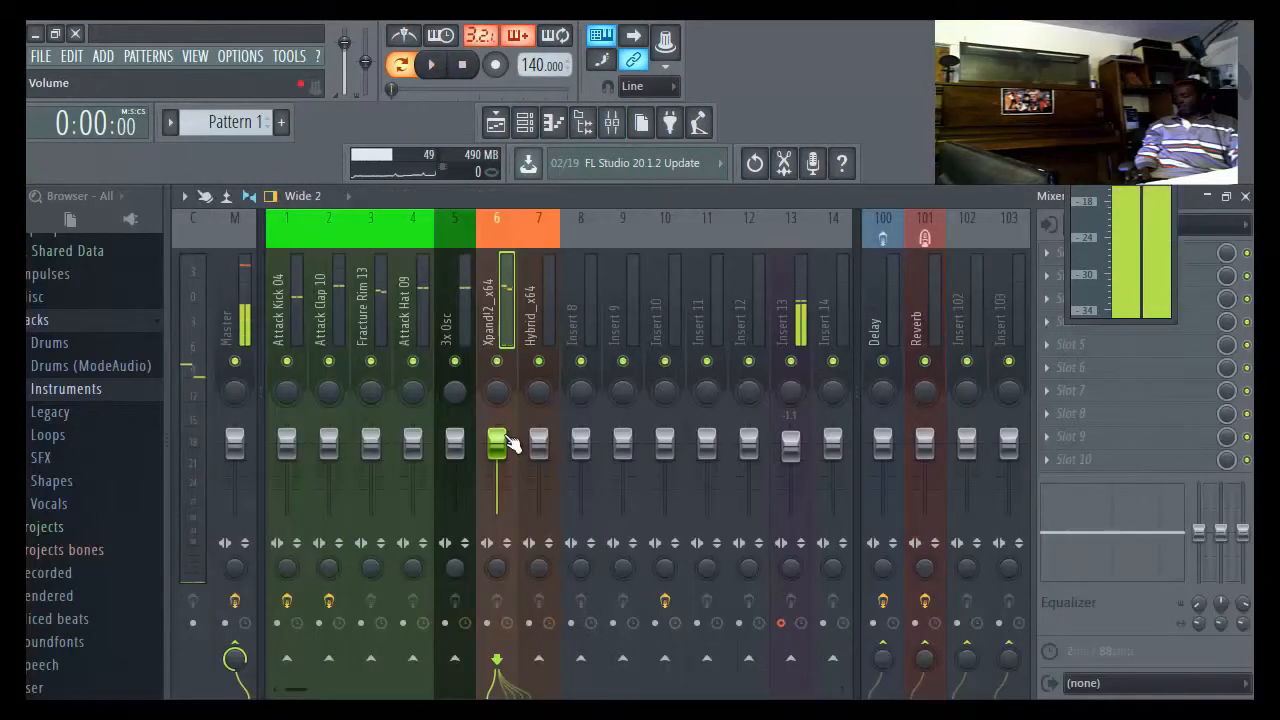
- Pull the Xpand!2_x64 mixer fader down and fine-tune it while playing back the beat
drag(496, 444, 496, 498)
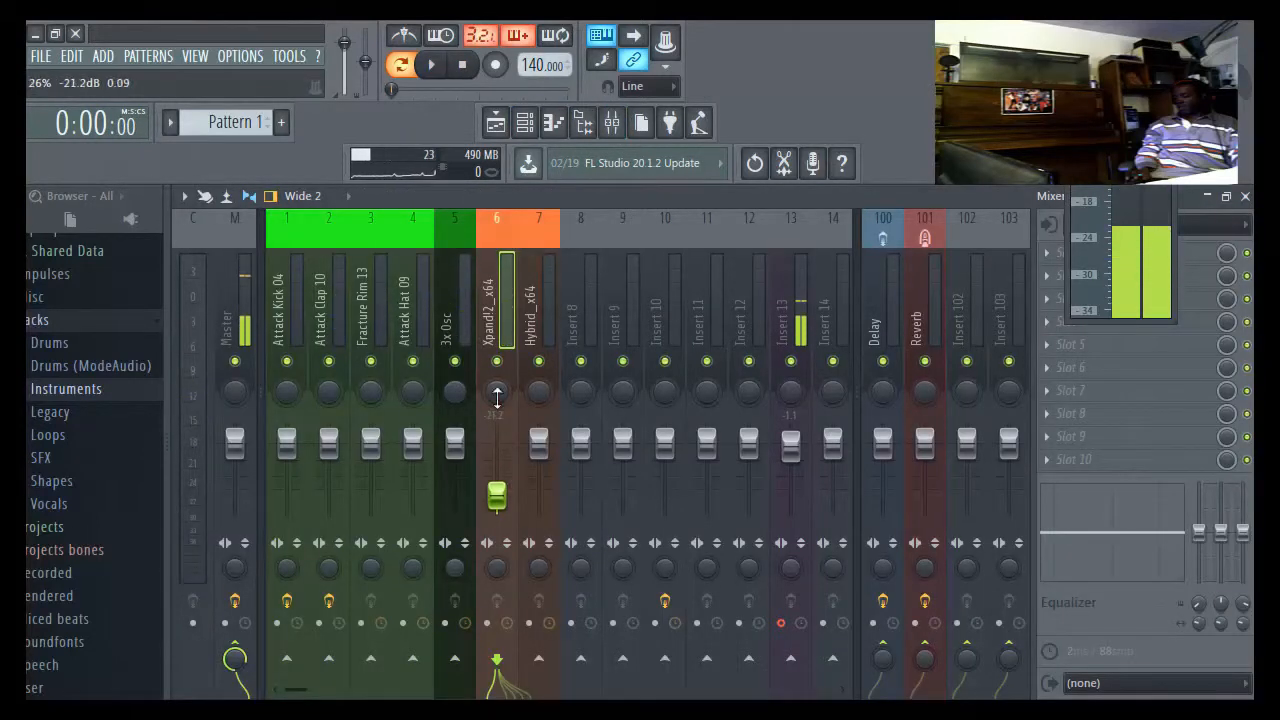
click(432, 64)
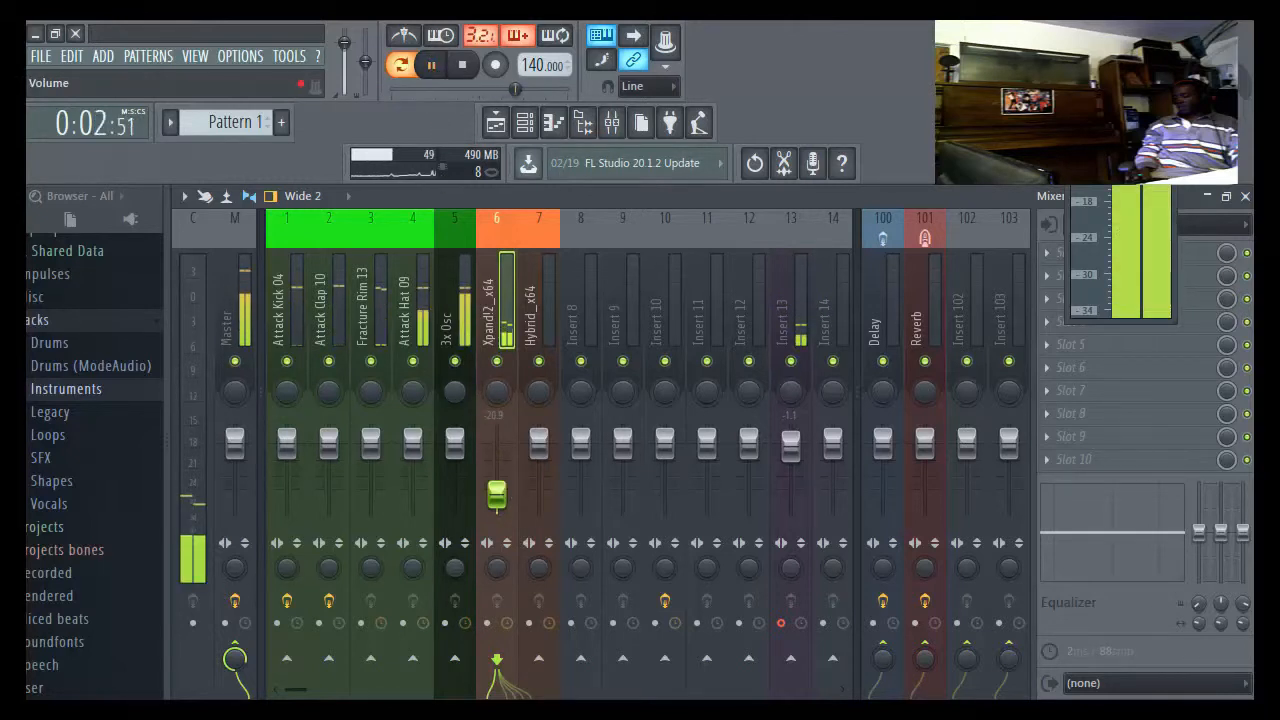
drag(496, 496, 496, 490)
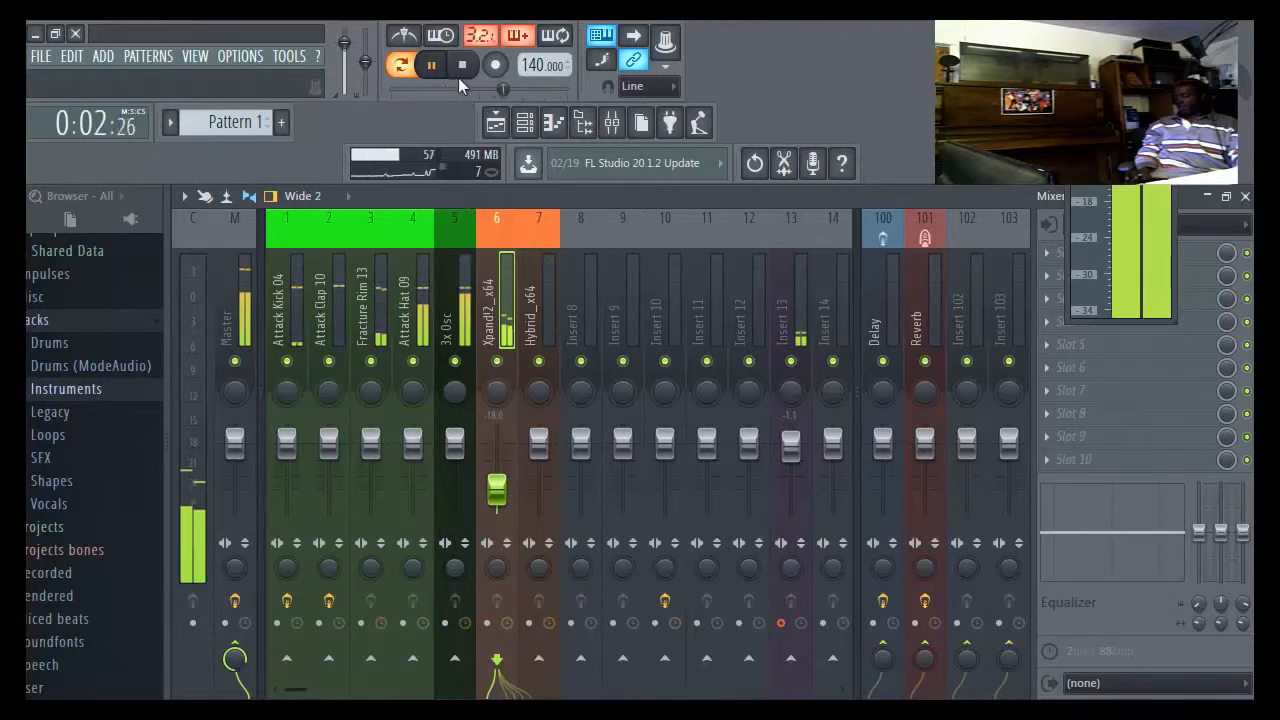
click(432, 64)
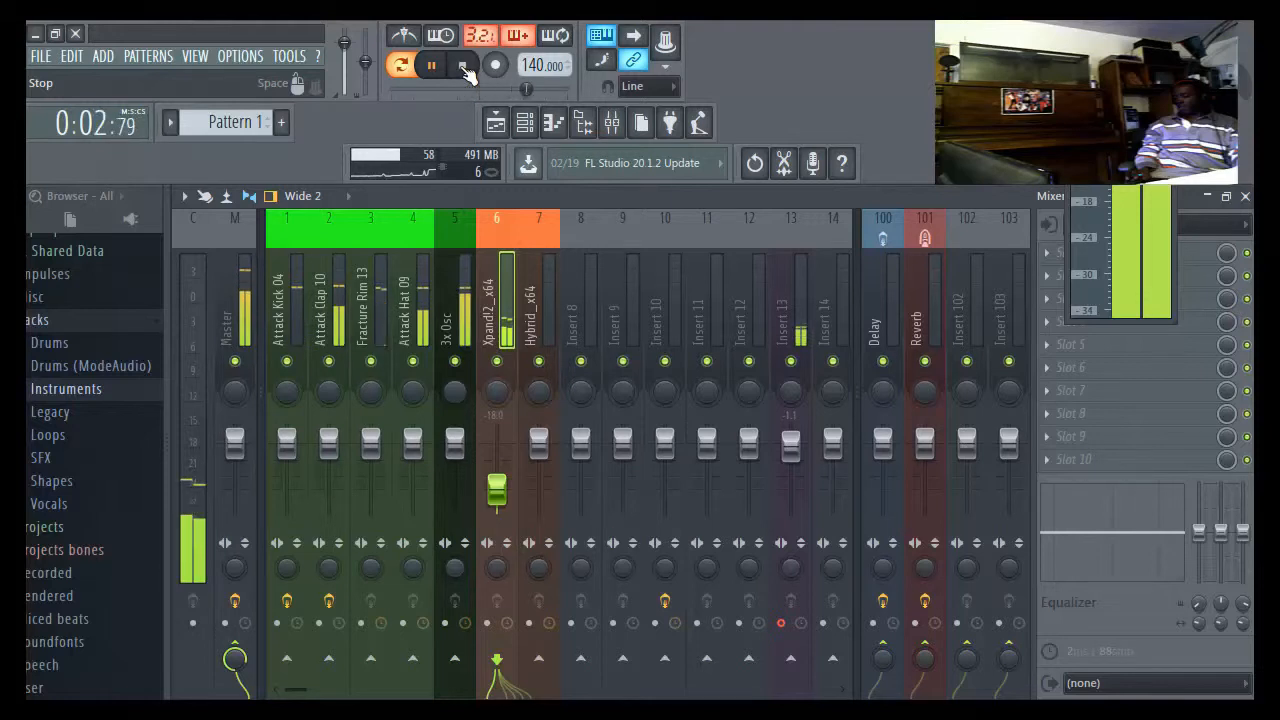
click(464, 64)
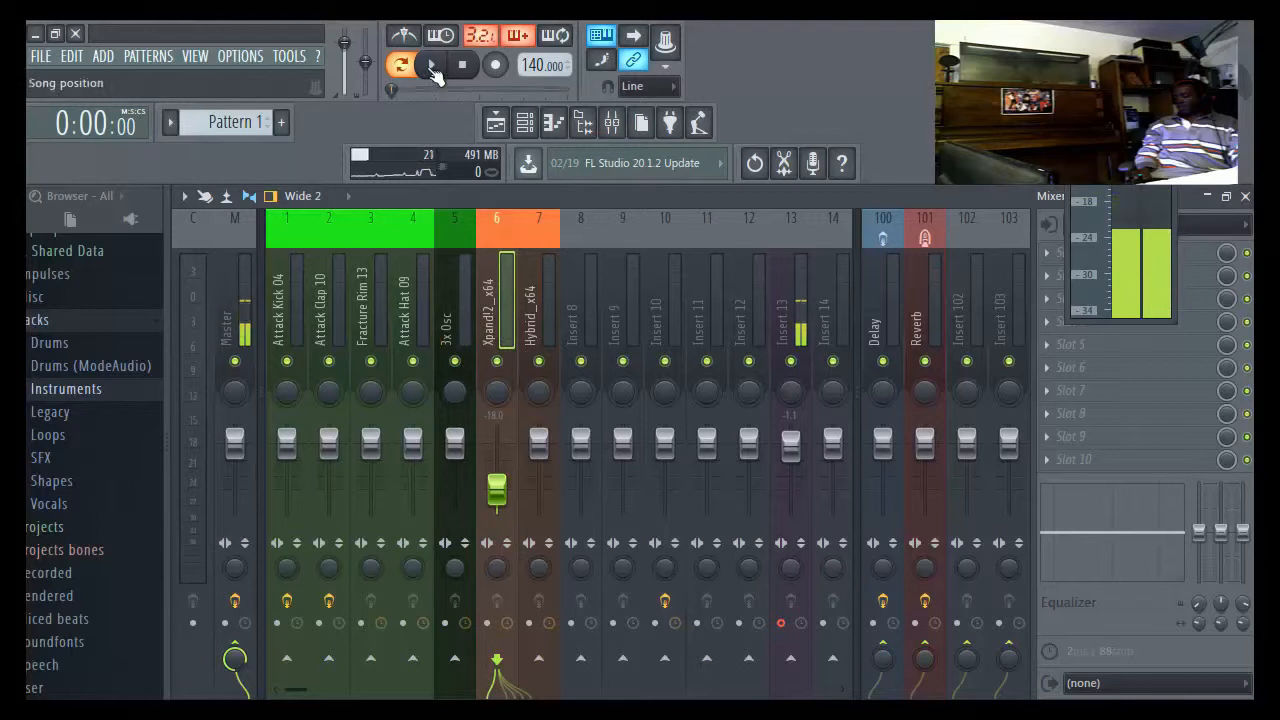
click(400, 64)
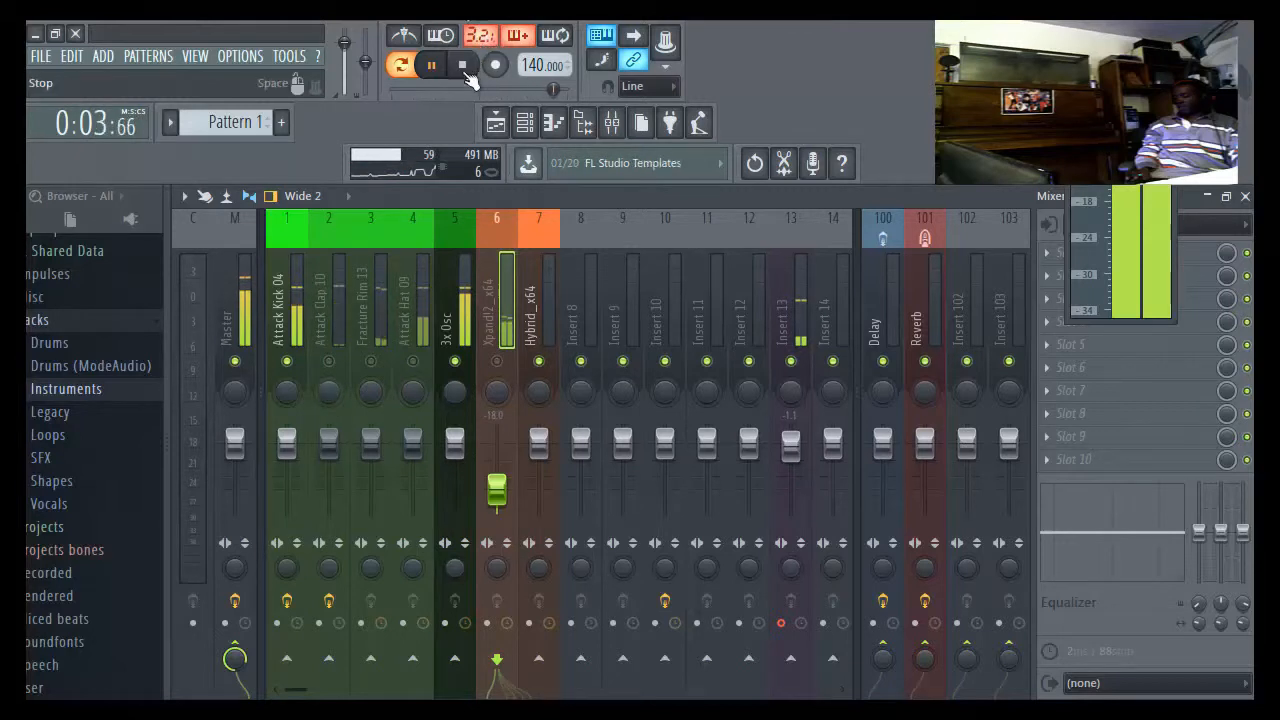
click(462, 64)
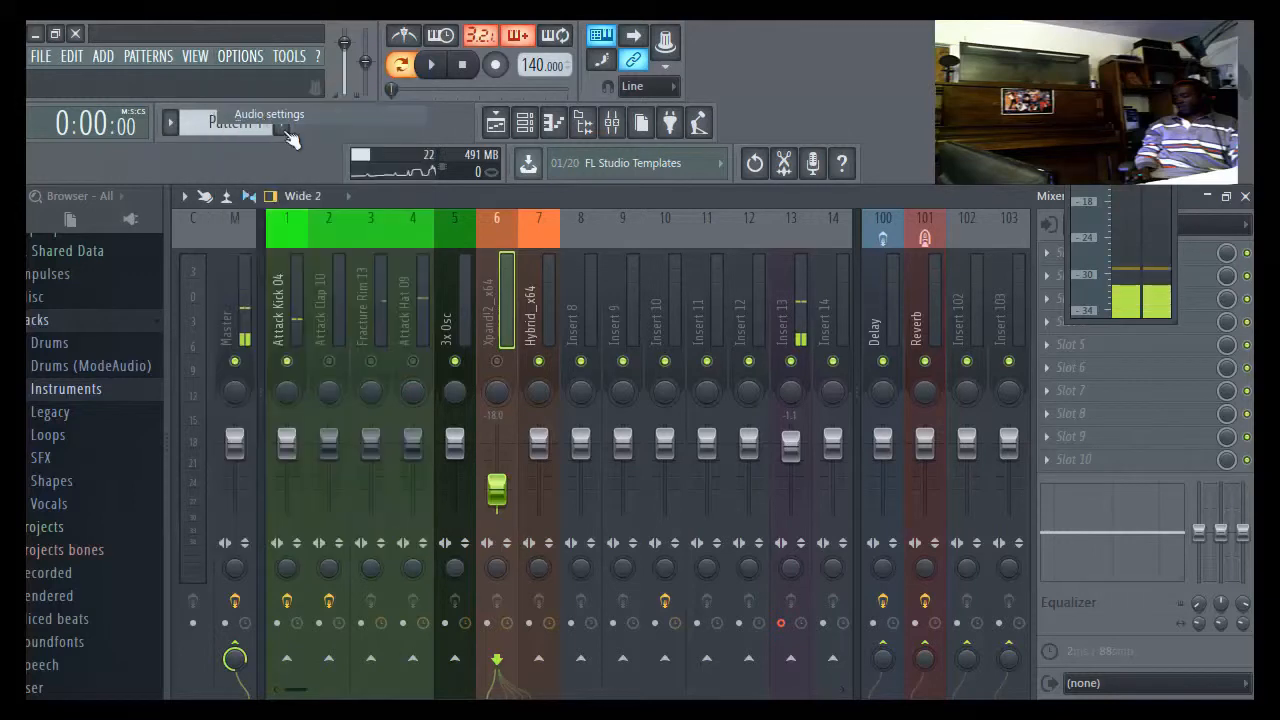
- Raise the ASIO buffer length from 1024 to 2048 samples and close the panel
click(268, 112)
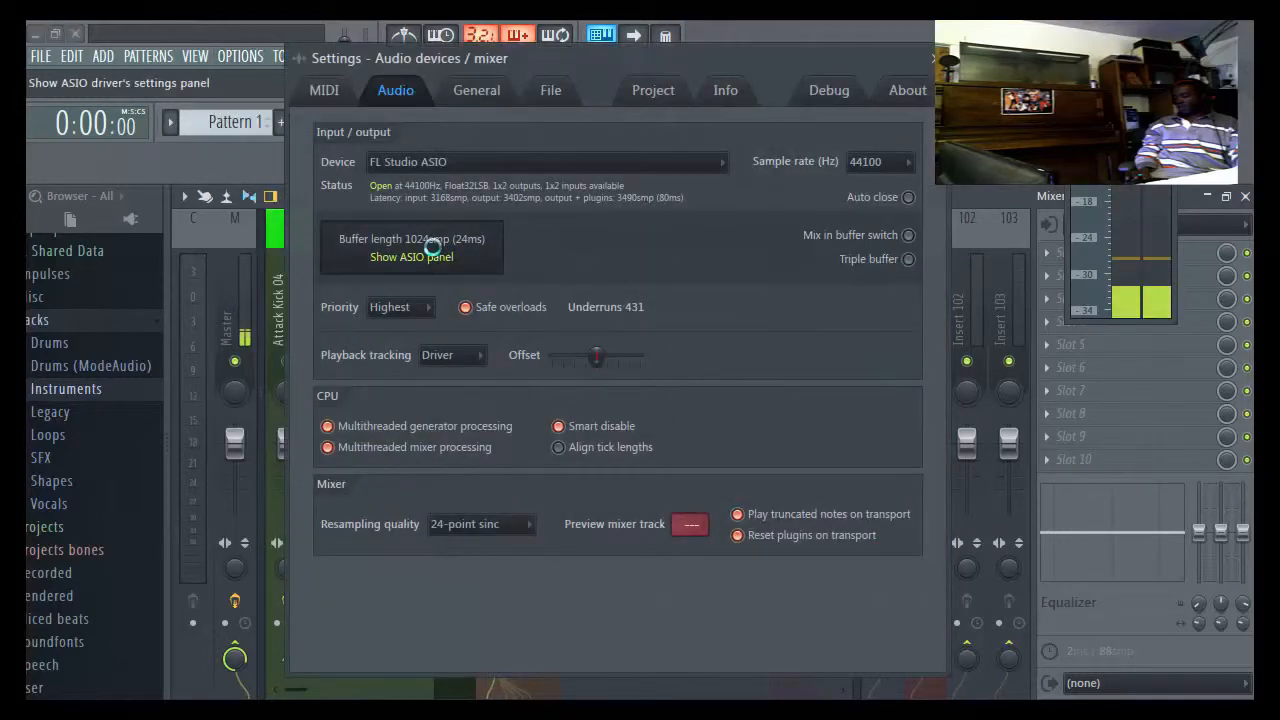
click(412, 256)
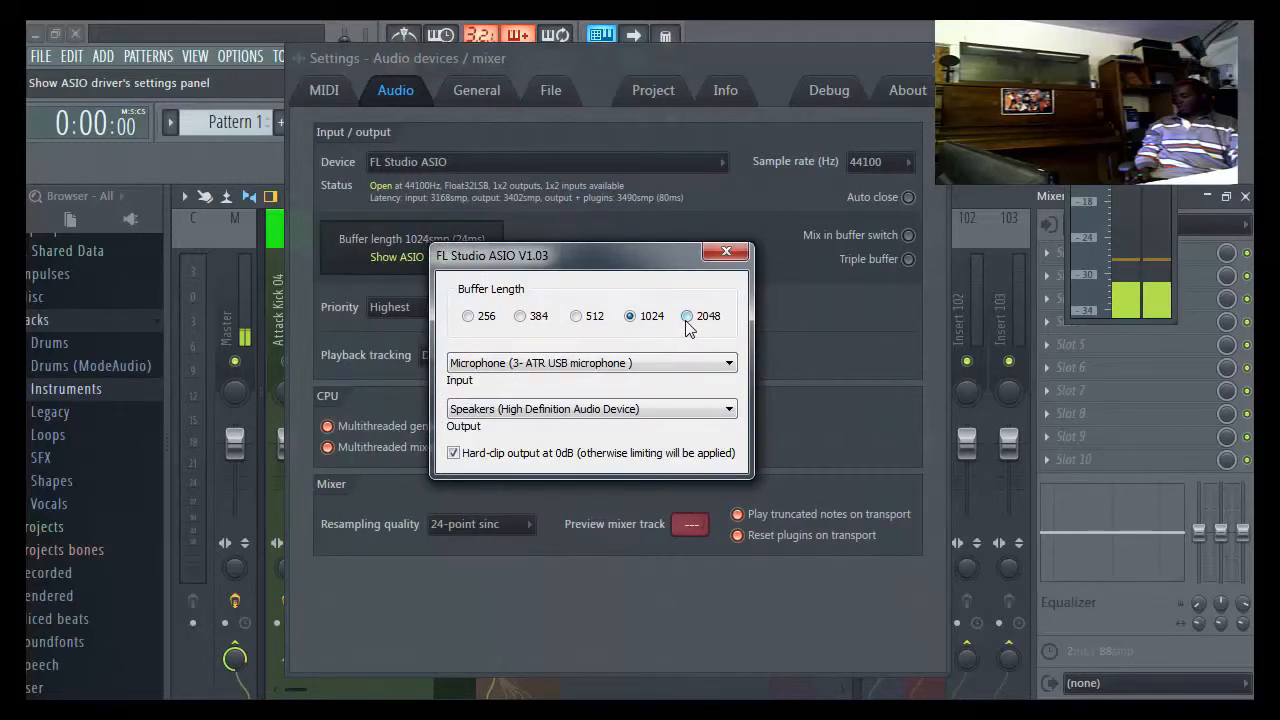
mouse_move(686, 316)
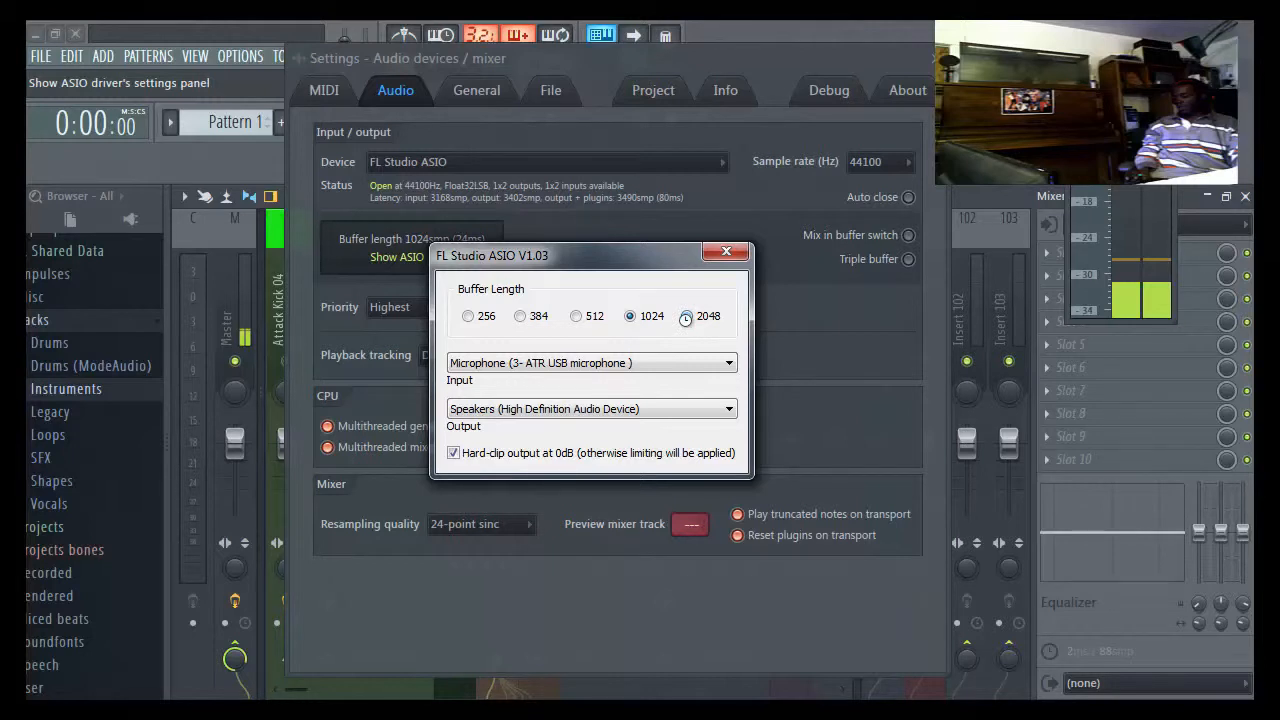
click(686, 316)
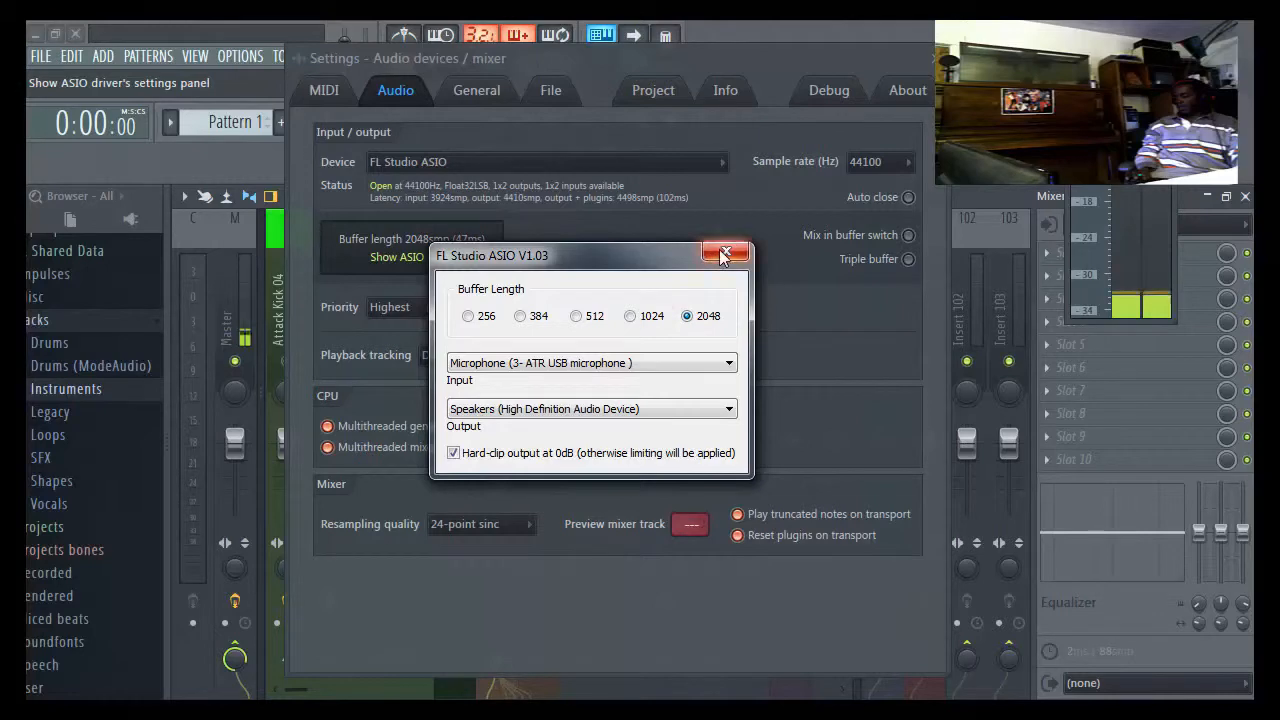
click(726, 254)
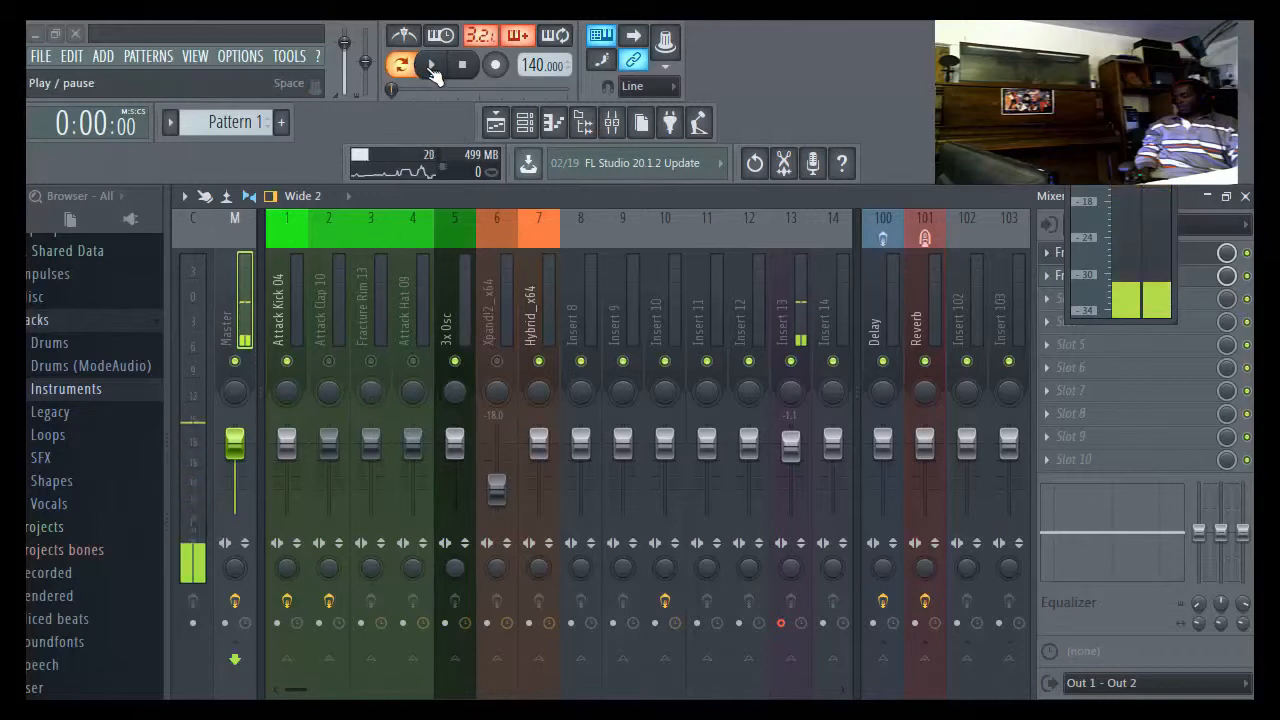
click(400, 64)
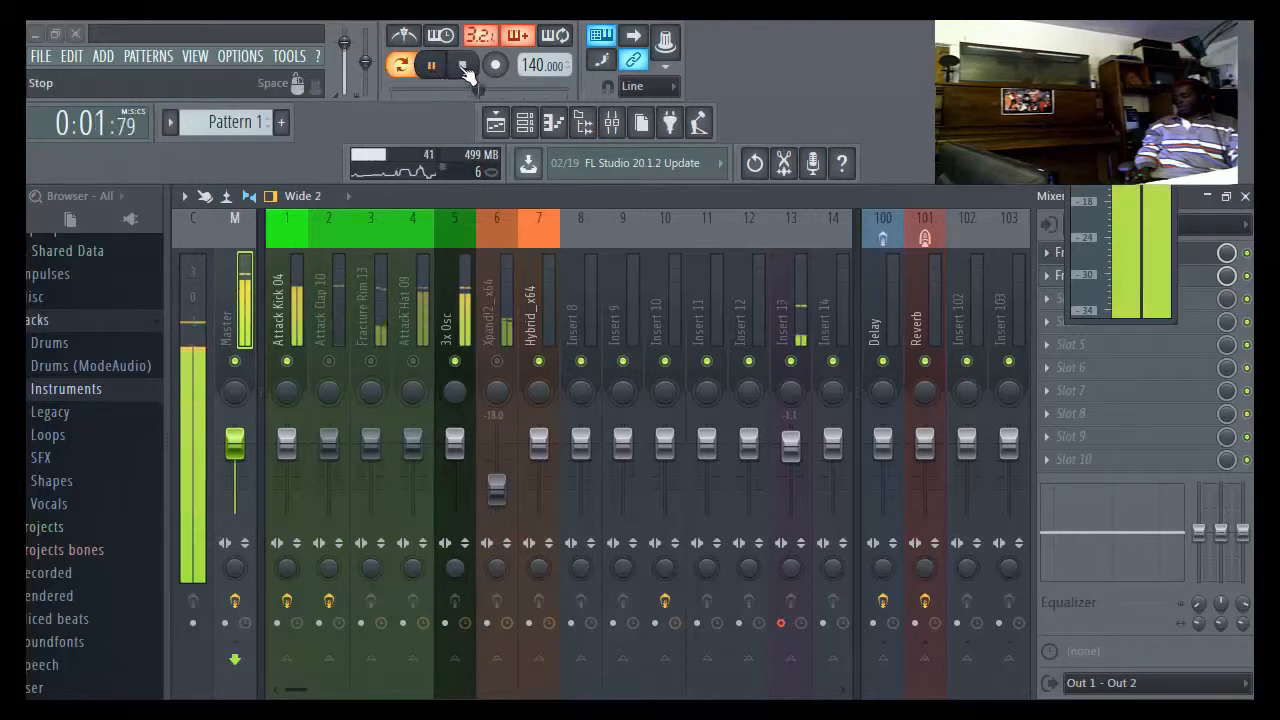
click(462, 64)
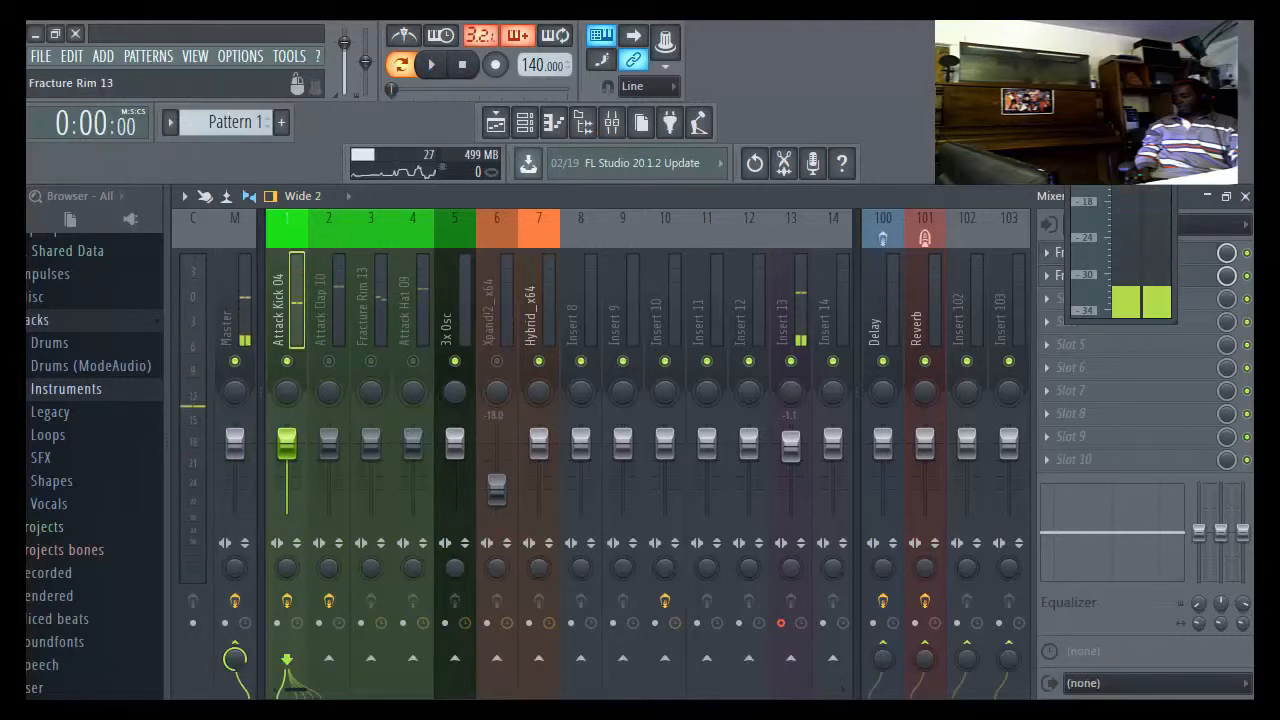
click(236, 320)
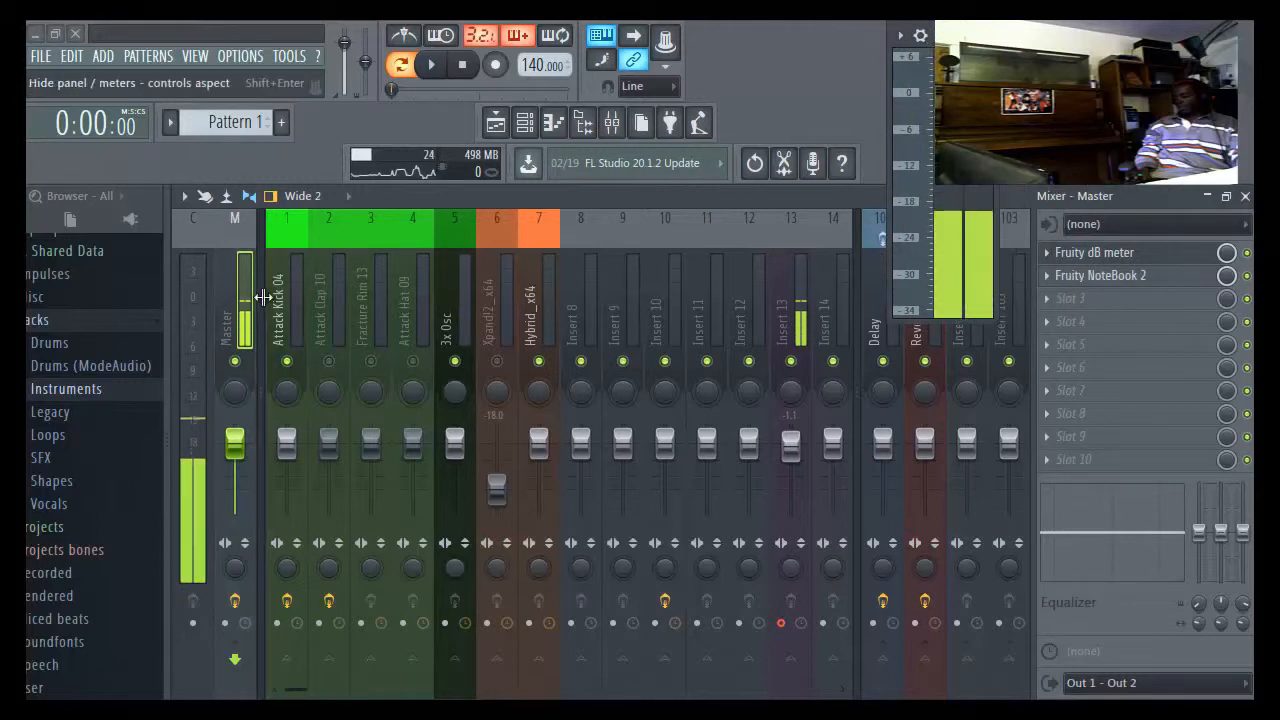
- Open Fruity Limiter on the Attack Kick 04 track in COMP mode during playback
click(286, 300)
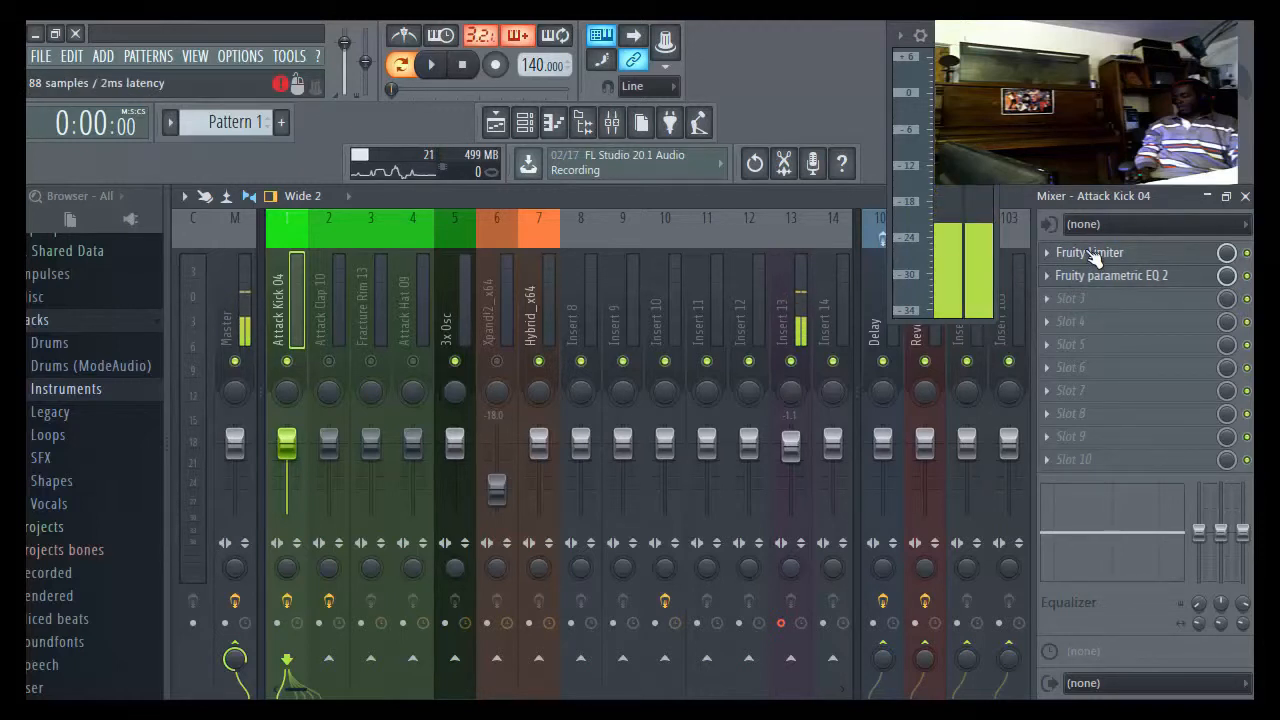
click(1088, 252)
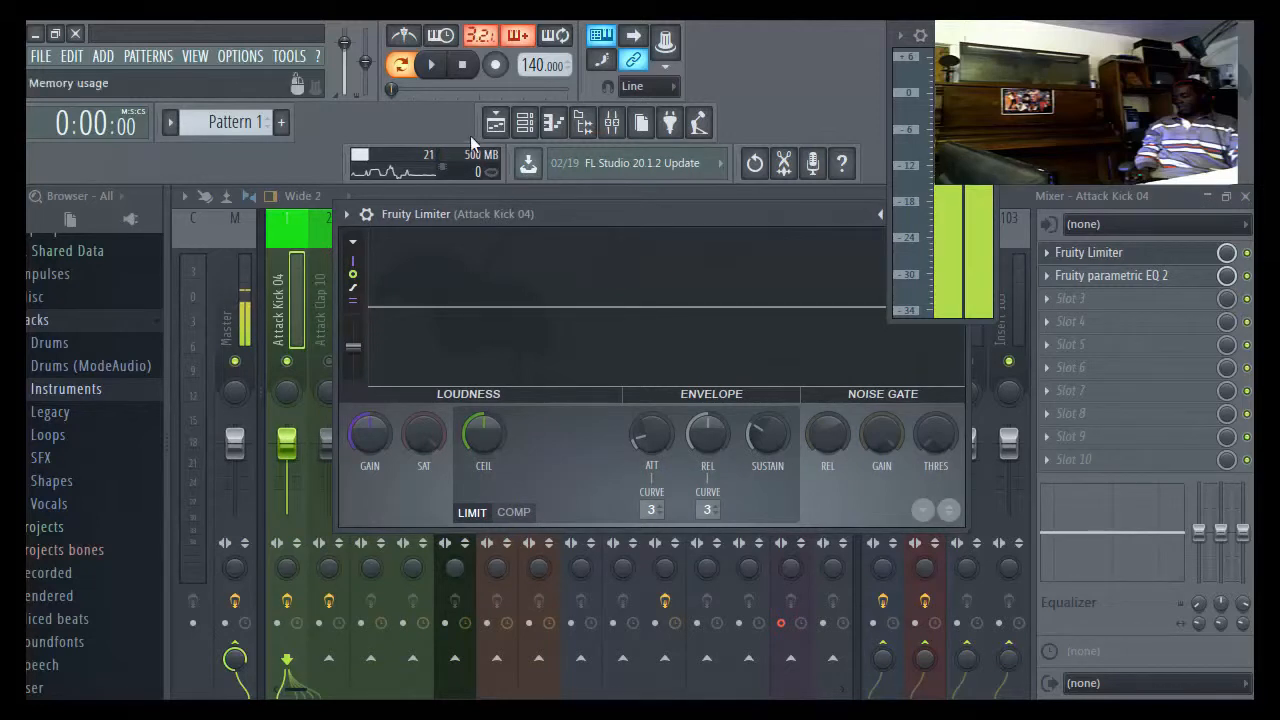
click(432, 64)
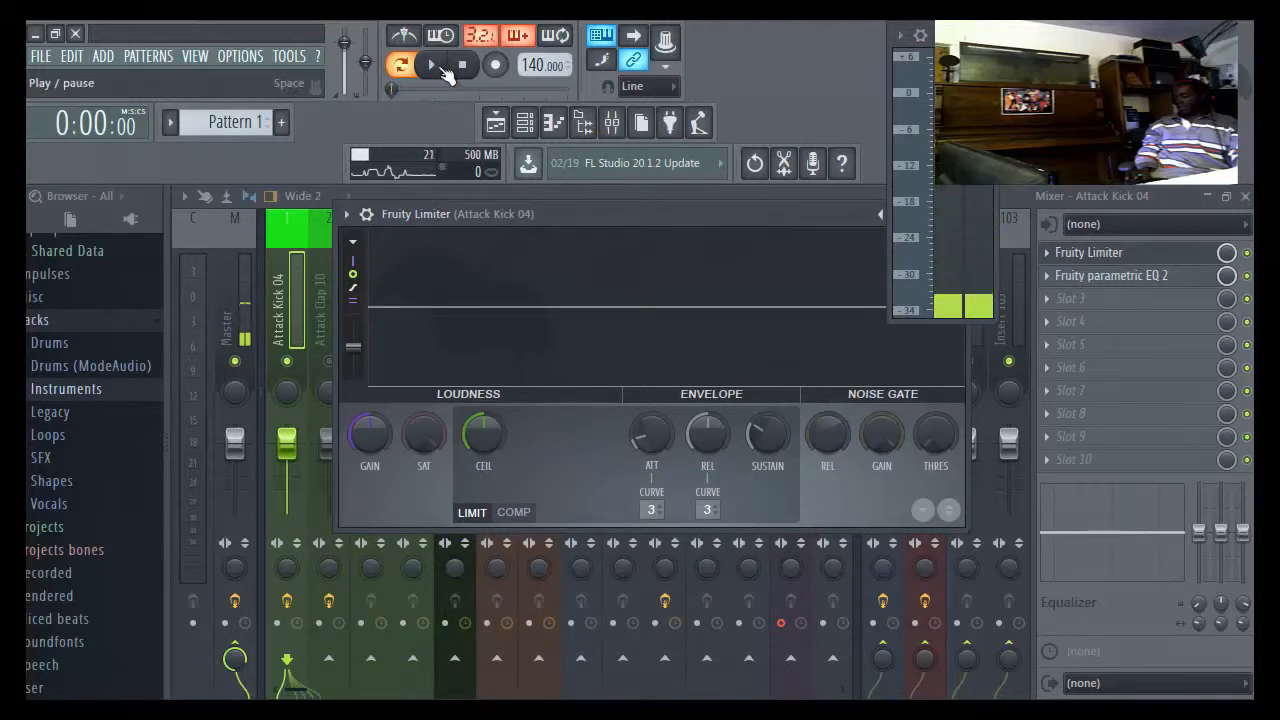
click(432, 64)
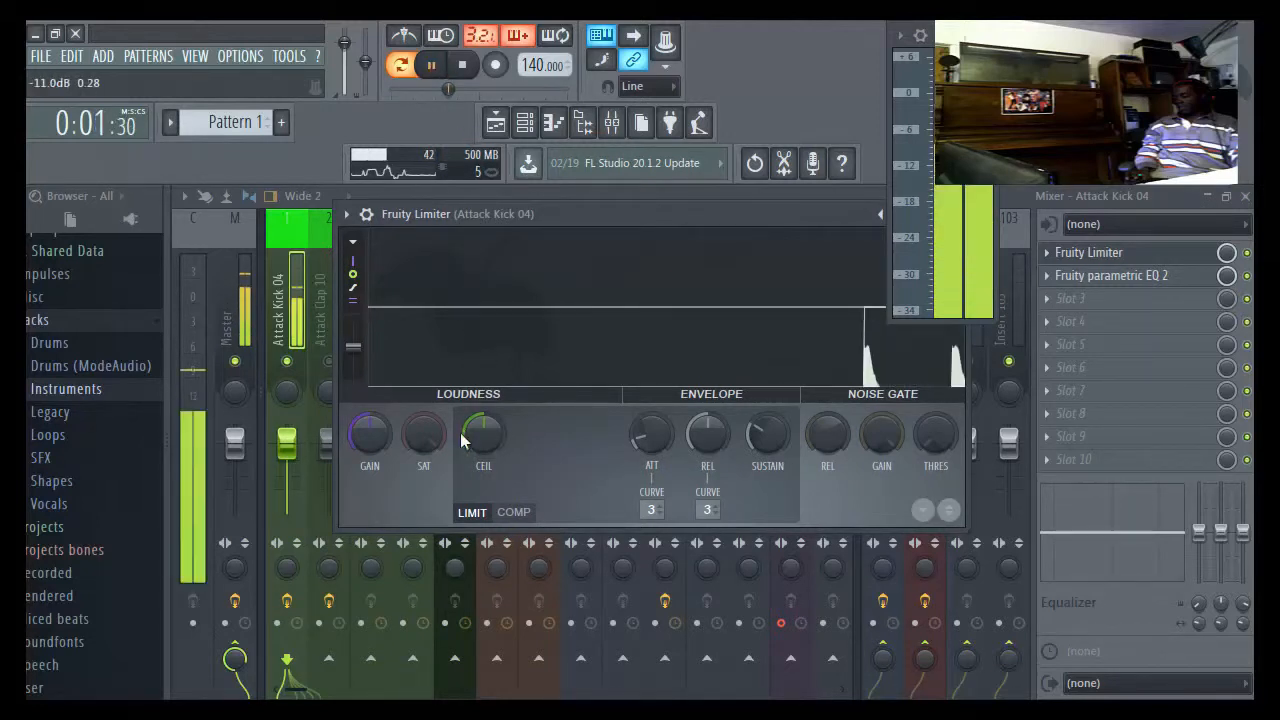
click(512, 512)
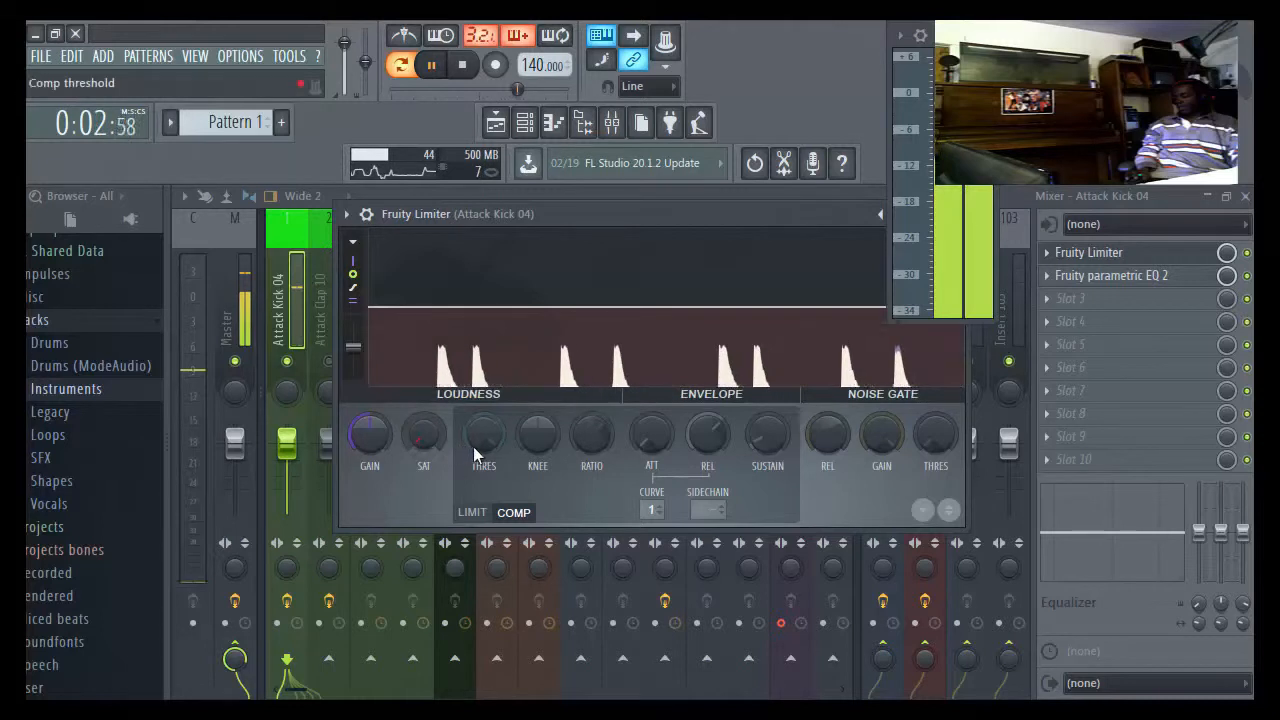
- Lower the kick compressor's threshold and adjust its attack time
drag(484, 436, 484, 420)
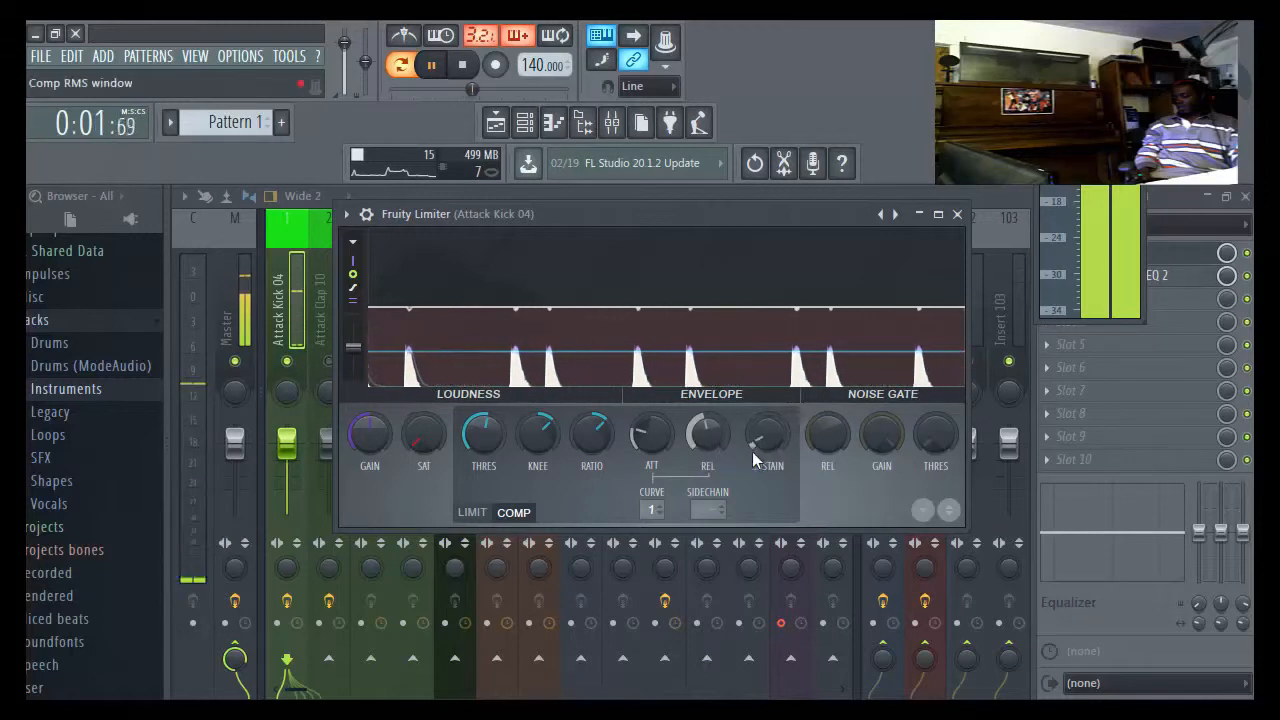
drag(652, 436, 652, 420)
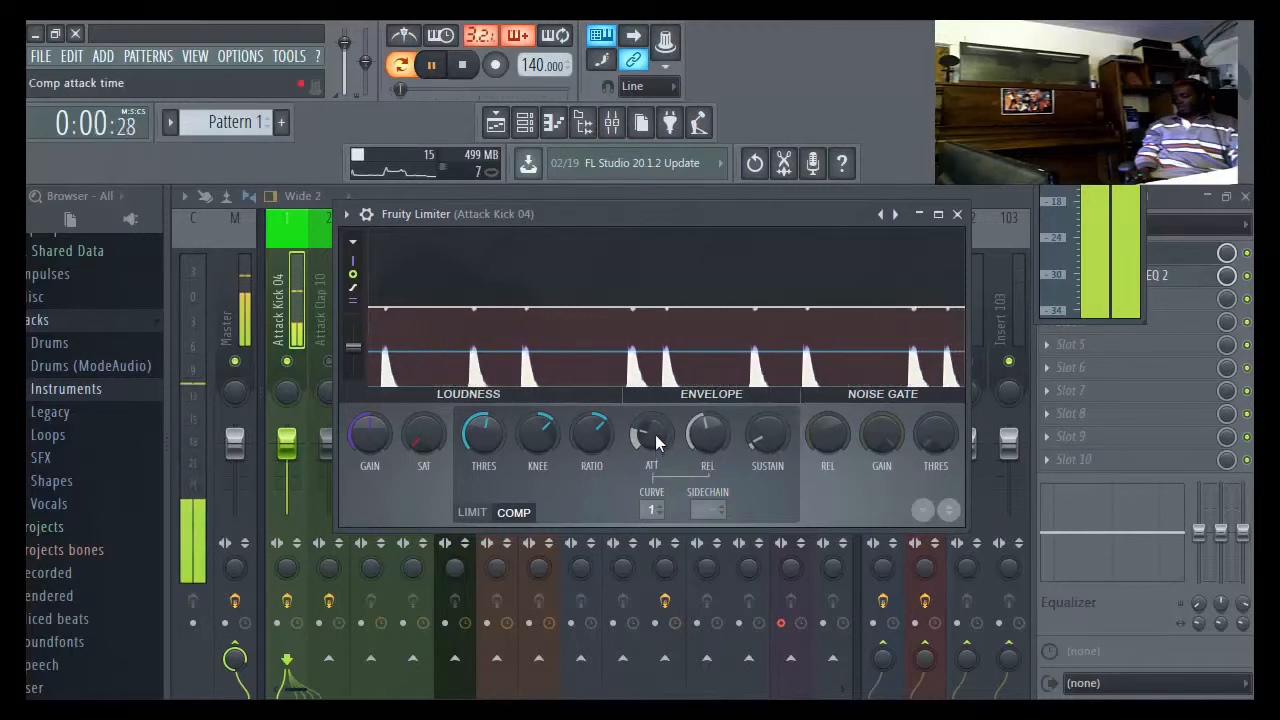
right_click(652, 436)
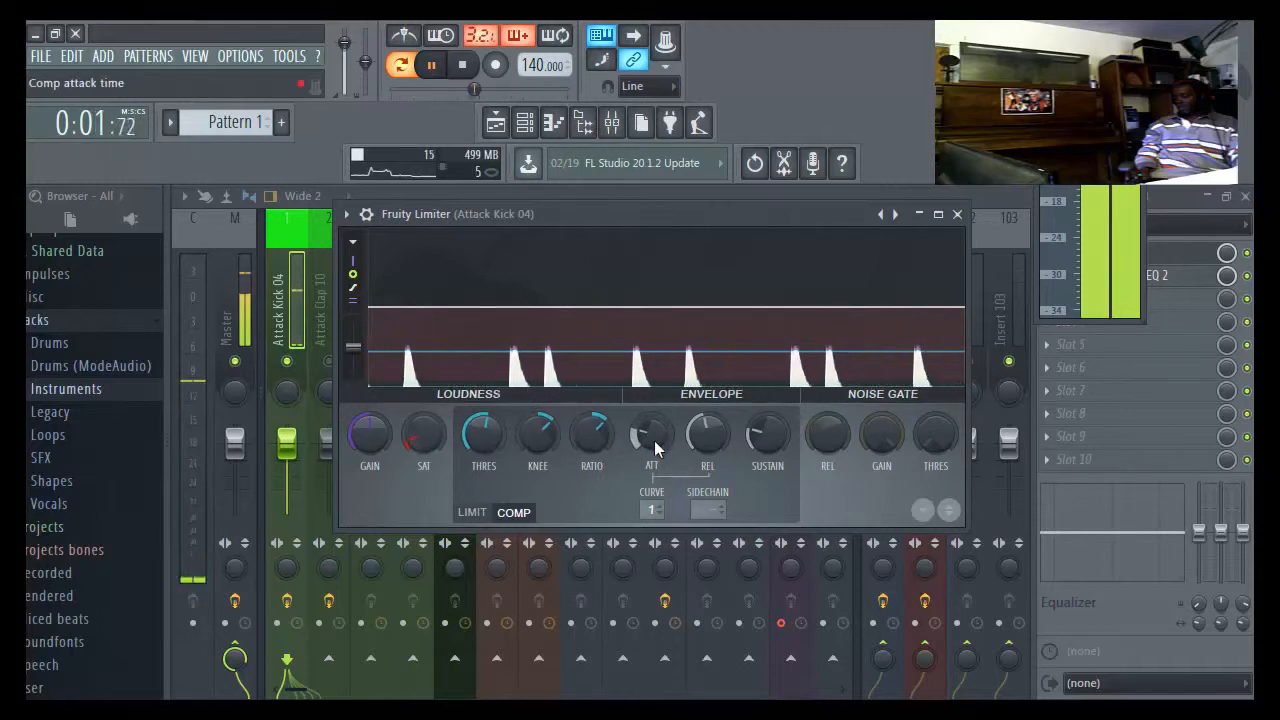
right_click(652, 436)
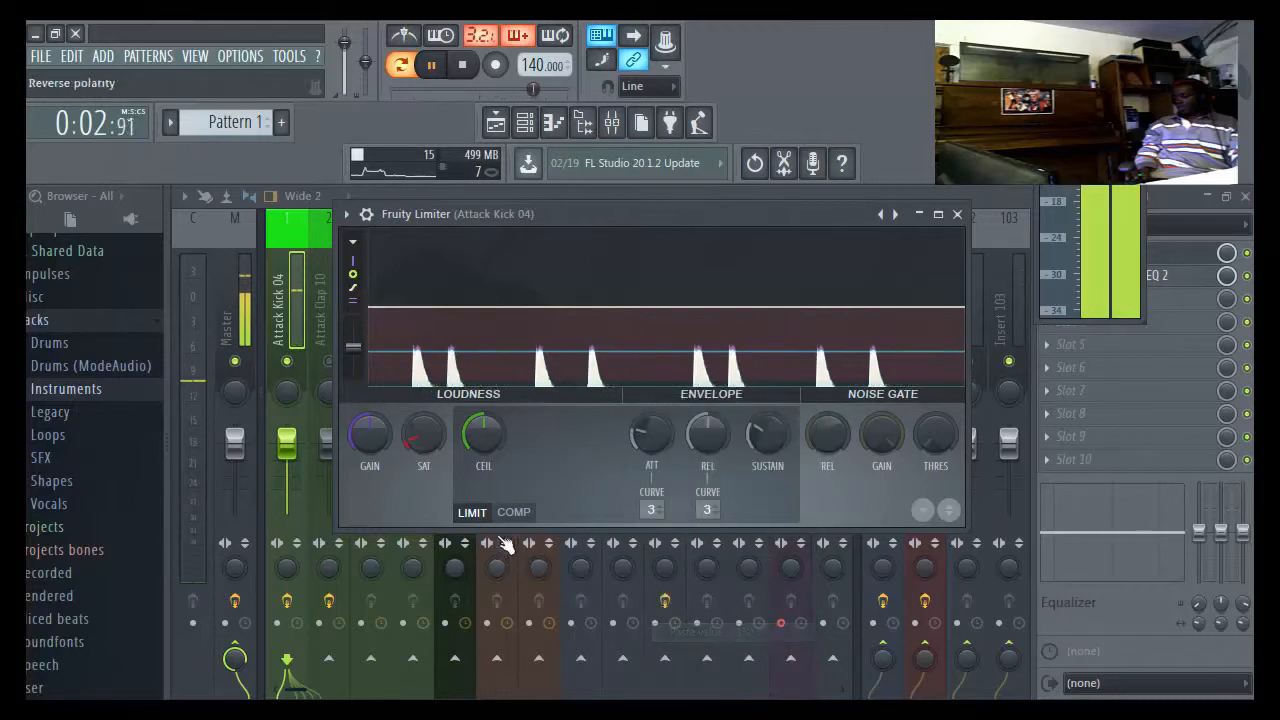
- Copy the attack knob's value and compare COMP and LIMIT modes
click(512, 512)
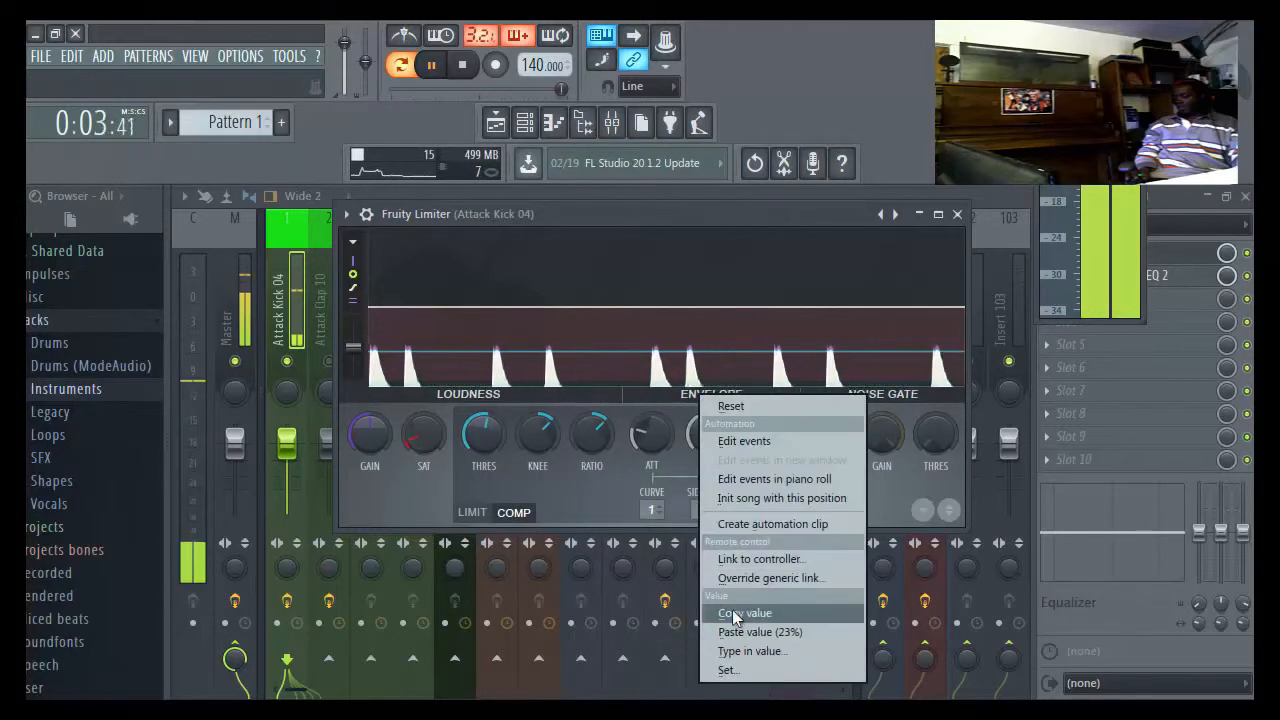
click(744, 612)
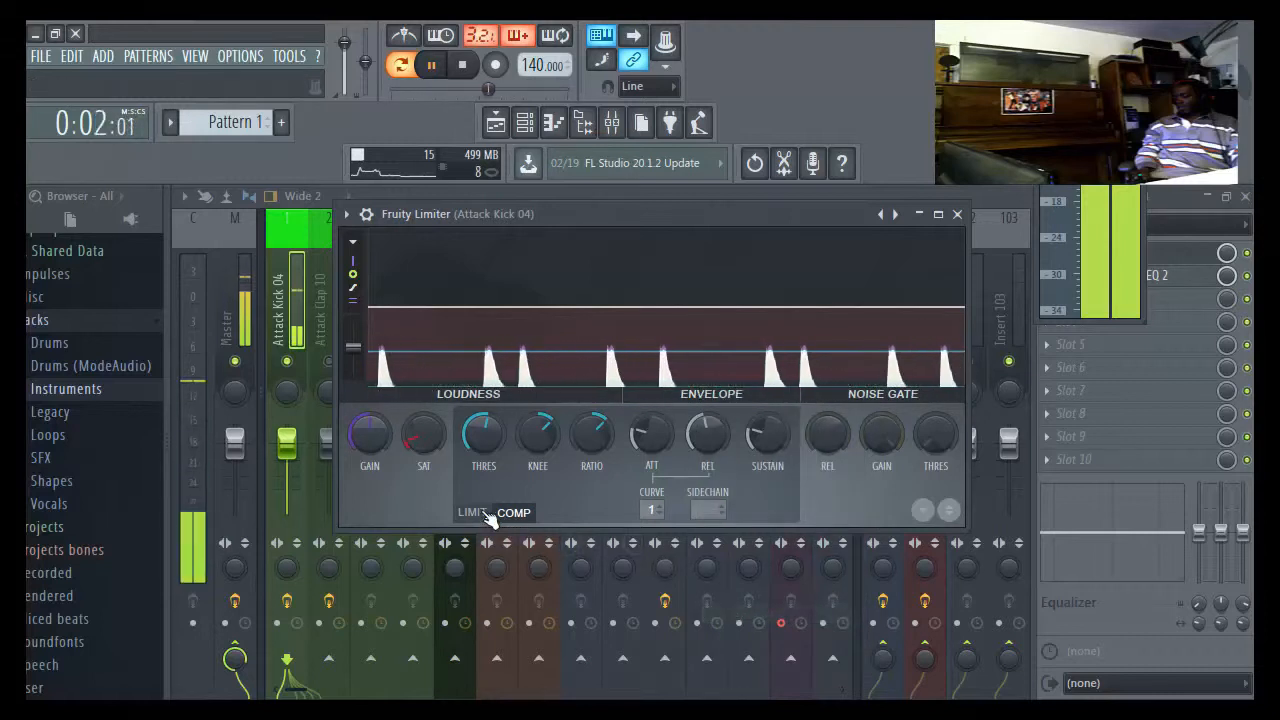
right_click(708, 436)
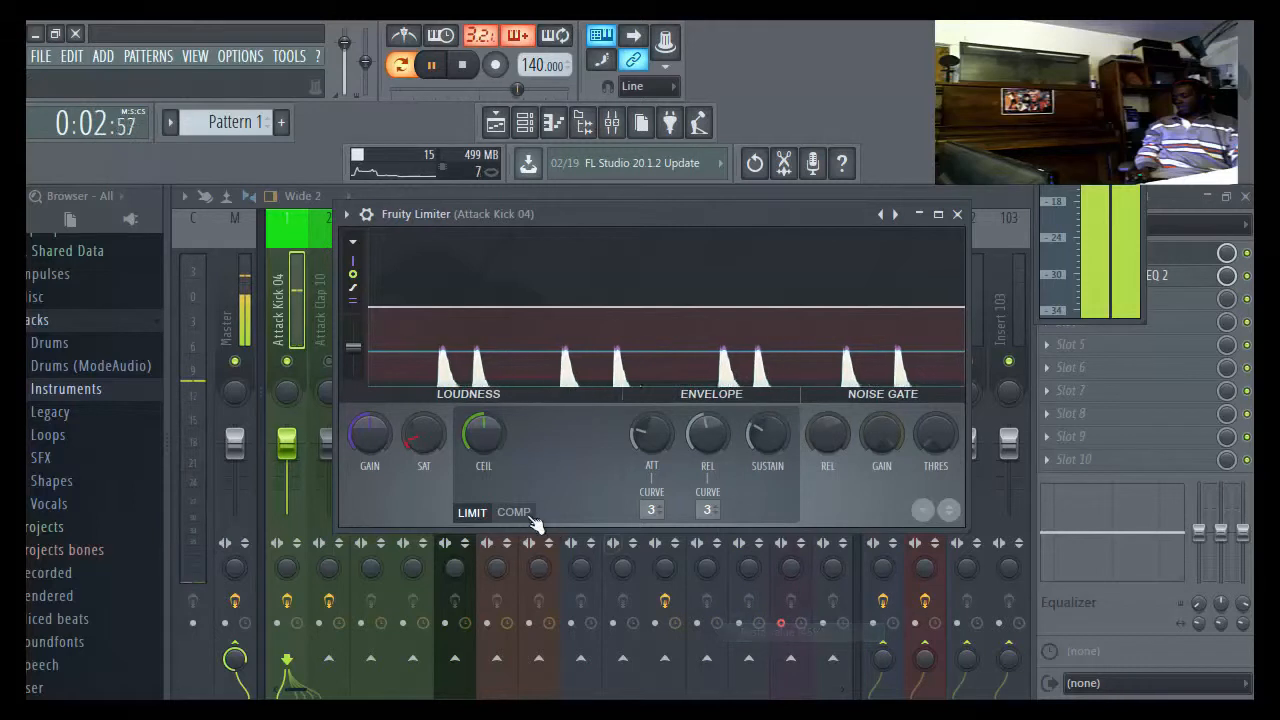
click(512, 512)
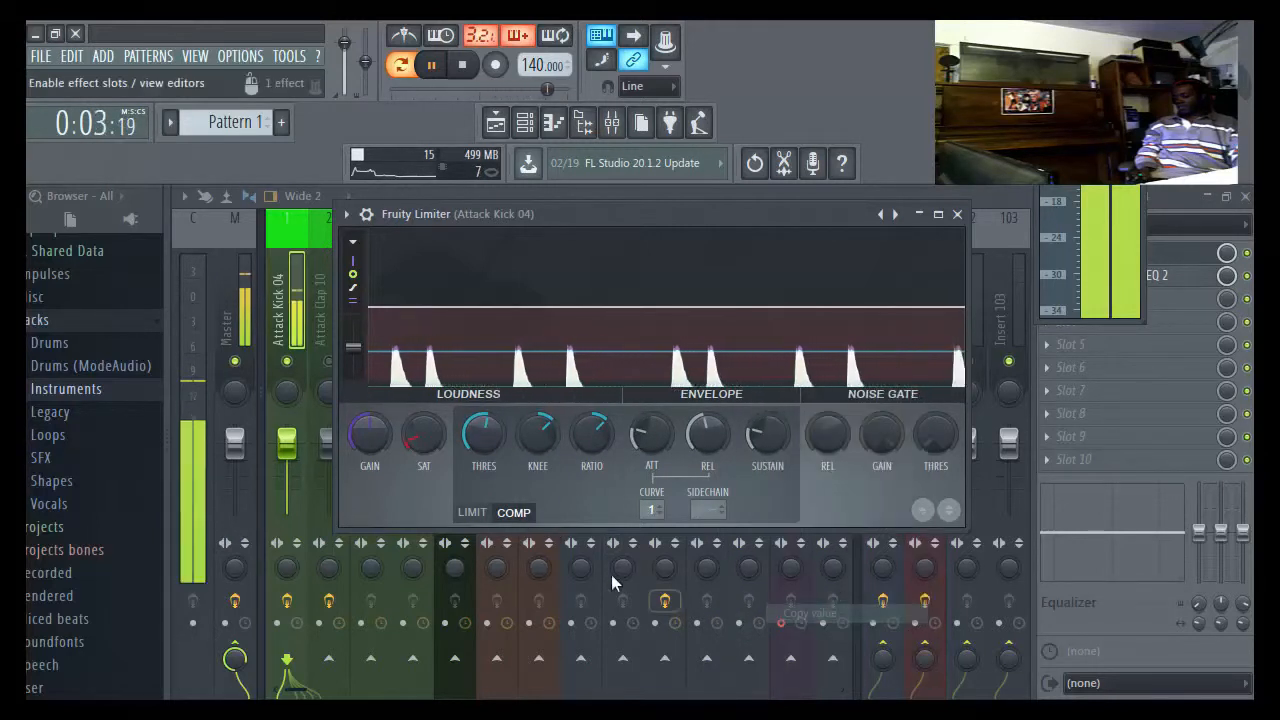
- Copy the limiter's sustain value, then close the Fruity Limiter window
click(472, 512)
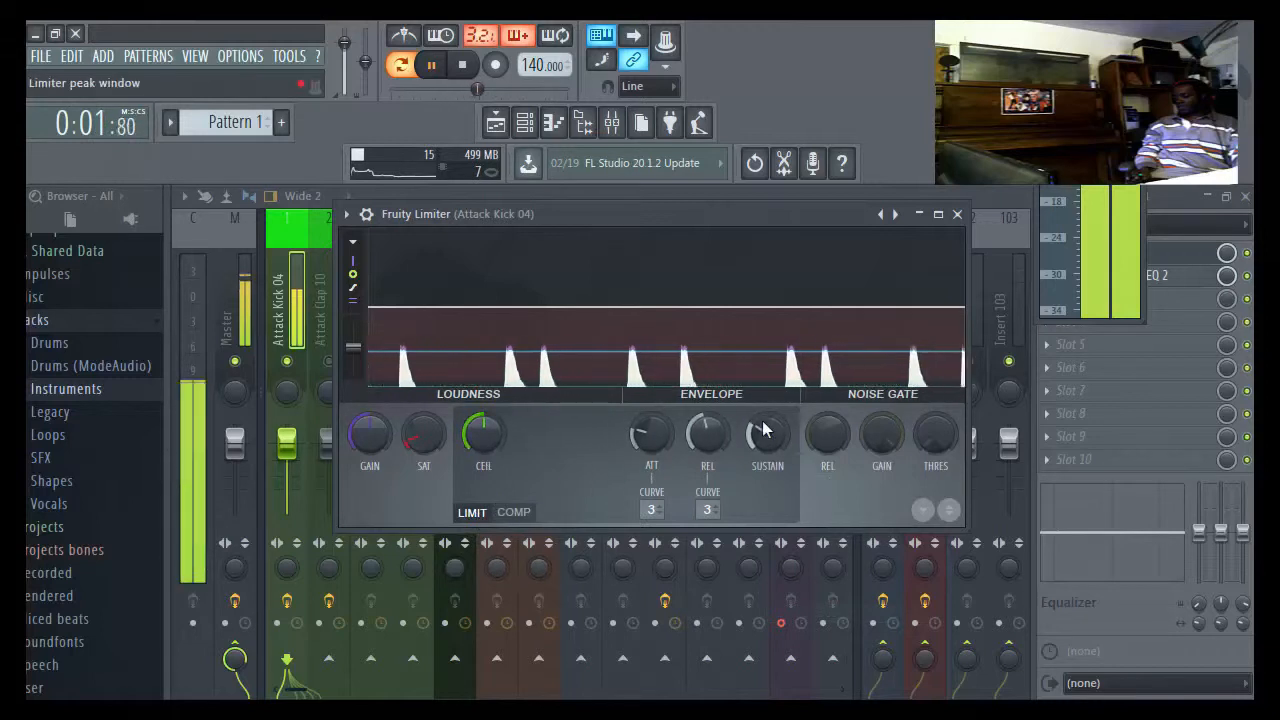
right_click(768, 432)
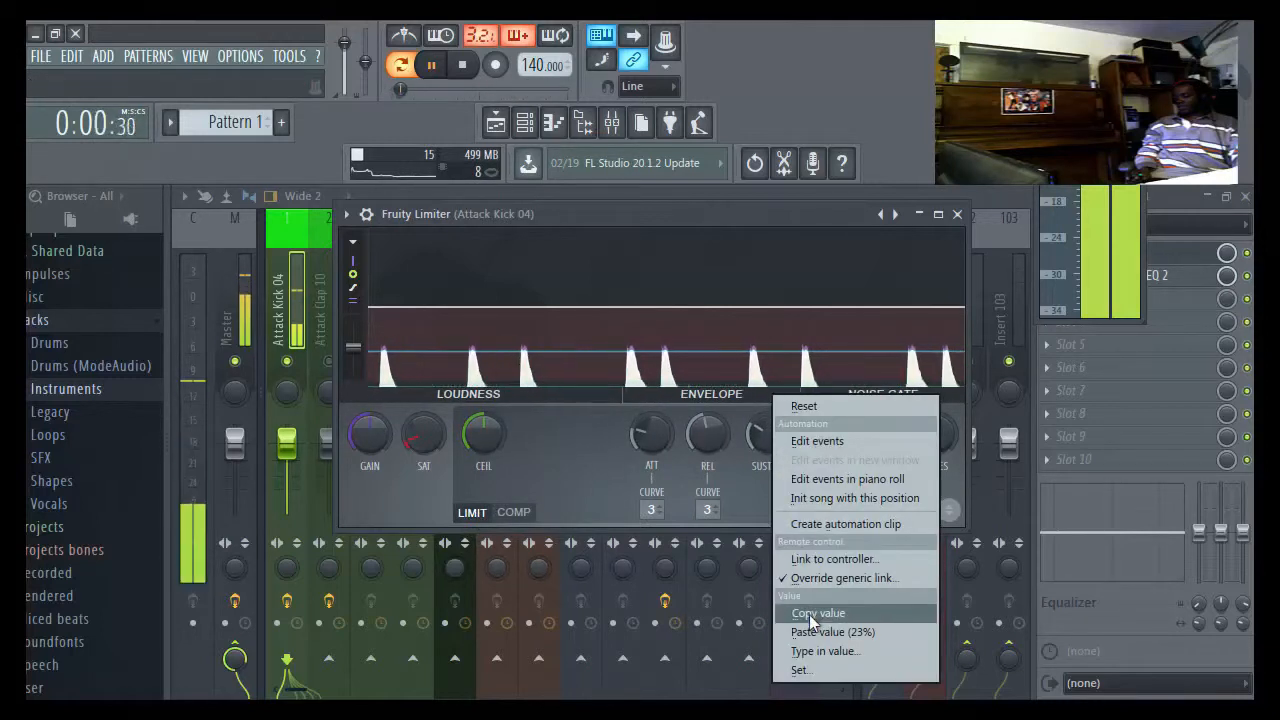
click(818, 612)
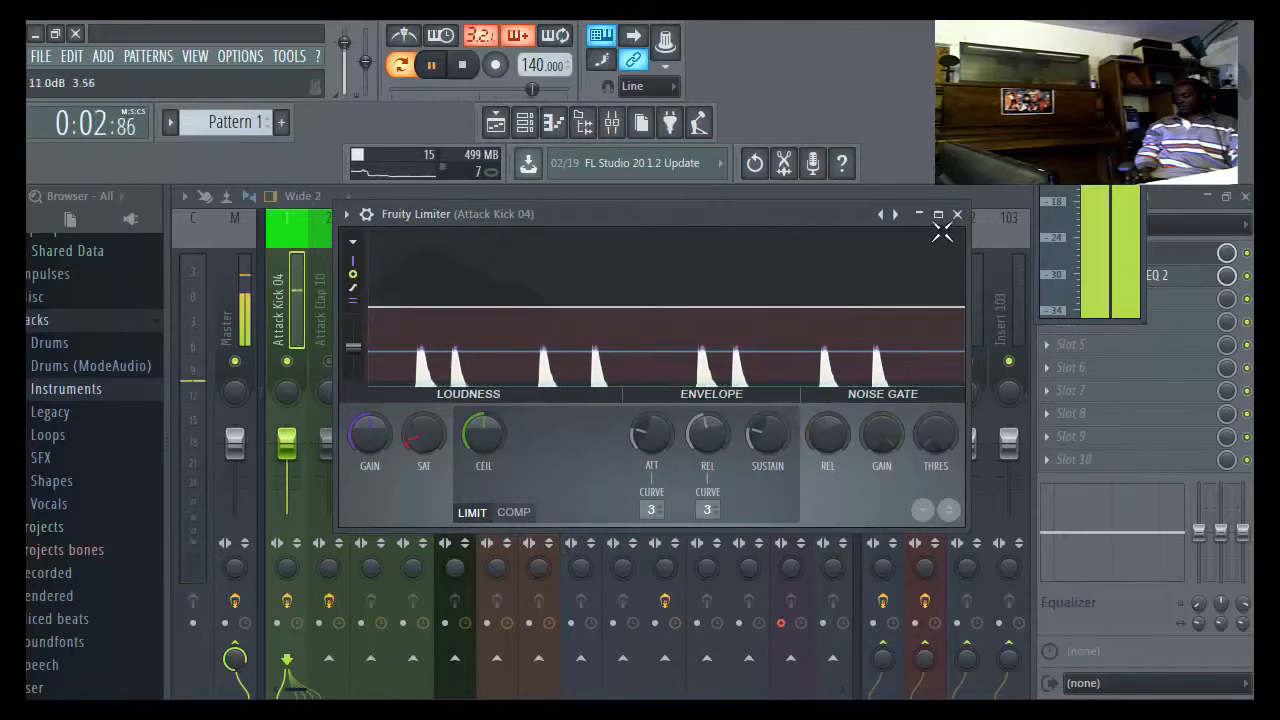
click(956, 214)
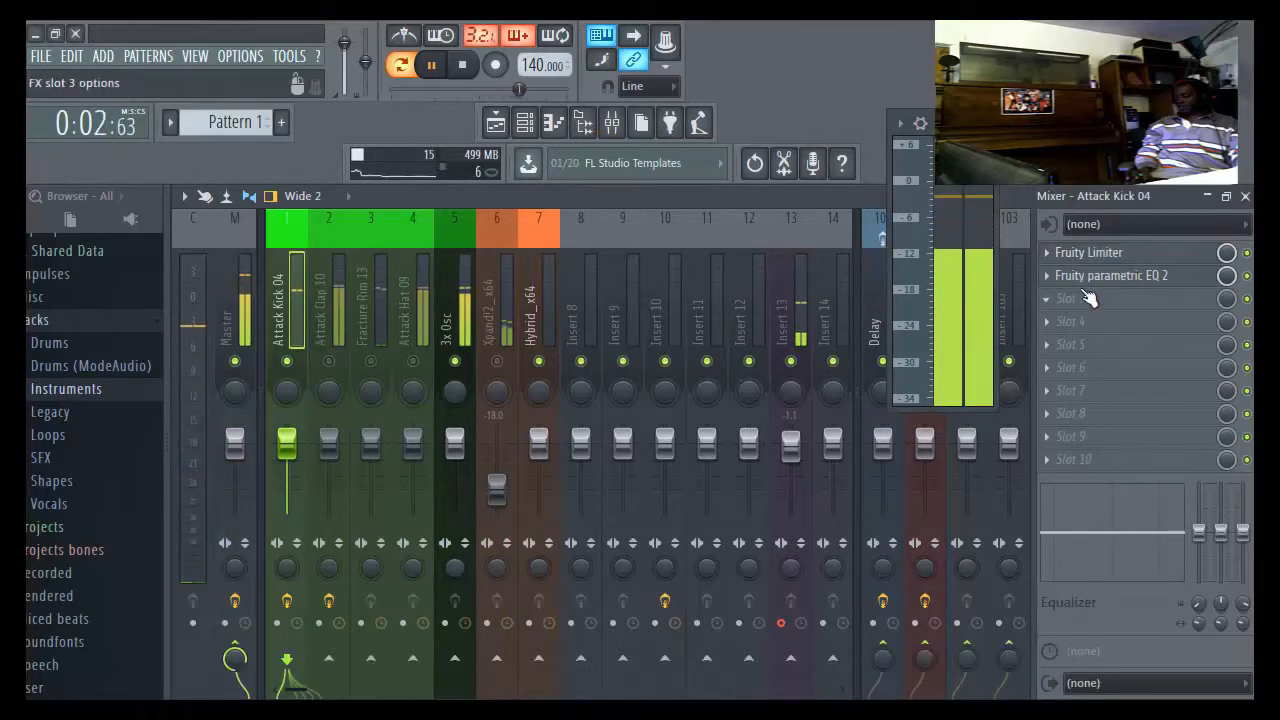
- Make the kick EQ's top band a low-pass filter and pull its cutoff down
click(1110, 276)
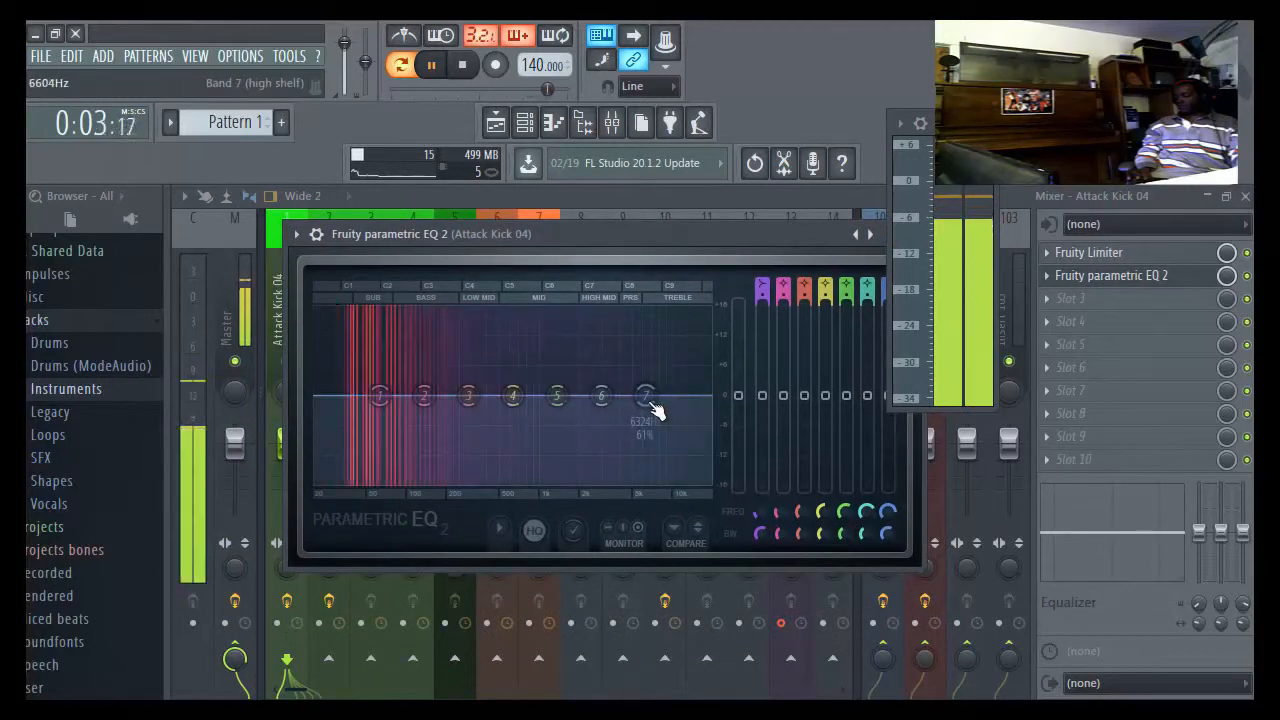
right_click(644, 396)
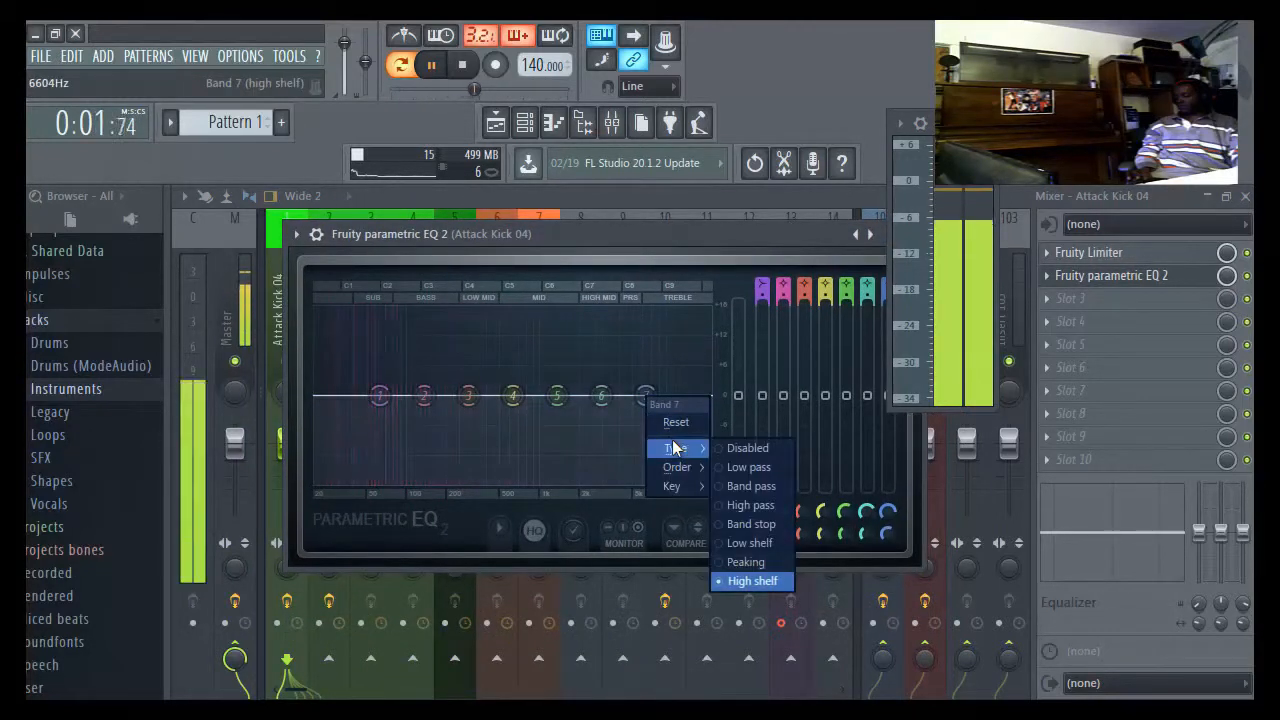
click(748, 468)
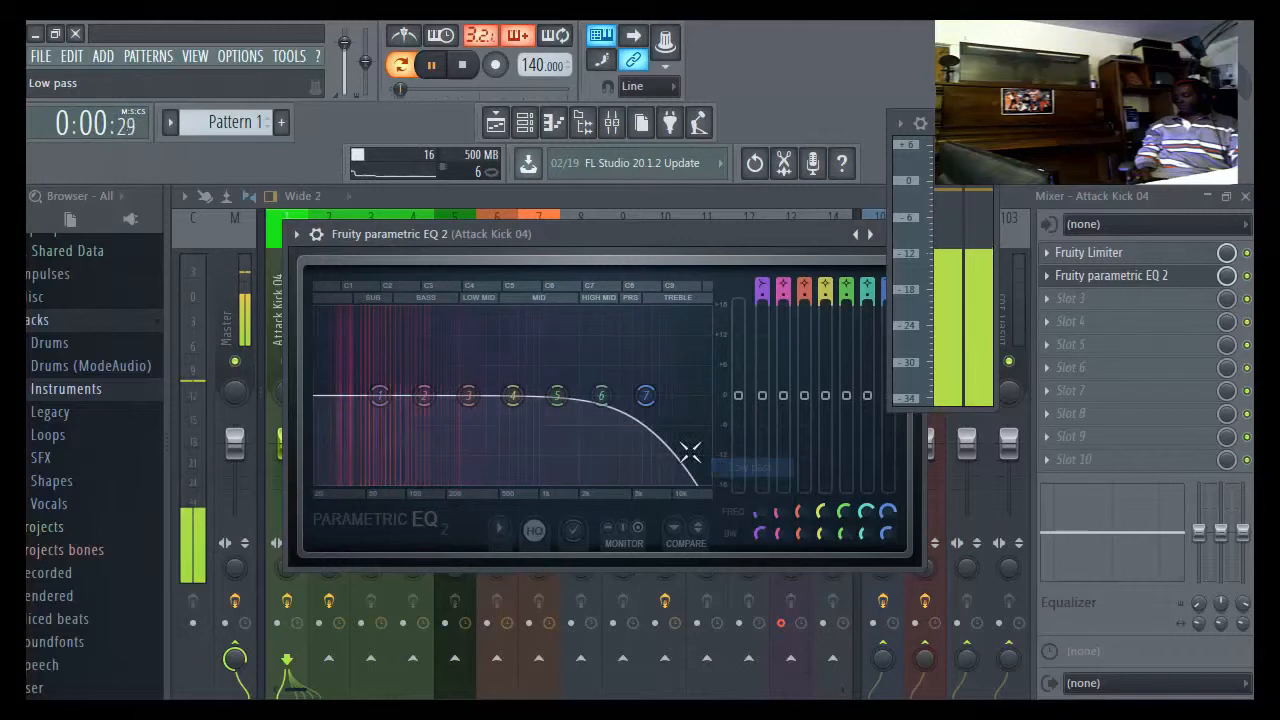
drag(644, 396, 620, 396)
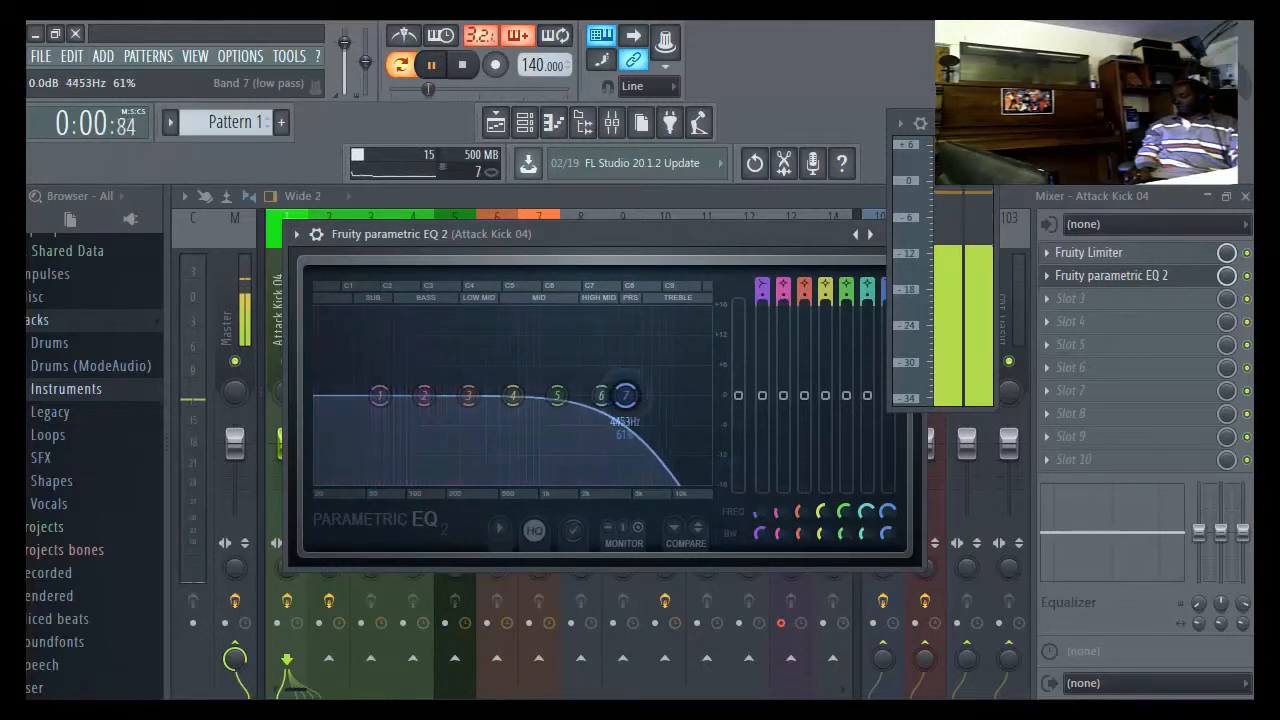
drag(624, 394, 628, 396)
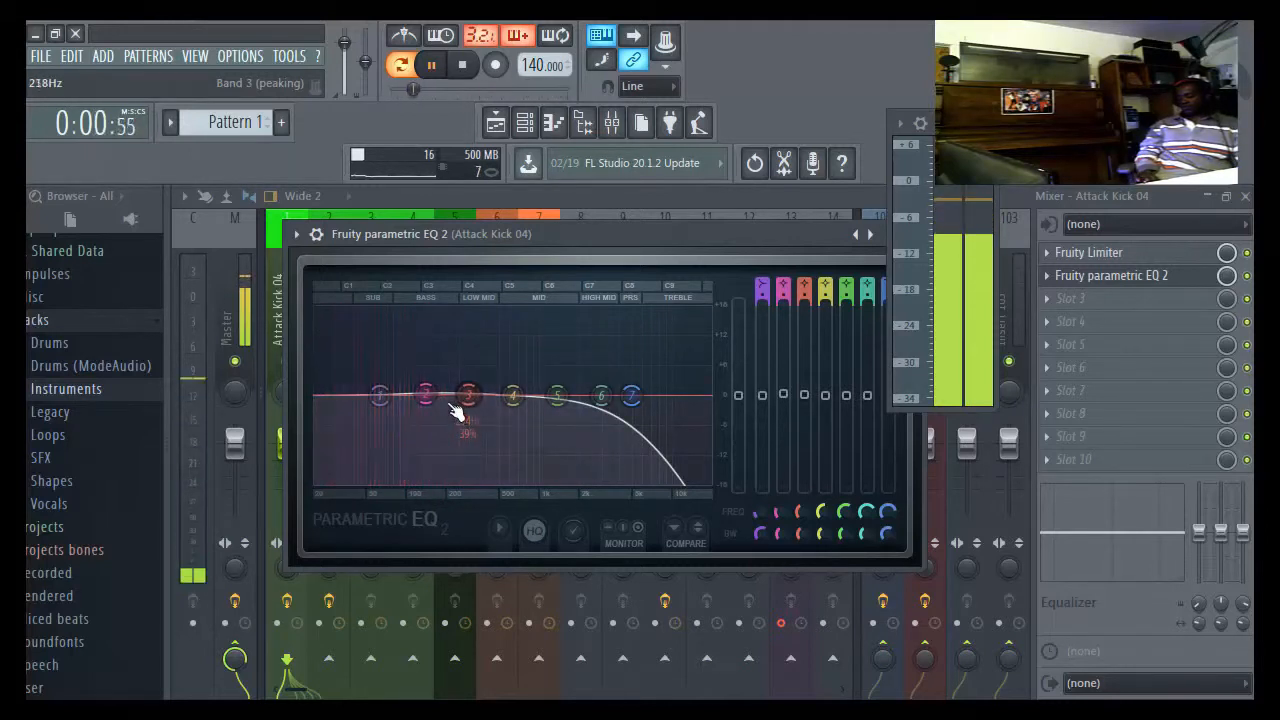
- Boost the kick's lows around 131 Hz and move the lowest band to about 62 Hz
drag(468, 392, 424, 378)
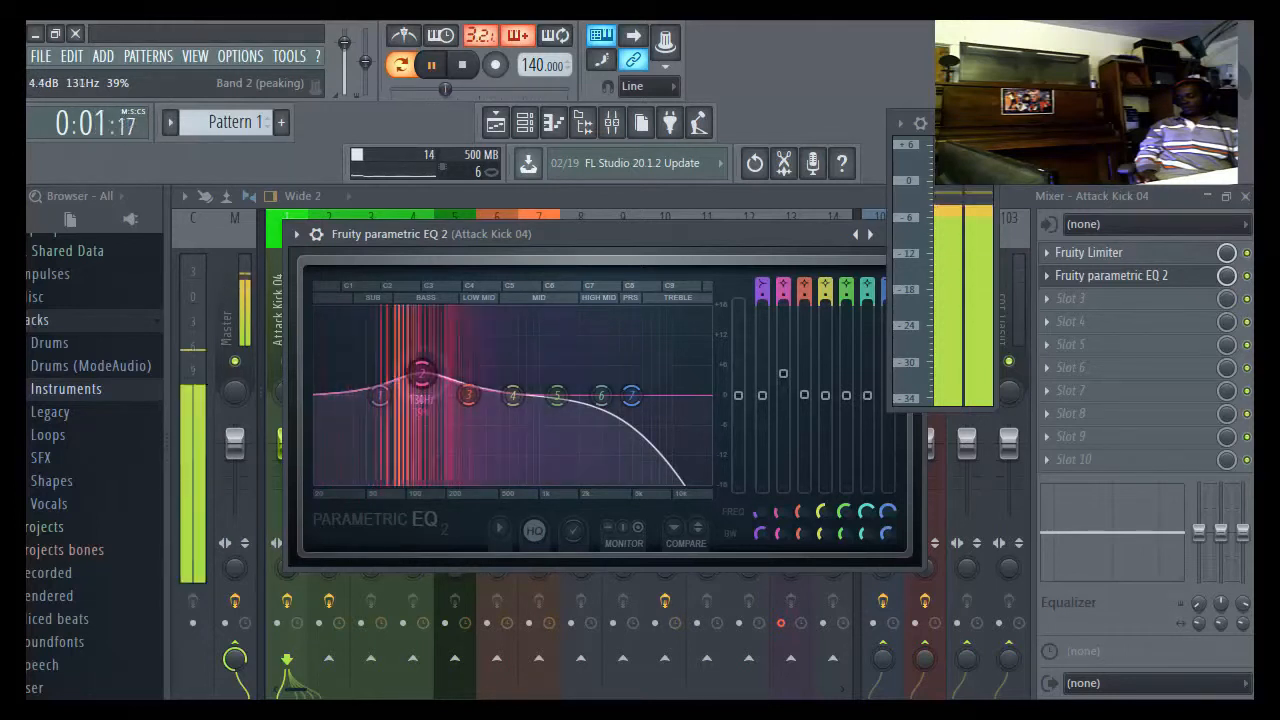
drag(420, 372, 436, 364)
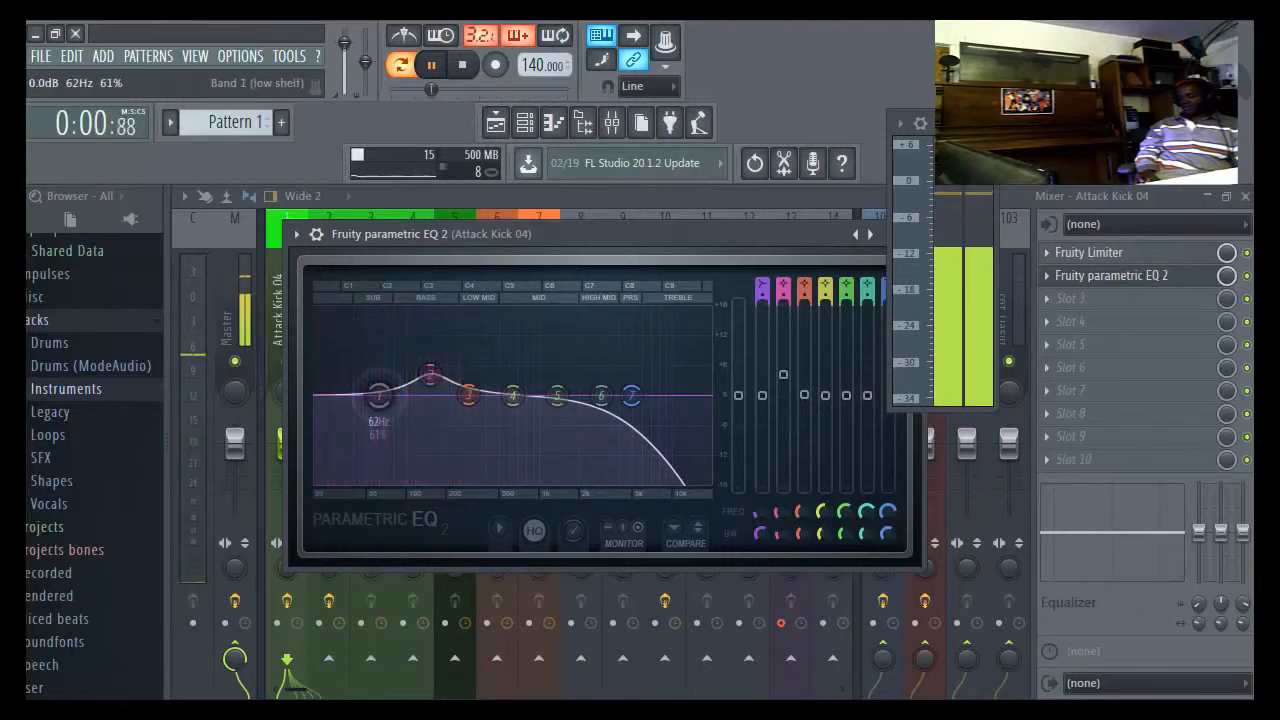
drag(378, 396, 352, 396)
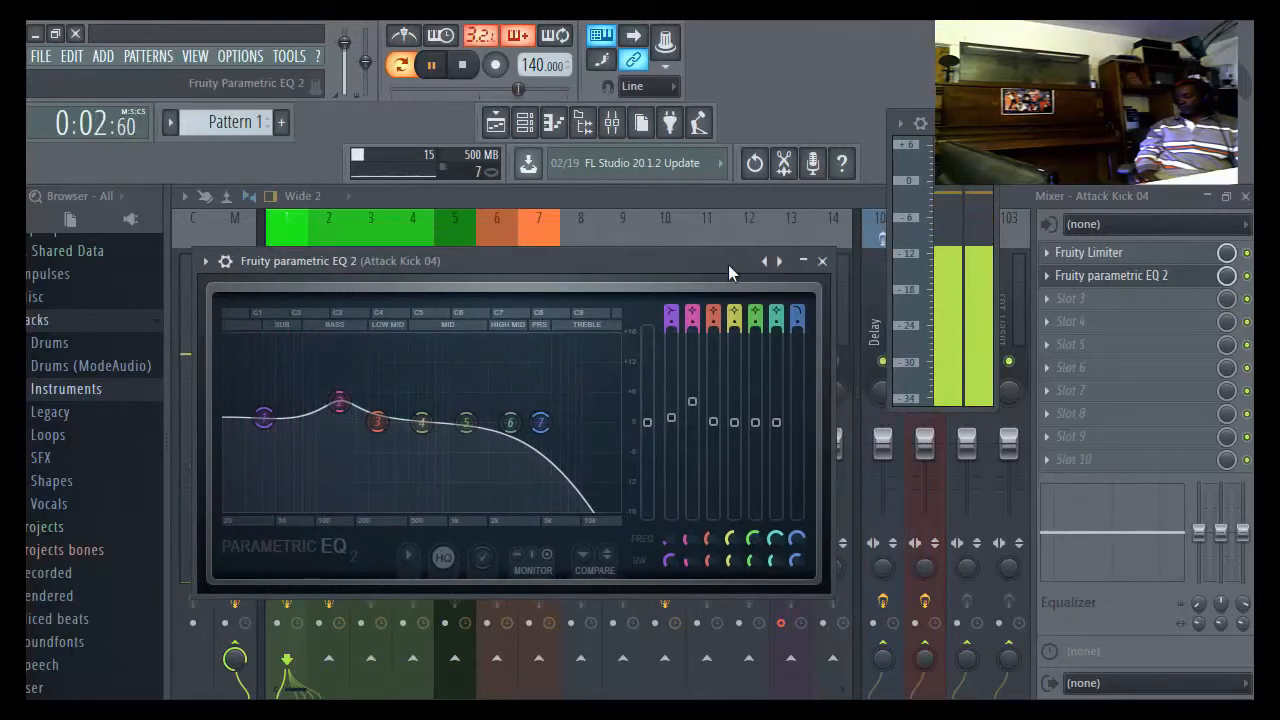
click(822, 260)
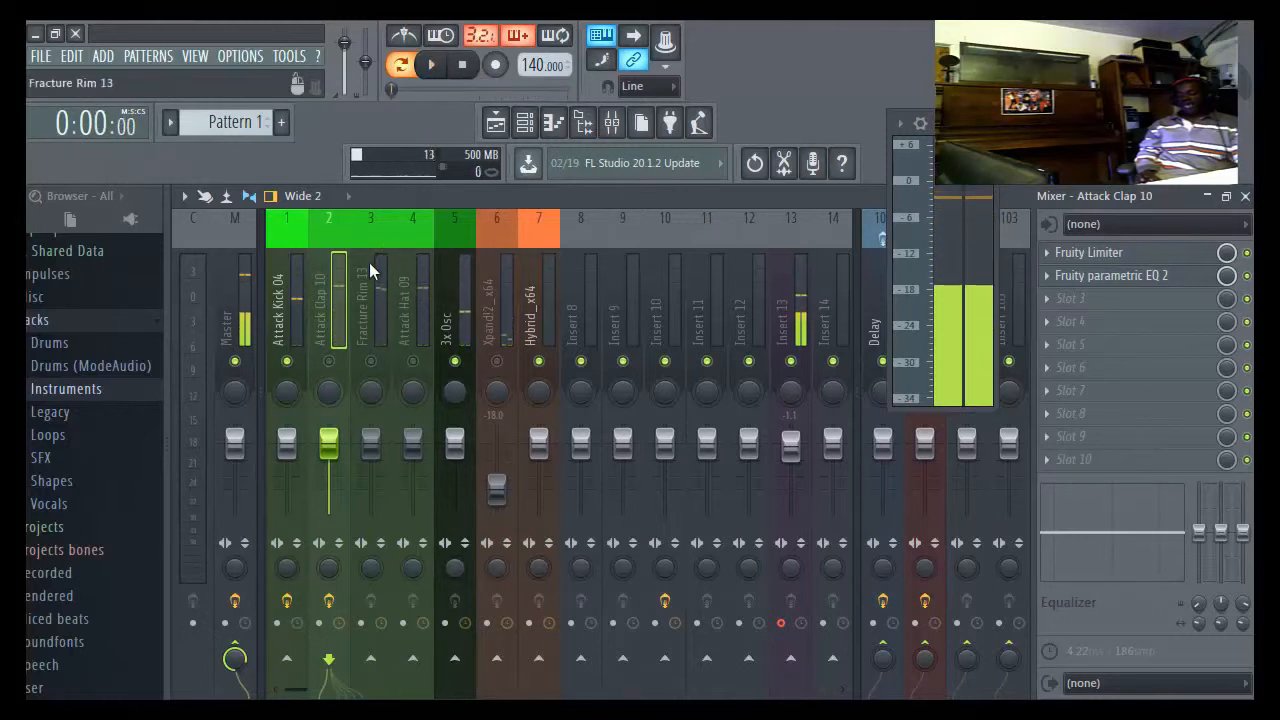
- Sidechain Attack Kick 04 into insert 10 and check its Fruity Compressor
click(288, 300)
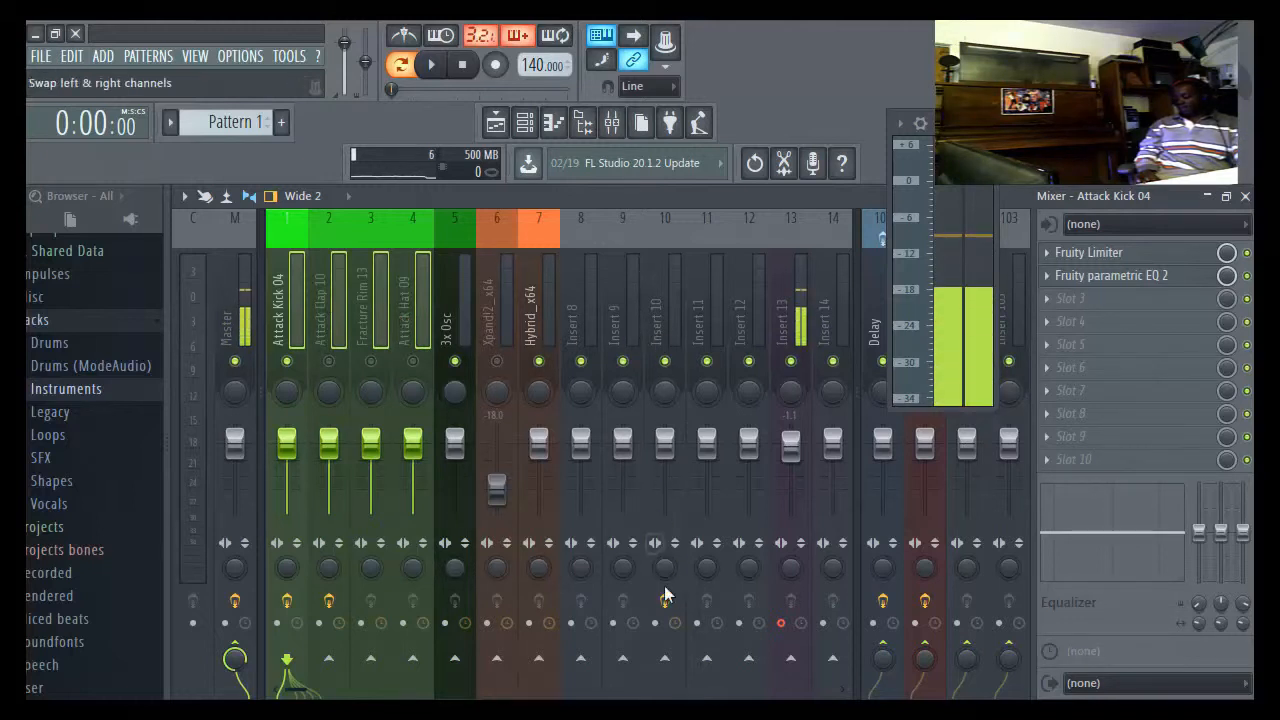
right_click(664, 658)
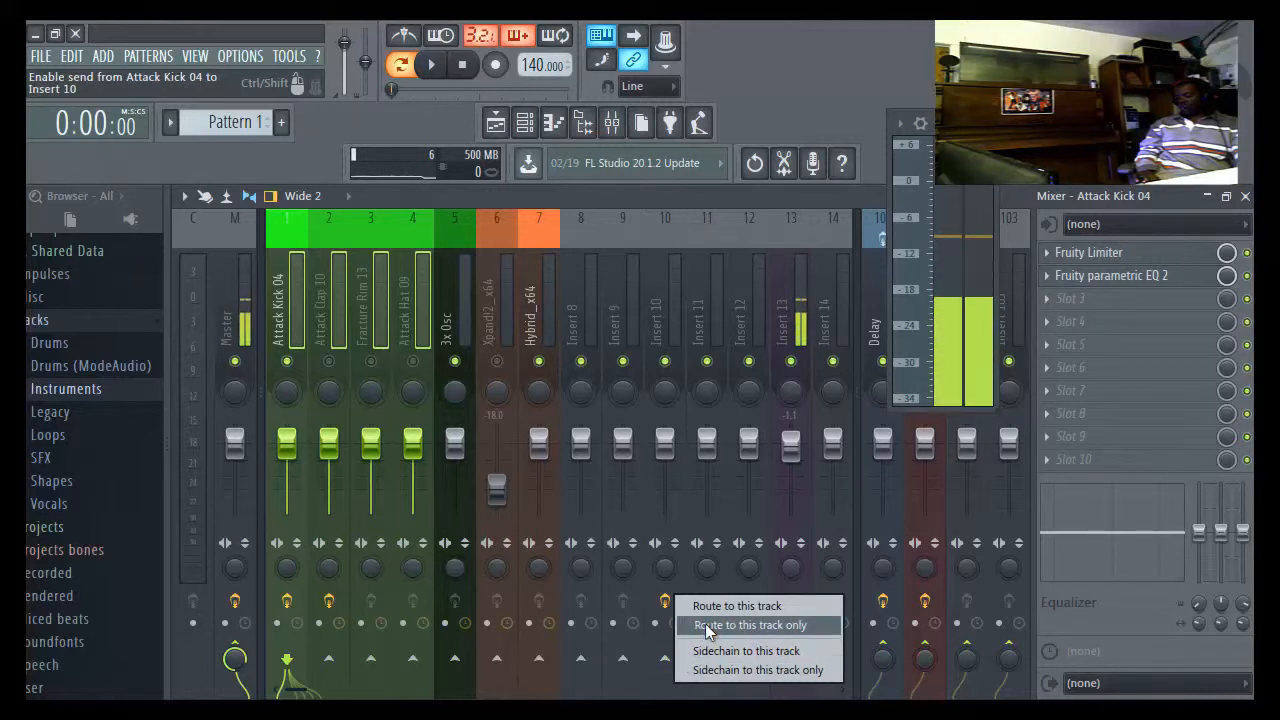
click(750, 624)
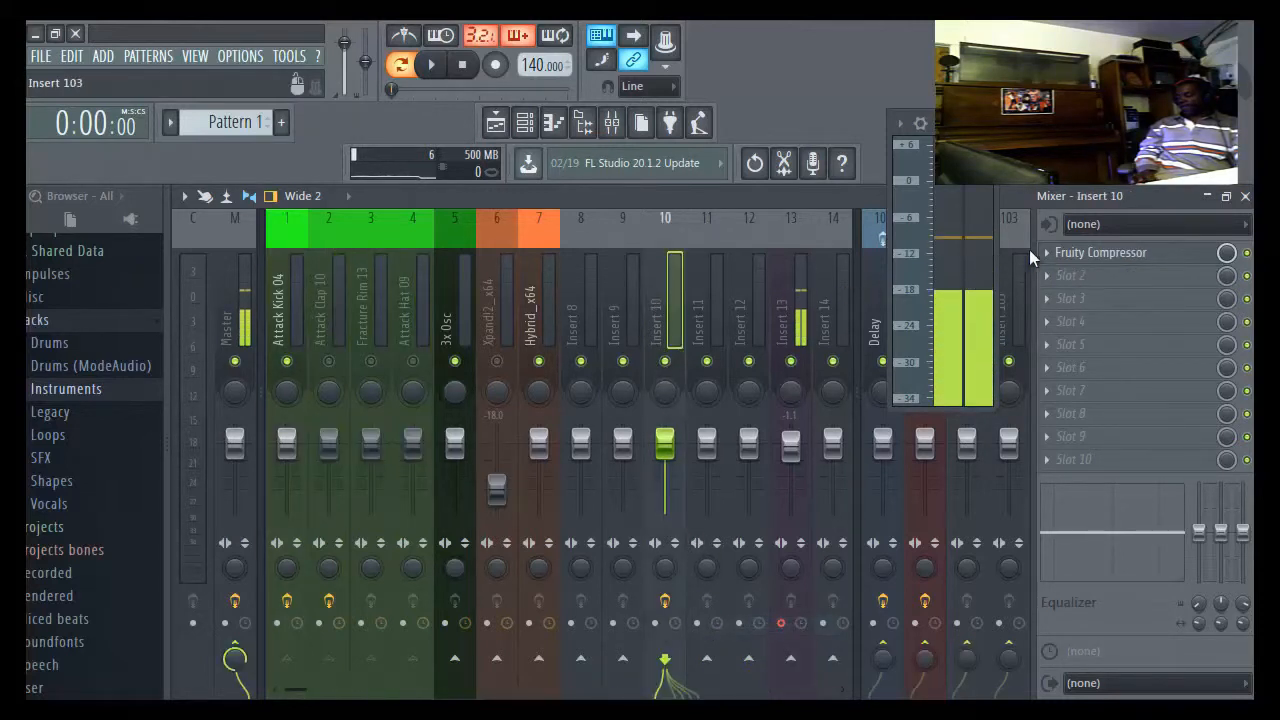
click(1100, 252)
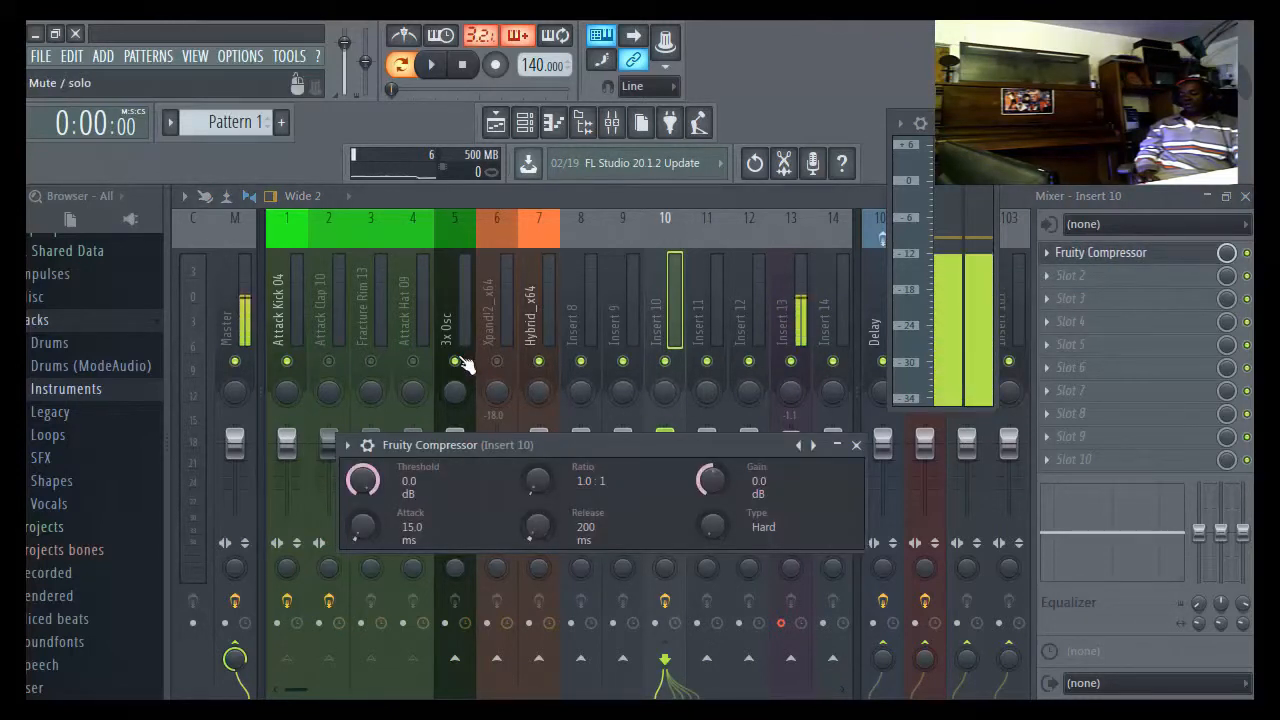
click(856, 444)
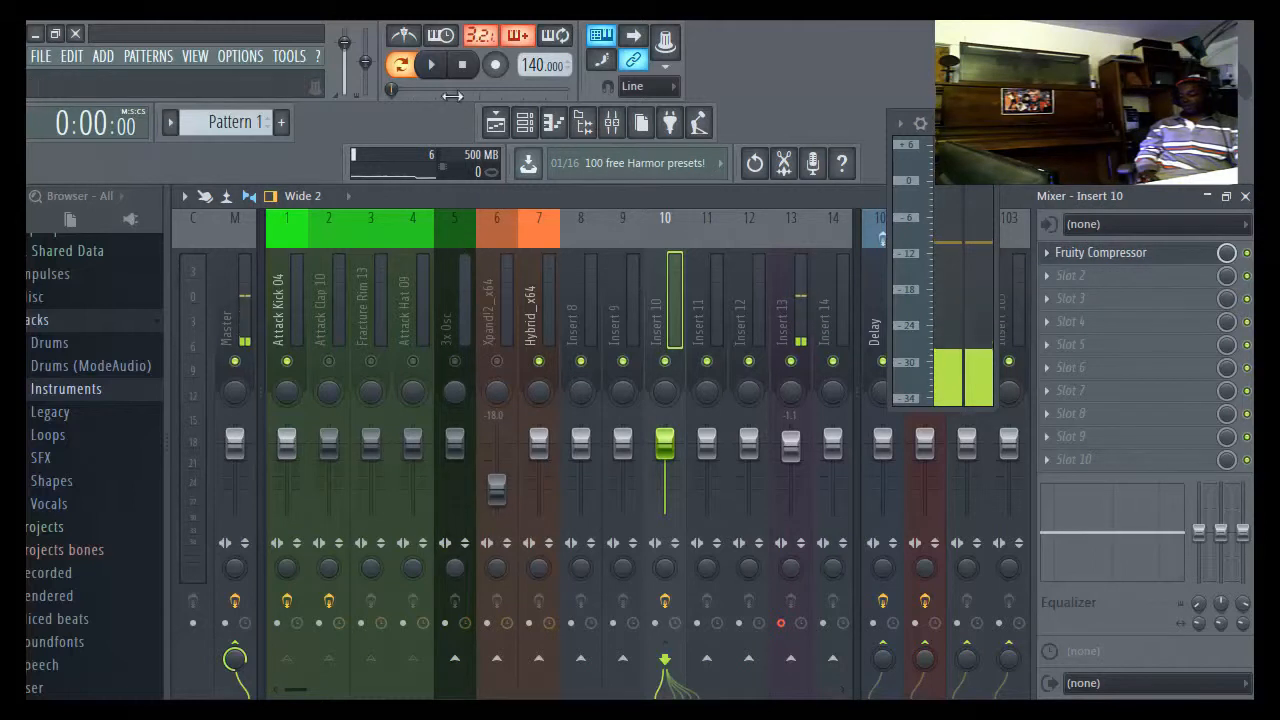
- While playing, tweak insert 10's Fruity Compressor makeup gain with −2.3 dB threshold, 4:1 ratio, Vintage type
click(432, 64)
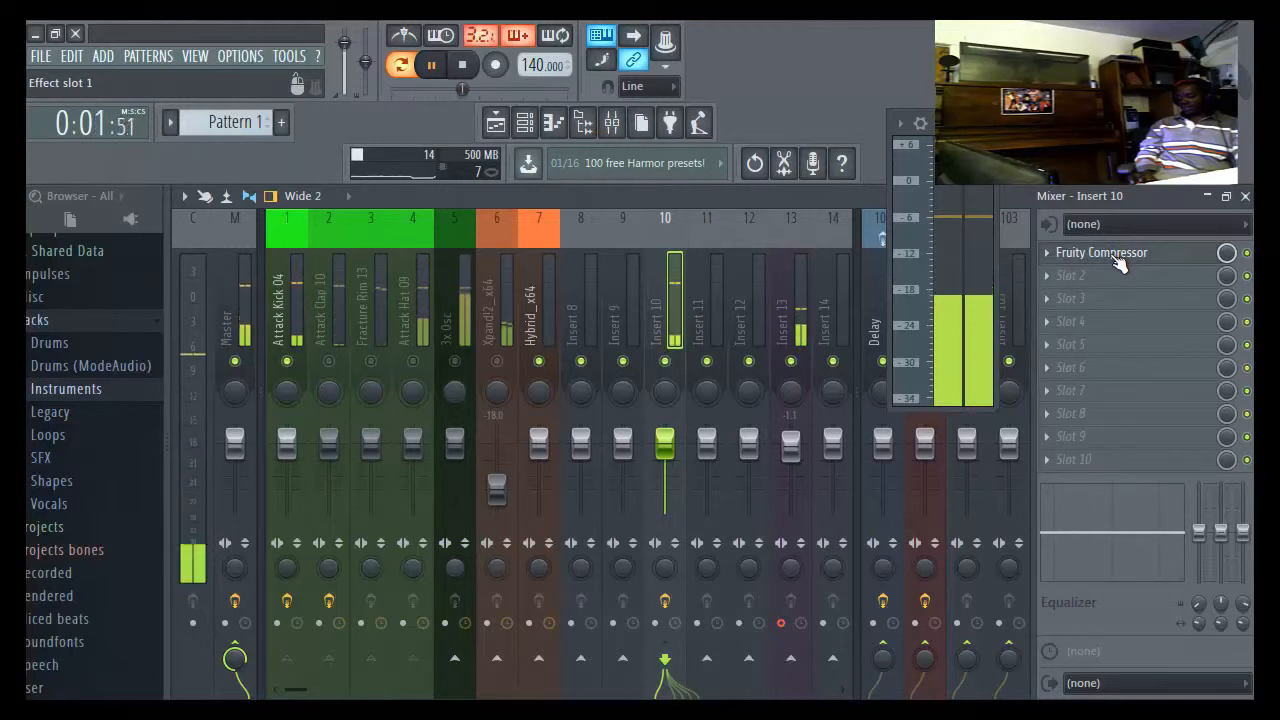
click(1100, 252)
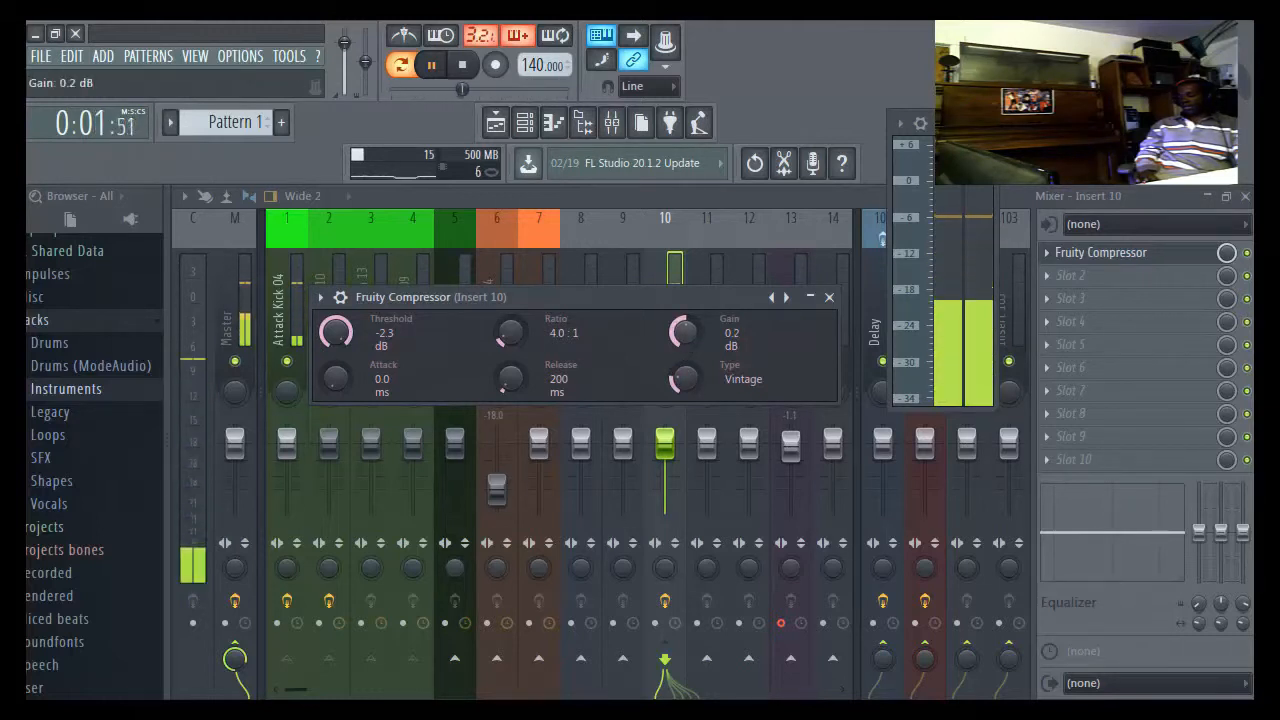
drag(684, 332, 684, 320)
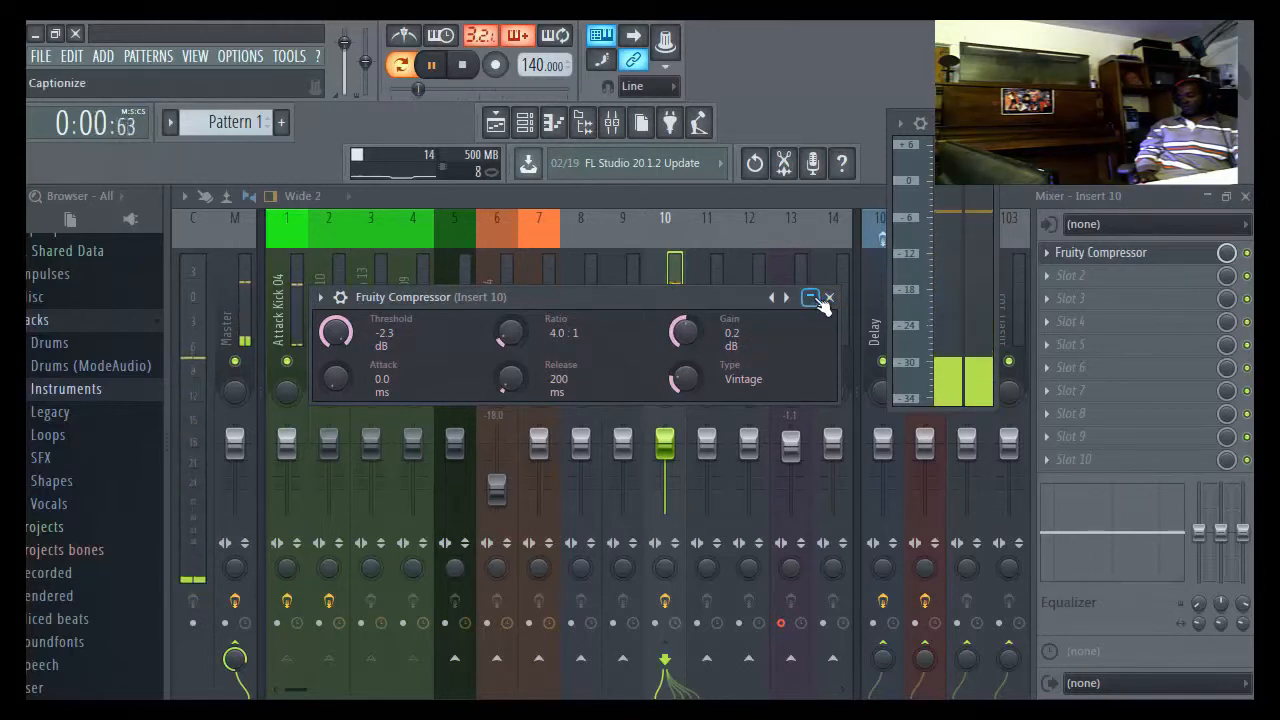
click(828, 296)
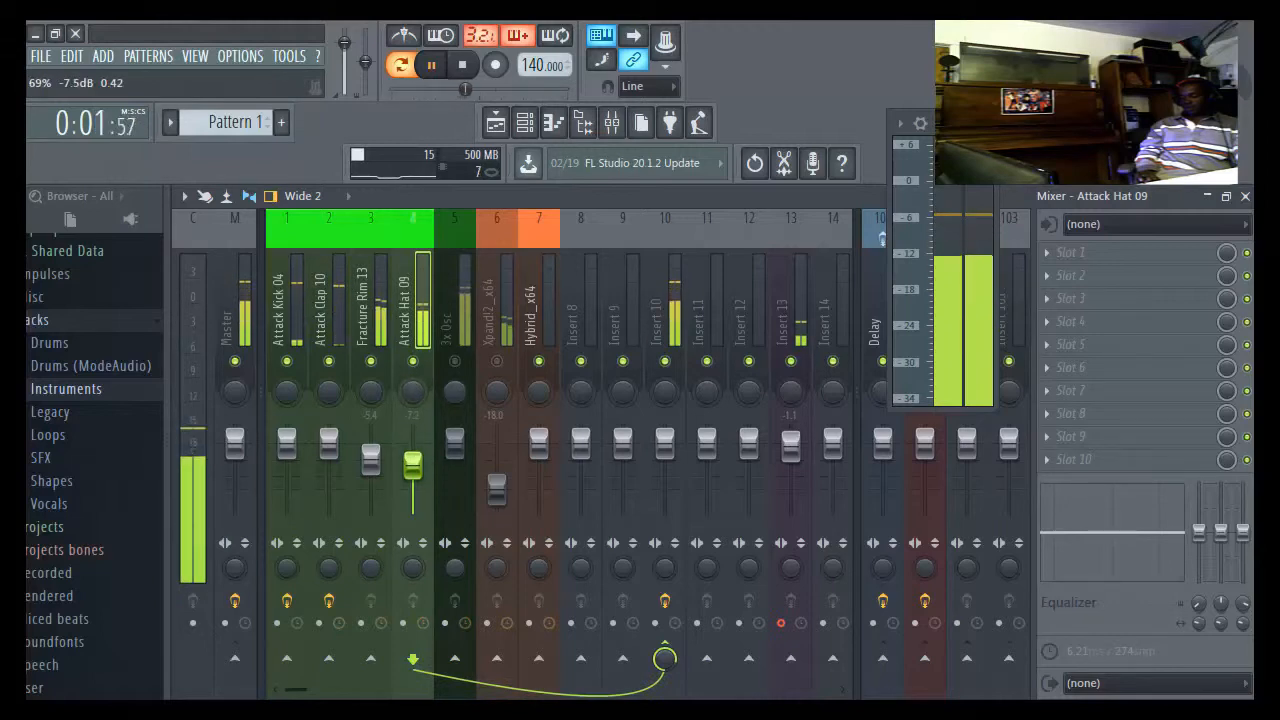
- Select the hi-hat mixer track to lower the rim and hi-hat levels toward −7.5 dB
click(524, 122)
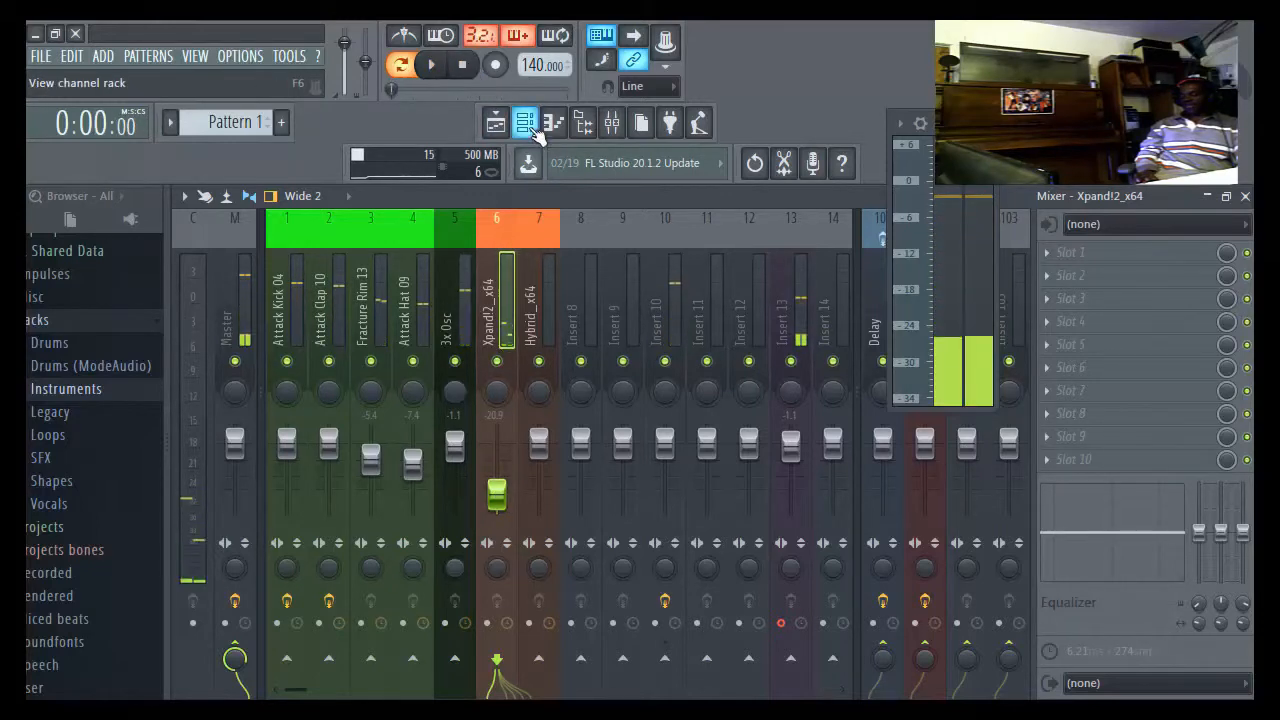
- Load an Action Pads preset into the Hybrid synth from the Channel Rack
click(524, 122)
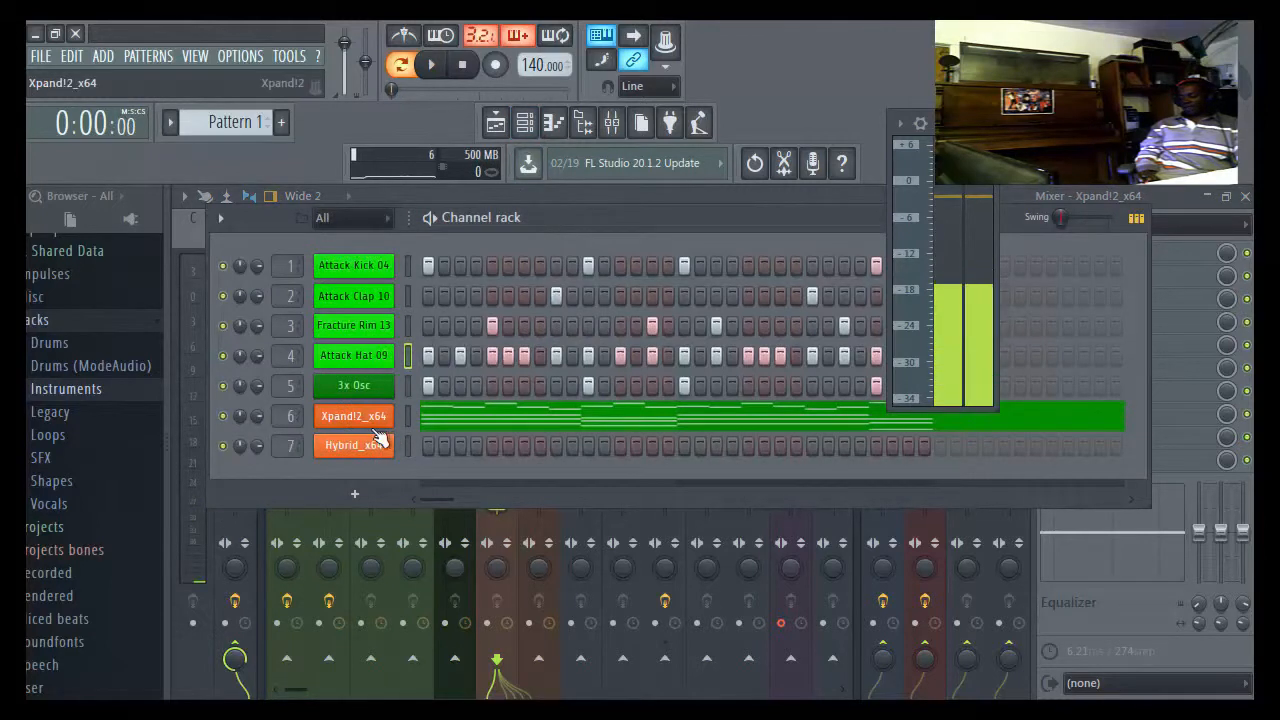
right_click(352, 416)
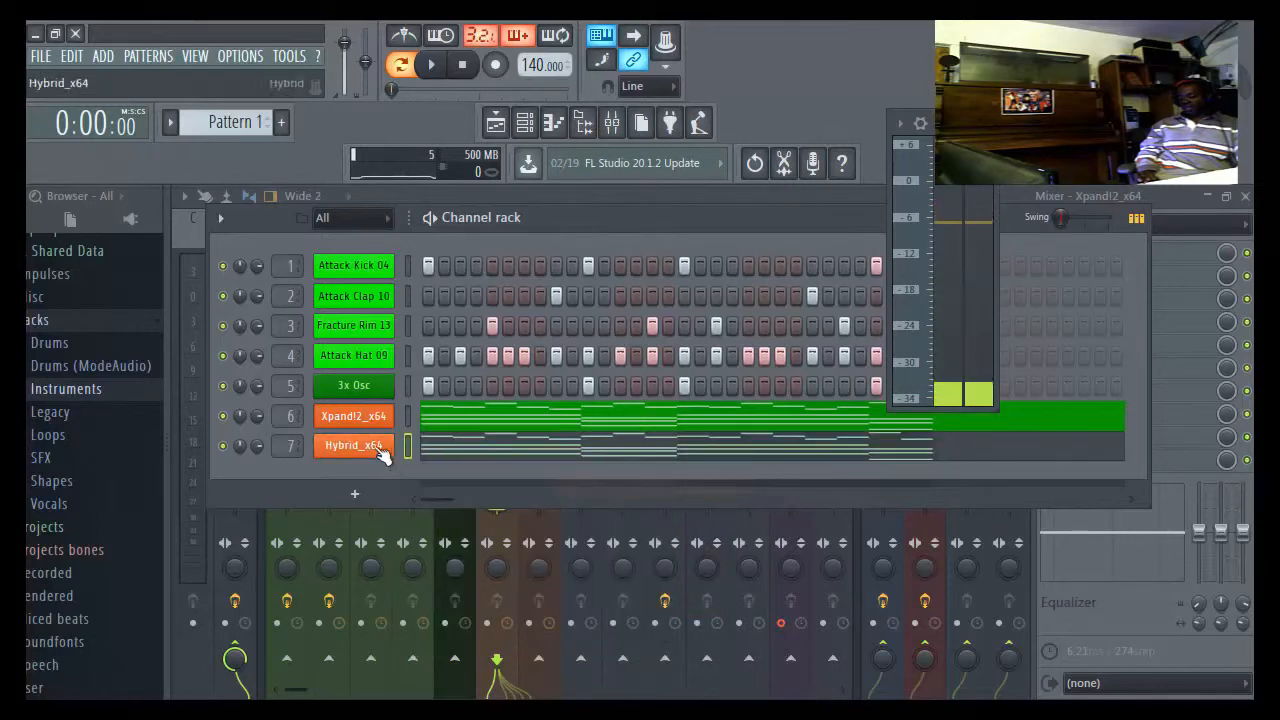
double_click(352, 444)
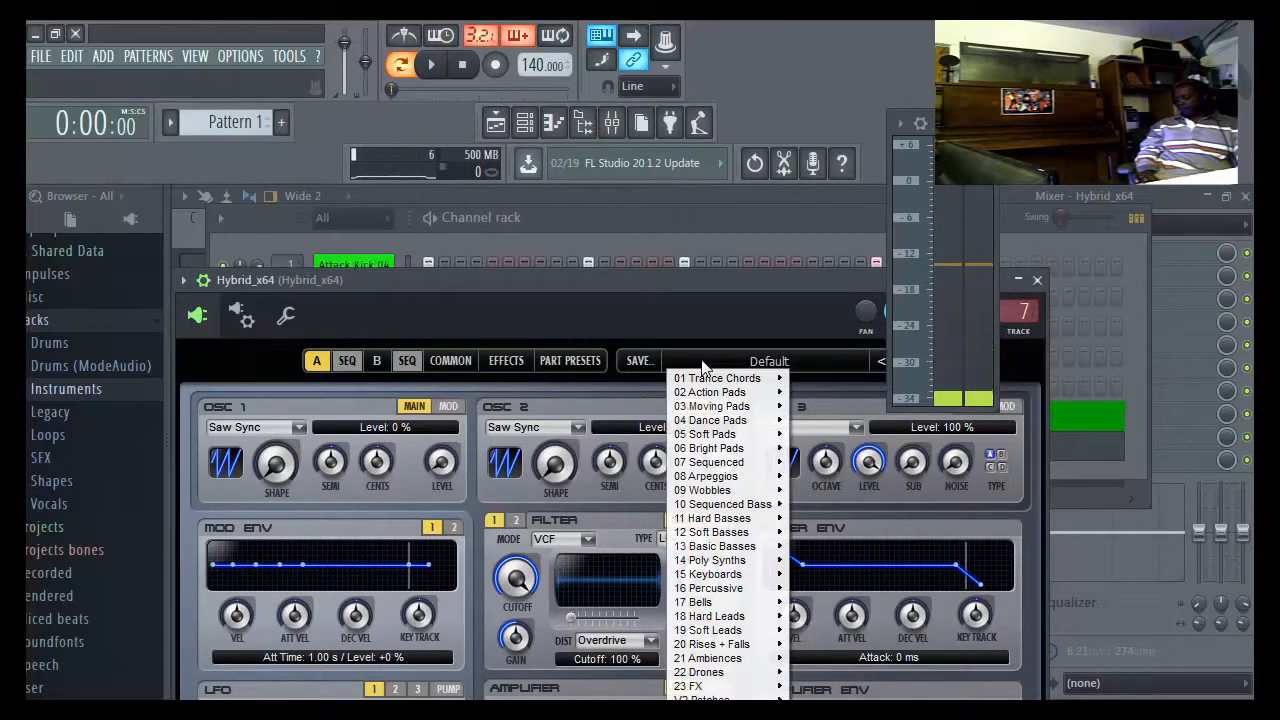
mouse_move(710, 392)
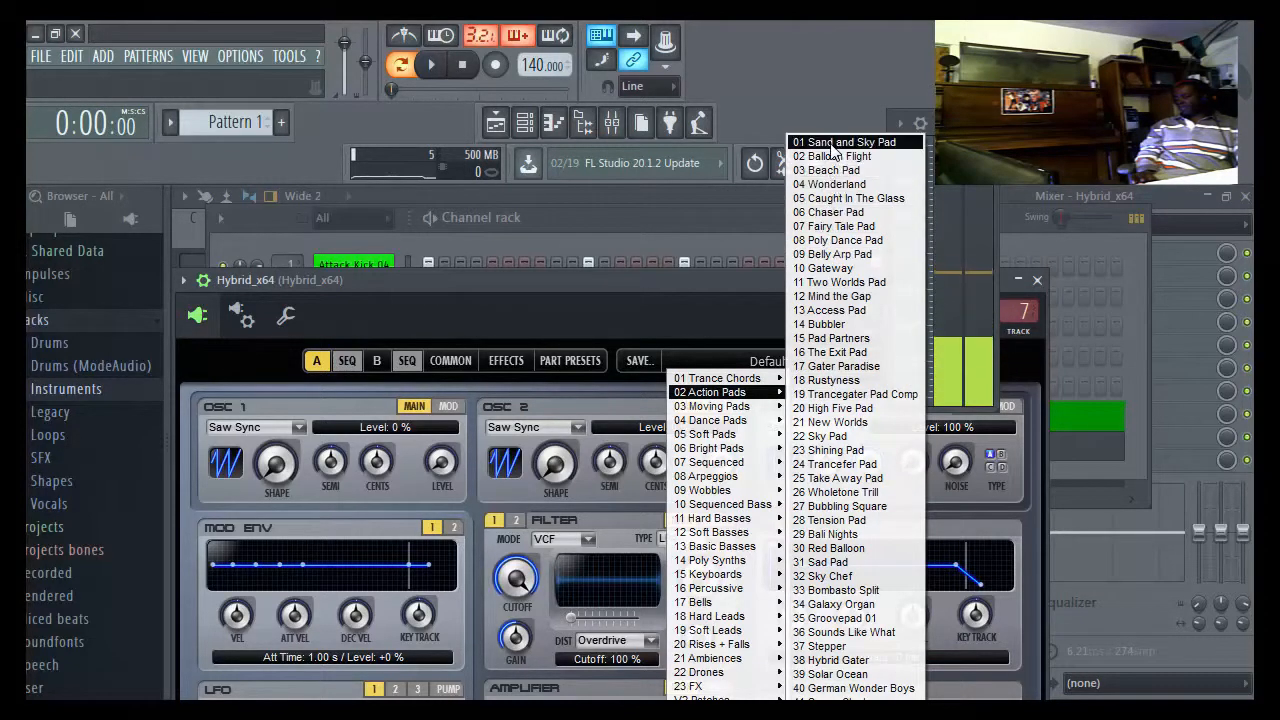
click(848, 140)
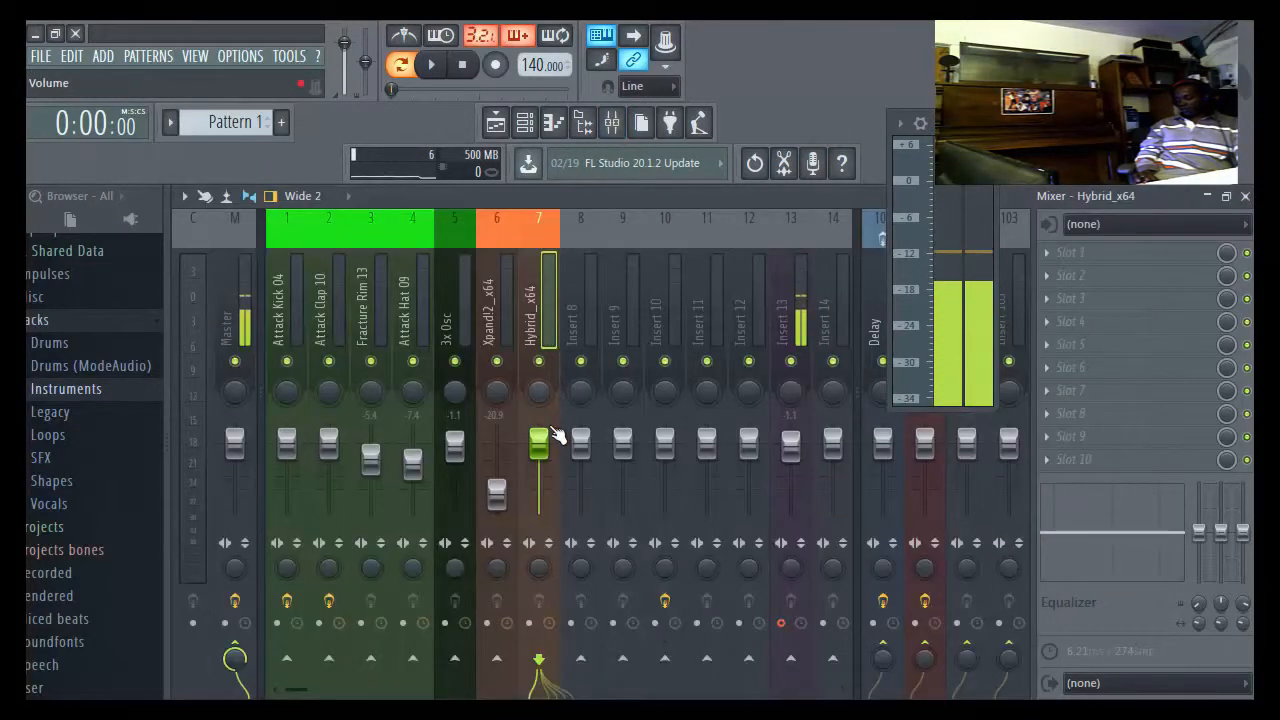
- Lower Hybrid's mixer track to about −15 dB and audition the pad with the beat
drag(540, 444, 540, 482)
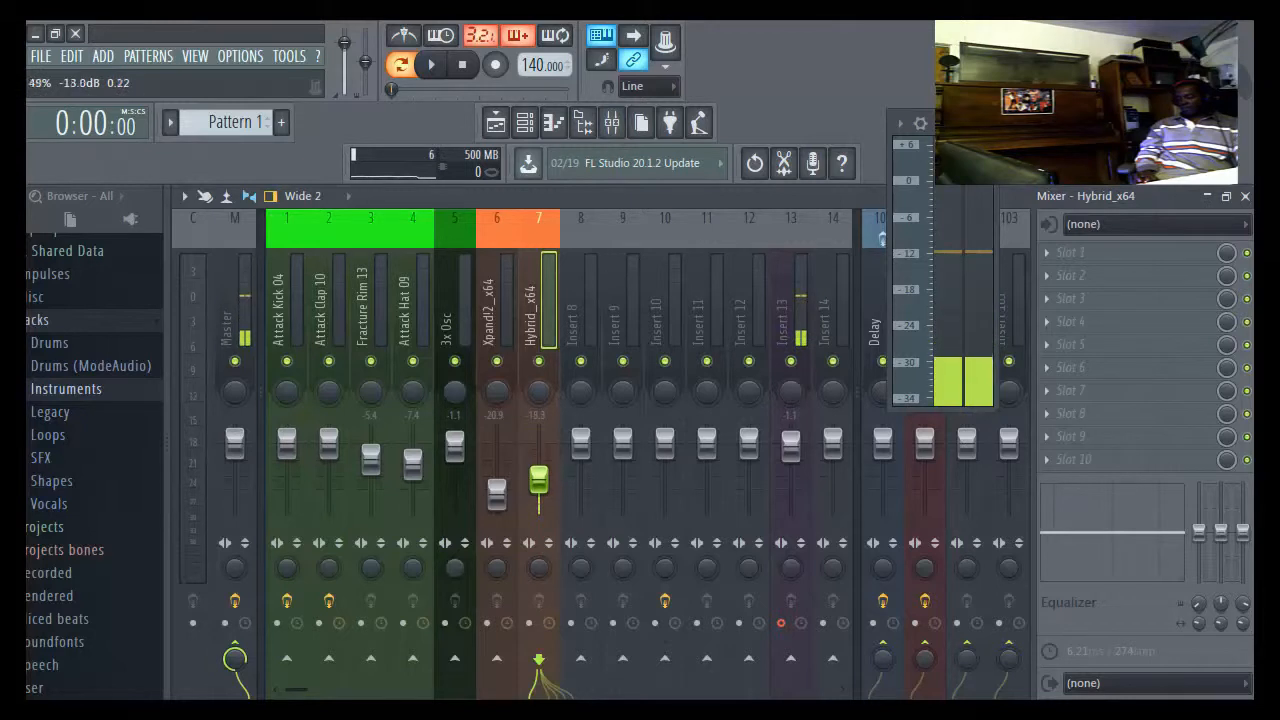
click(432, 64)
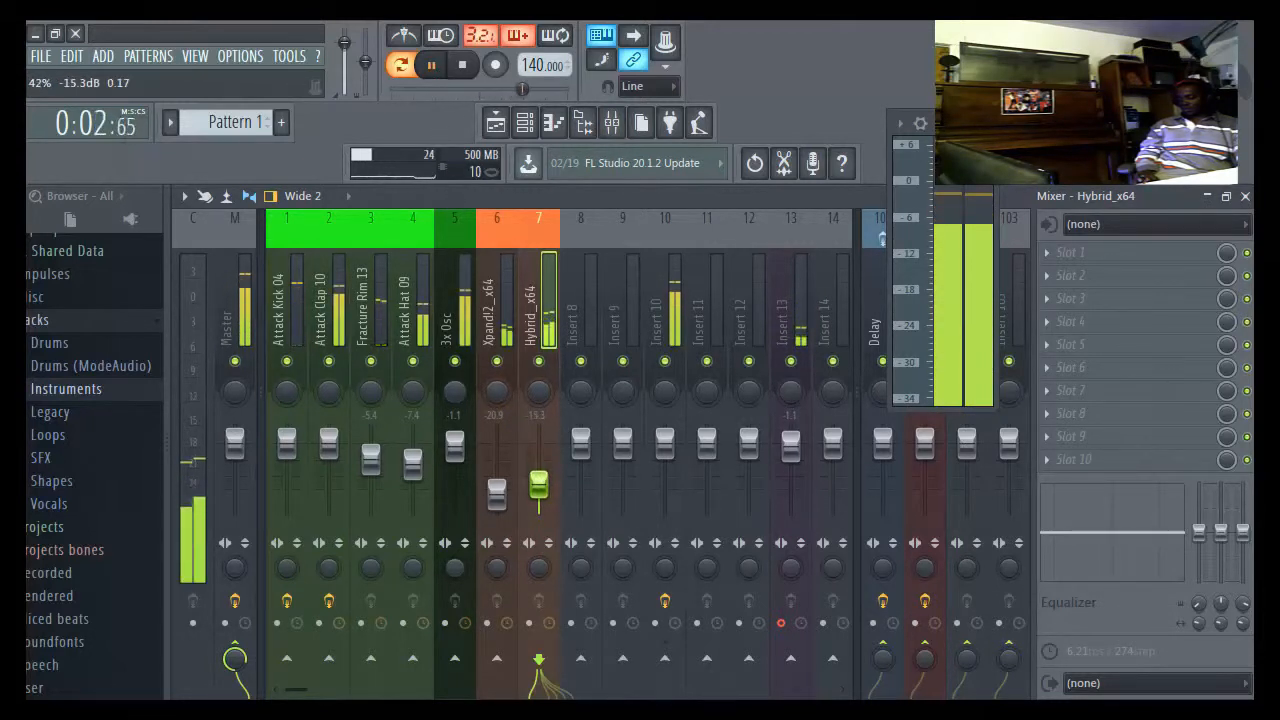
click(496, 122)
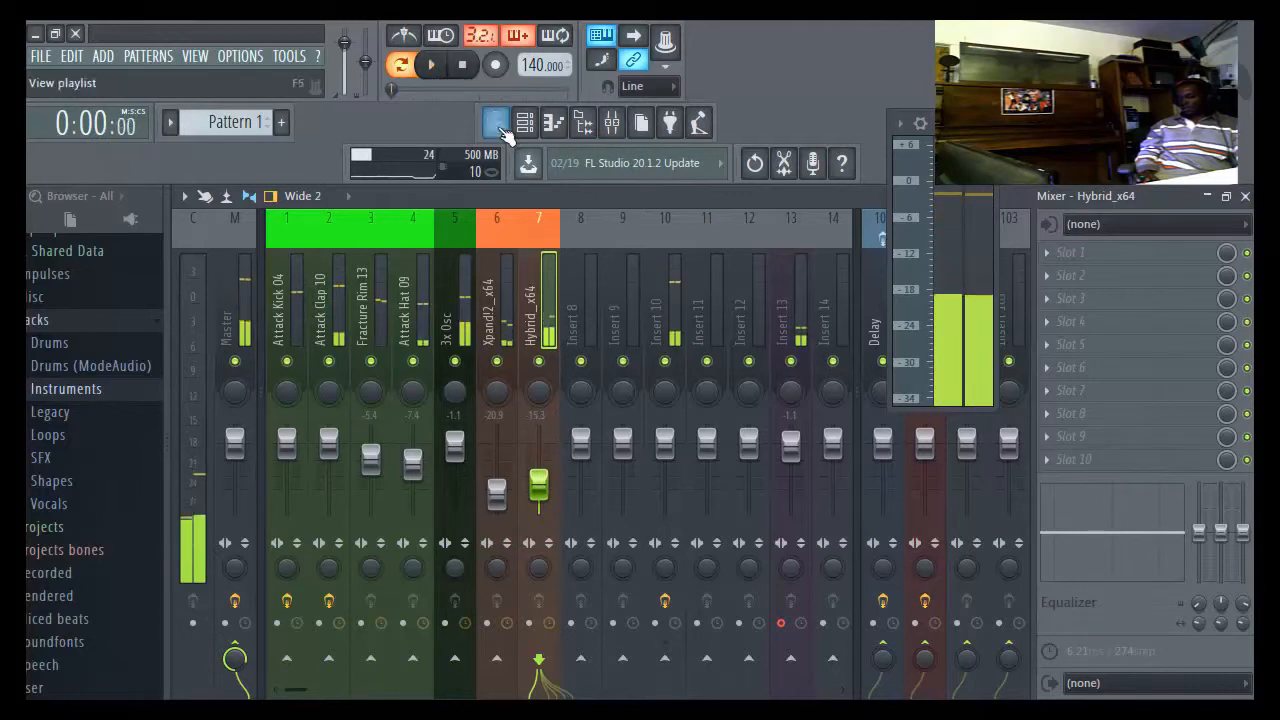
click(496, 122)
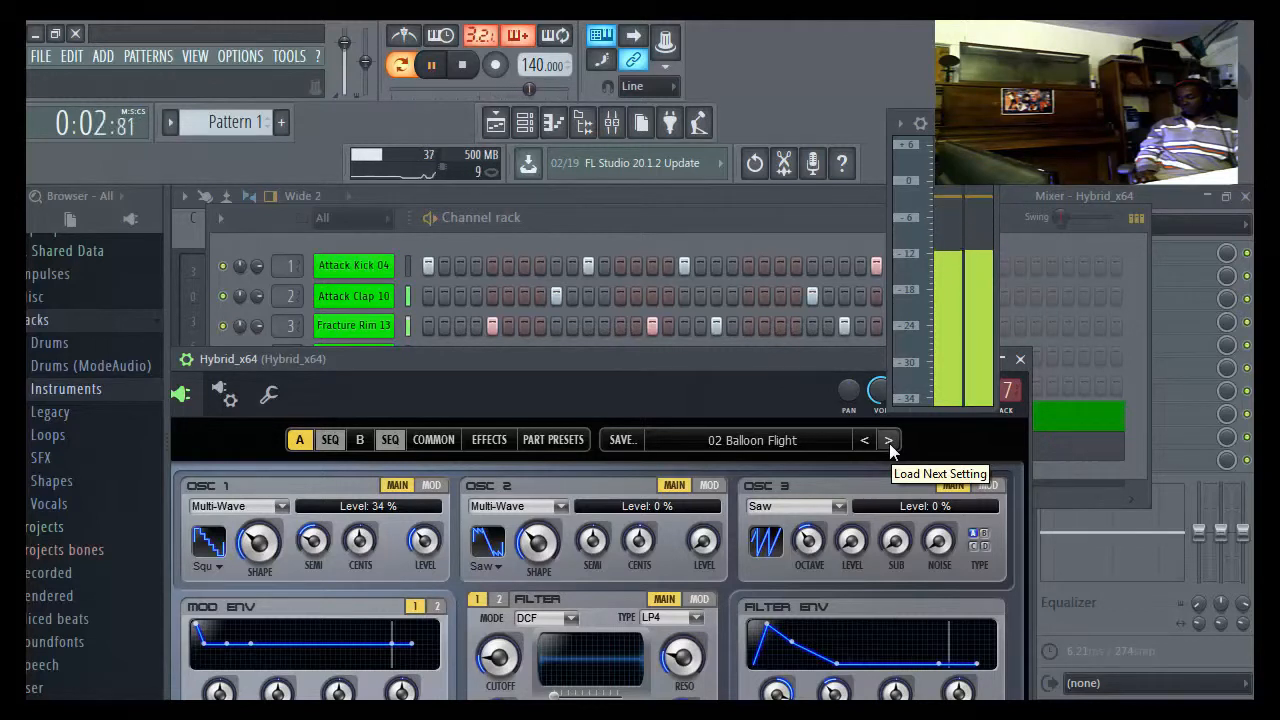
- Load the next pad preset in Hybrid's preset bar
click(888, 440)
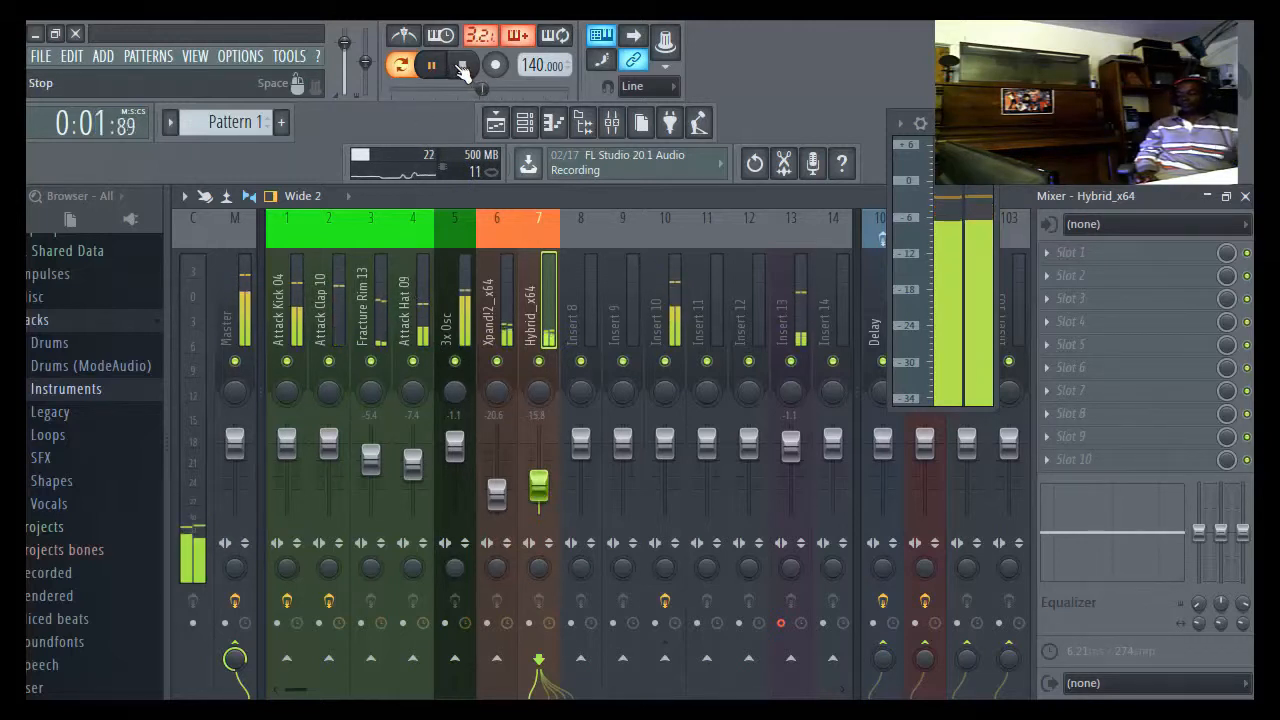
- Audition the beat, then pan the Xpandi2 pad track about 30% left
click(432, 64)
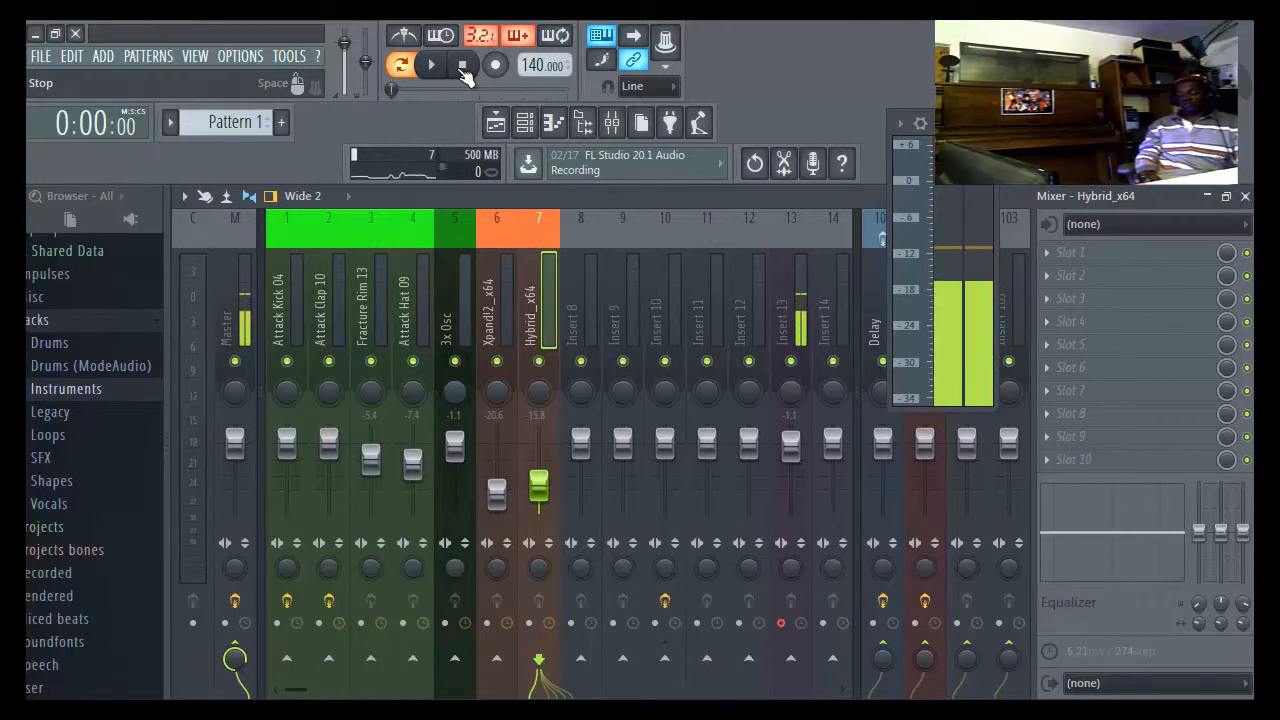
click(432, 64)
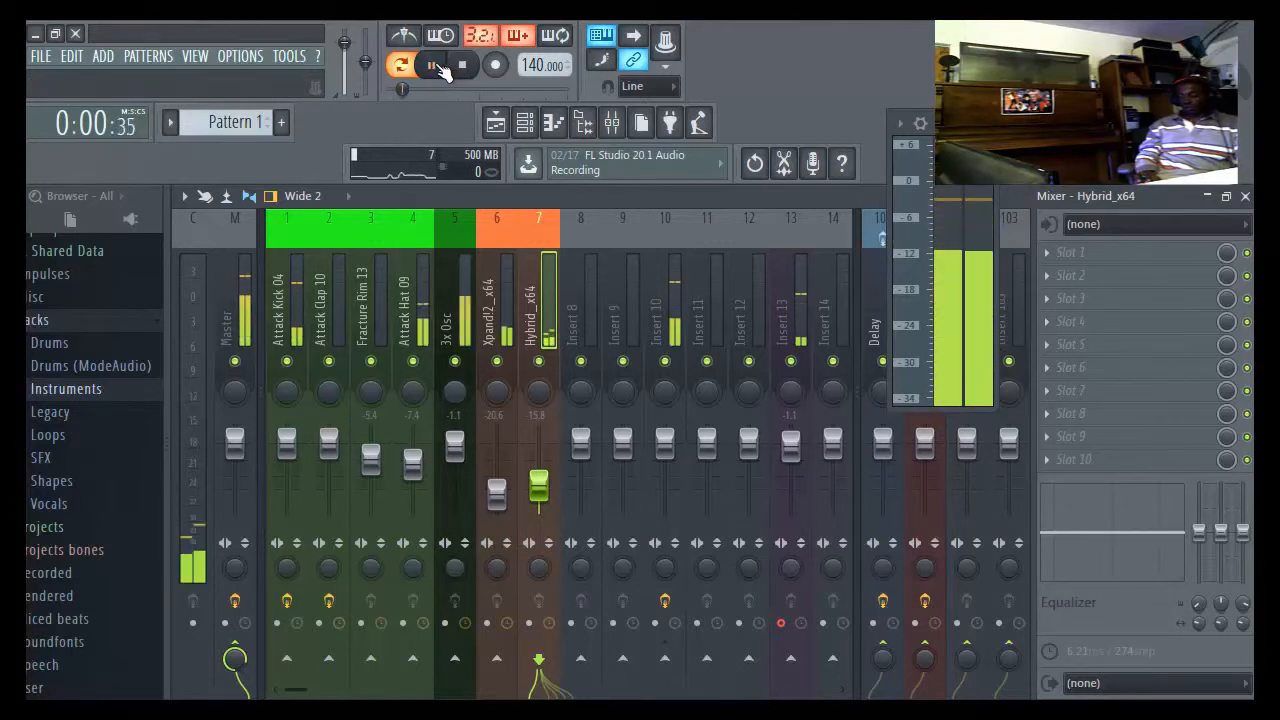
click(400, 64)
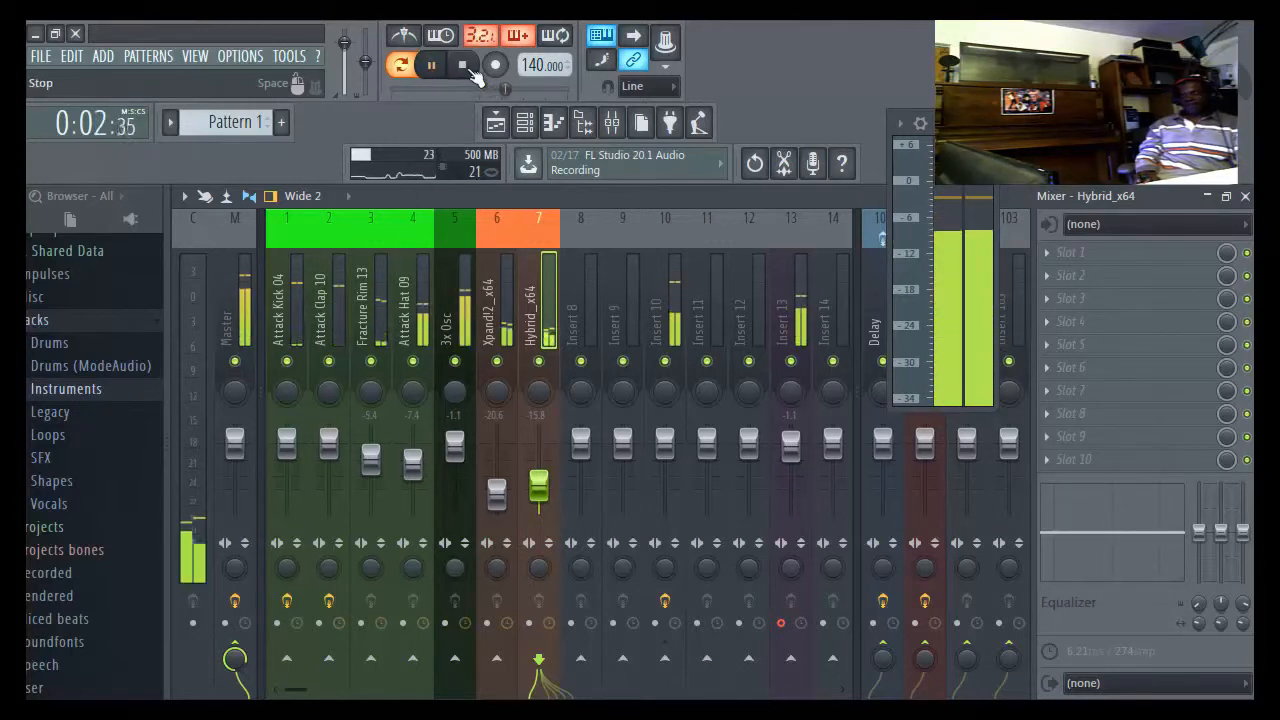
click(462, 64)
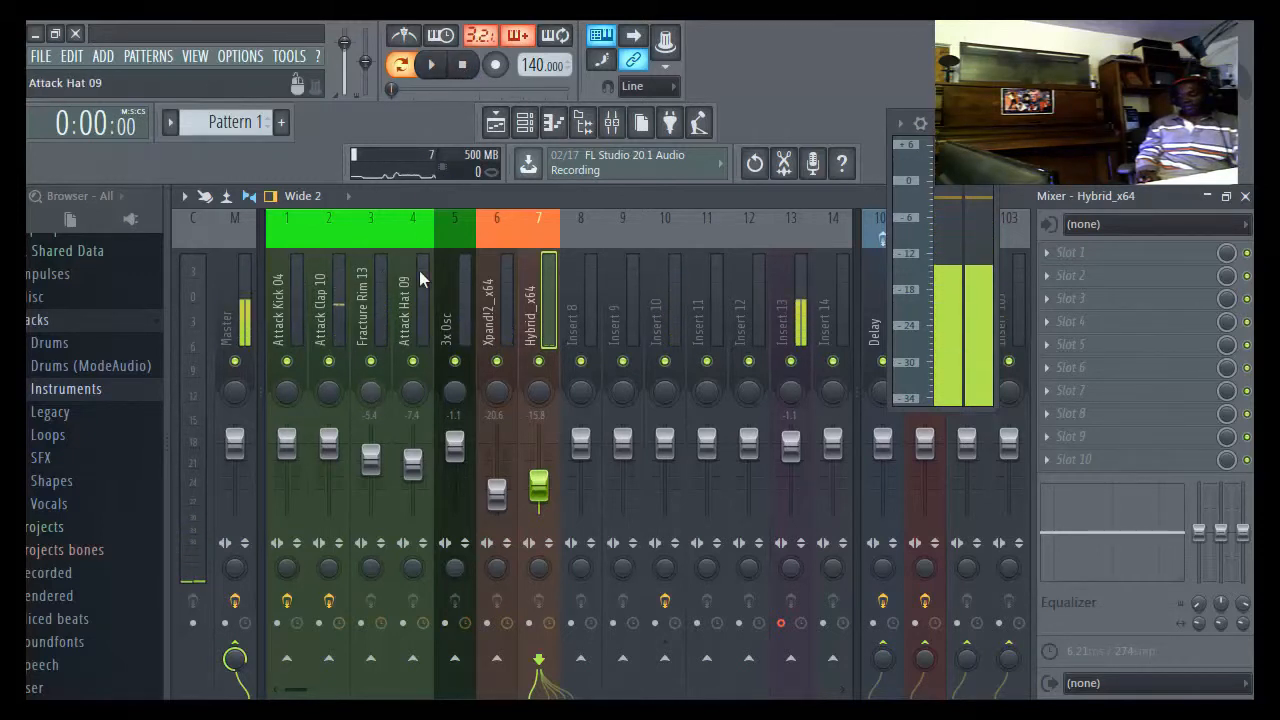
click(432, 64)
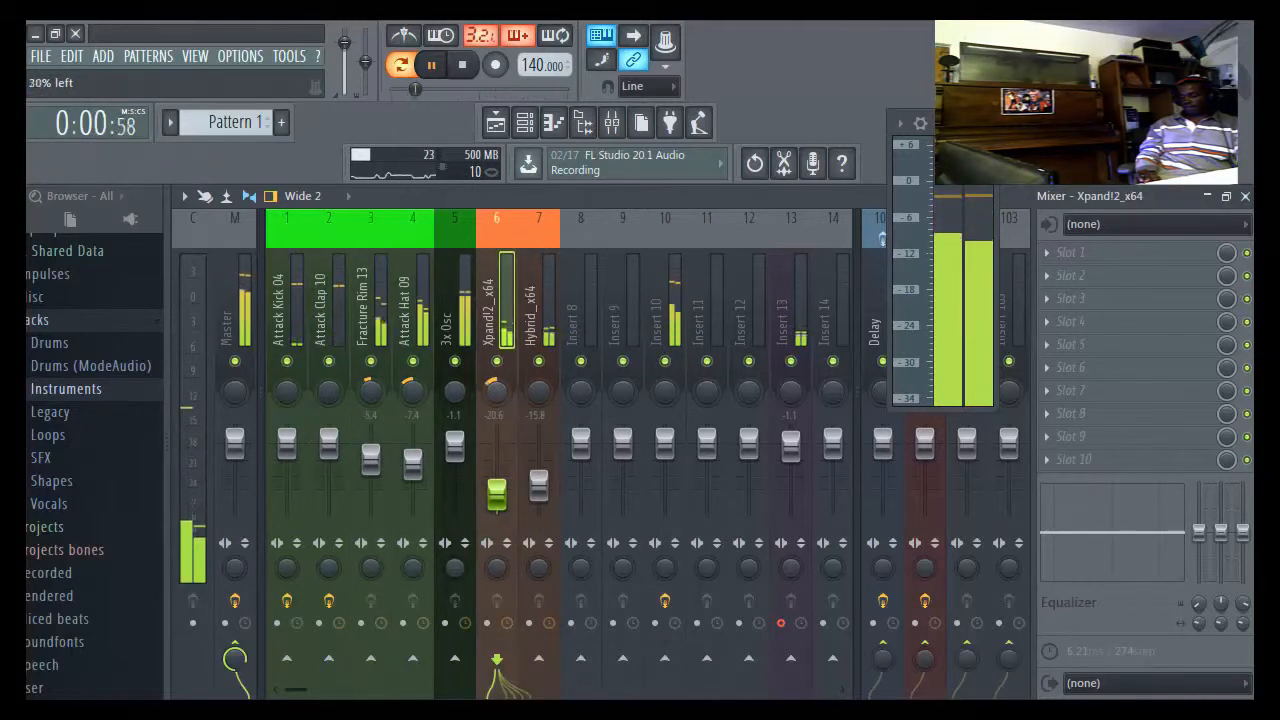
click(538, 300)
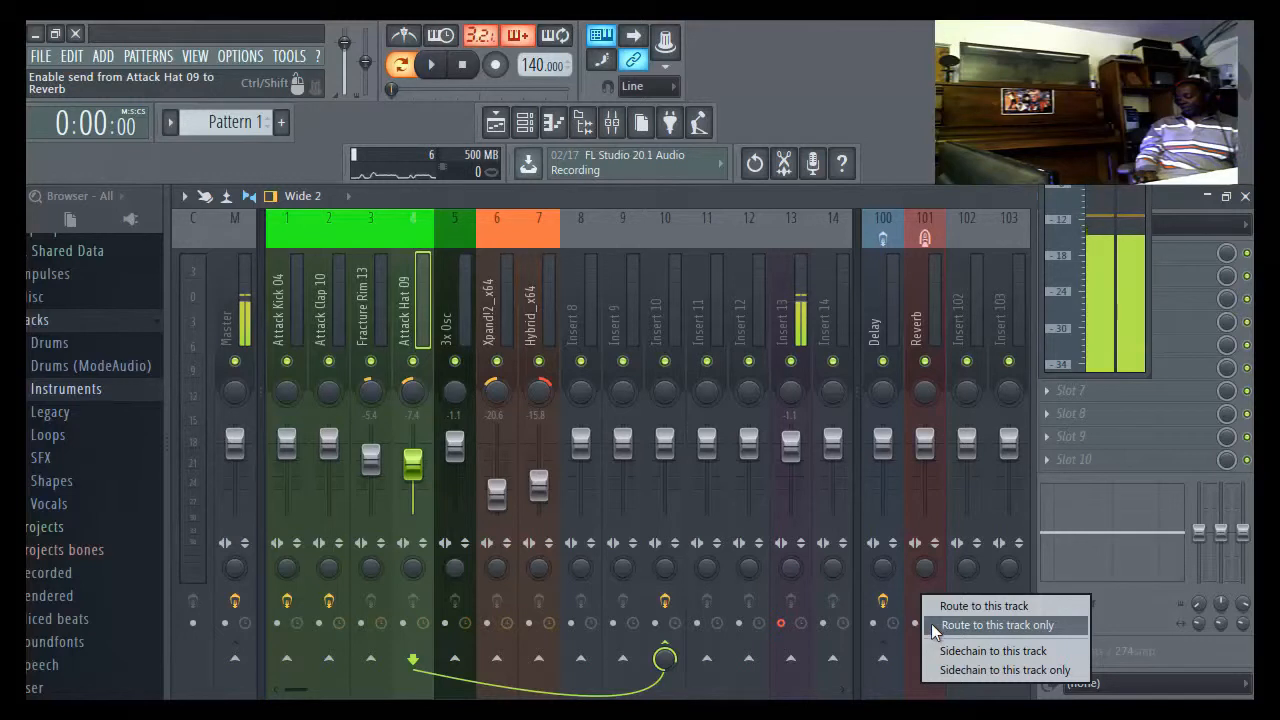
- Route Attack Hat 09 and Fracture Rim 13 to the Reverb bus and listen
click(996, 624)
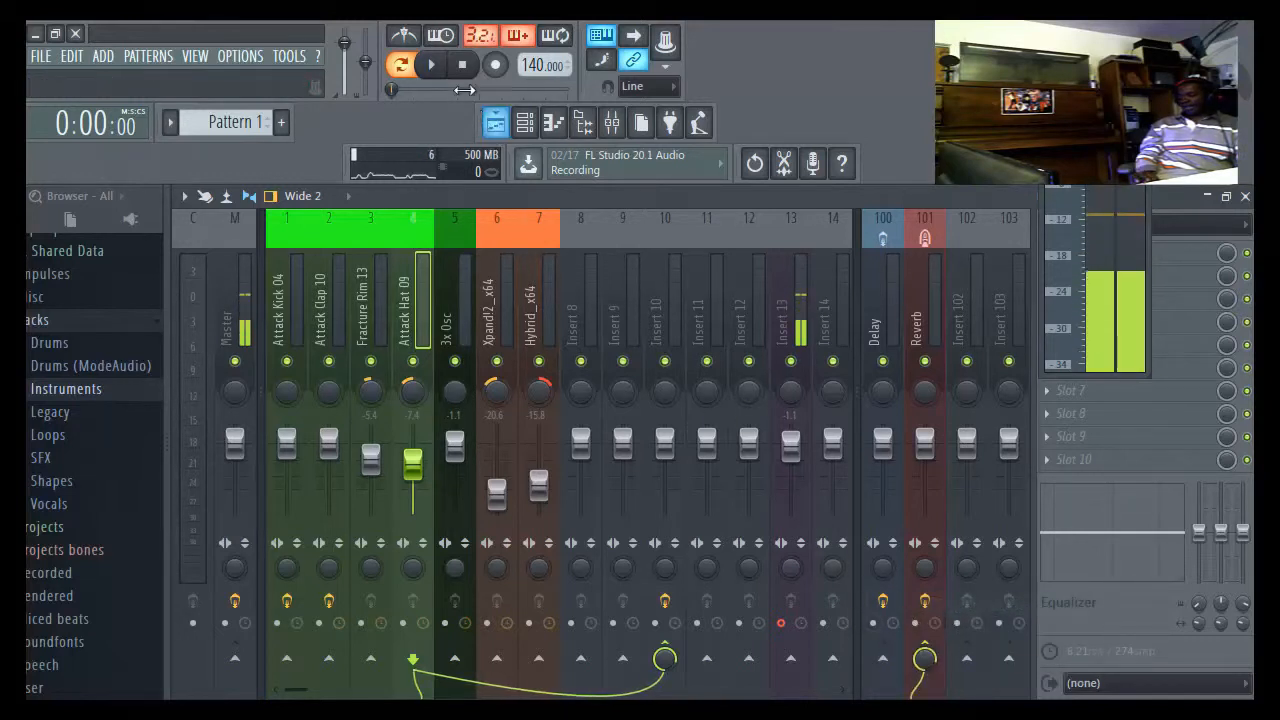
click(432, 64)
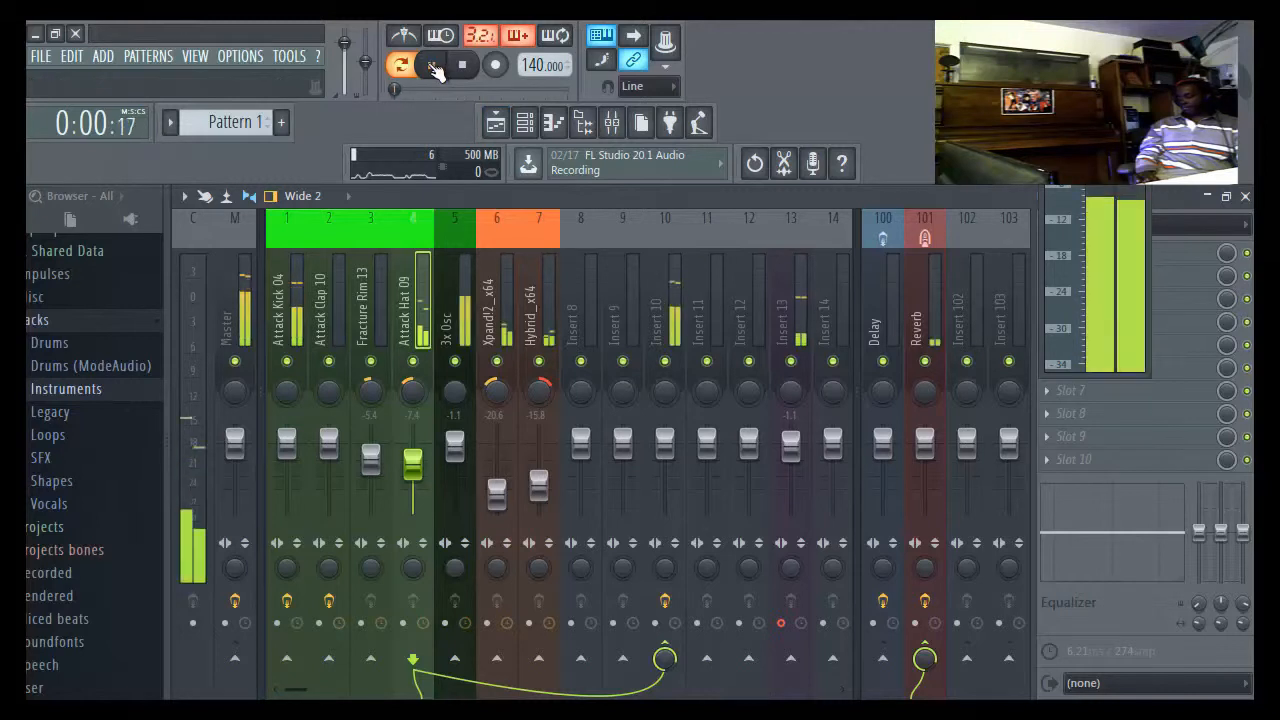
click(430, 64)
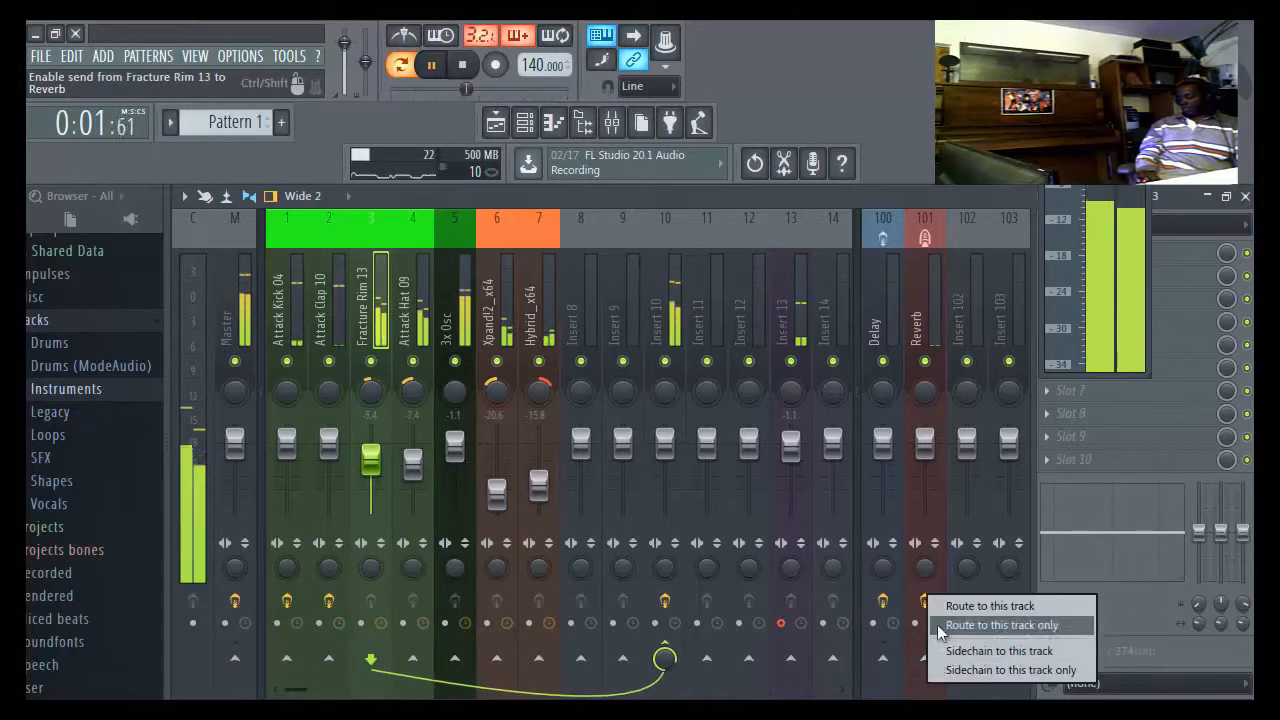
click(1000, 624)
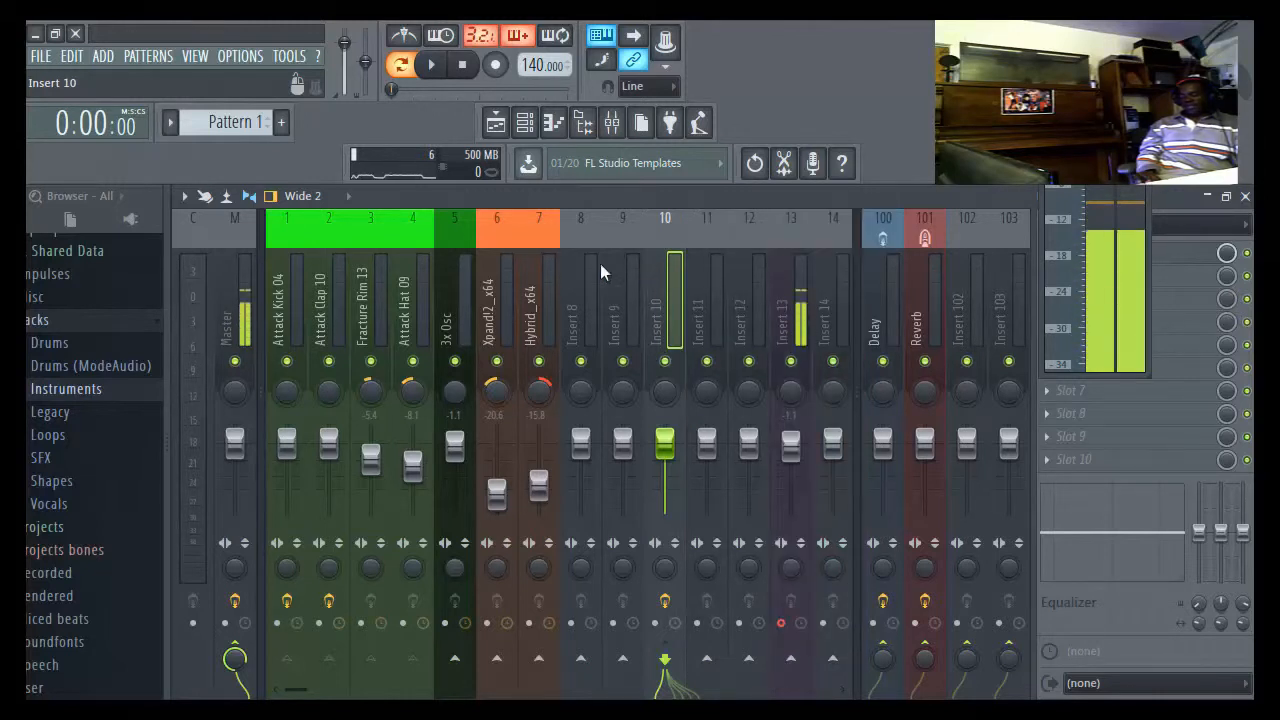
- Sidechain Attack Kick 04 into the 3x Osc mixer track
click(320, 304)
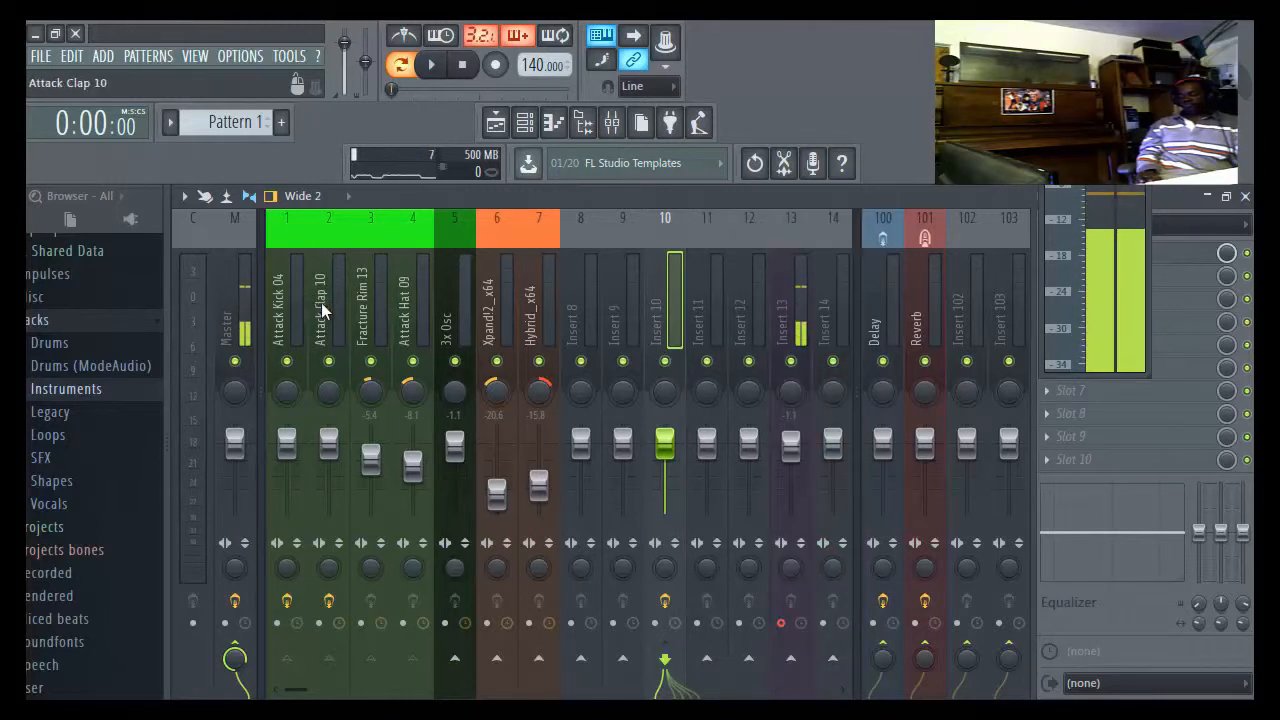
click(404, 300)
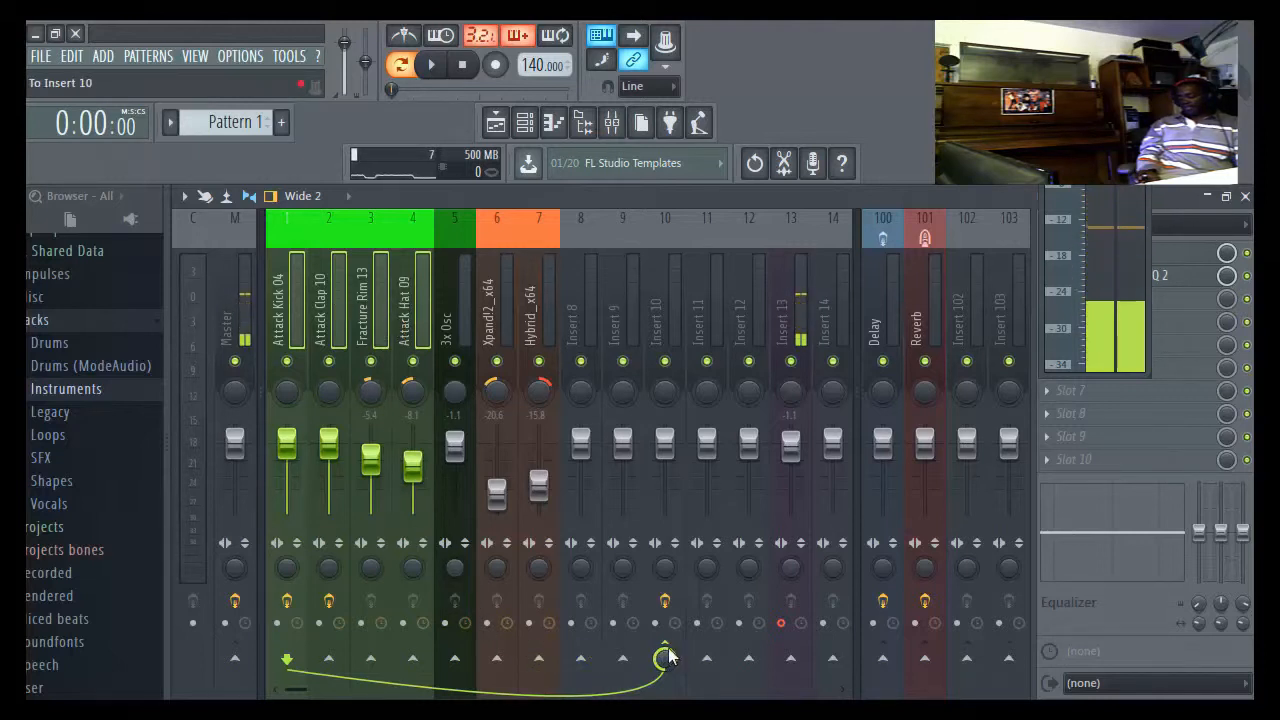
click(432, 64)
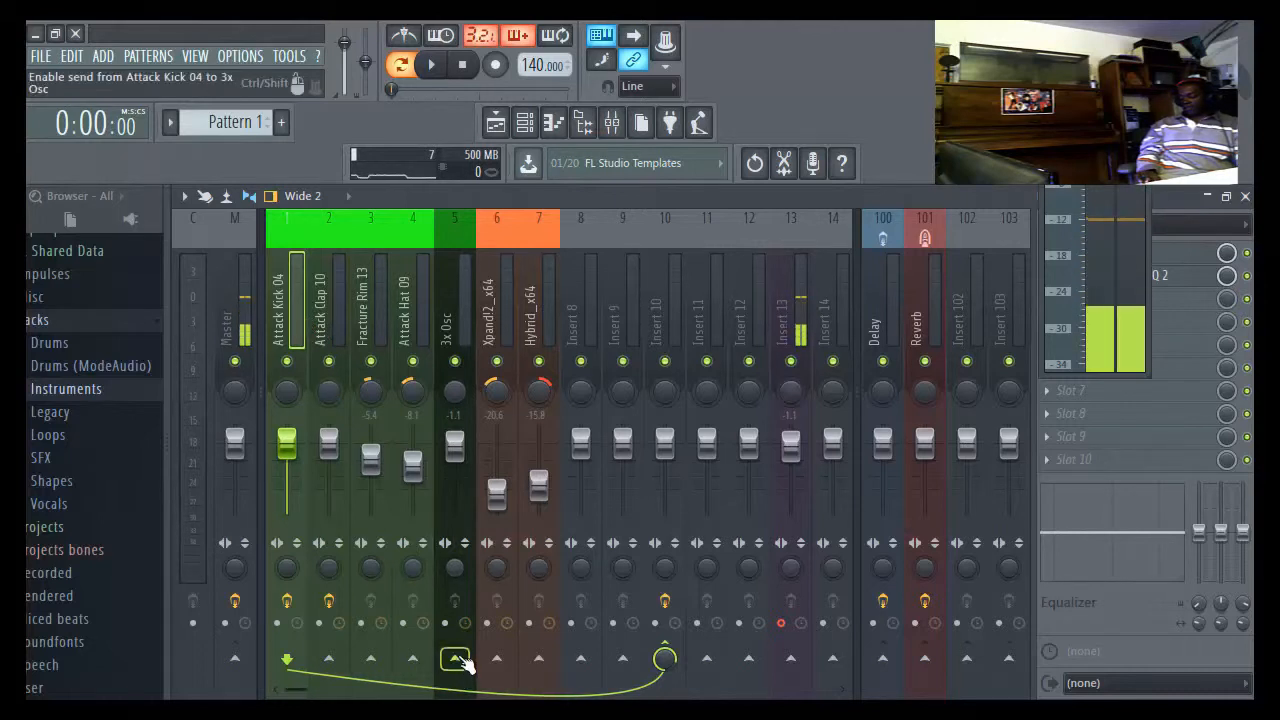
click(456, 658)
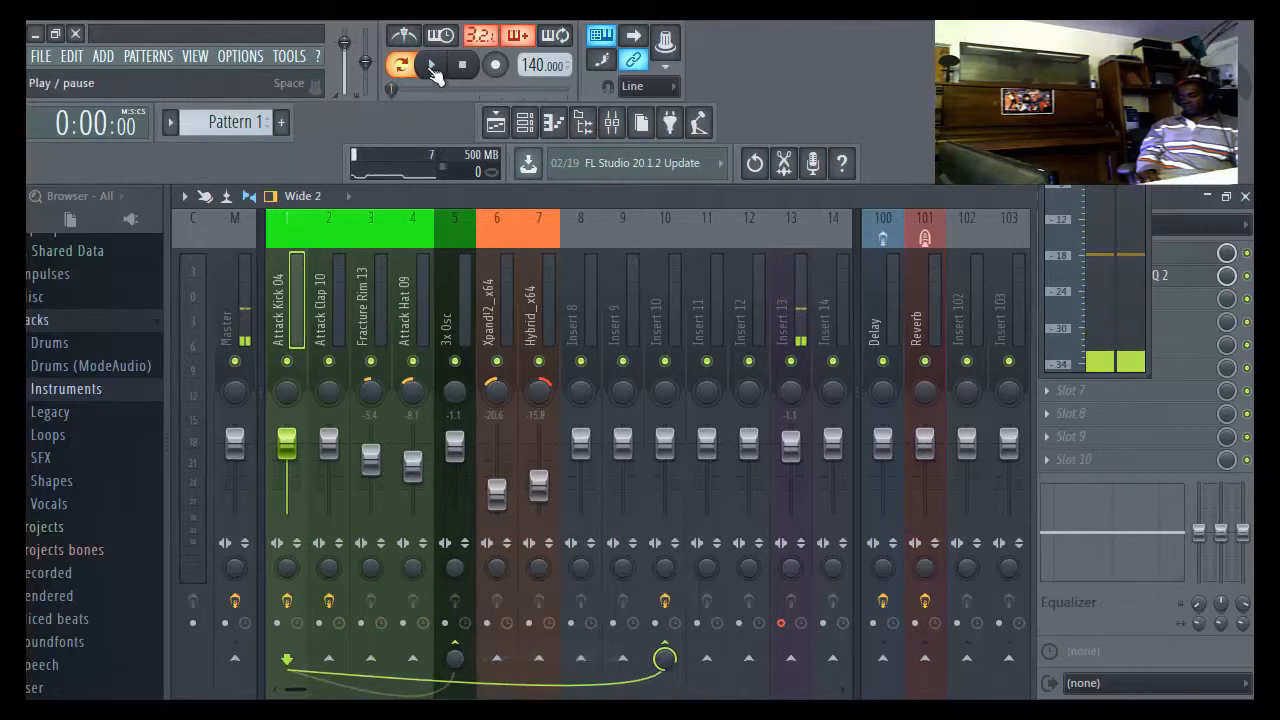
- Play the beat to hear the kick sidechain, then stop
click(400, 64)
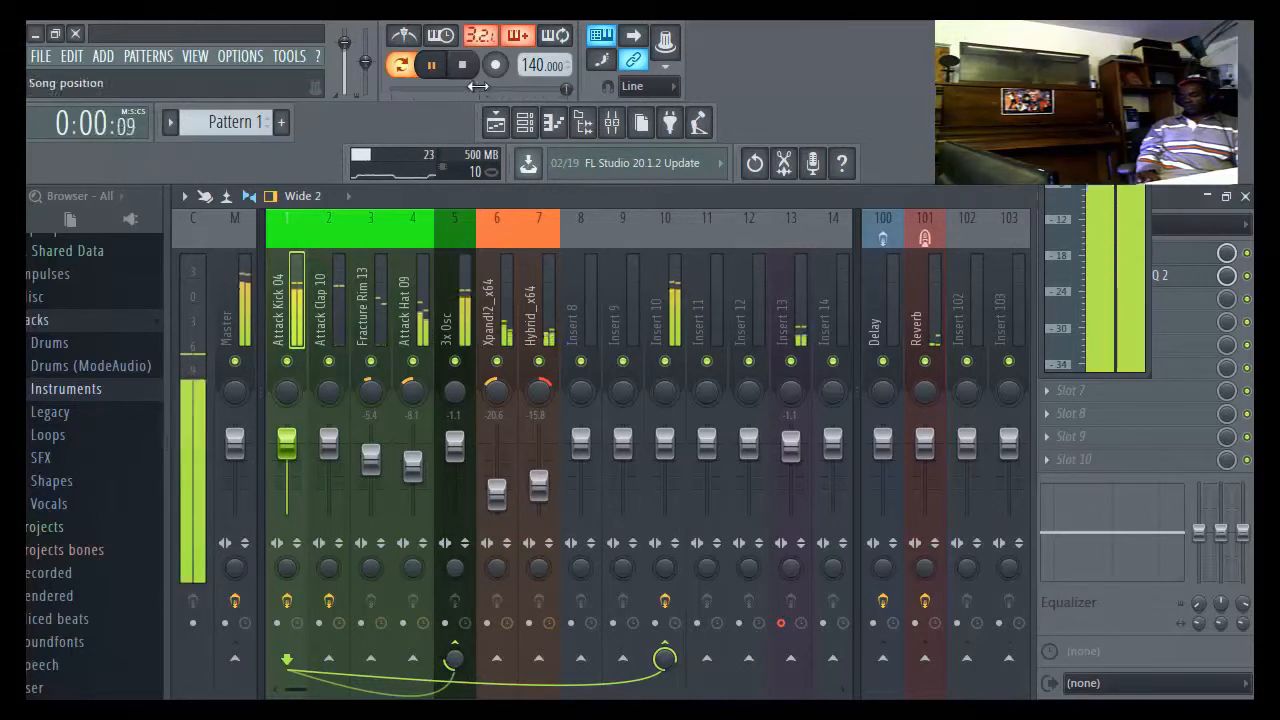
click(432, 64)
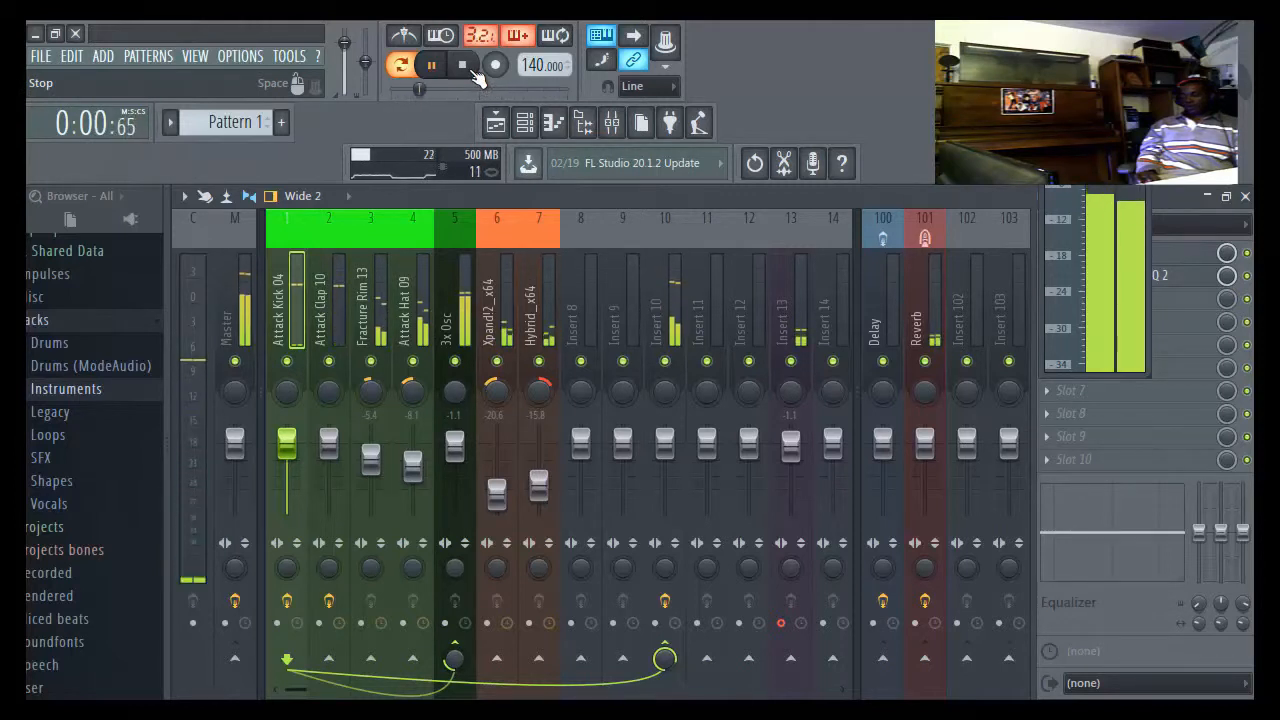
click(432, 64)
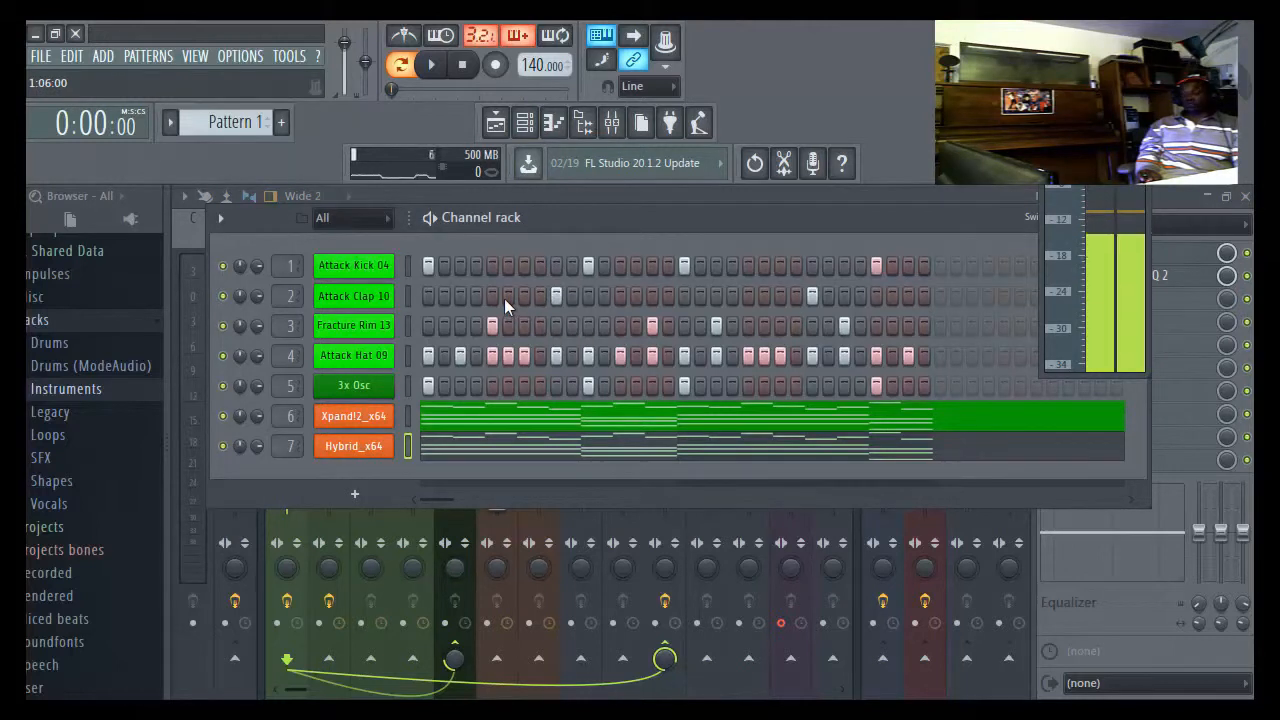
- Show the playlist with Pattern 1 on Track 1 and play it back a couple of times
click(496, 122)
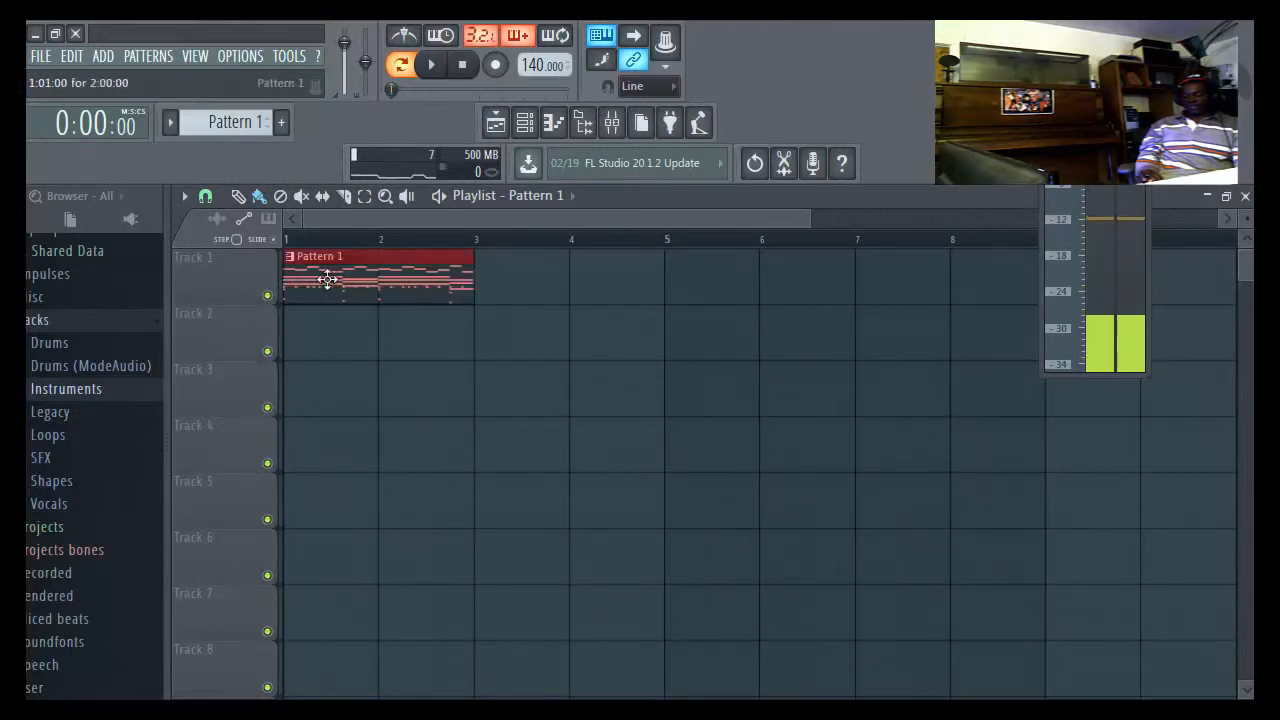
click(432, 64)
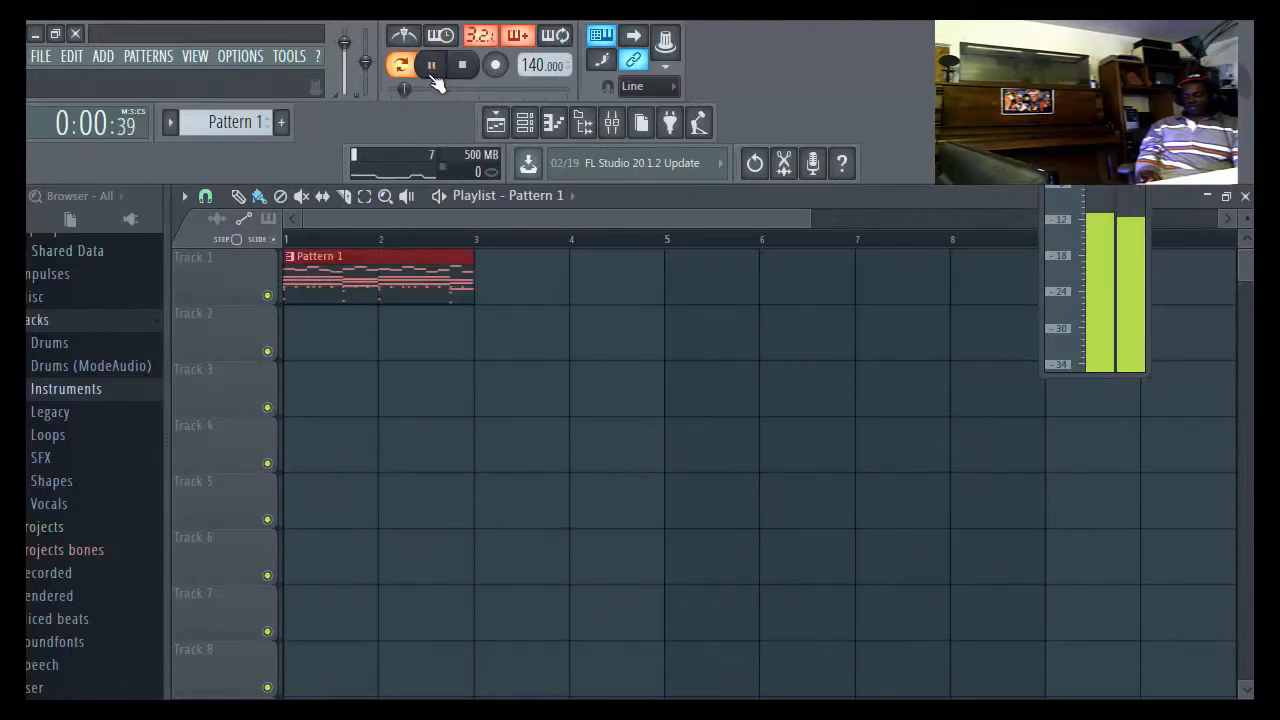
click(432, 64)
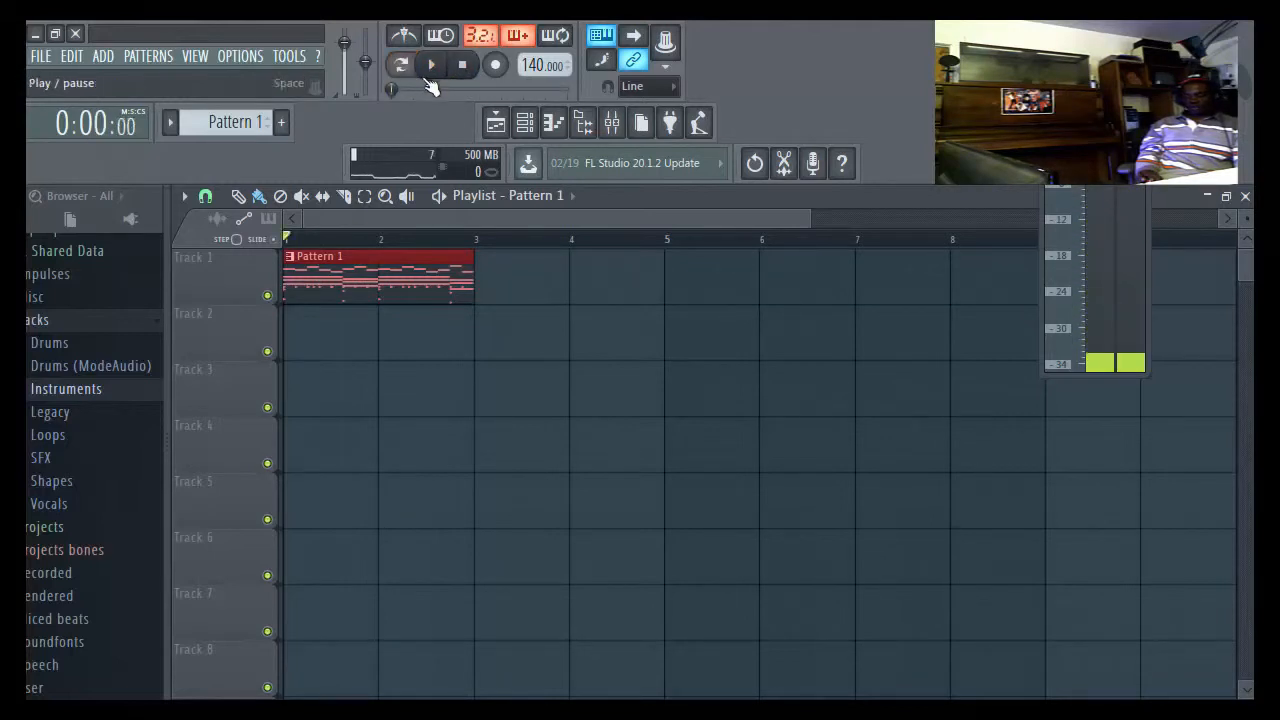
click(400, 64)
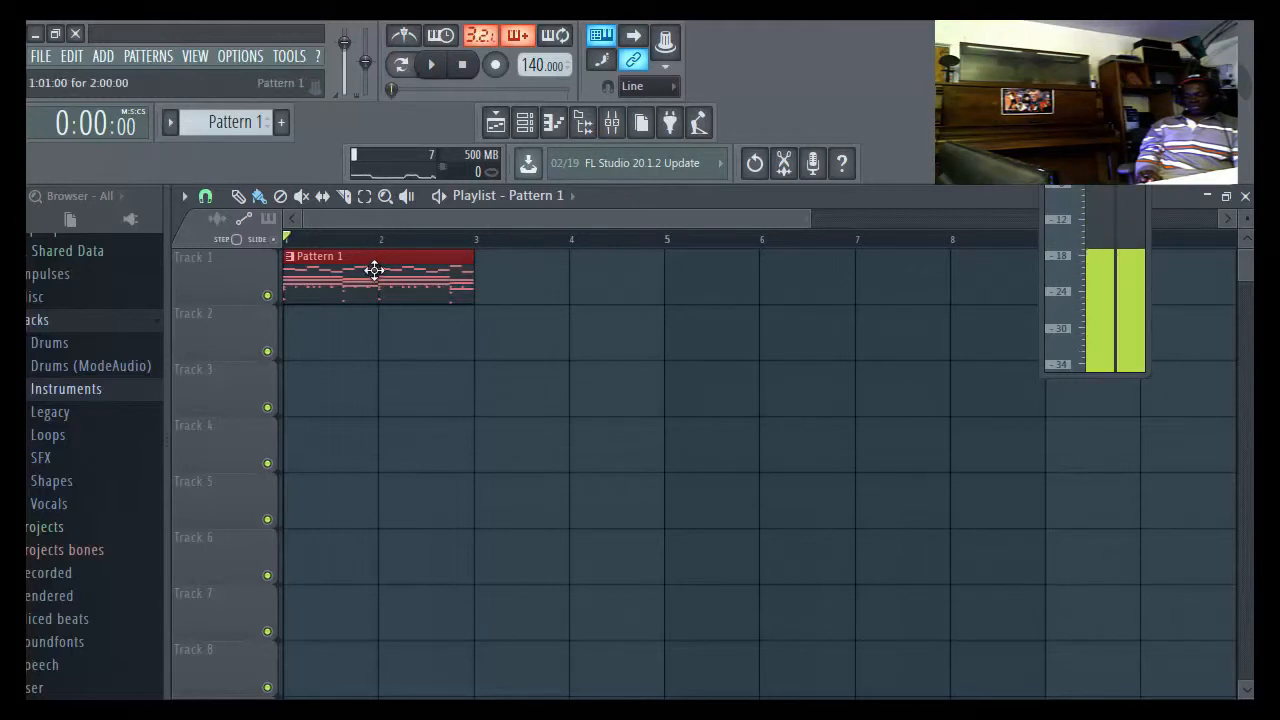
click(432, 64)
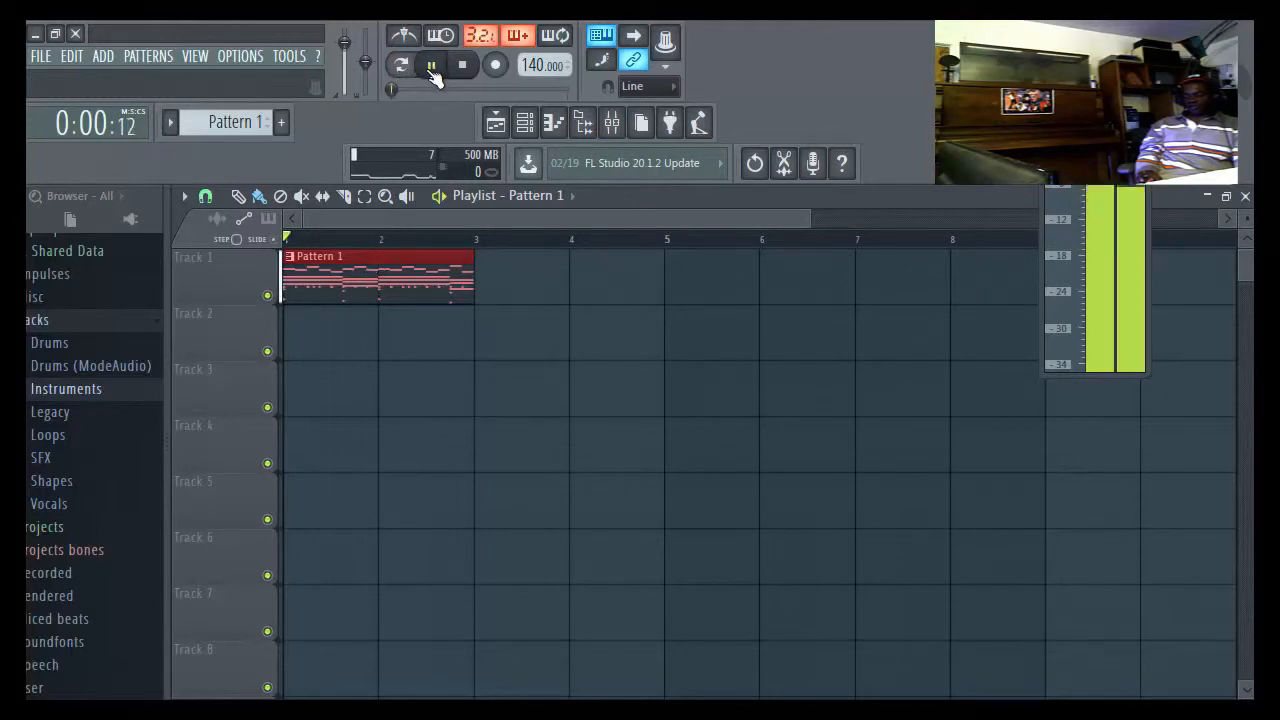
click(430, 64)
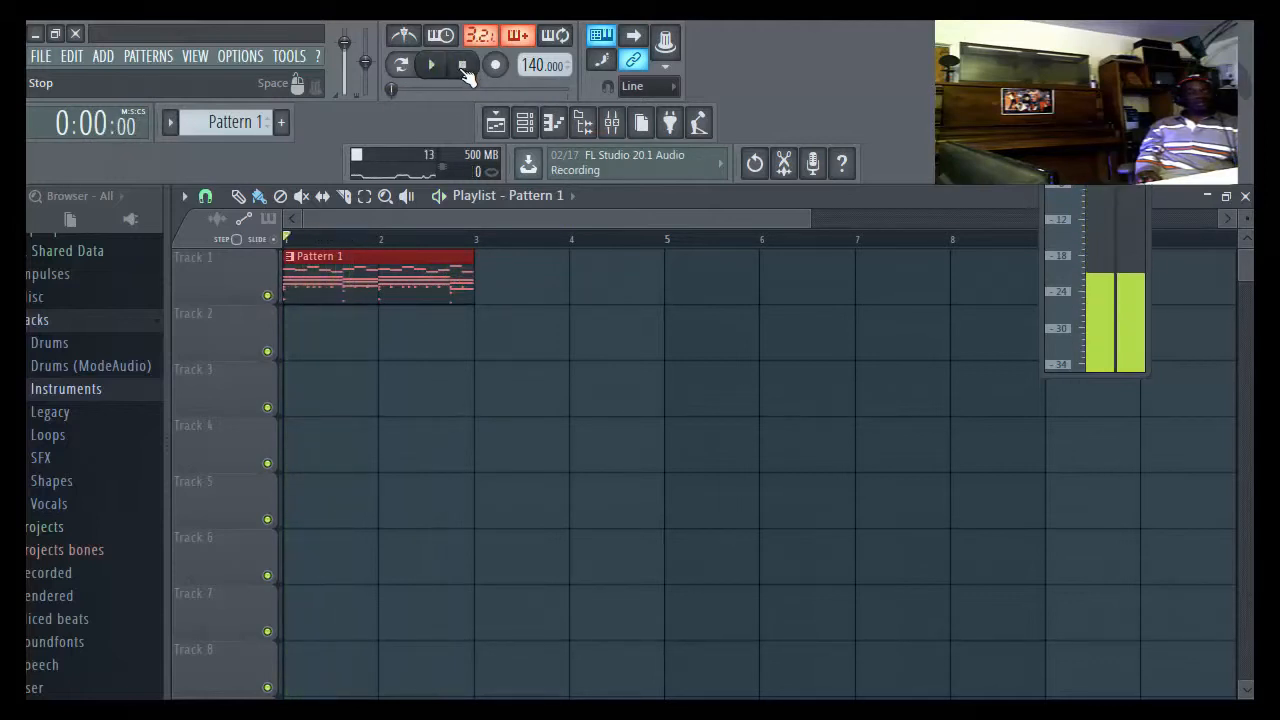
click(430, 64)
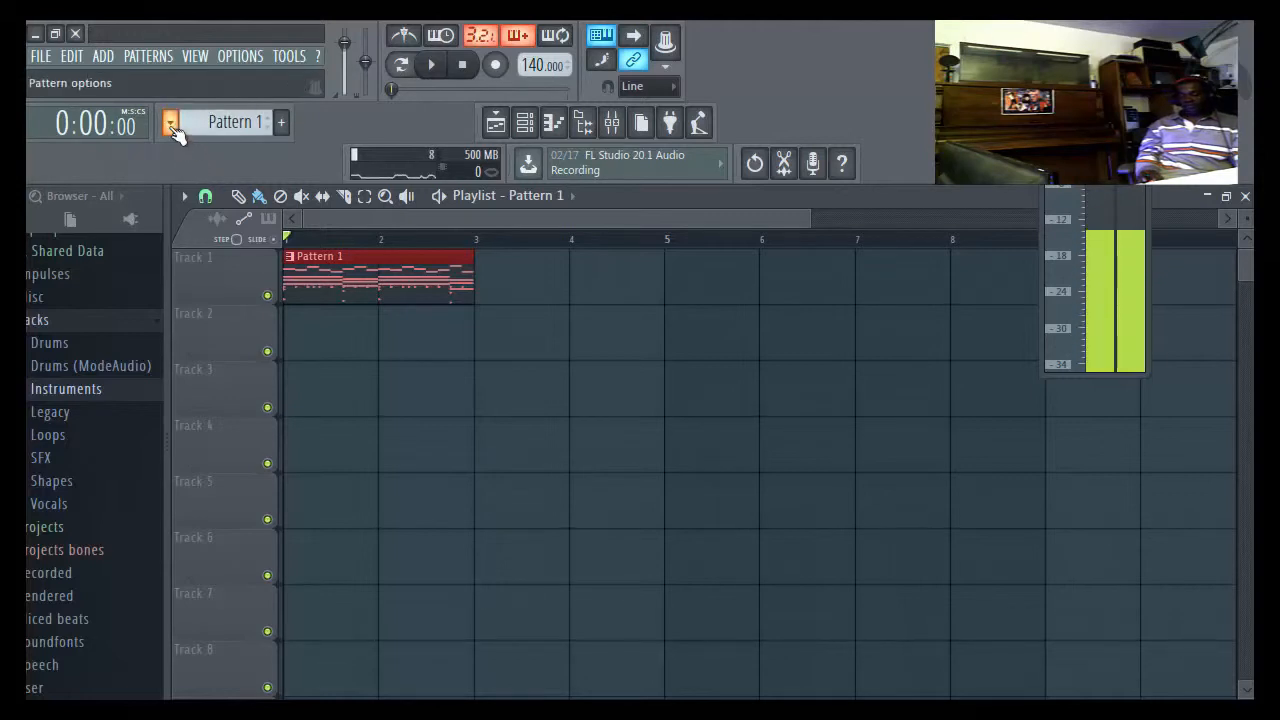
- Split Pattern 1 by channel and place the resulting patterns on playlist Tracks 1–7
click(170, 122)
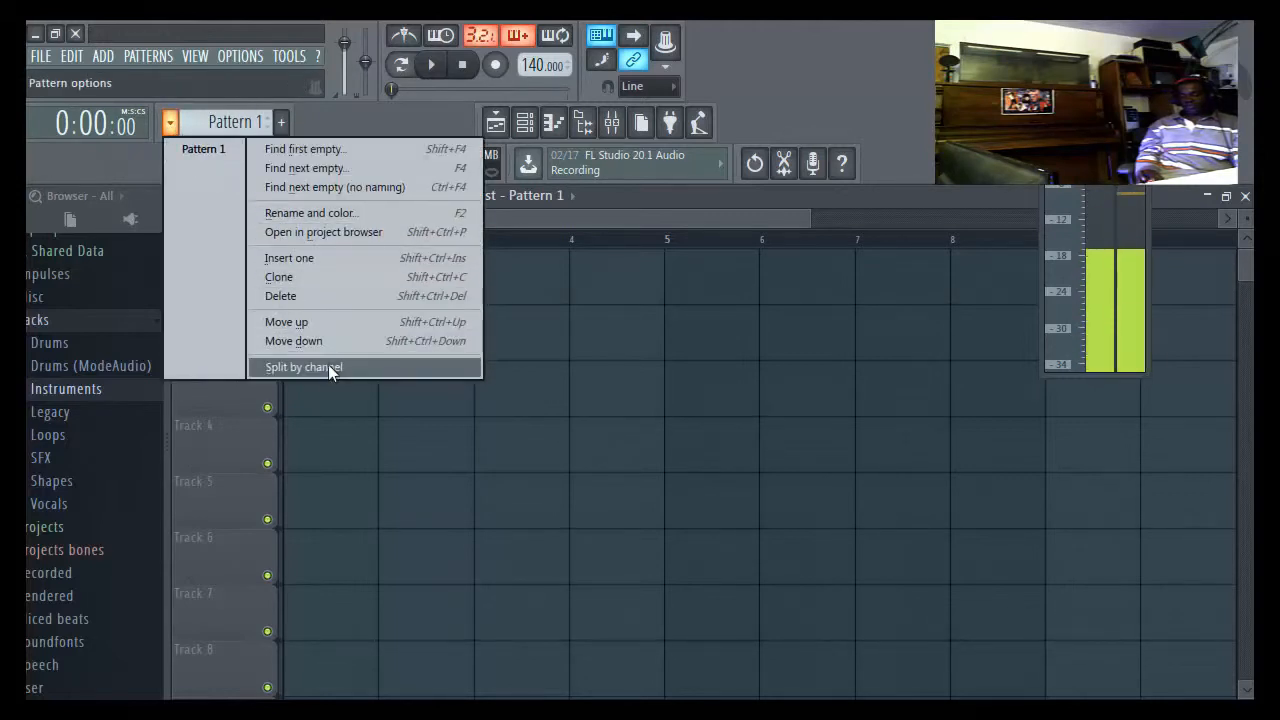
click(304, 368)
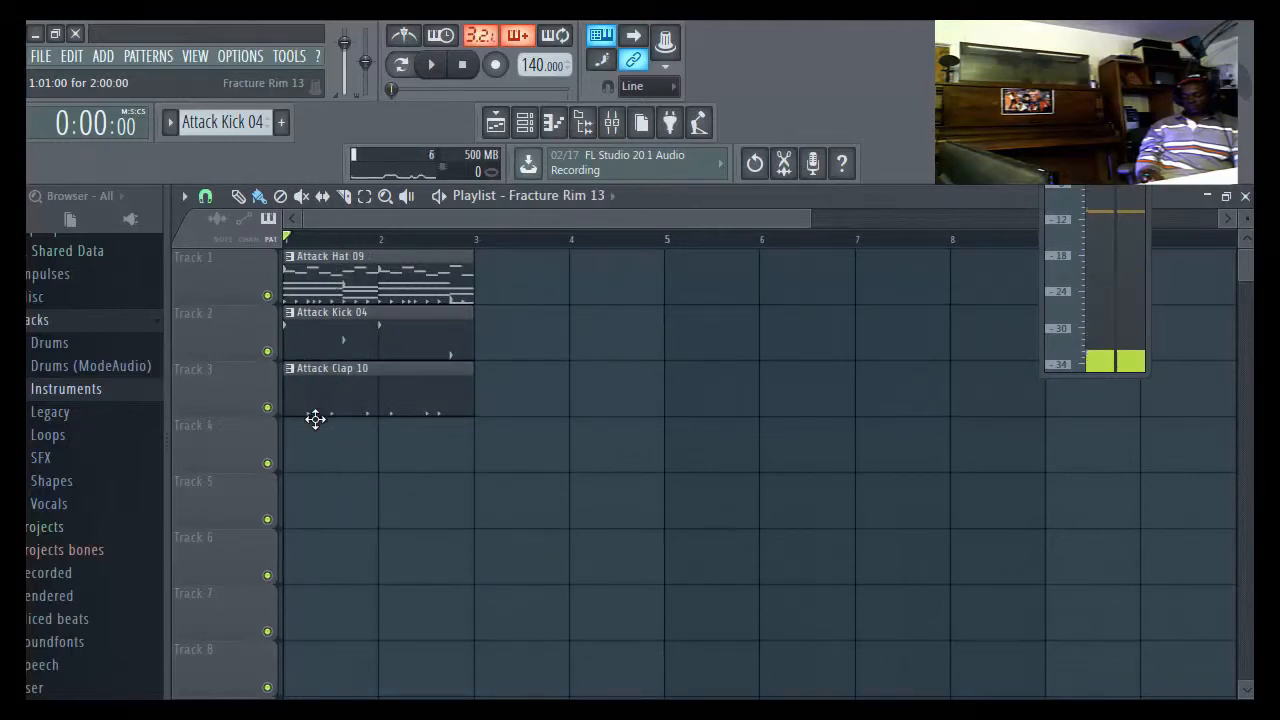
click(340, 436)
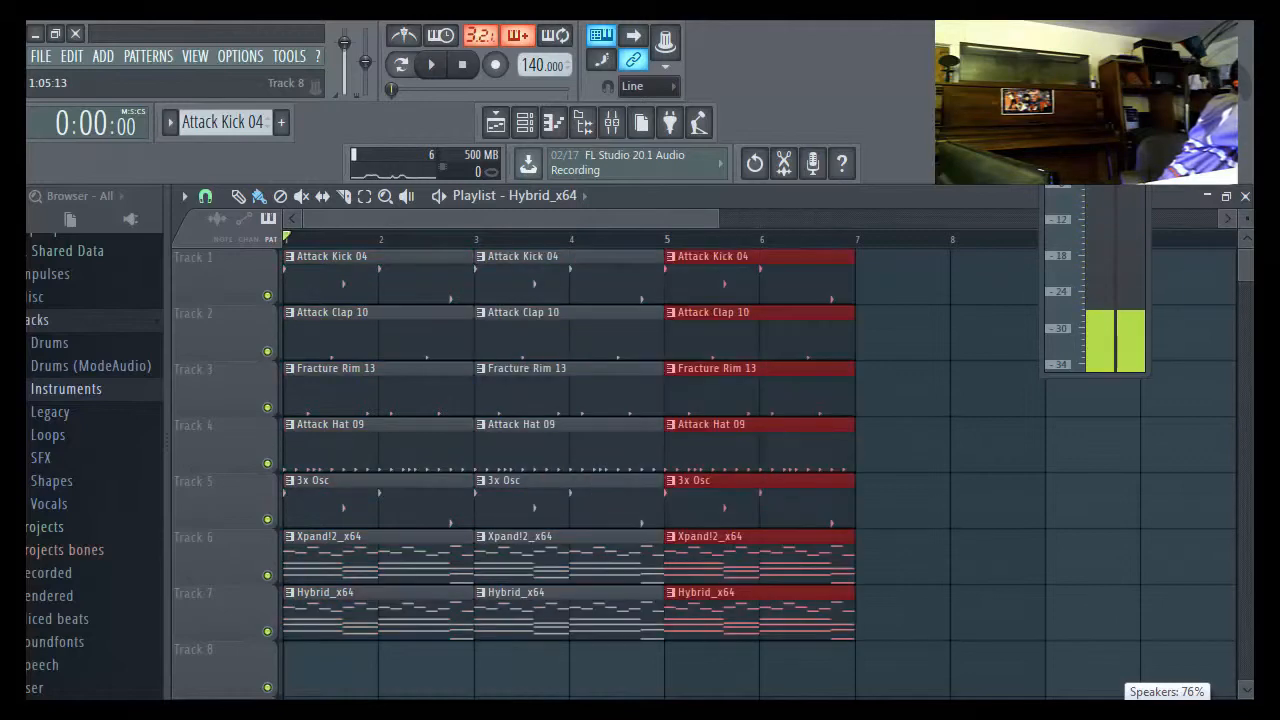
- Audition the ~40-bar arrangement in Song mode, then stop playback
scroll(right, 3)
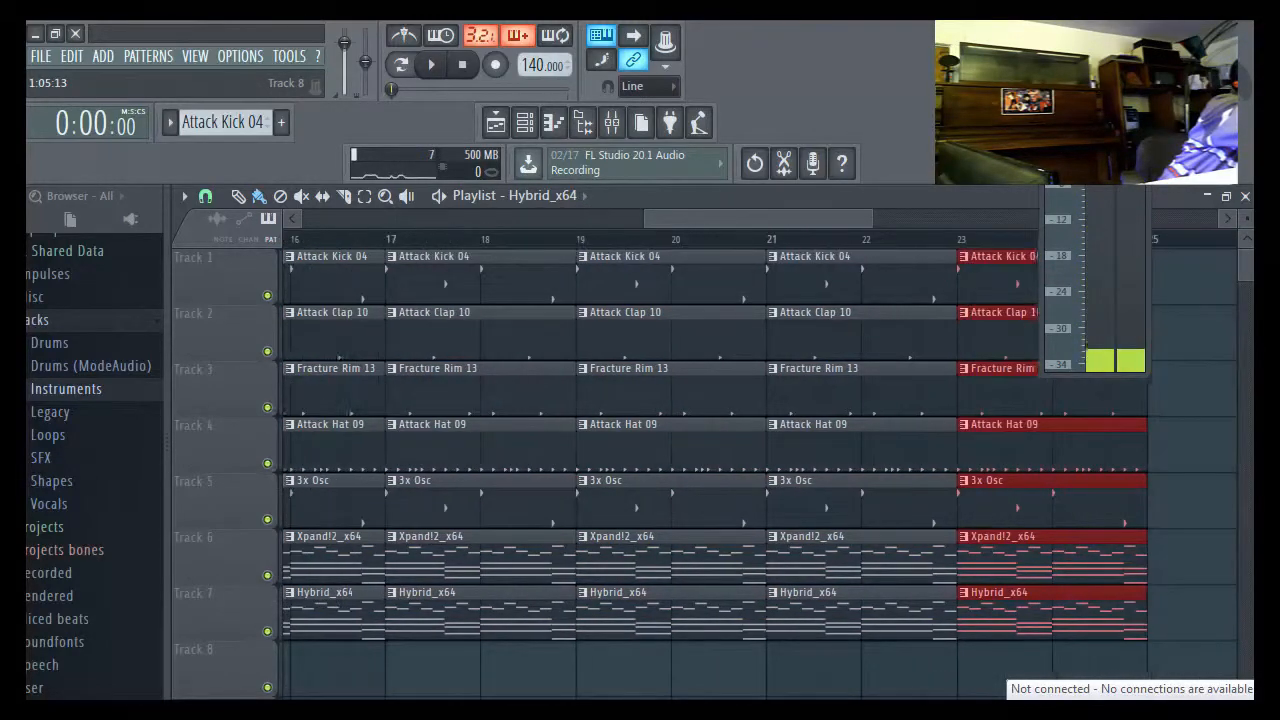
scroll(right, 3)
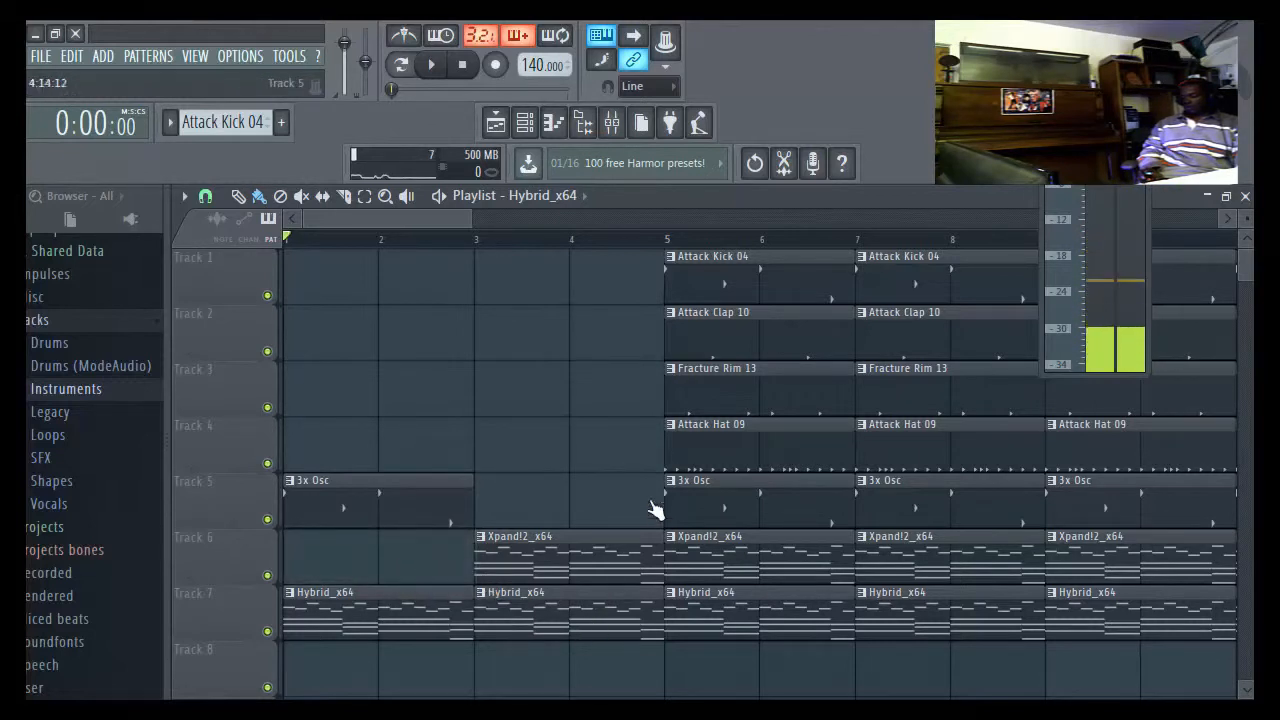
click(400, 64)
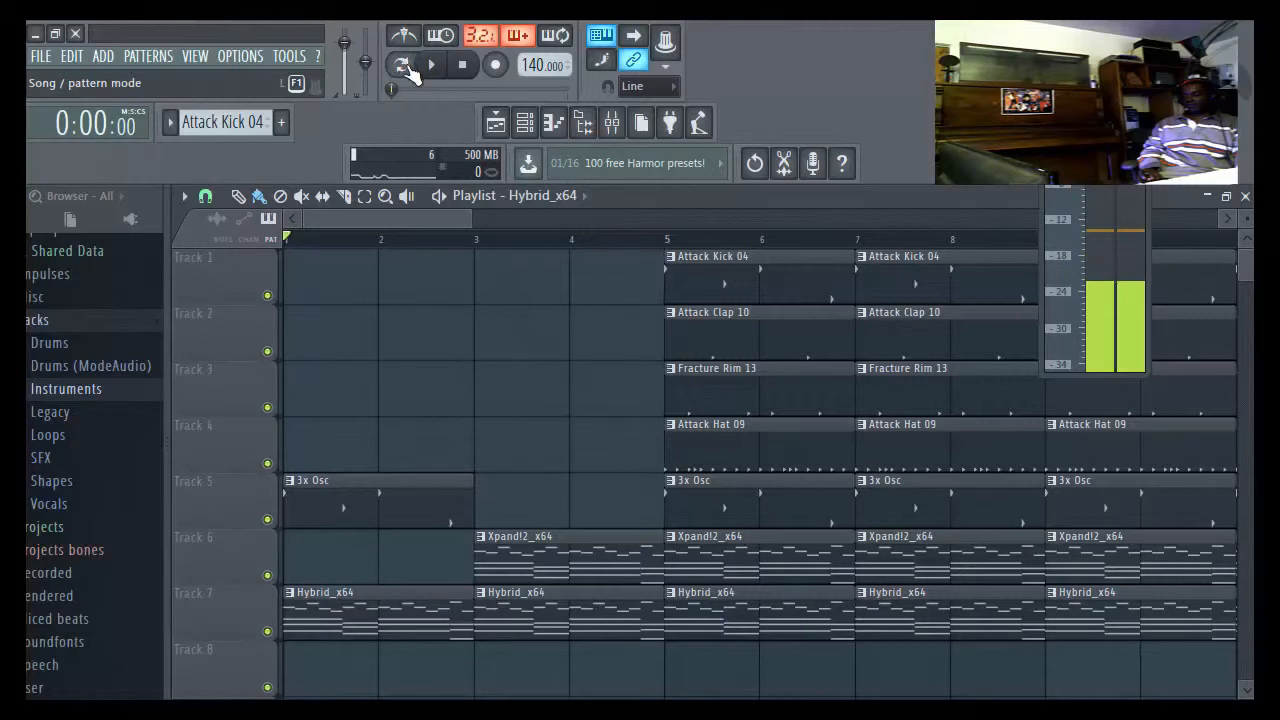
click(432, 64)
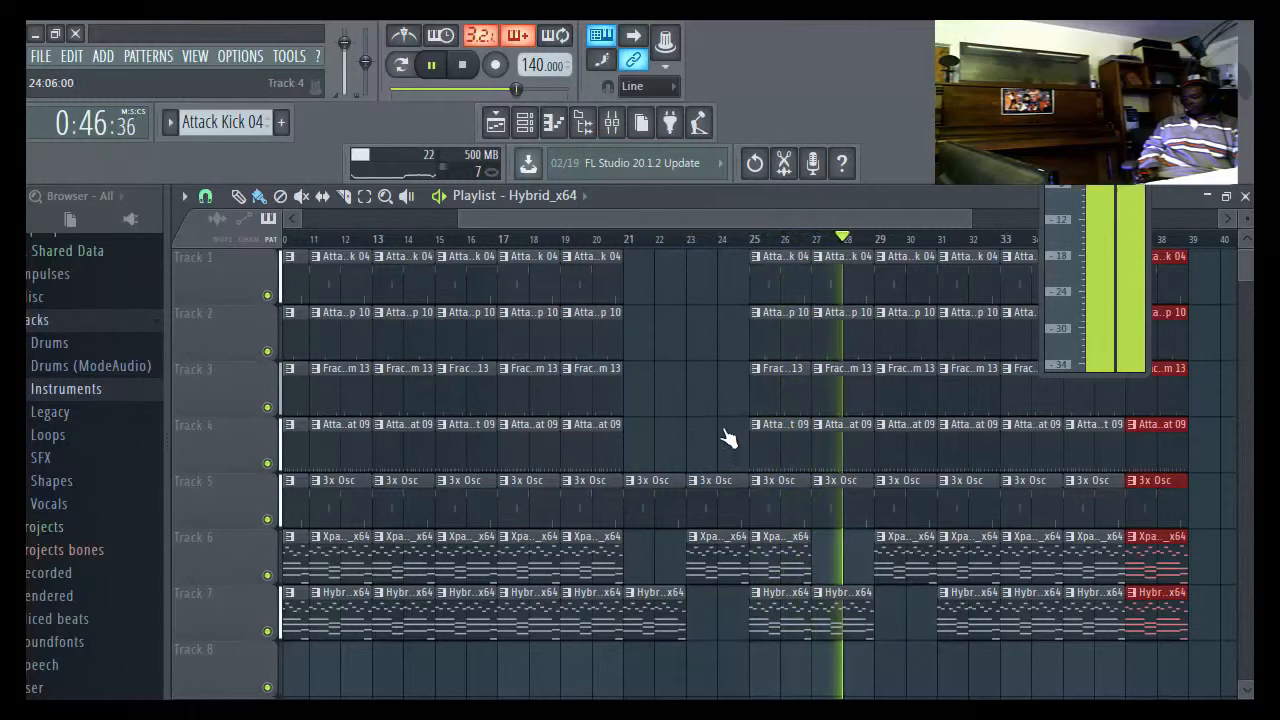
click(430, 64)
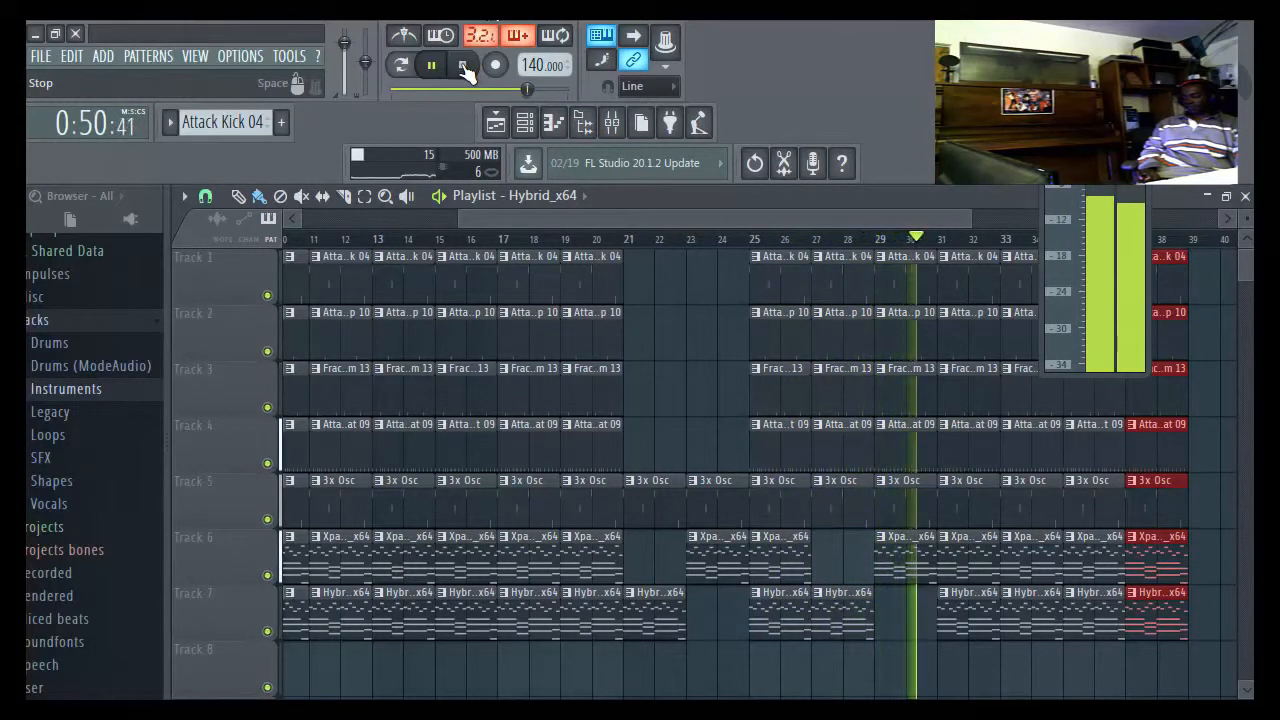
click(432, 64)
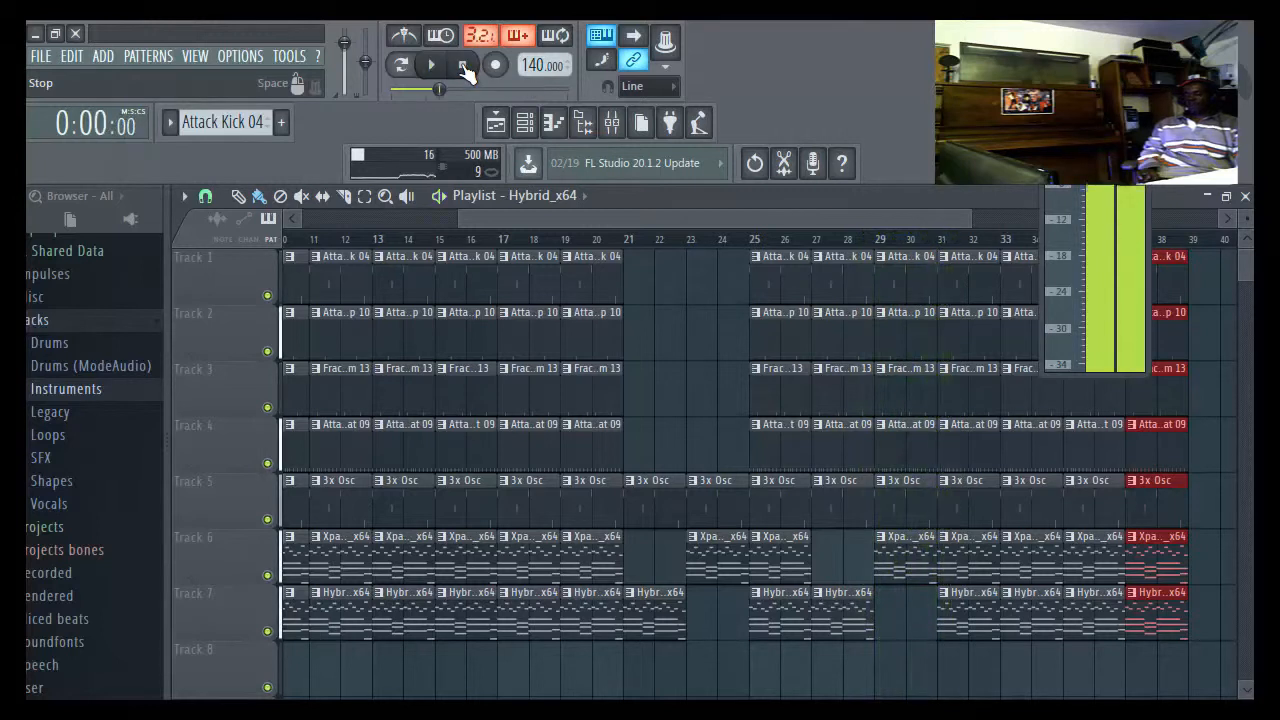